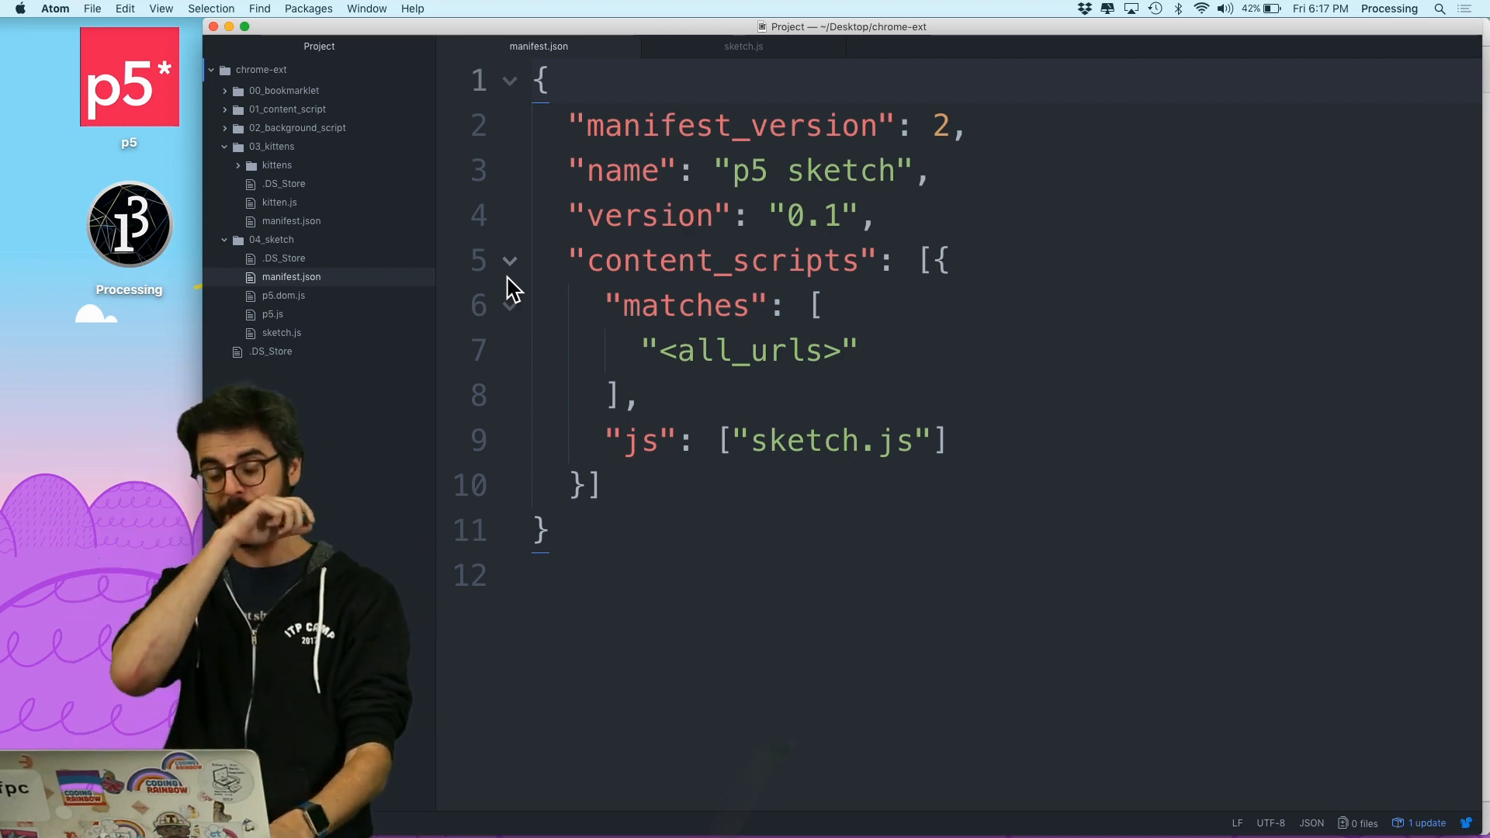
Switch to Atom and write setup() in sketch.js creating a 400×400 canvas
key(cmd+tab)
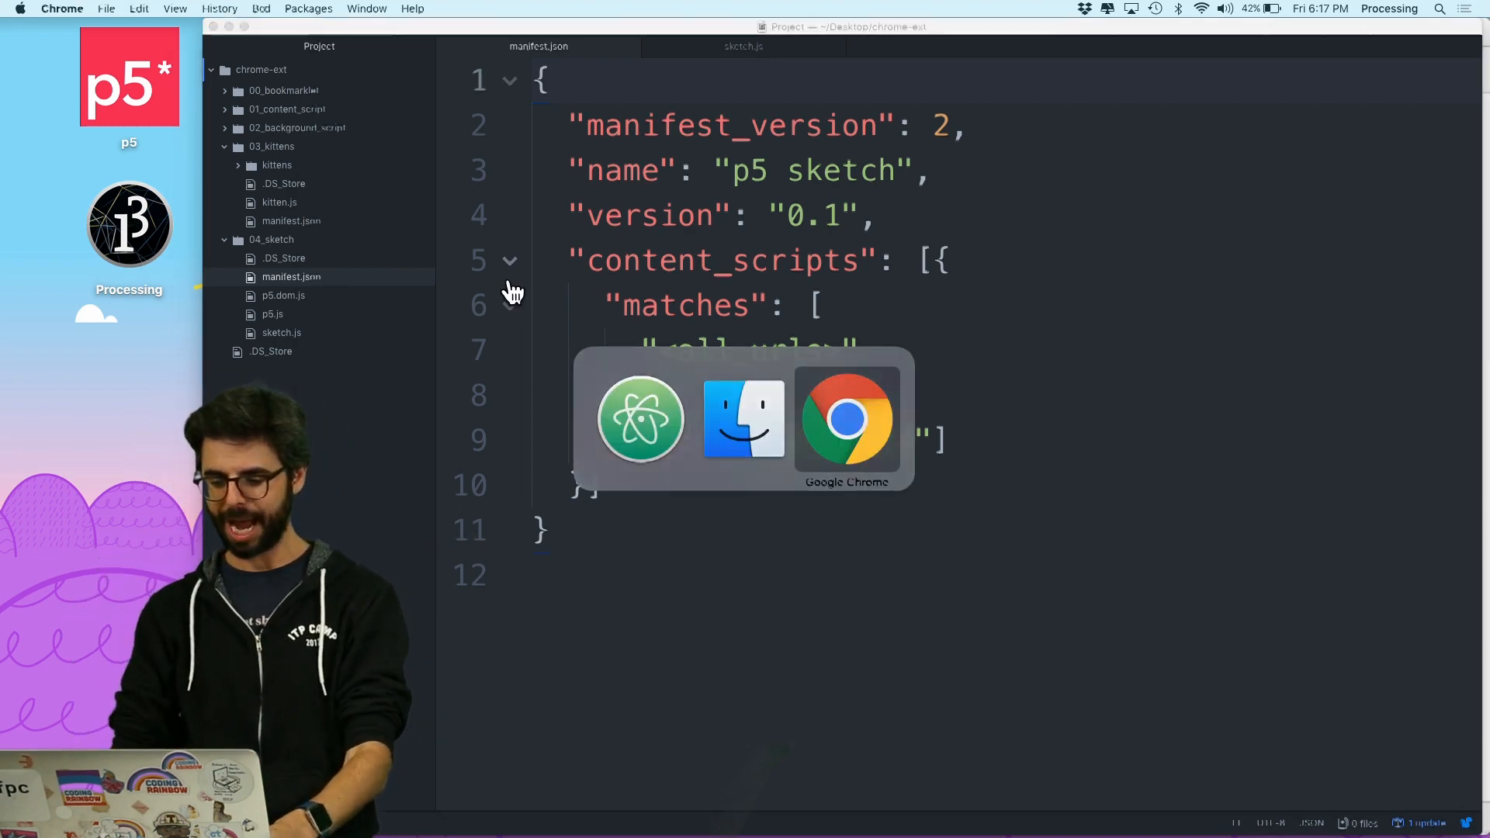
click(847, 418)
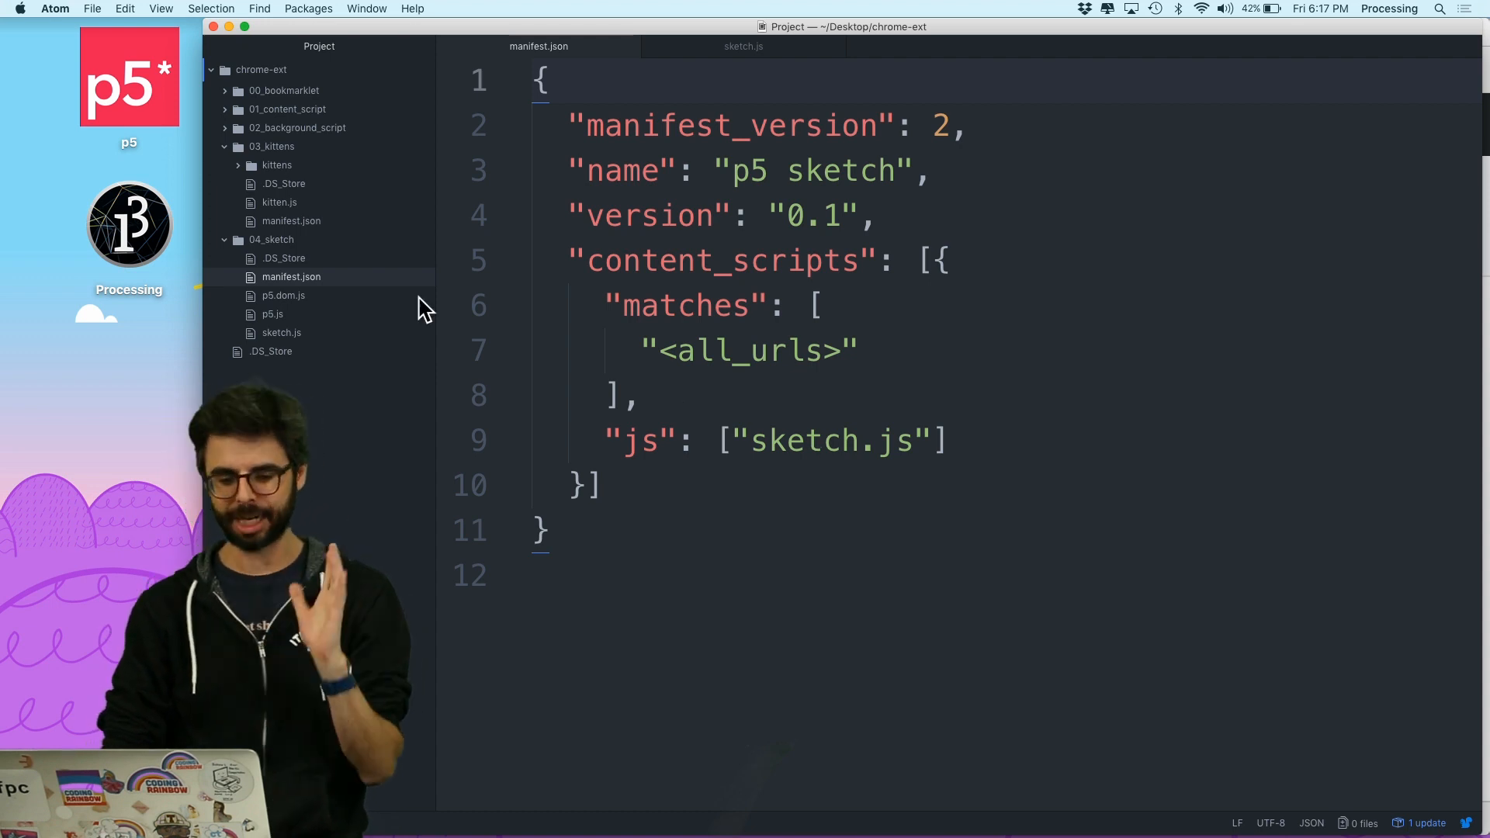
click(282, 333)
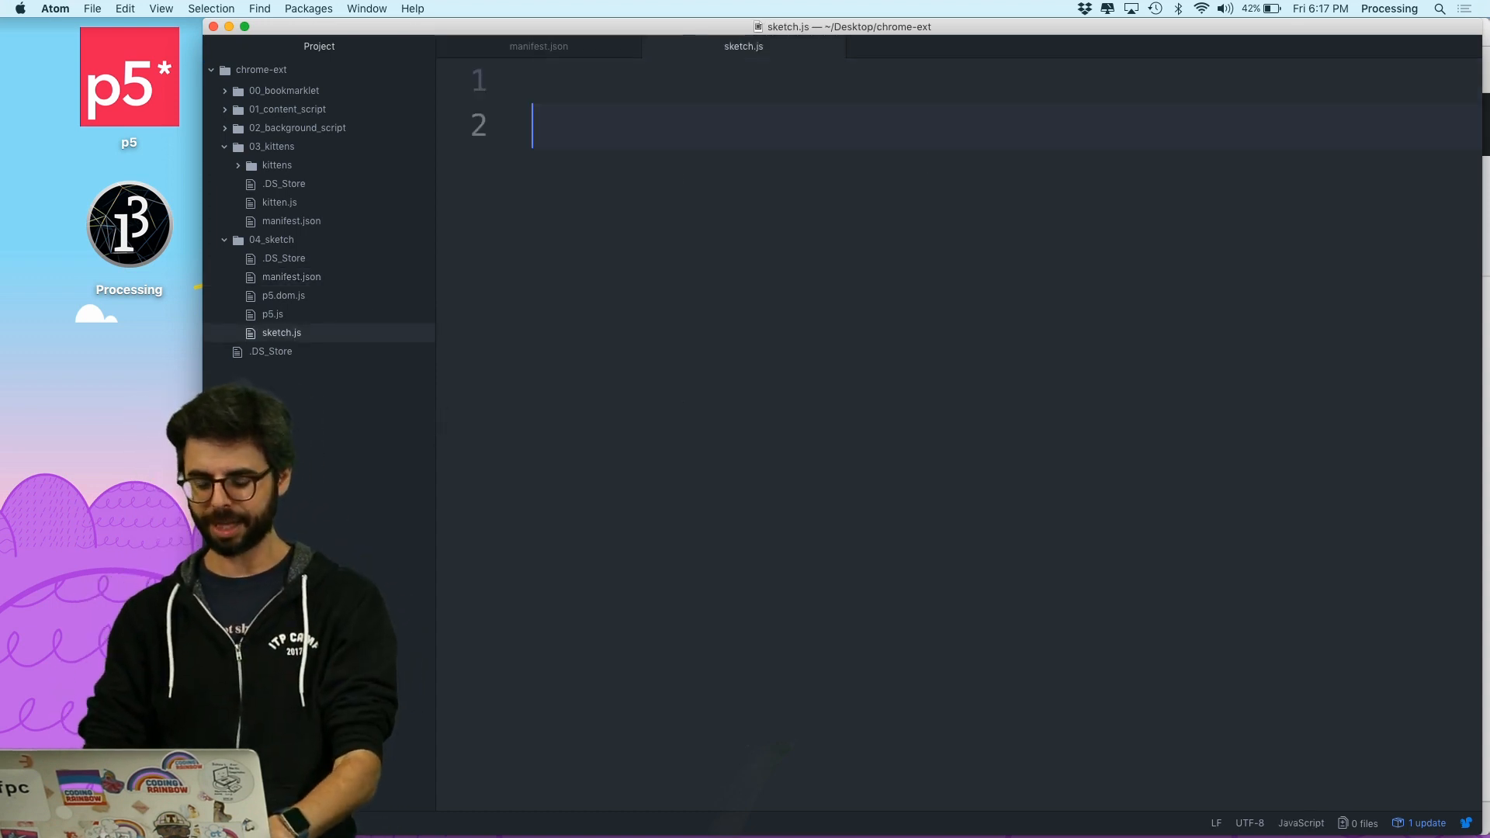
text(function)
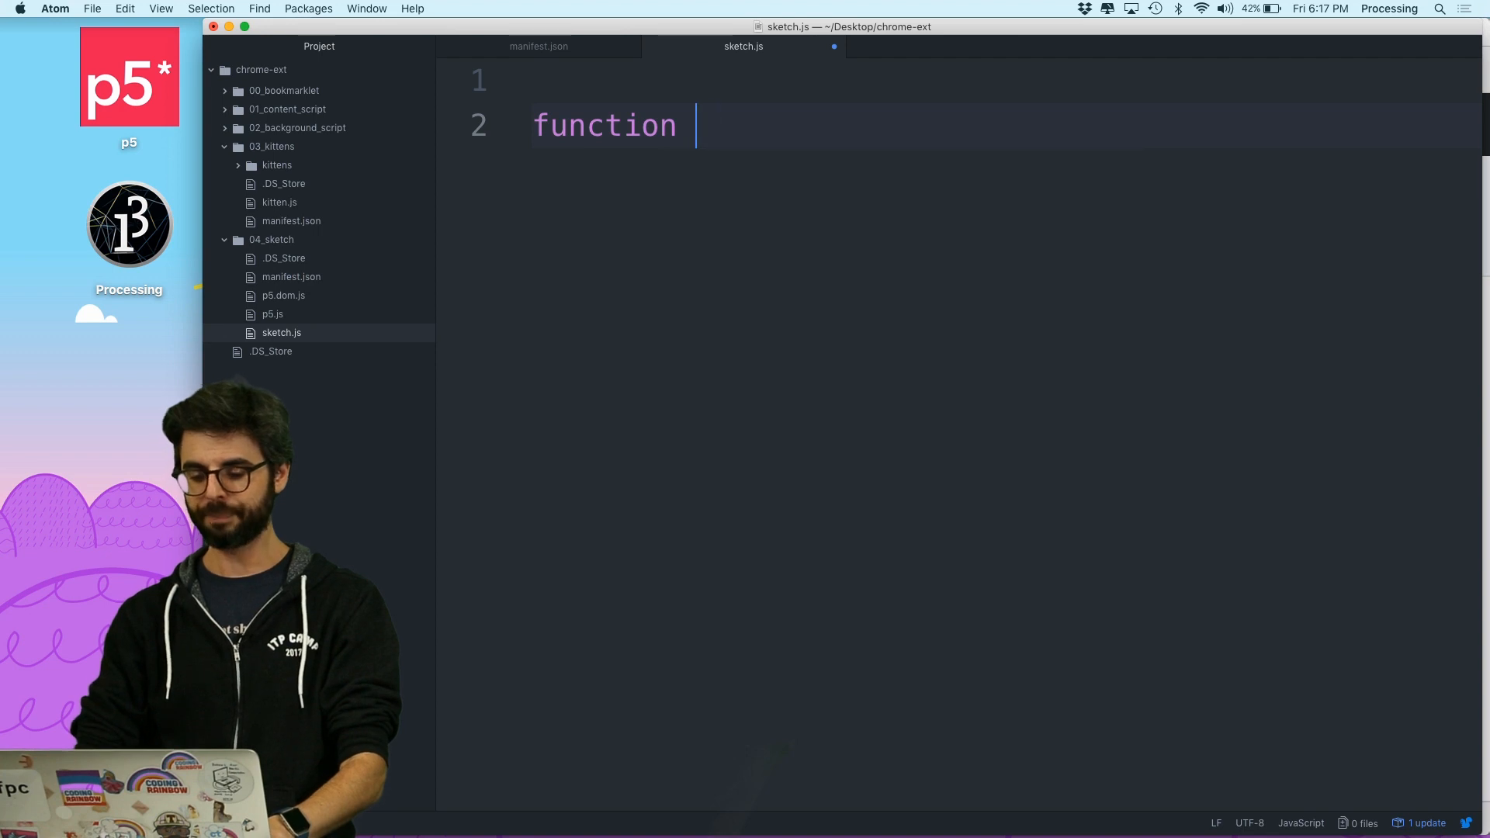
text(setup() {)
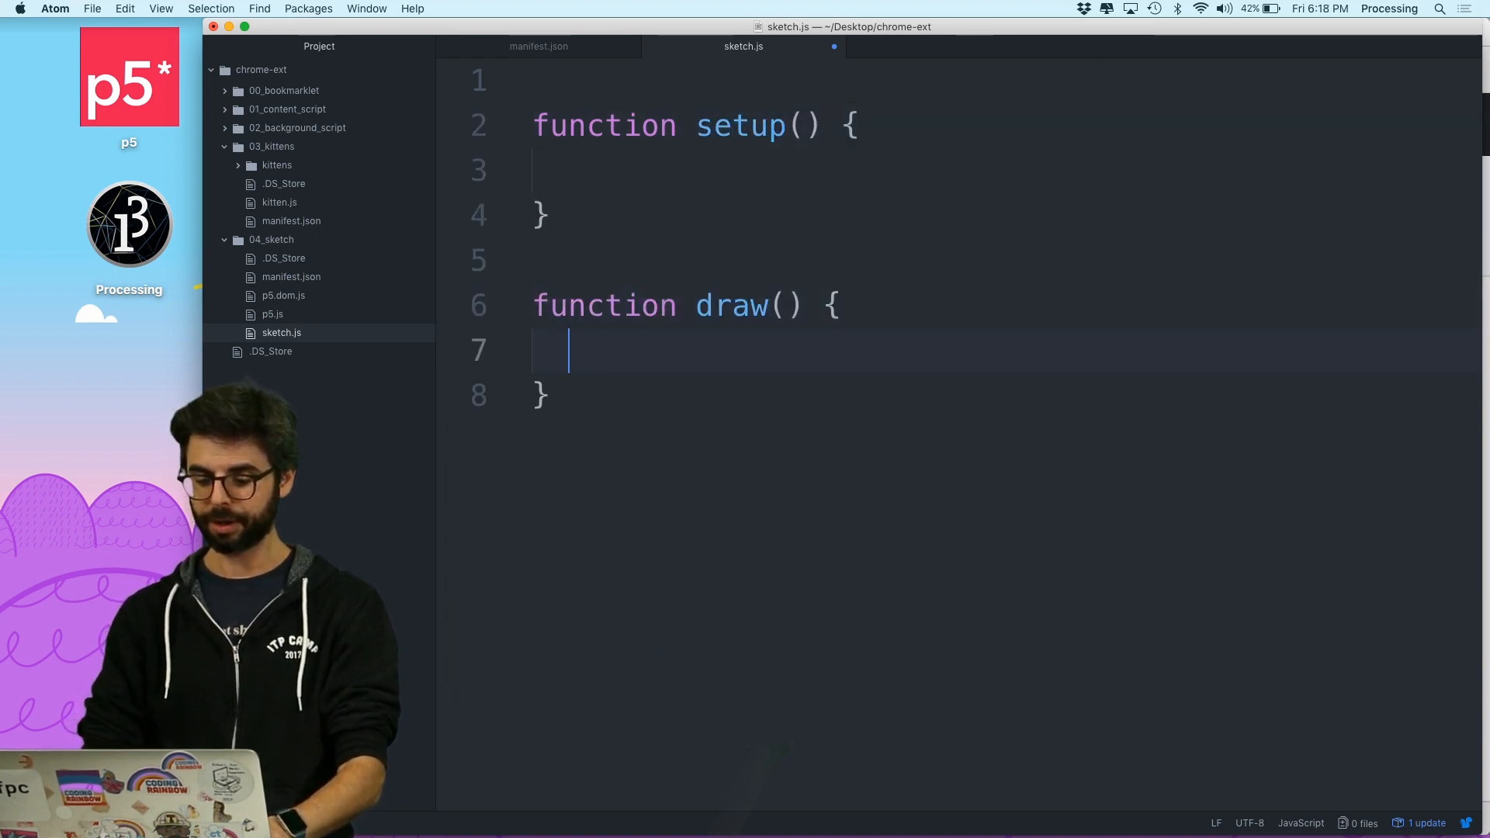
text(createCa)
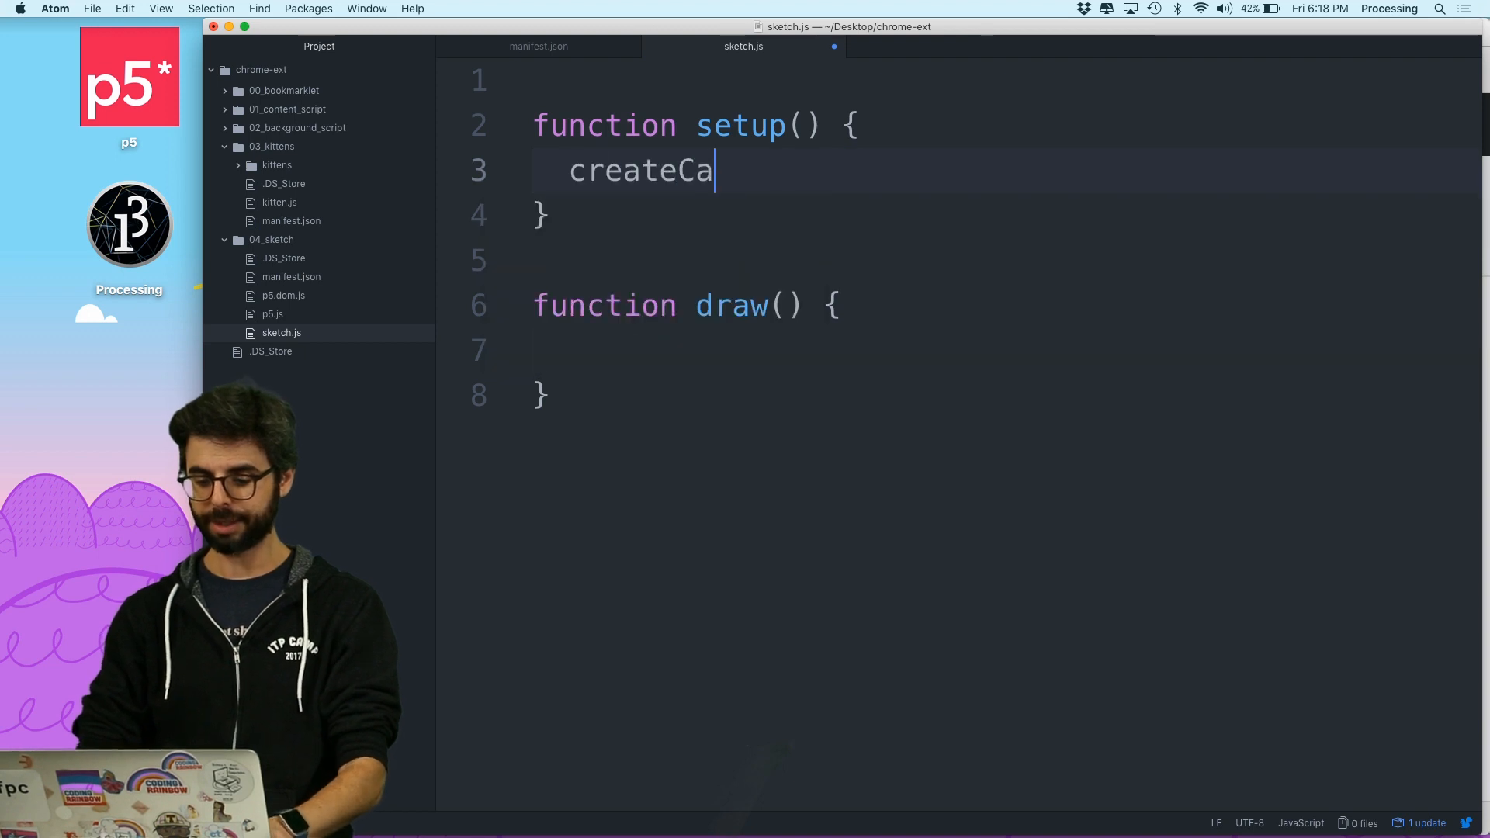
text(nvas(400))
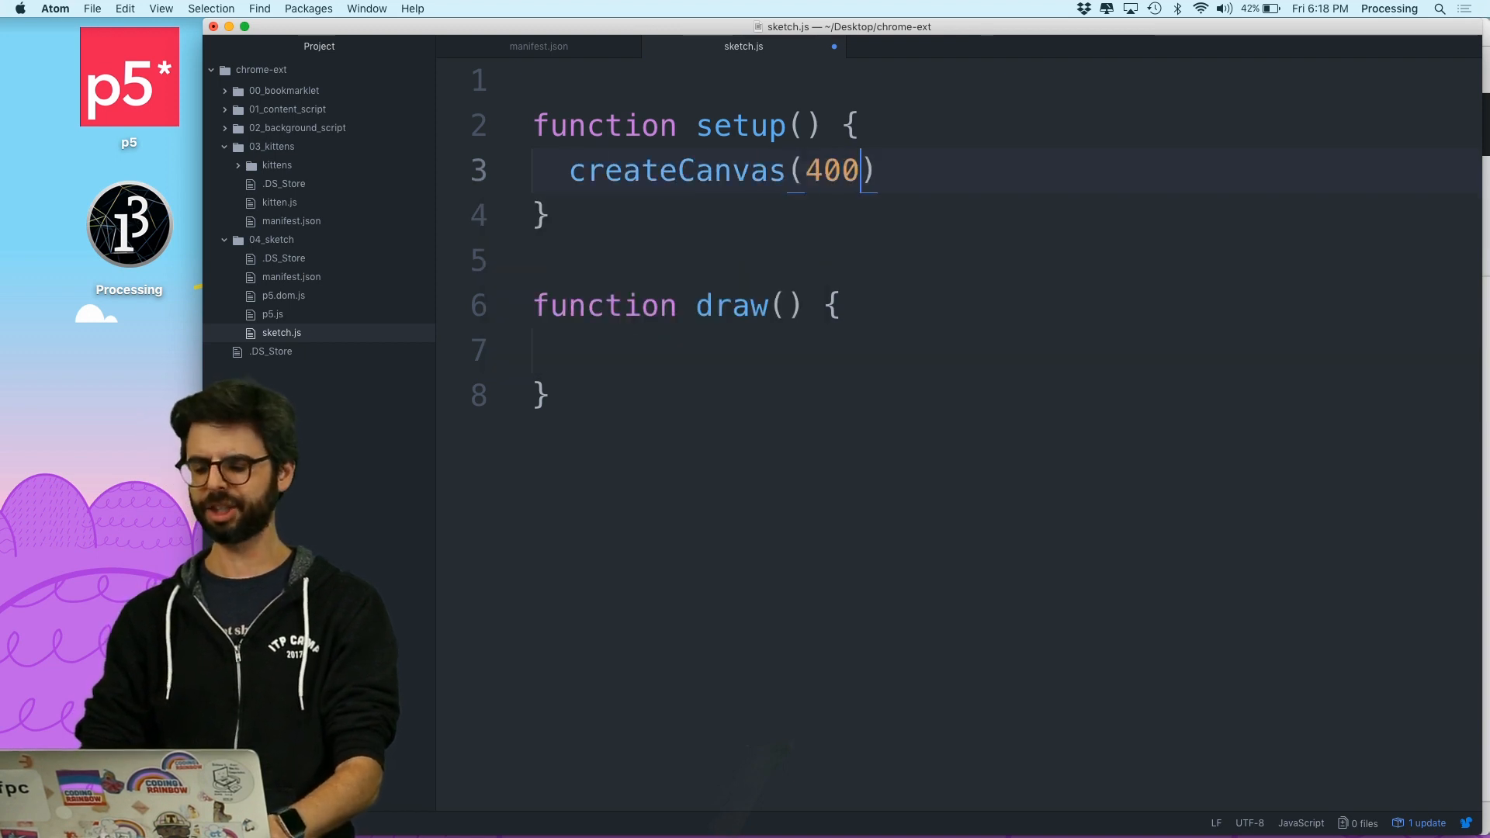
text(, 400);)
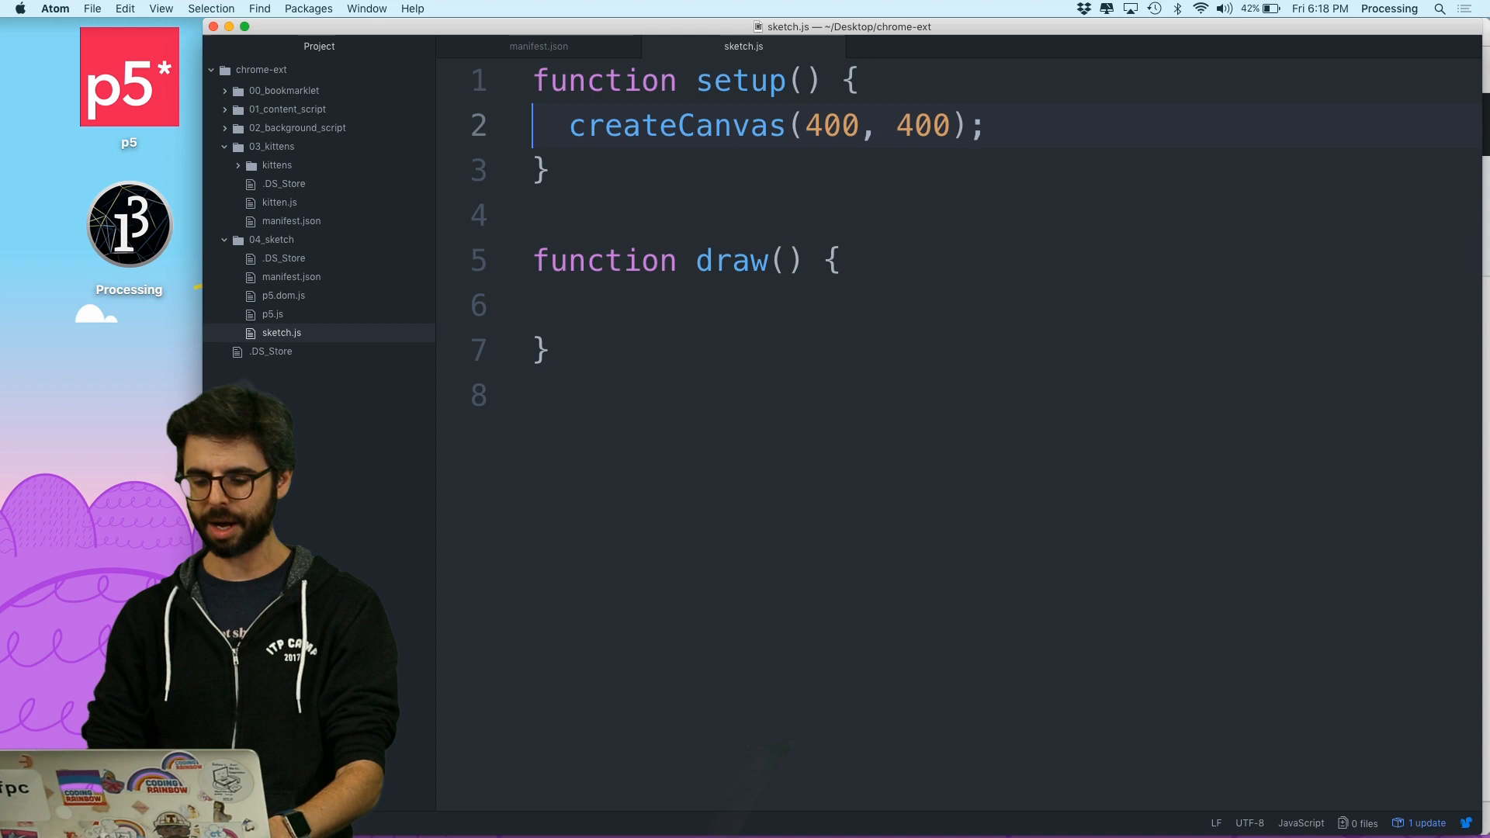
Store the canvas as c, position it at 0,0, and add draw() with background(0)
text(let c =)
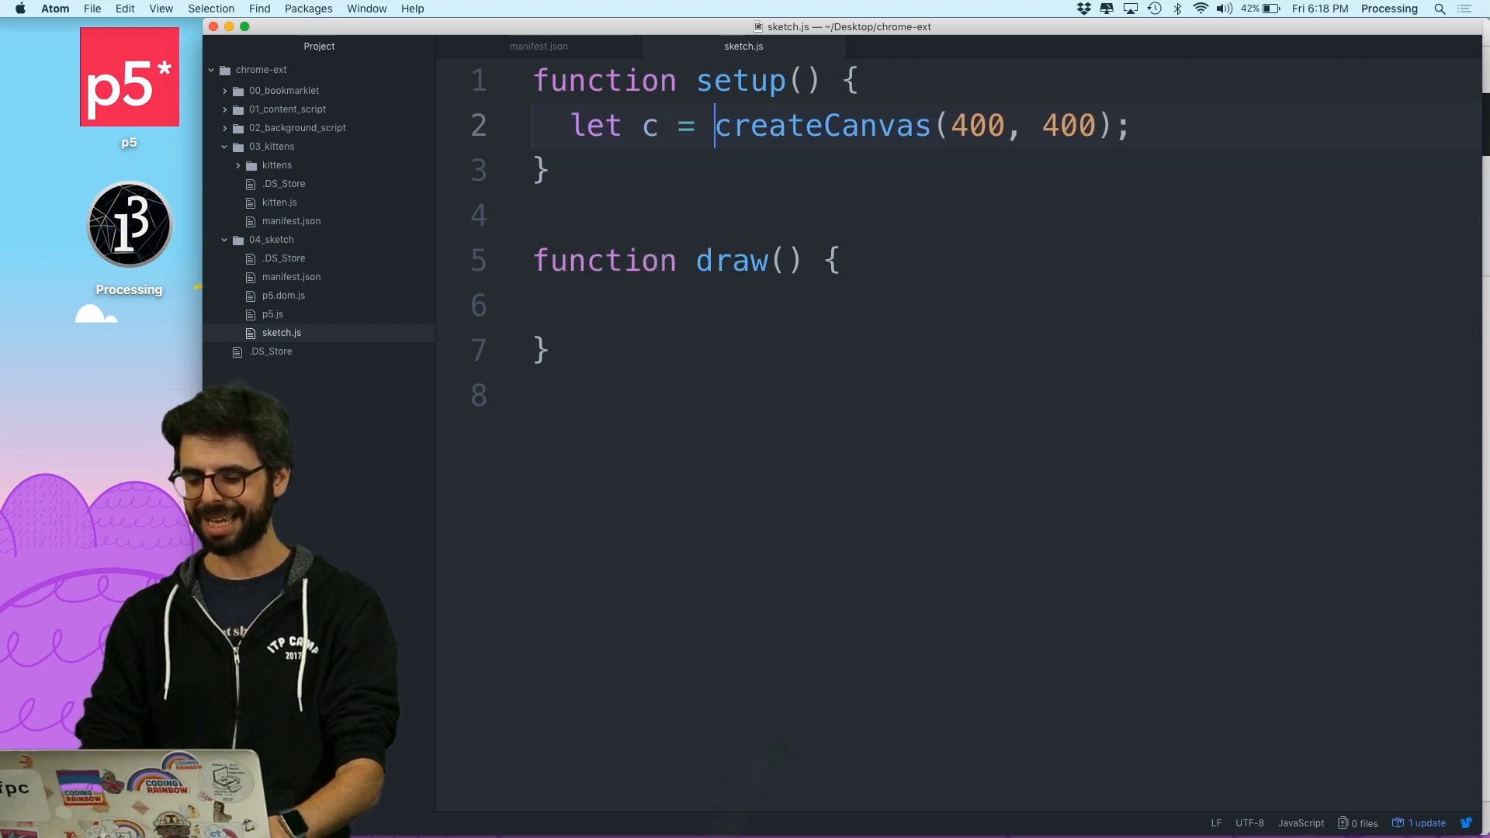
text(c.ps)
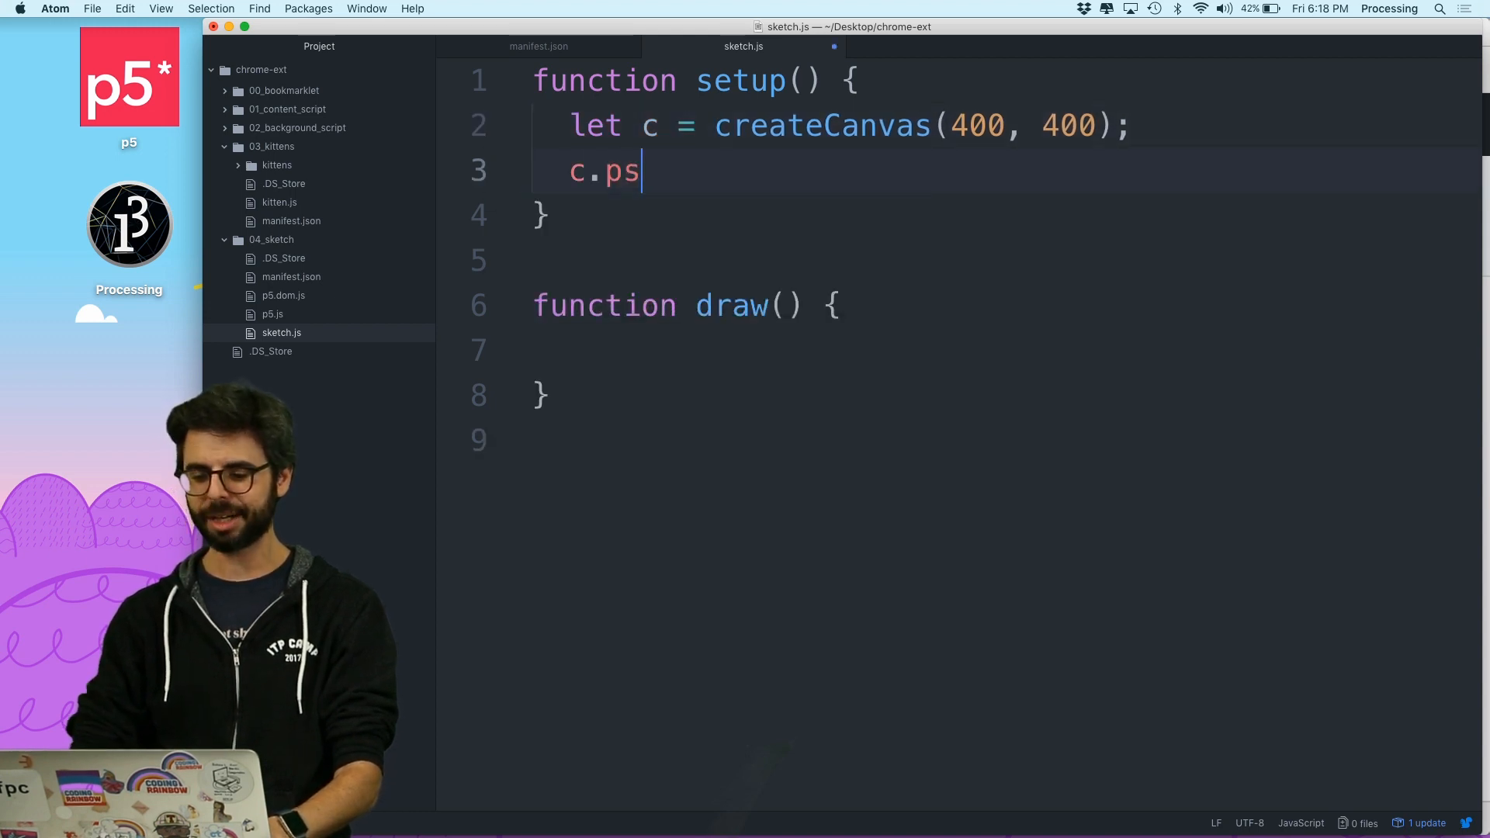
text(osition(0,0))
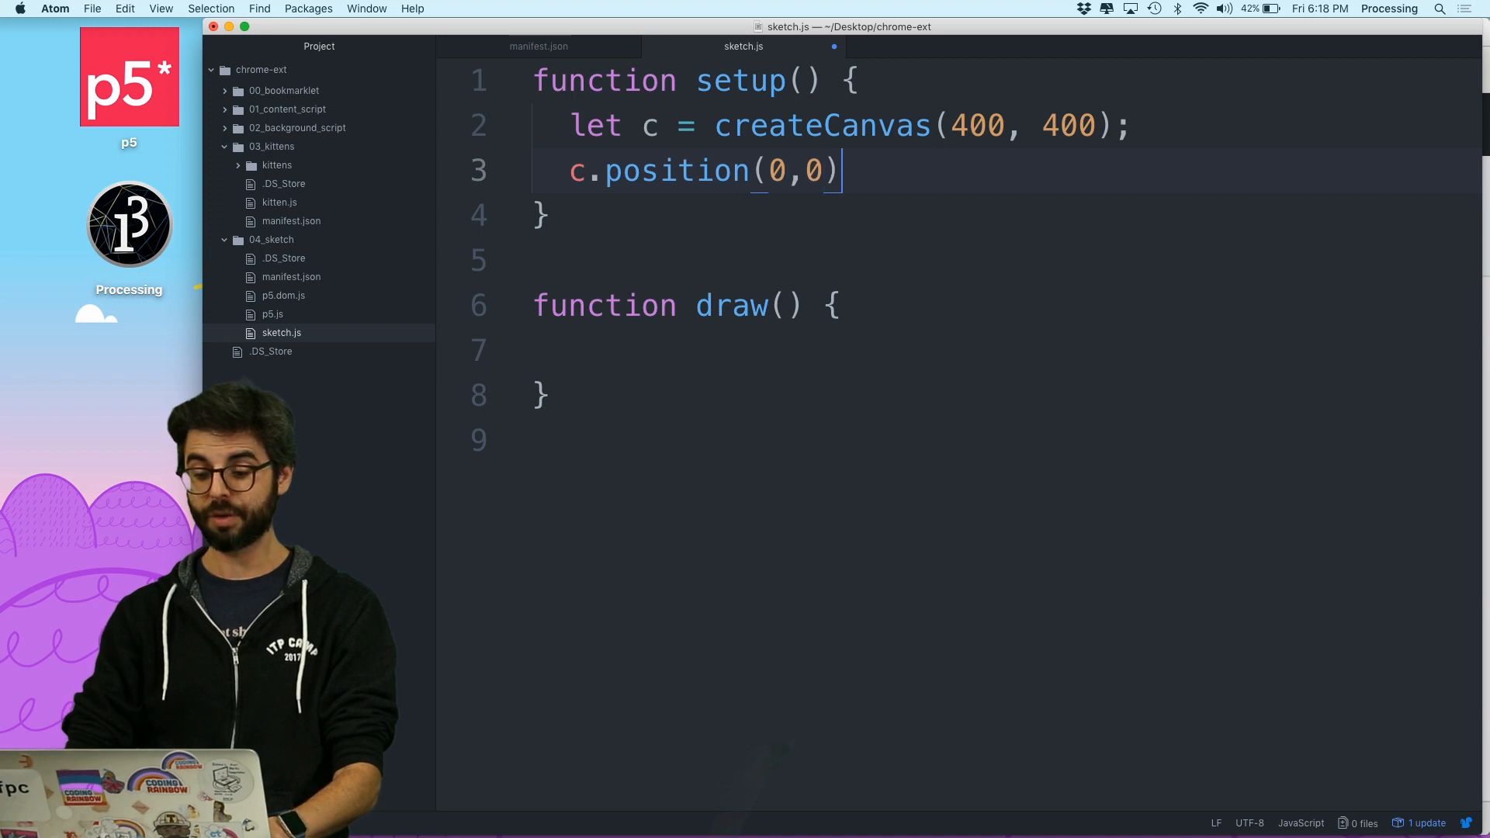
text(cle)
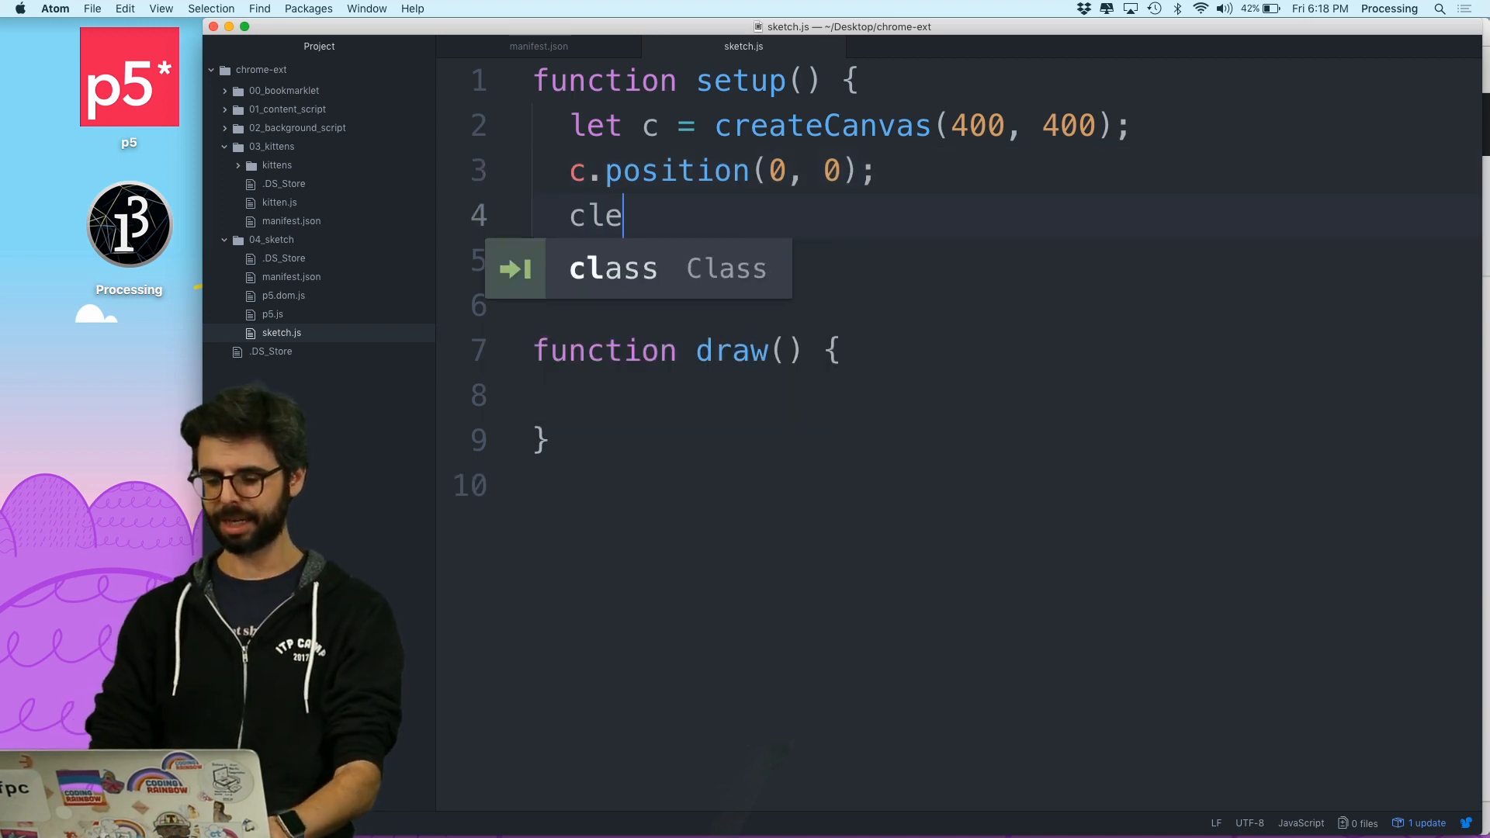
text(ar();)
click(1007, 396)
text(bac)
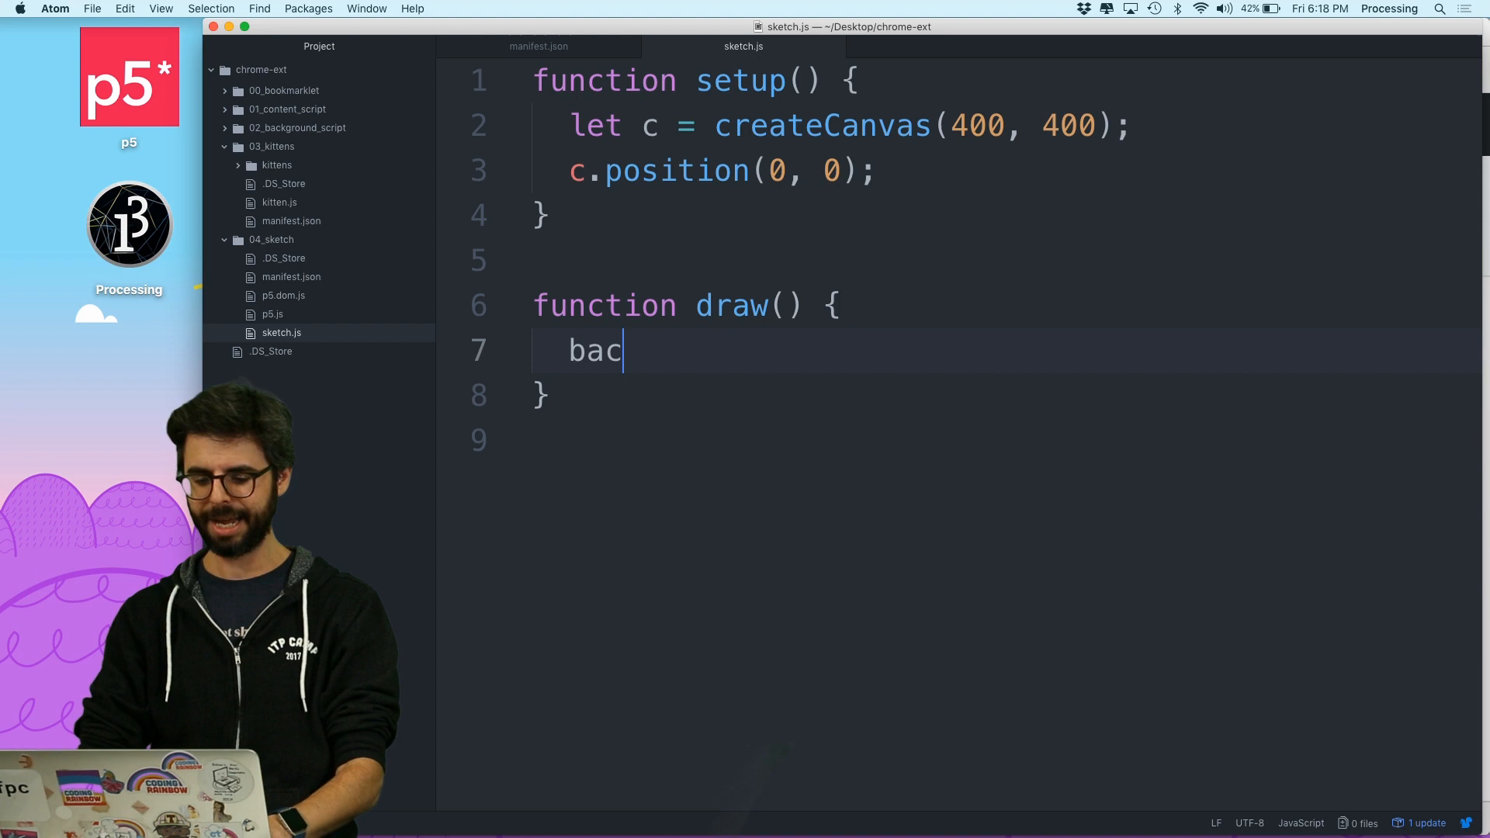
text(kground(0);)
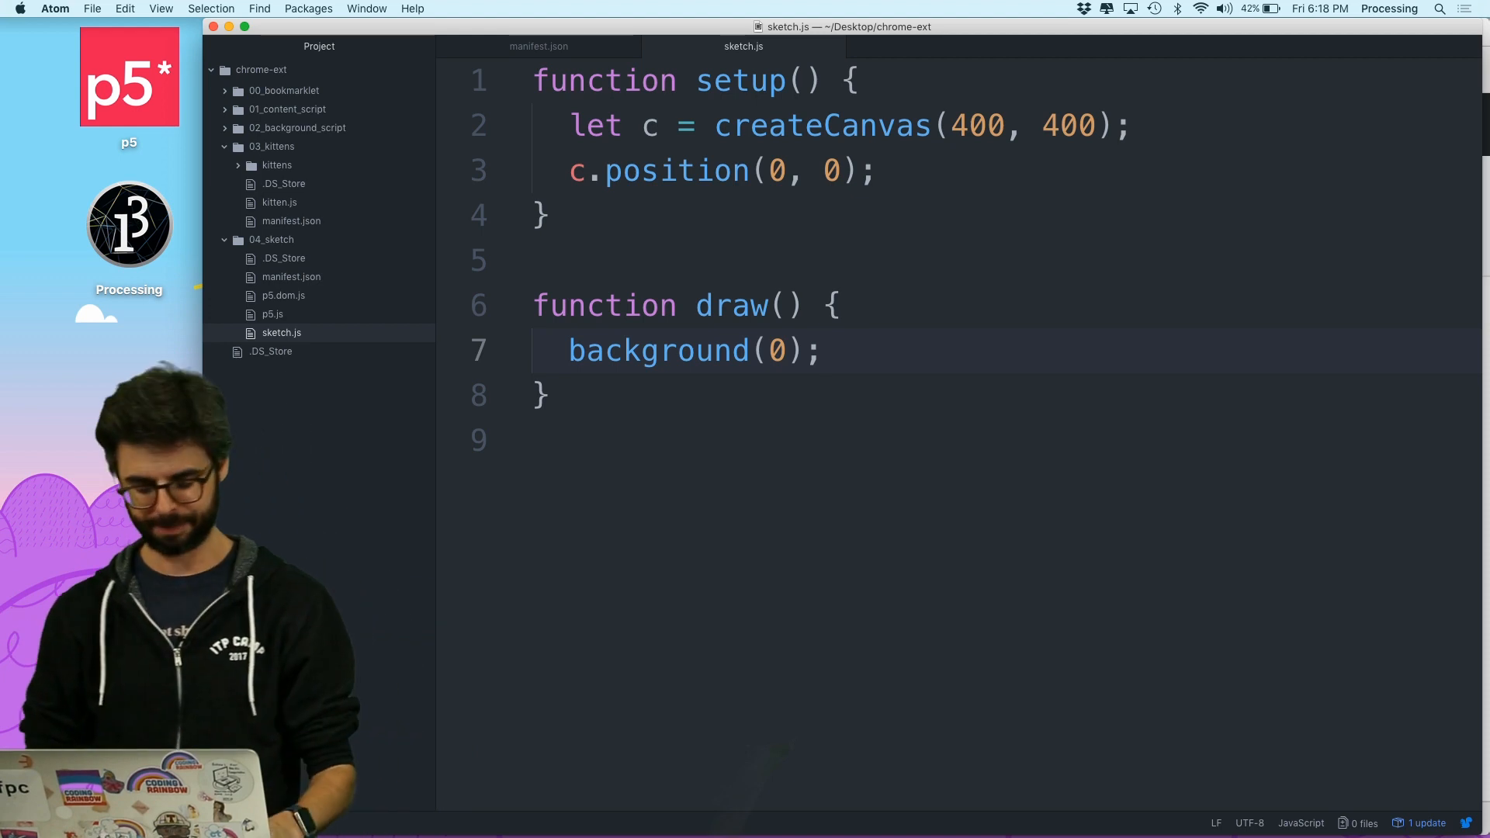
Review manifest.json and sketch.js, then open the p5.js repo and Chrome's extensions page
click(291, 277)
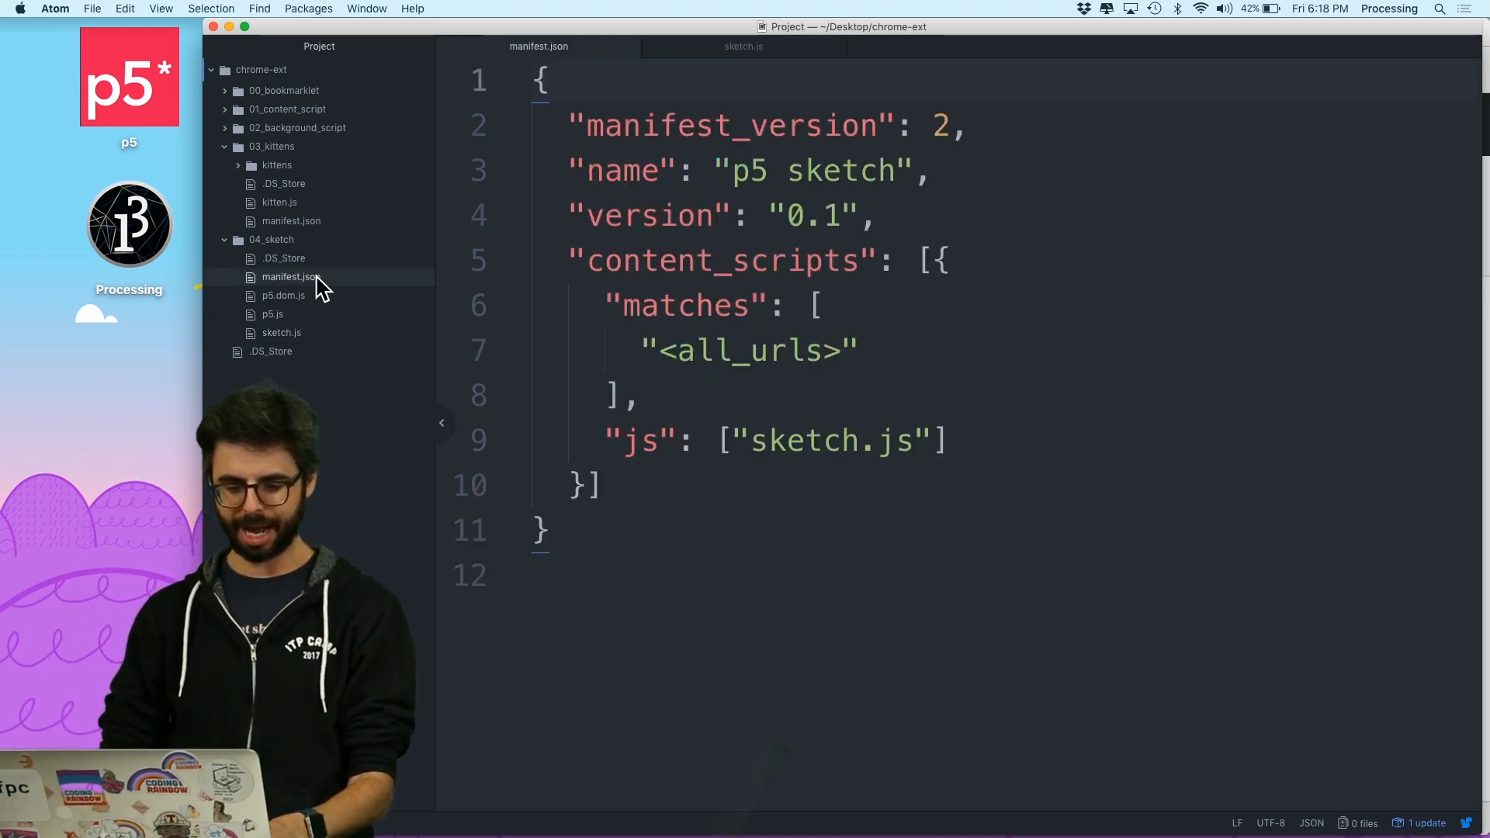
click(282, 333)
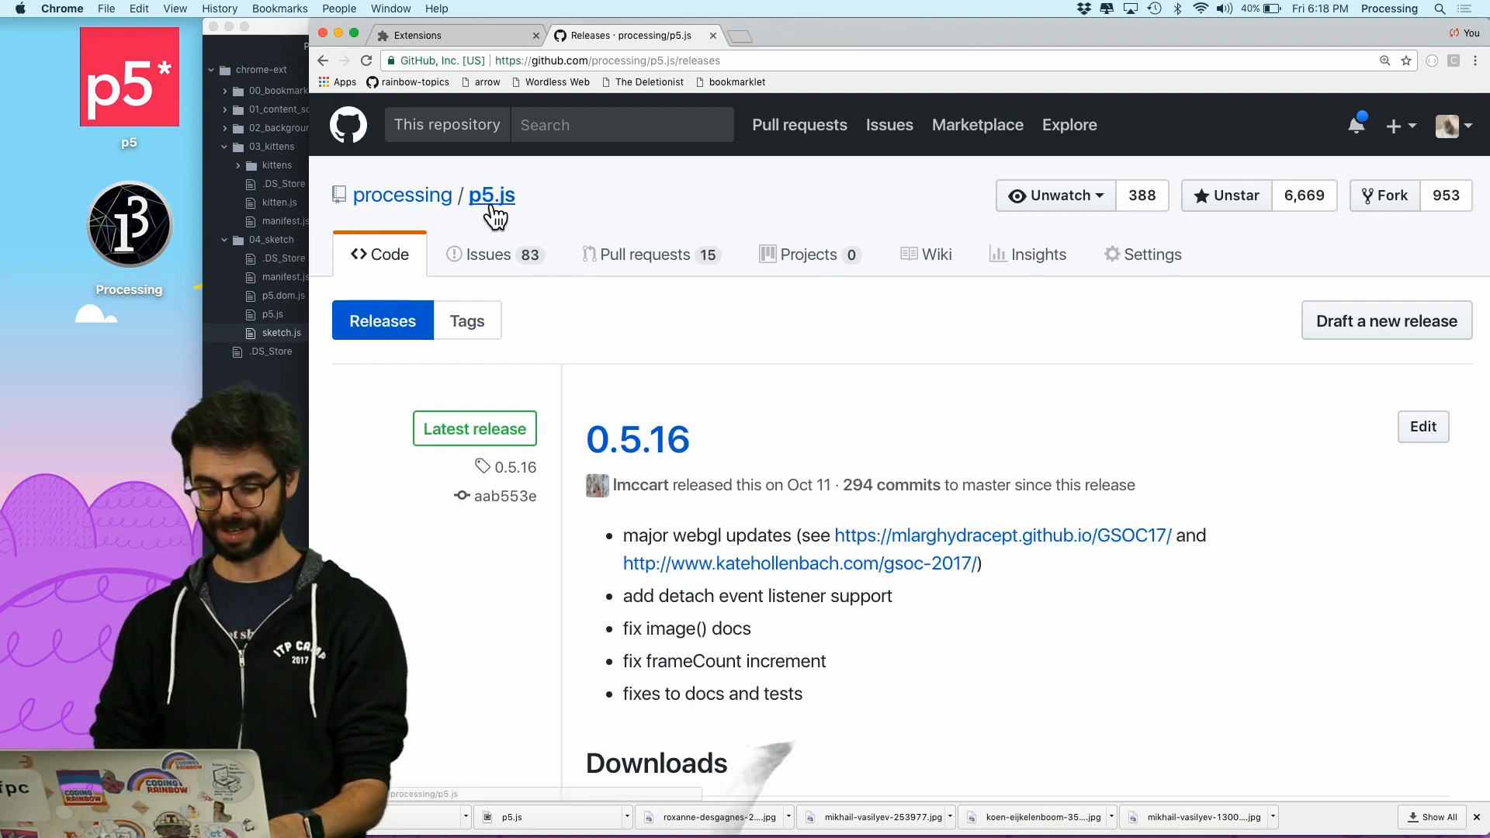
click(492, 195)
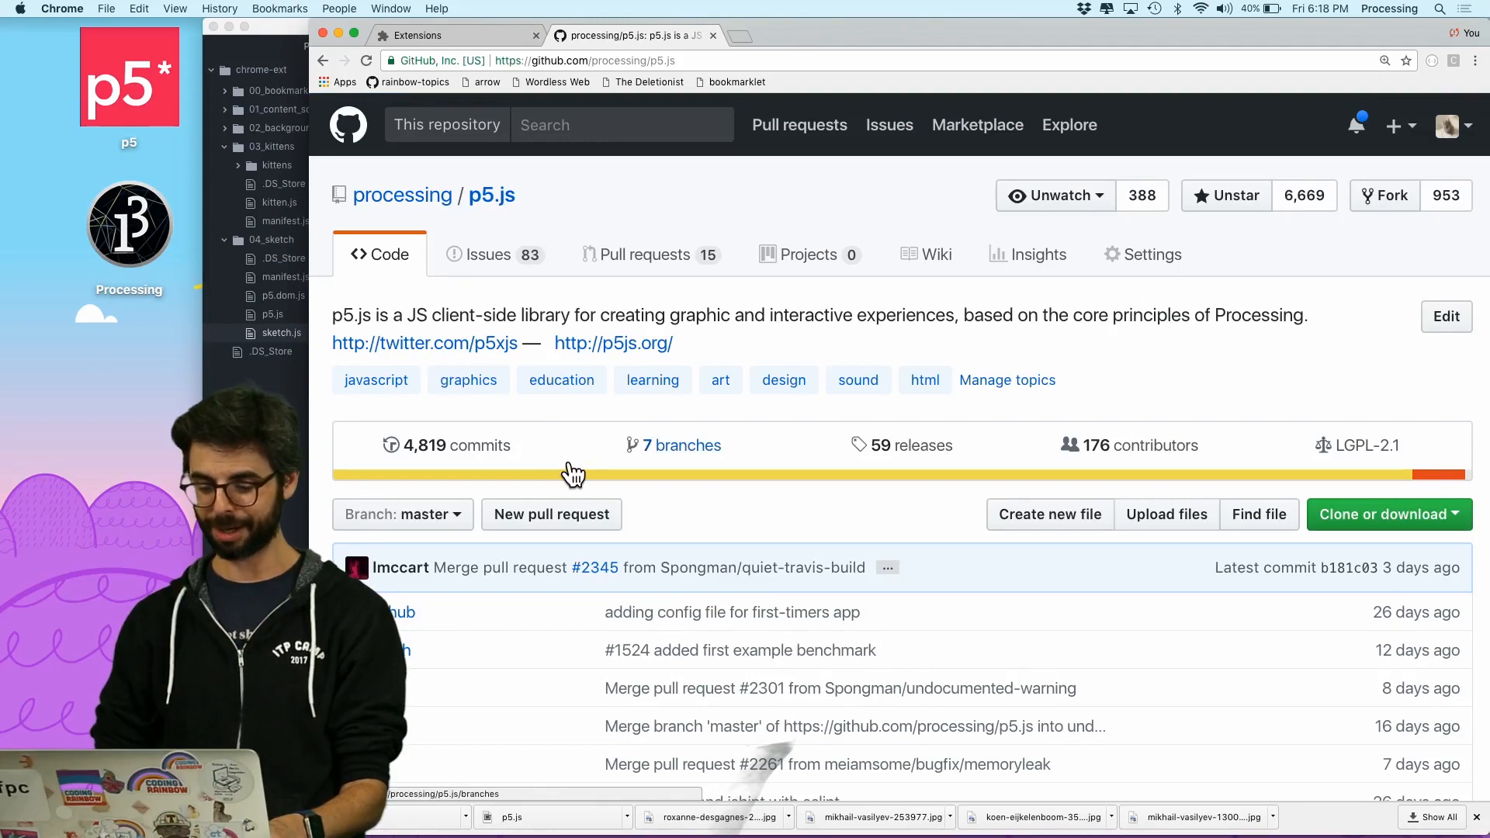
click(421, 35)
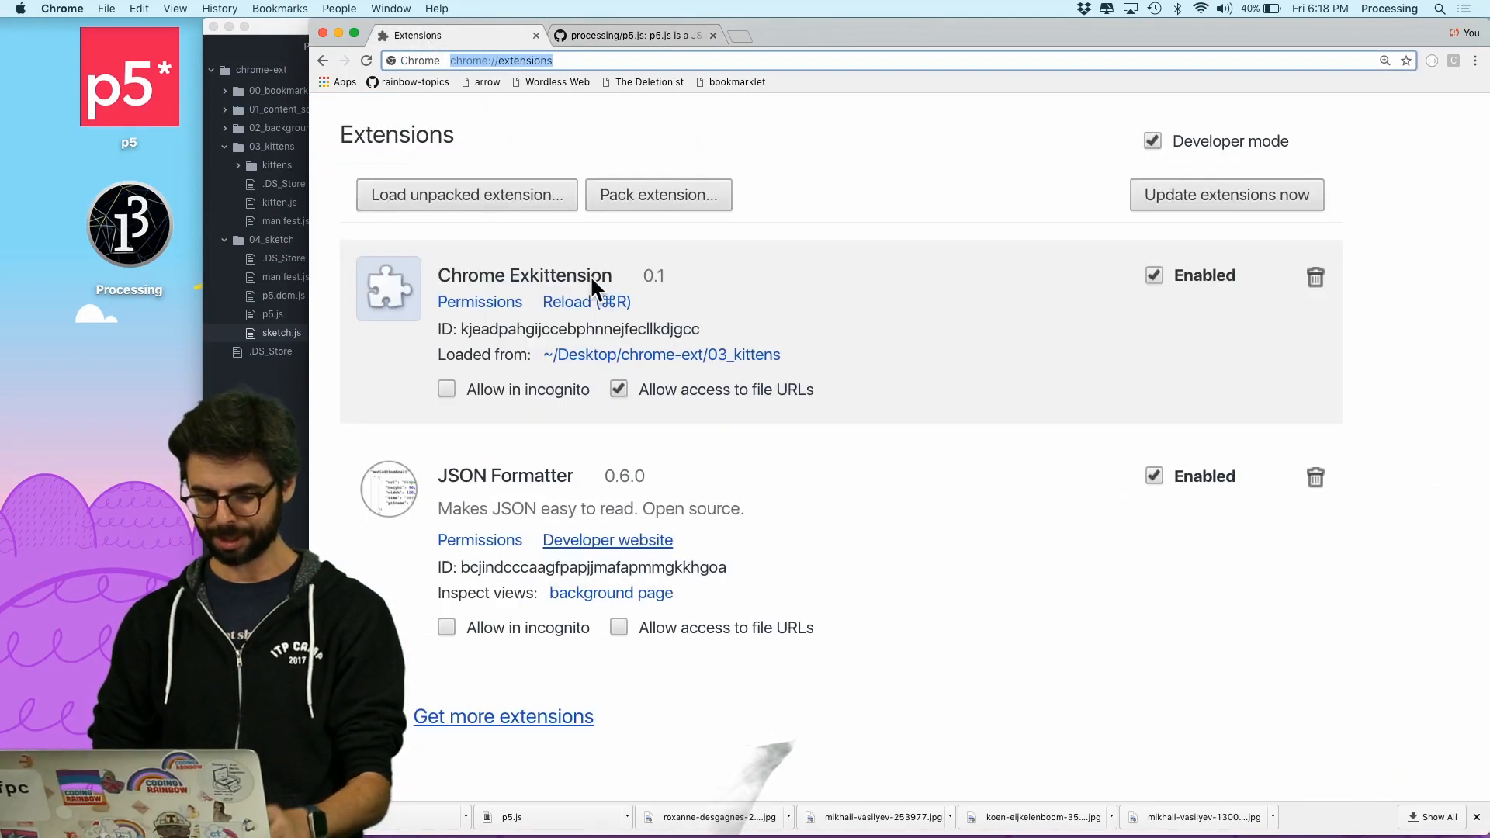
mouse_move(522, 226)
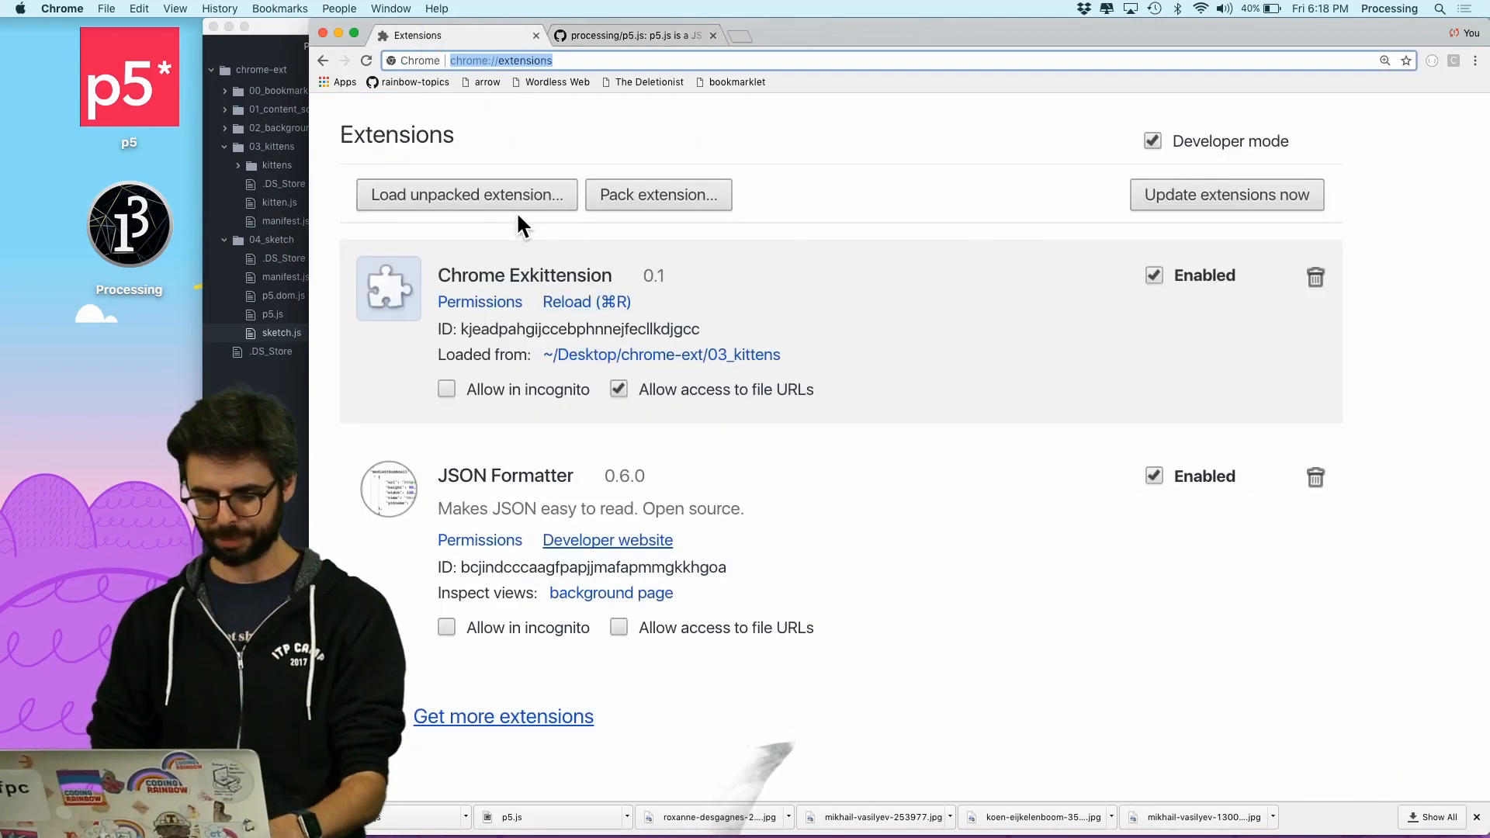
Load the chrome-ext/04_sketch folder as an unpacked extension and check the list
click(466, 195)
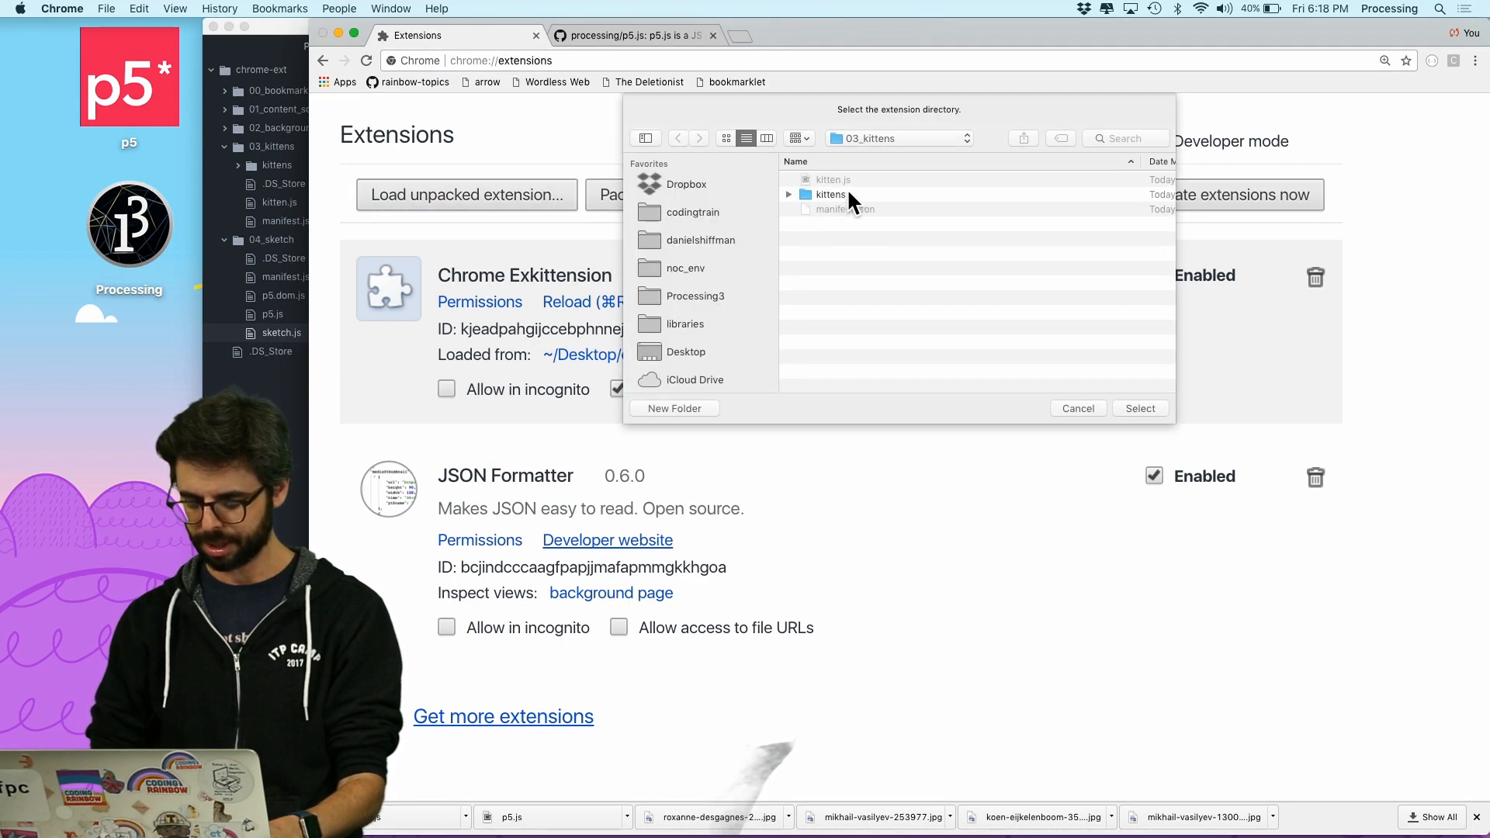
click(677, 138)
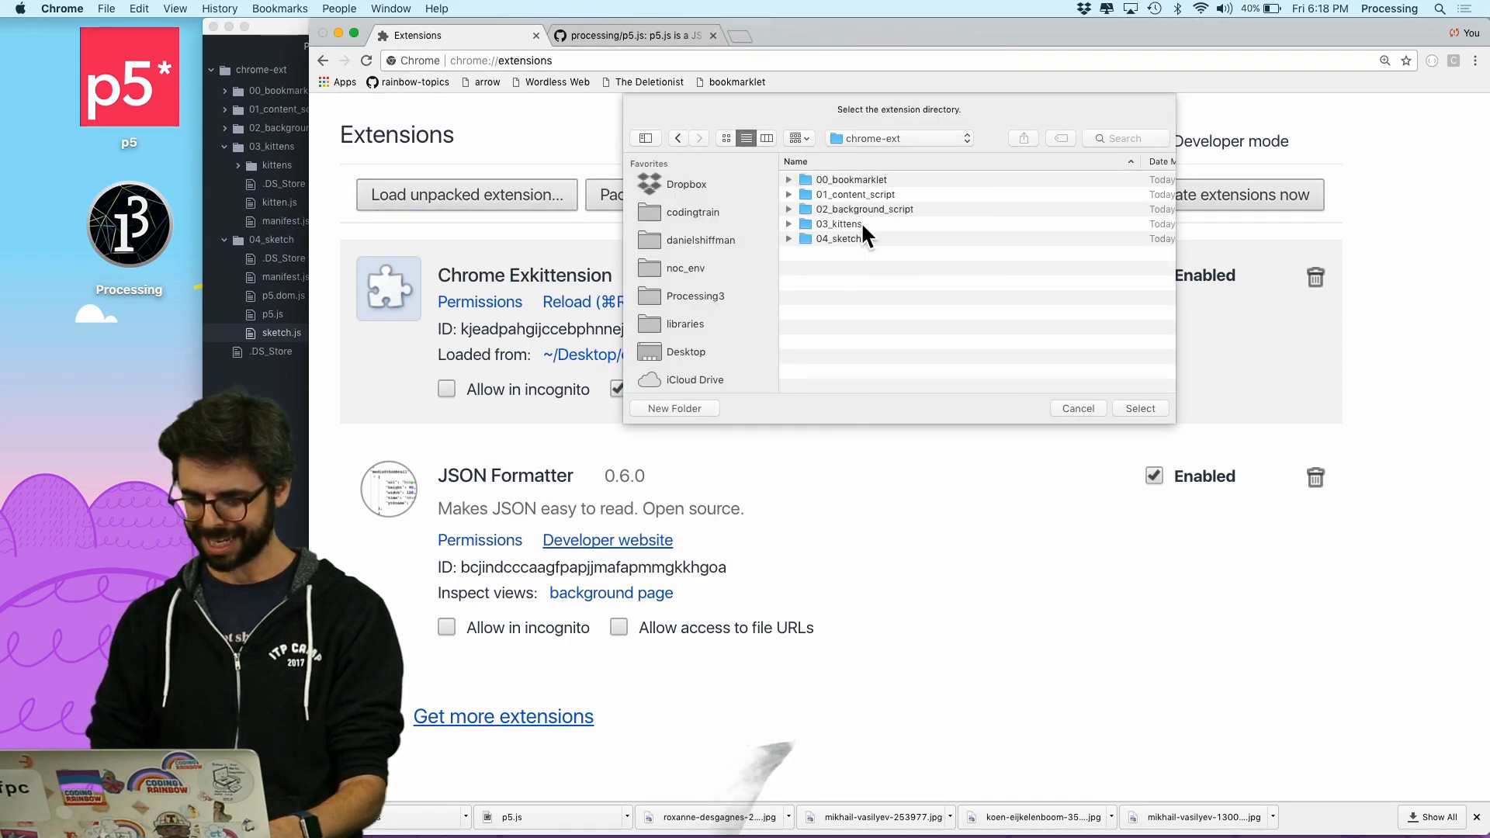
click(839, 239)
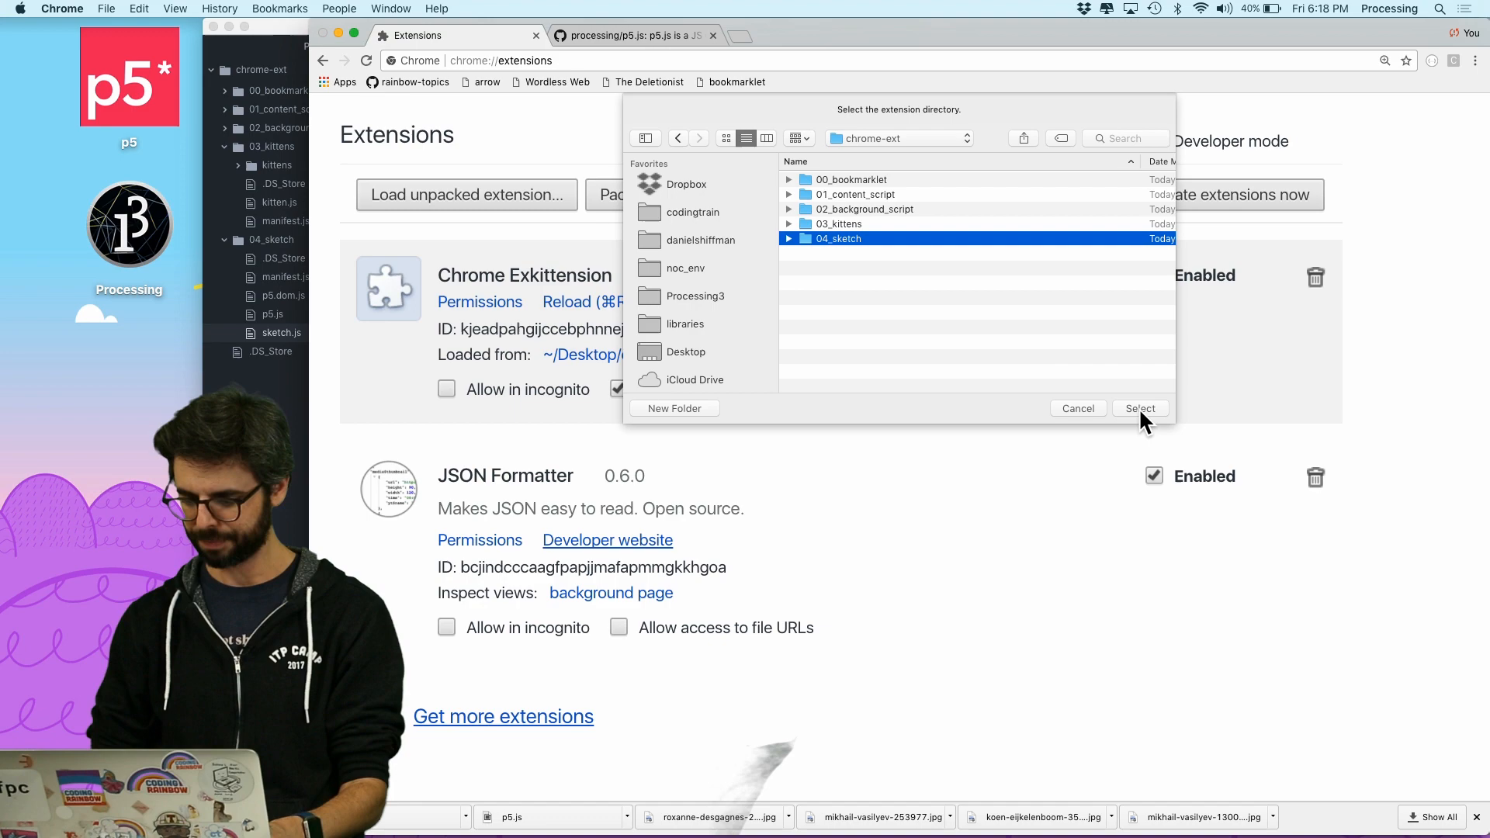
click(1140, 408)
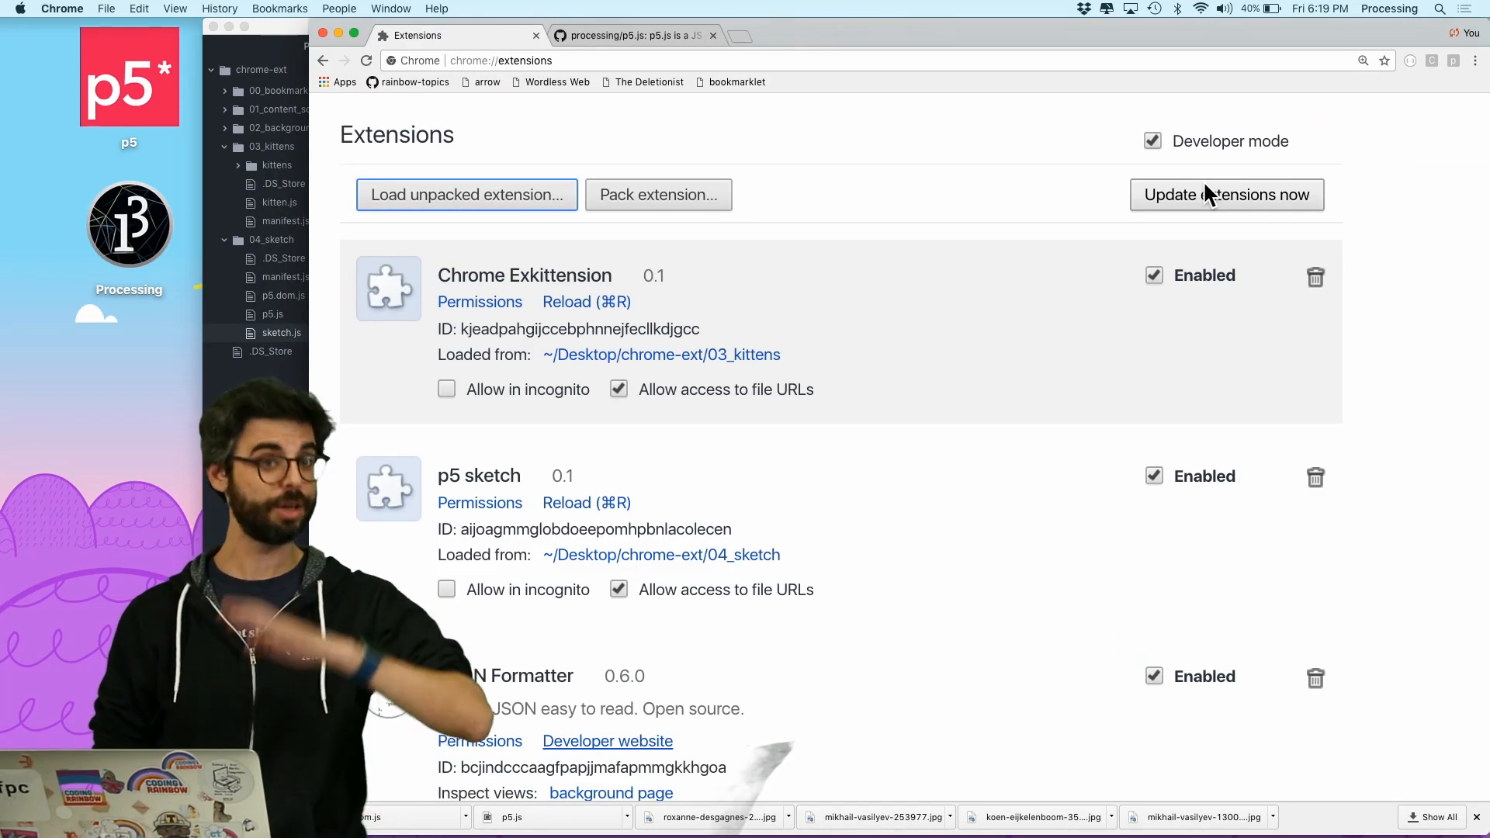
scroll(down, 3)
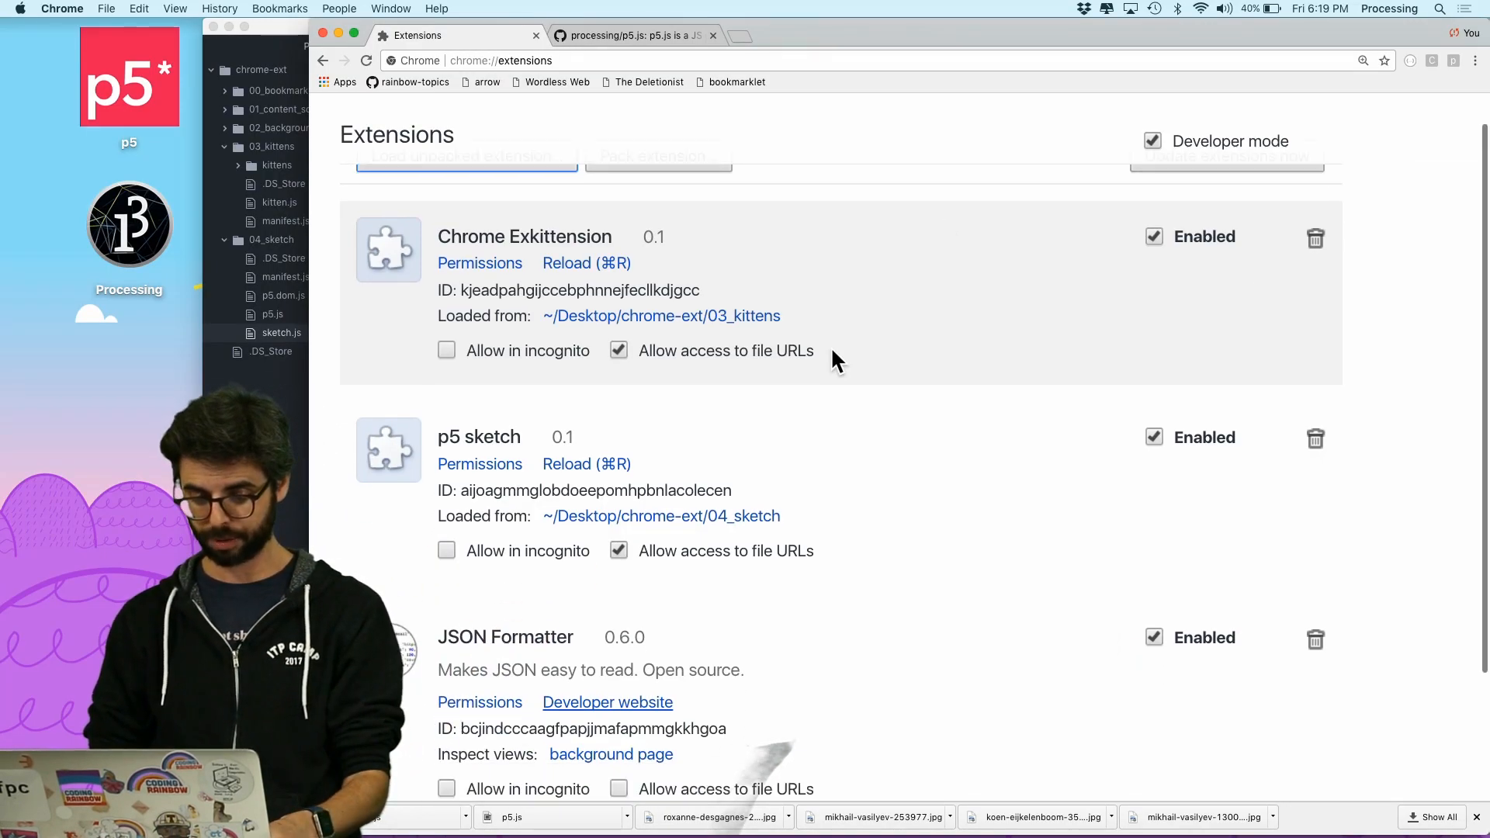
scroll(down, 3)
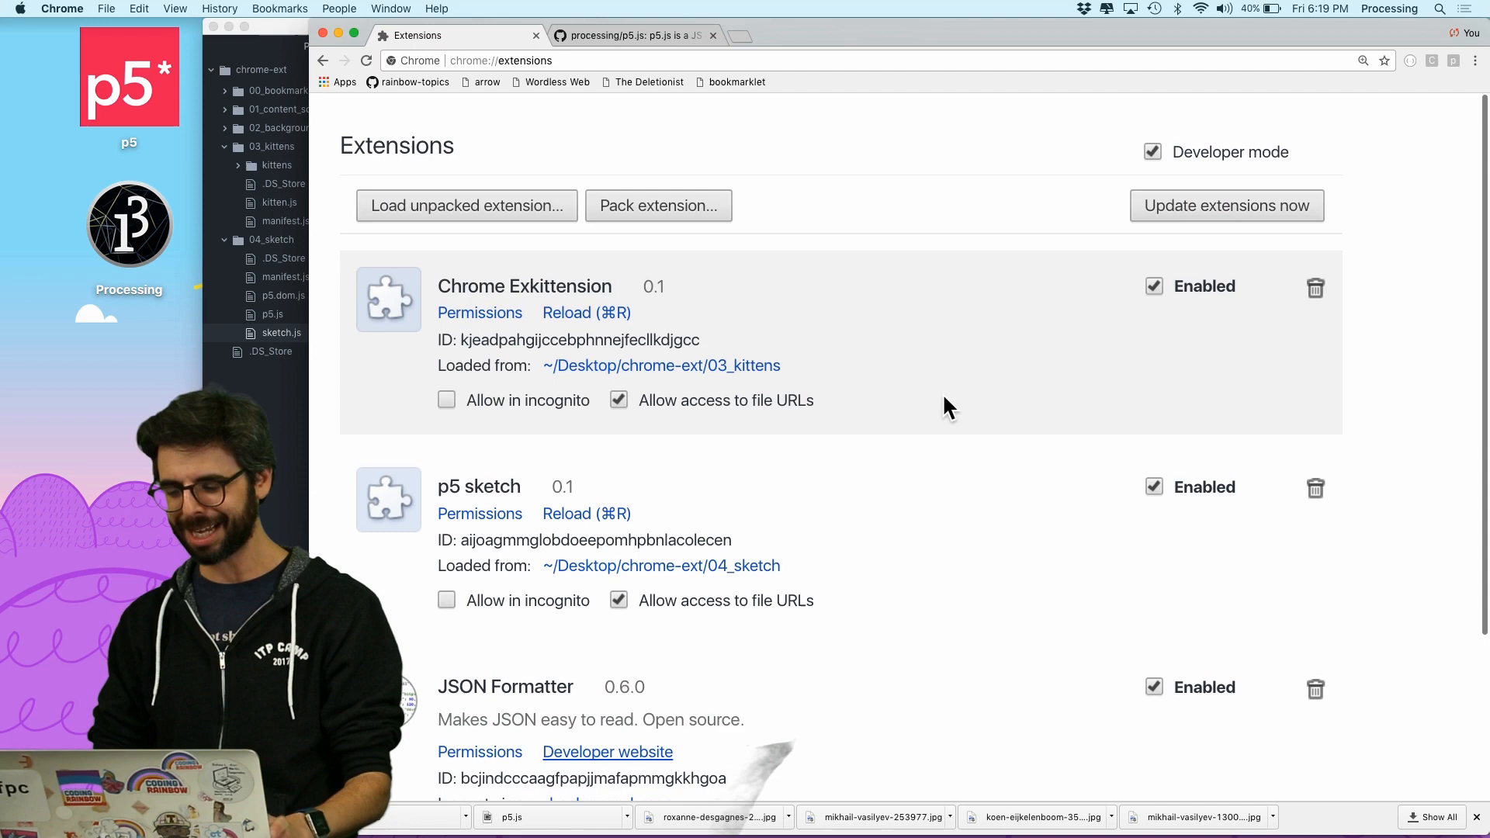
key(Cmd+Tab)
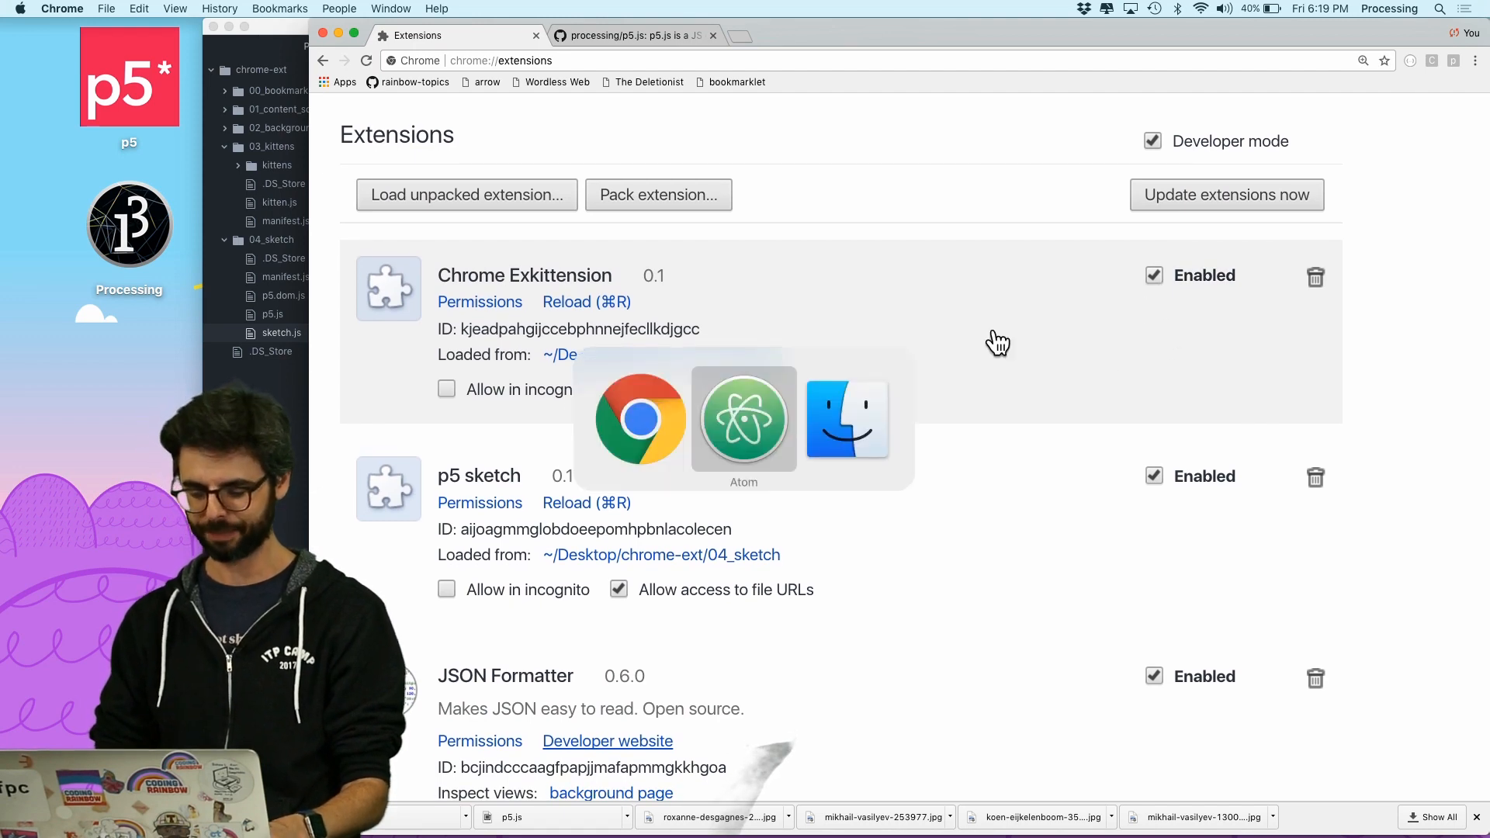
Disable the Chrome Exkittension extension on the extensions page
click(631, 36)
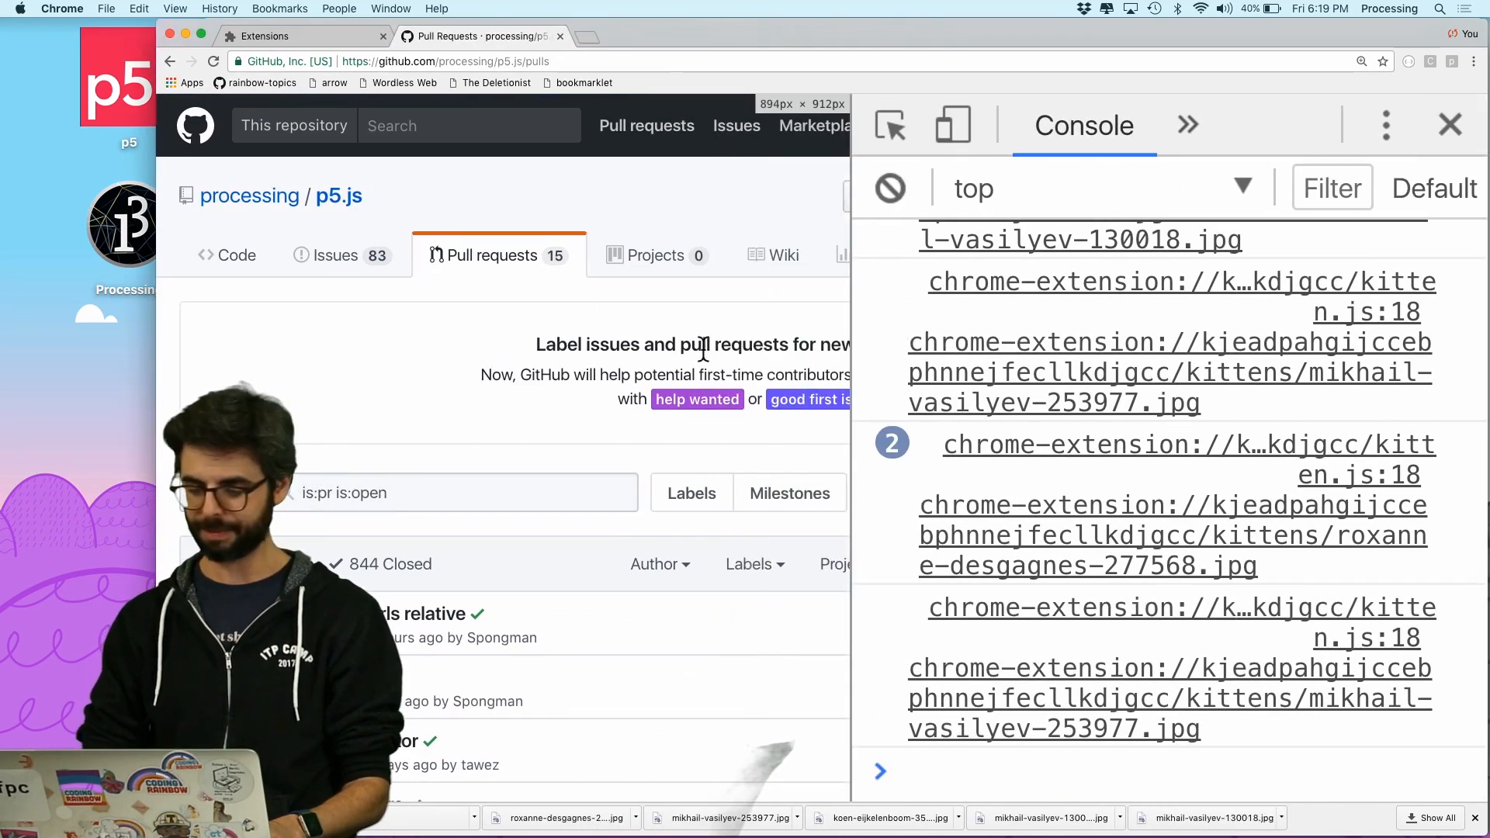
click(890, 188)
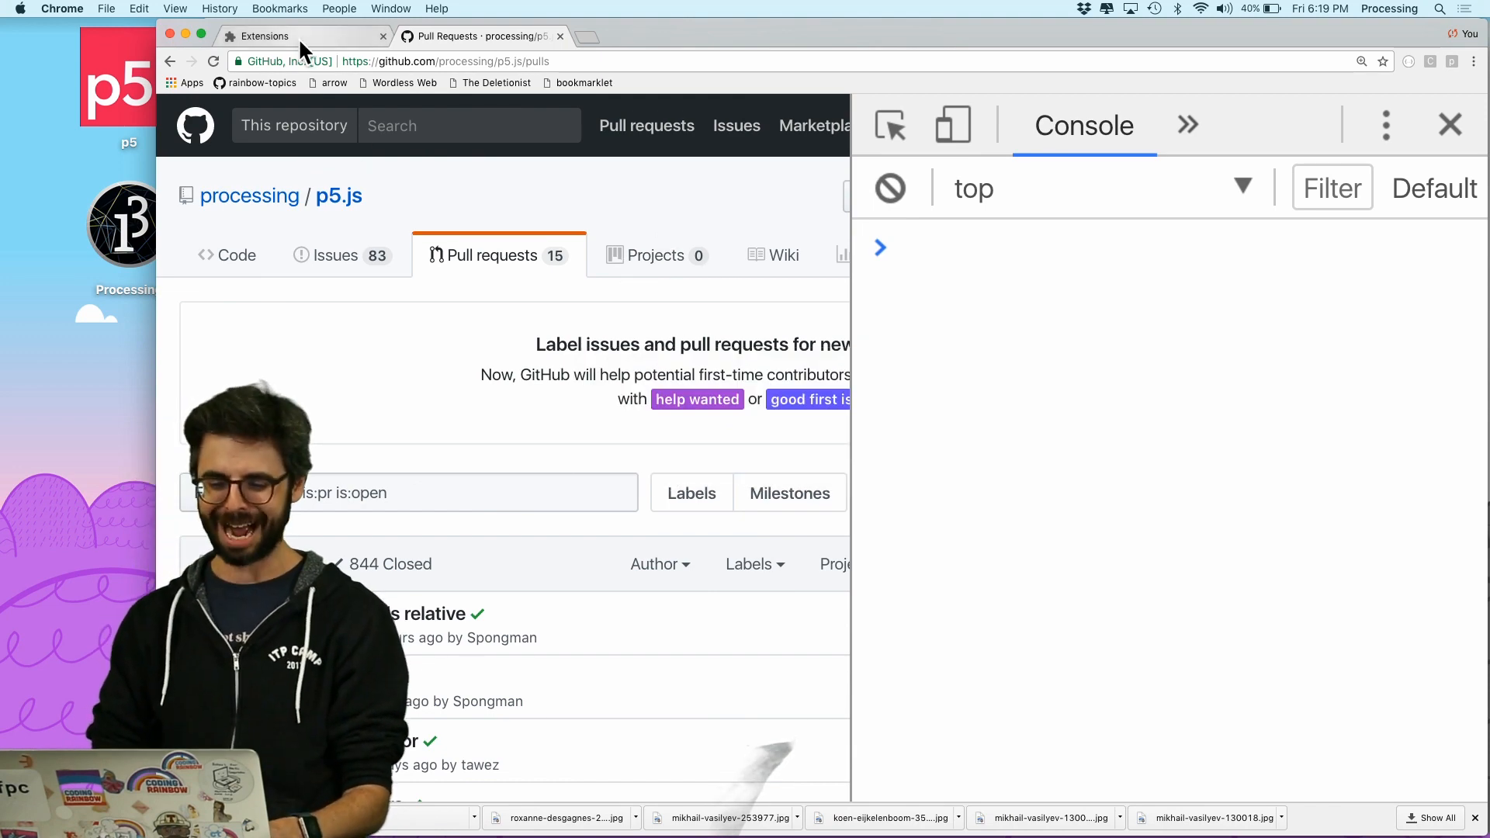
click(265, 36)
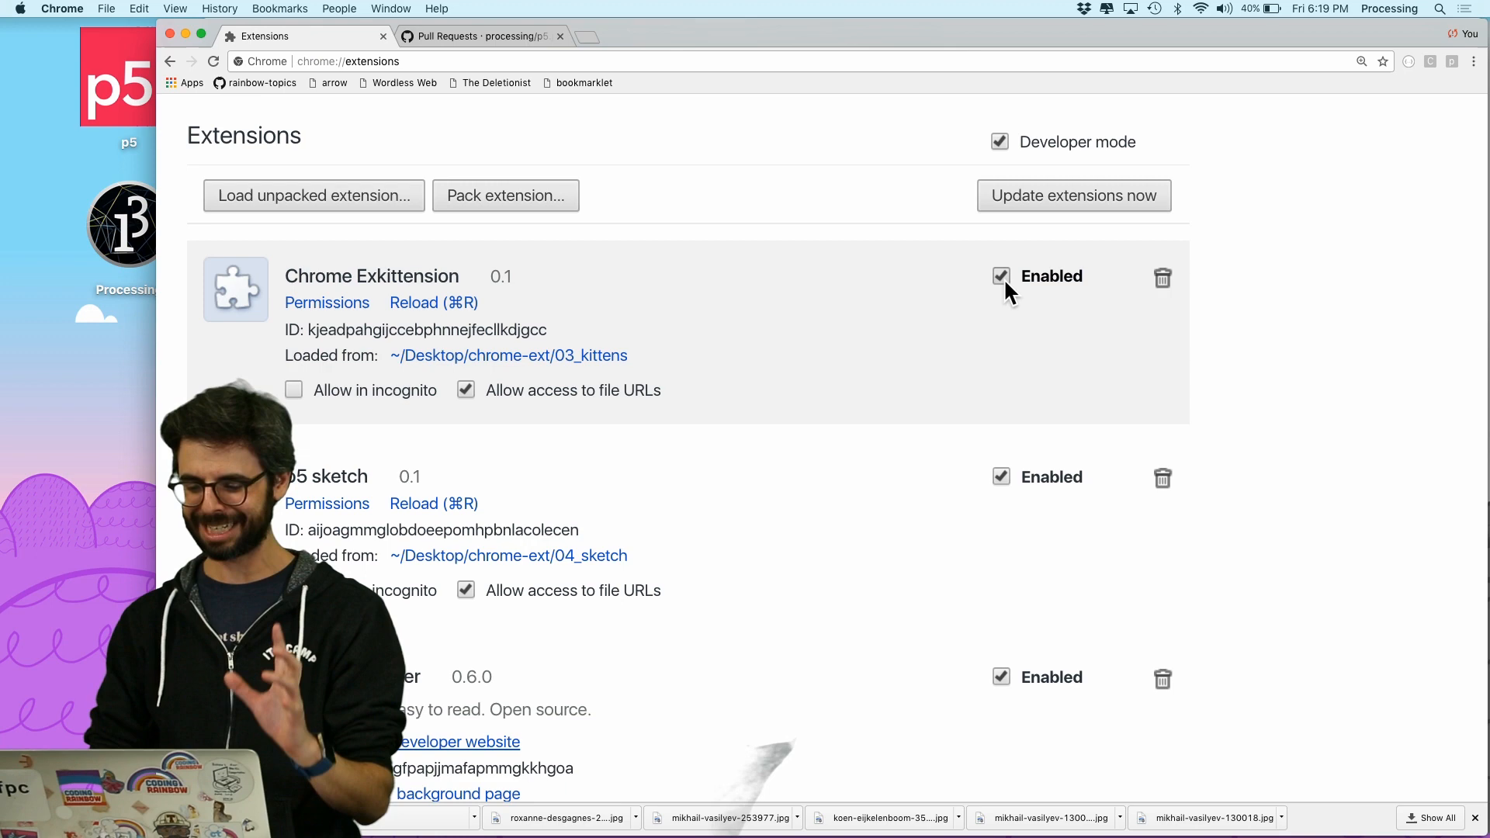
click(1000, 277)
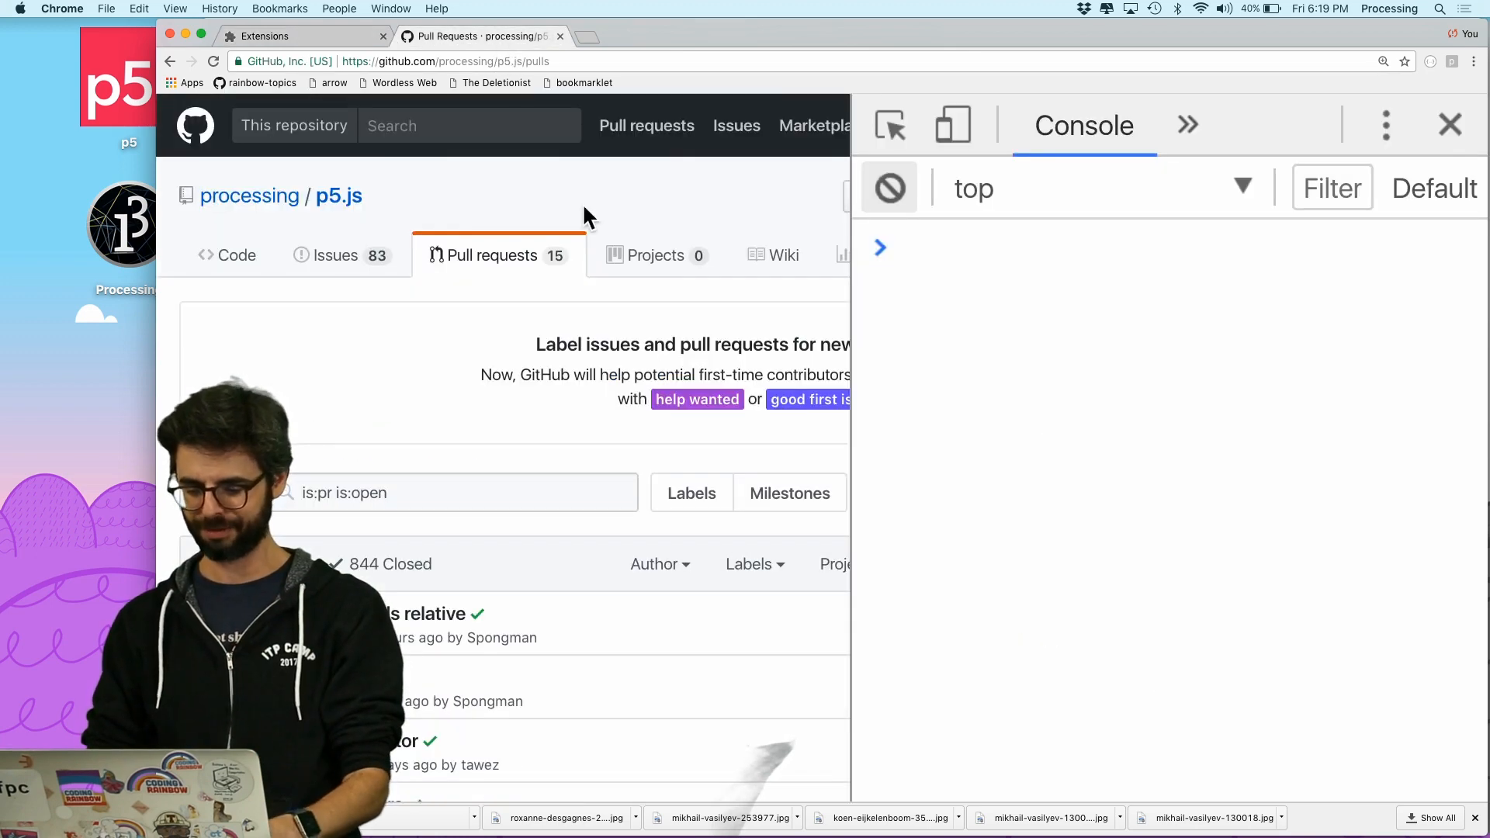
mouse_move(923, 353)
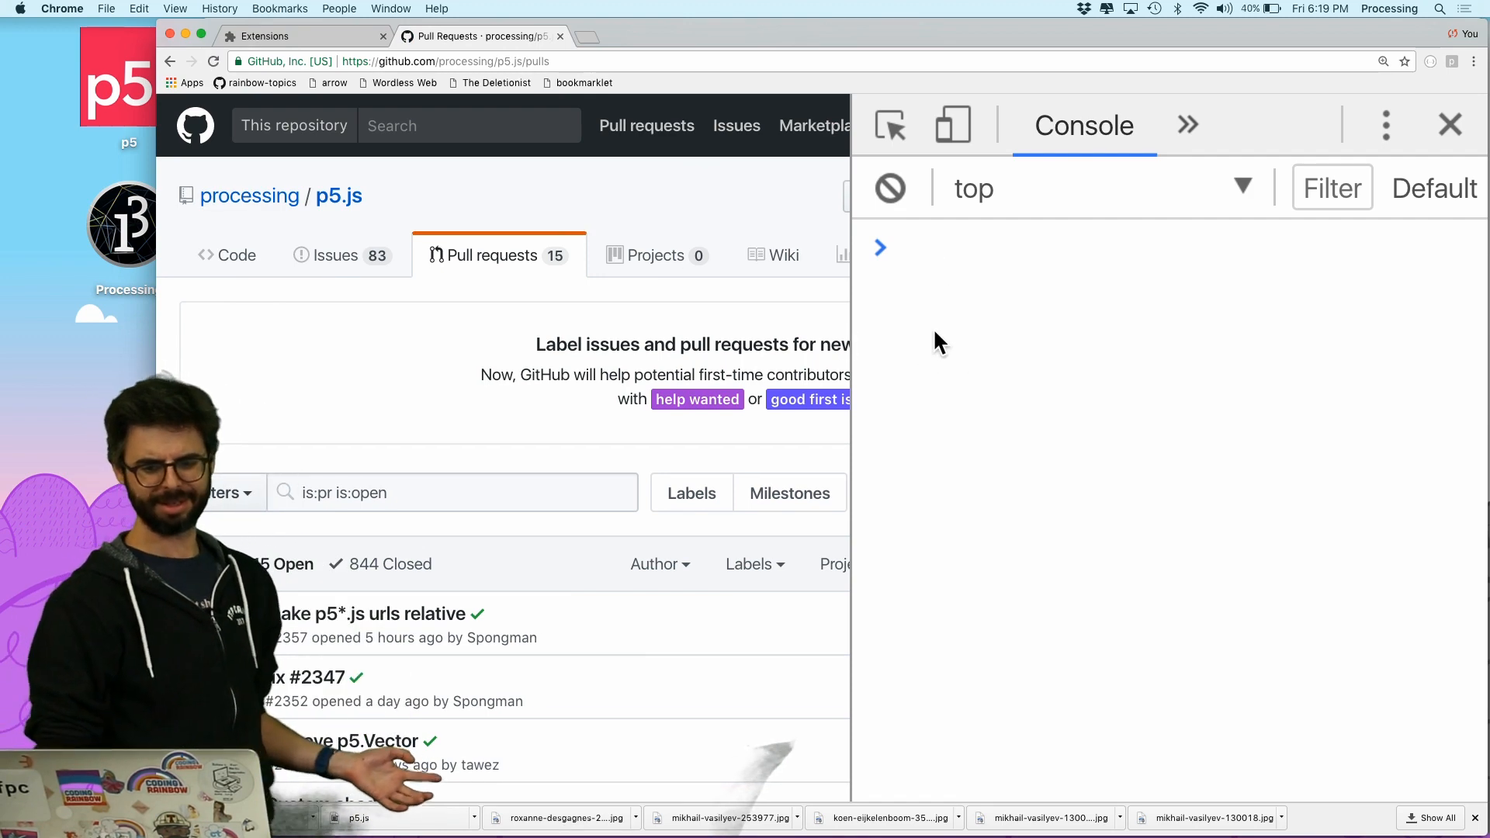
mouse_move(998, 309)
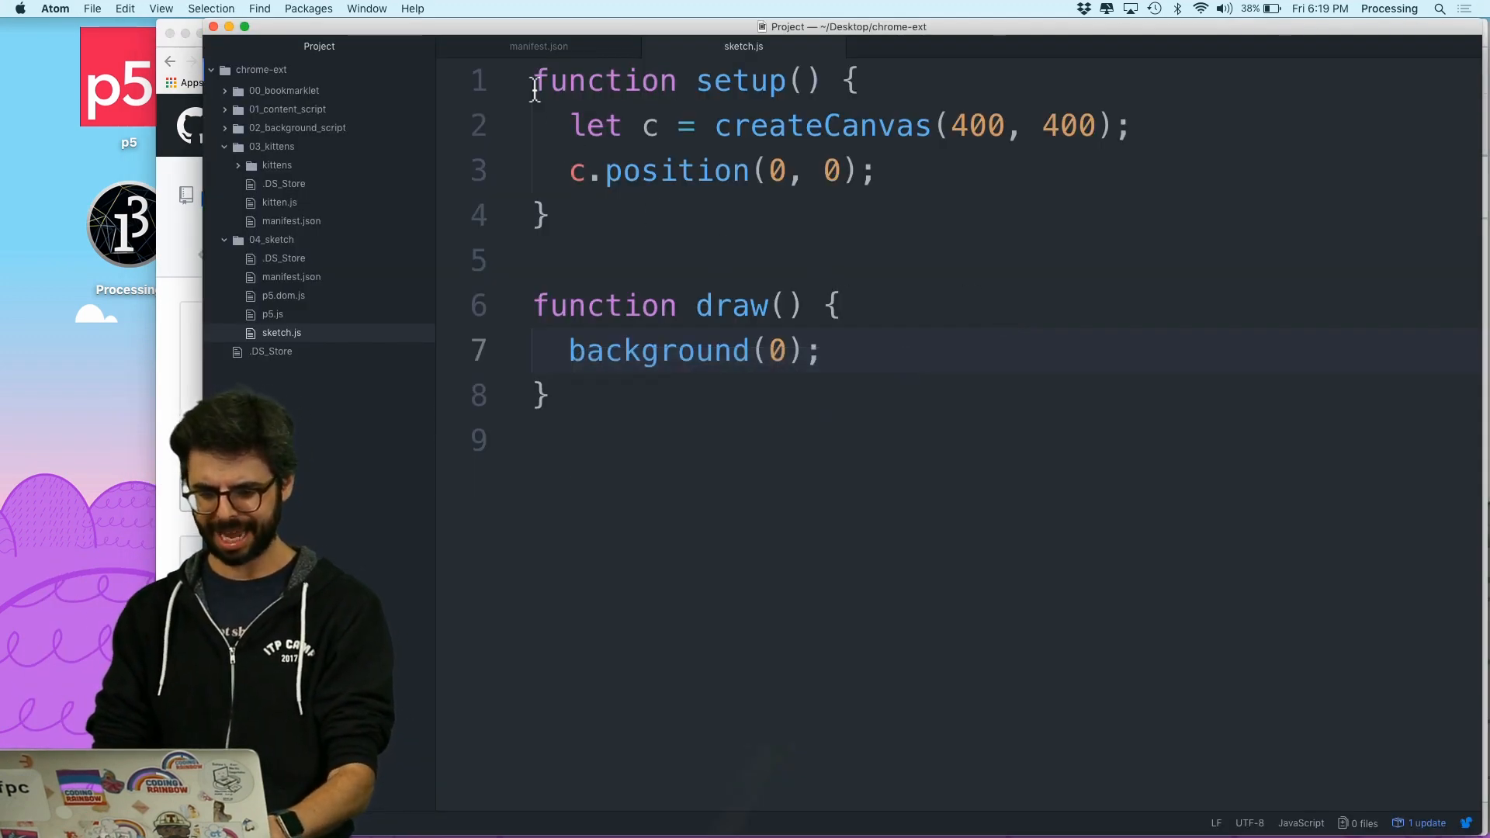
Add console.log calls for 'sketch started!', 'sketch looping!' and a top-level 'sketch blah'
text(console.lo)
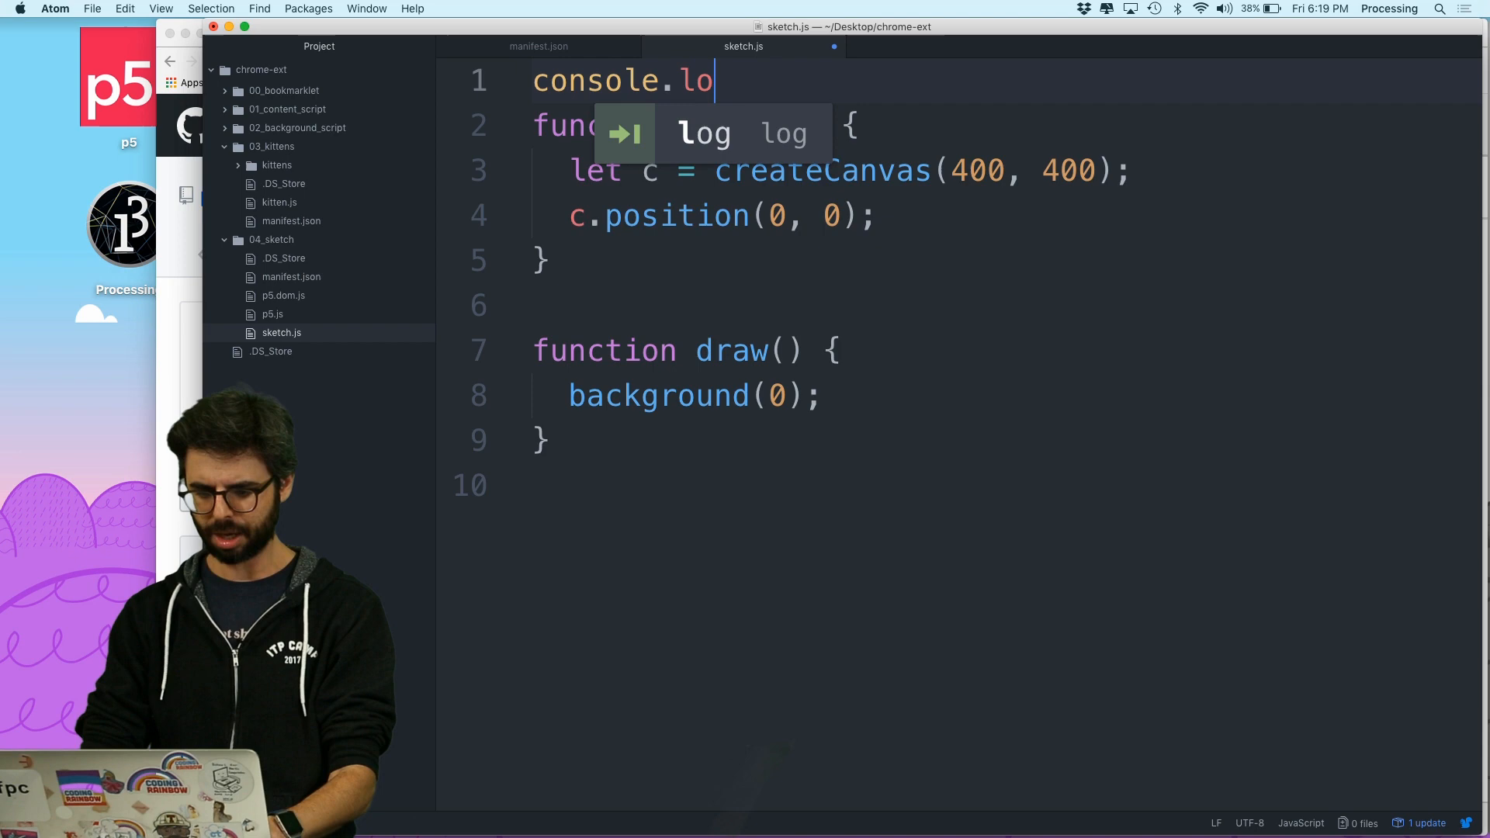
text(g('sketch start'))
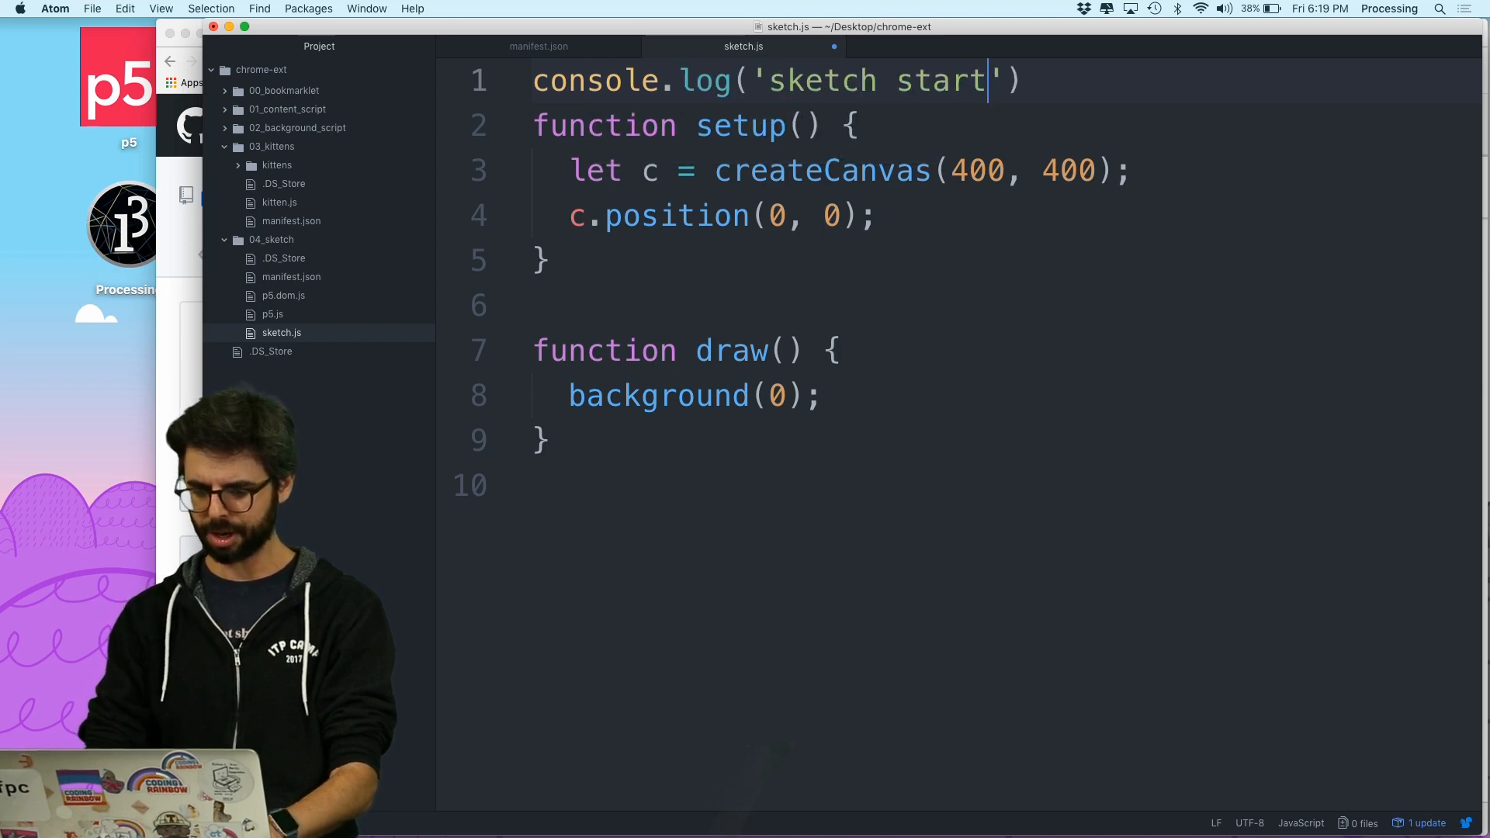
text(ed!)
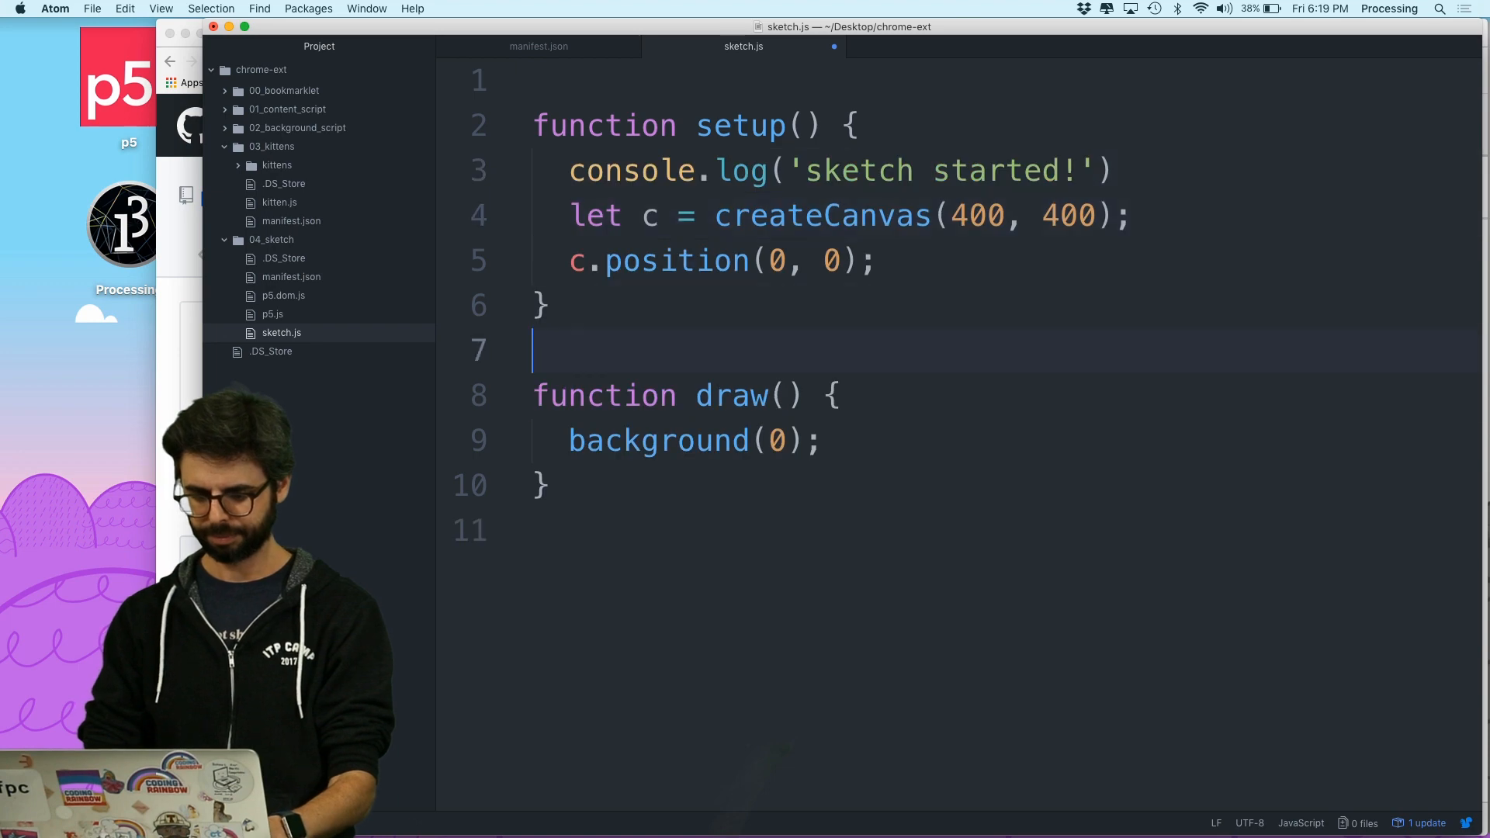
text(console.log('sketch started!'))
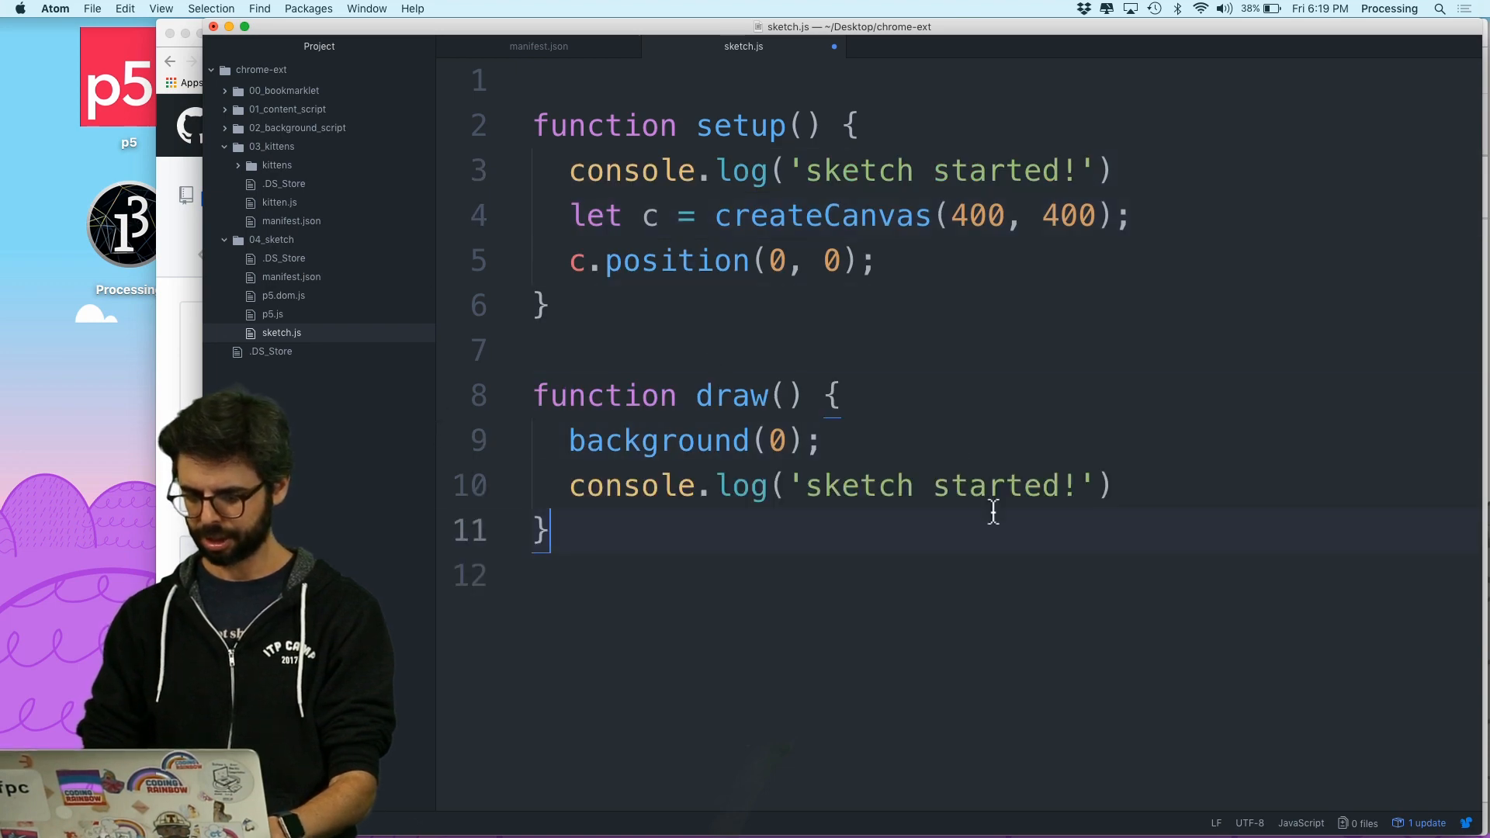
text(looping)
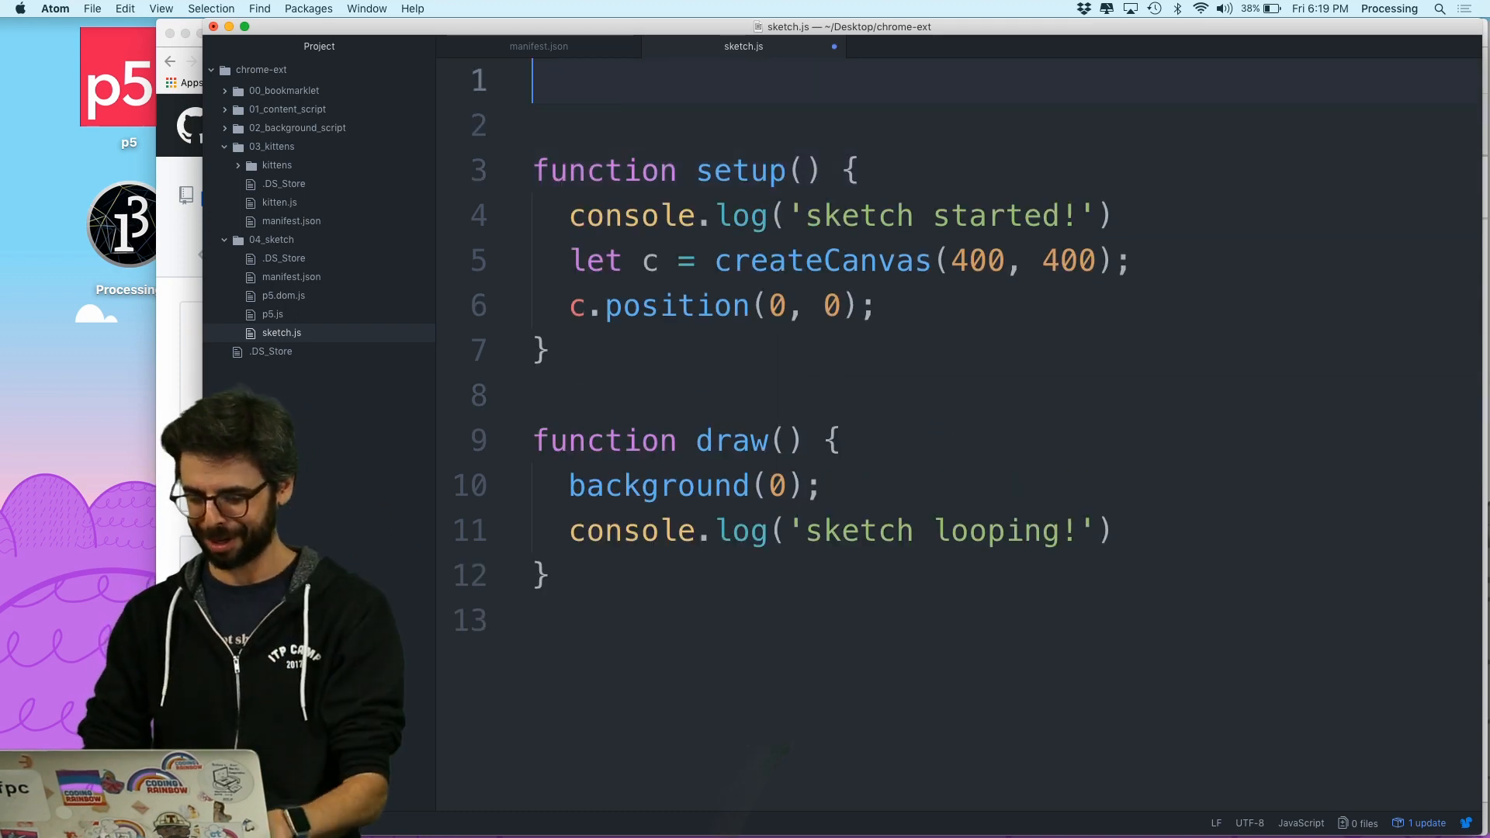
text(console.log())
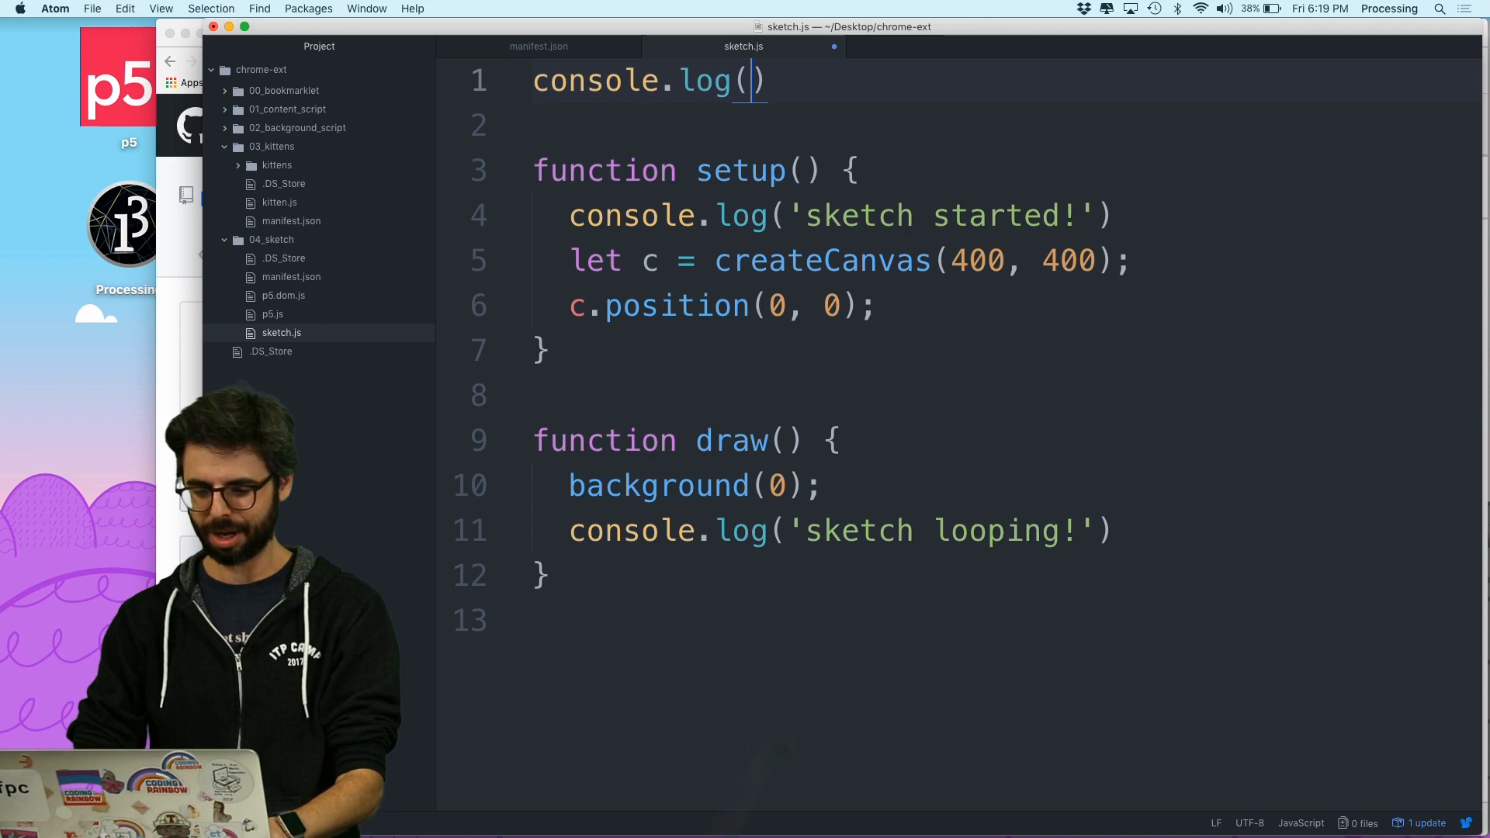
text('')
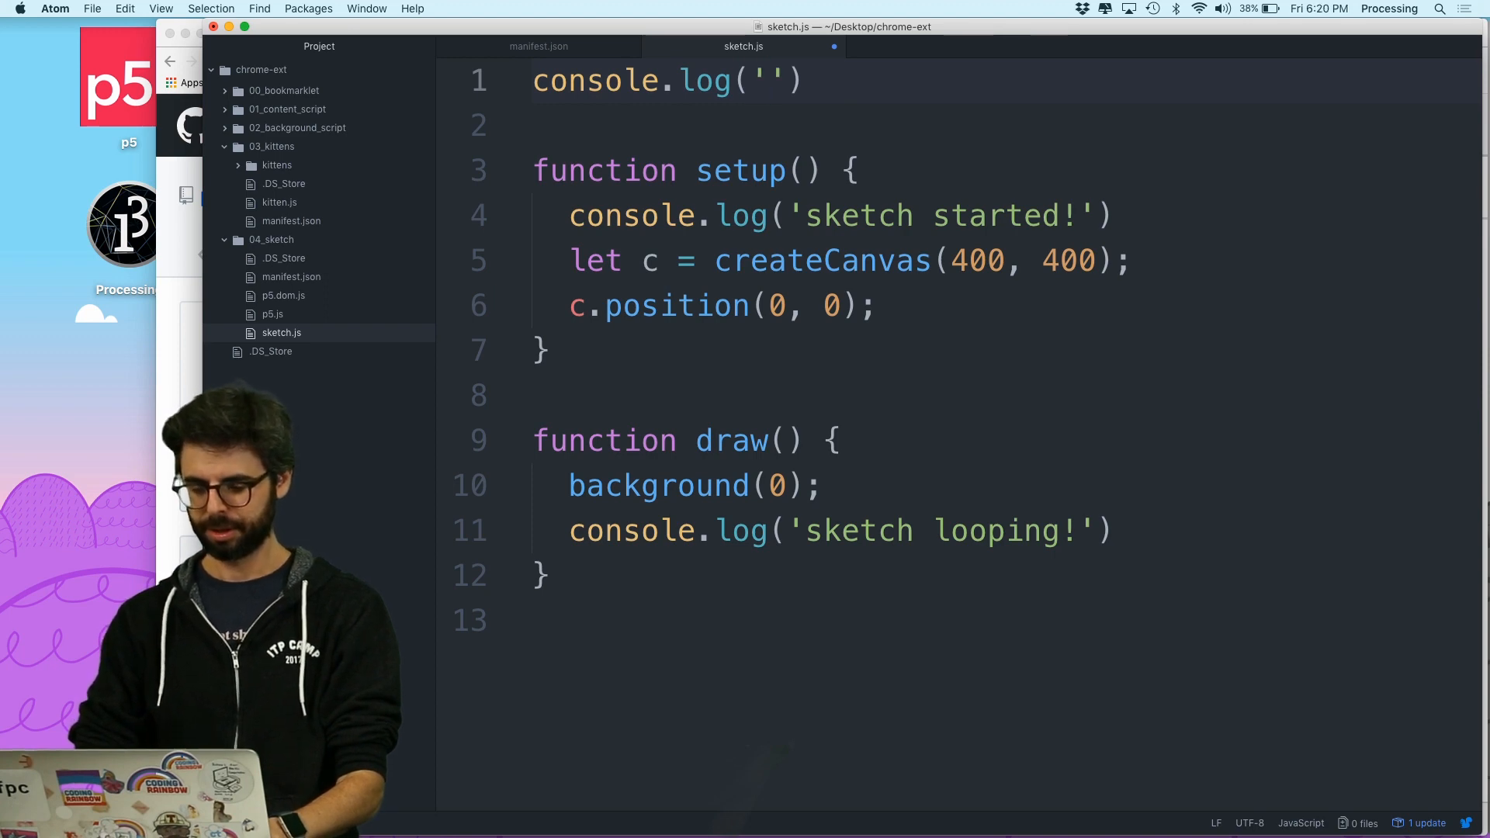
text(sketch)
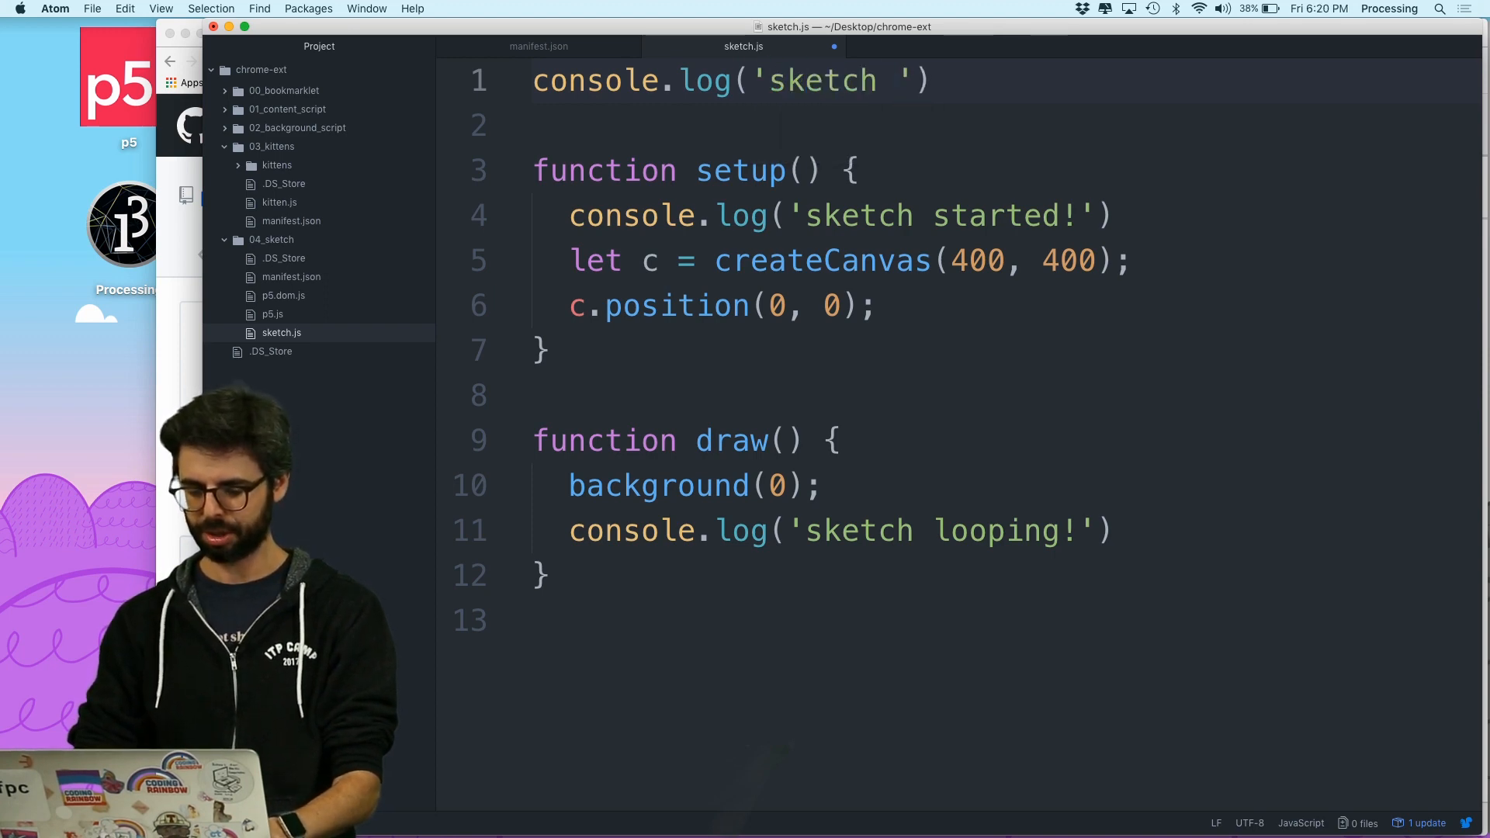
text(blah)
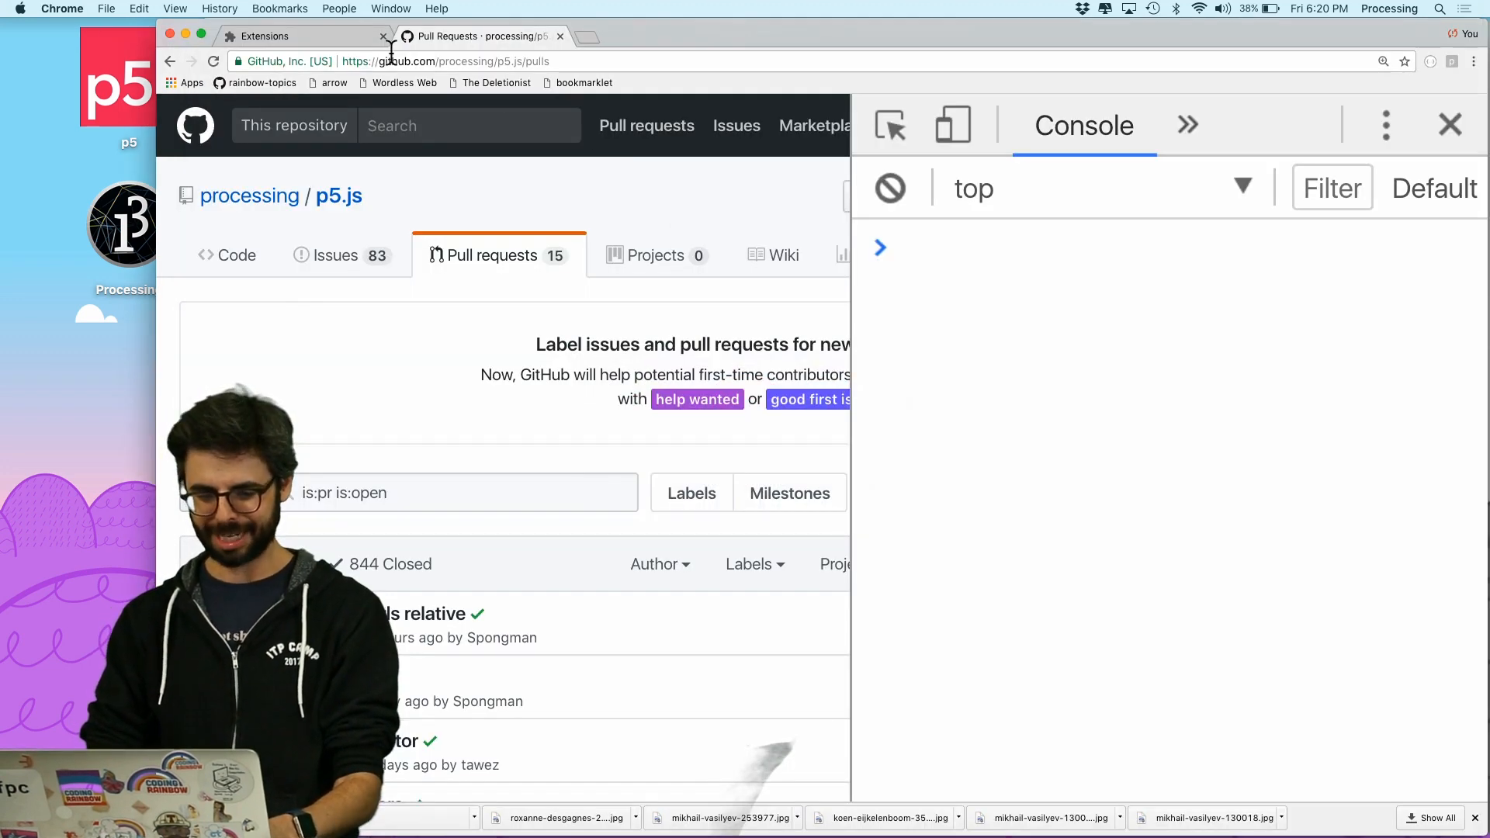
Reload the GitHub pull requests page to run the edited sketch
click(293, 36)
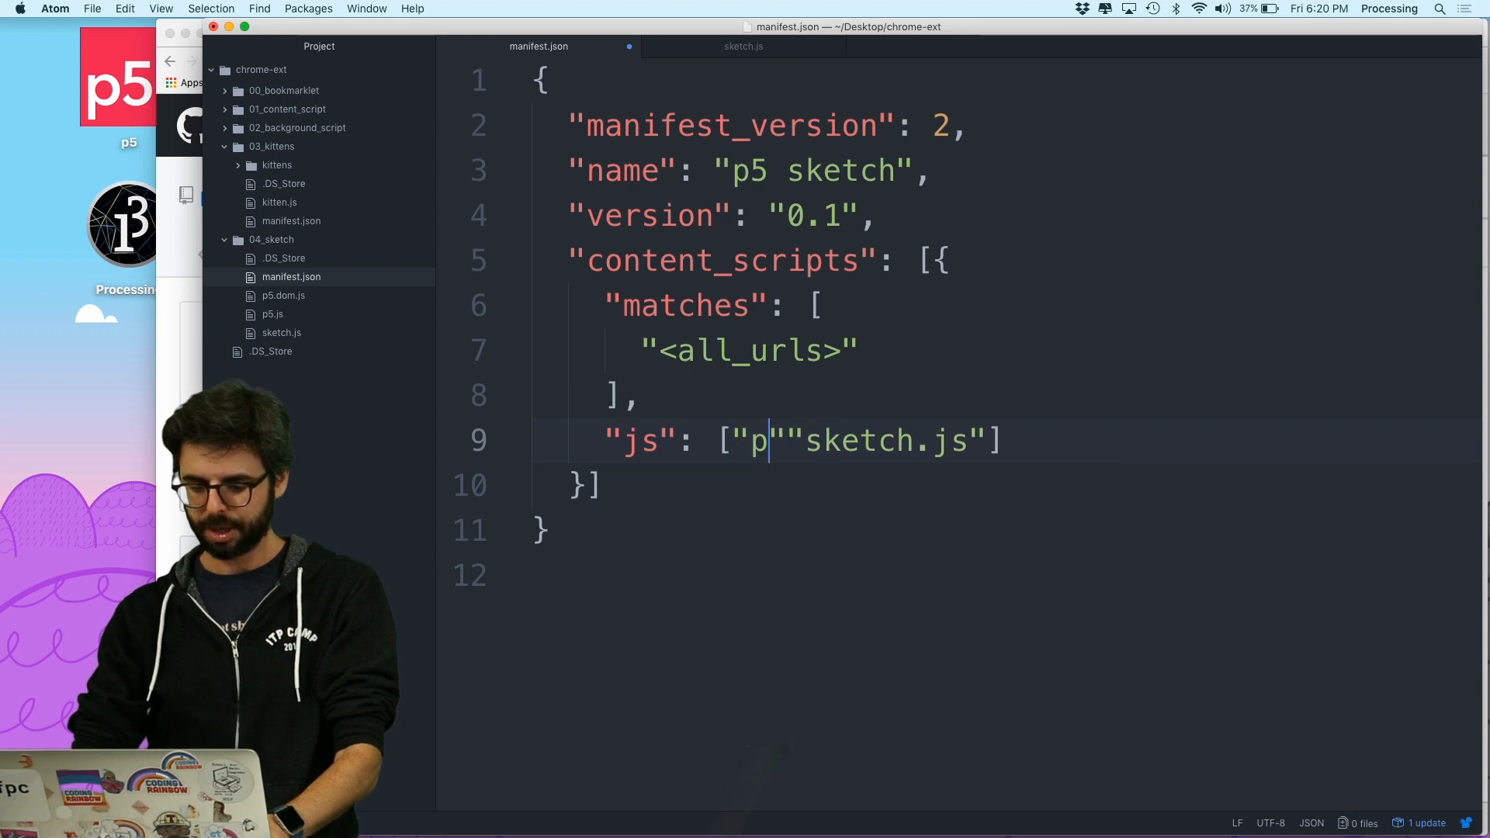
Put "p5.dom.js" and "p5.js" ahead of sketch.js in manifest.json's js array
text(5.dom.js", "p5.js",)
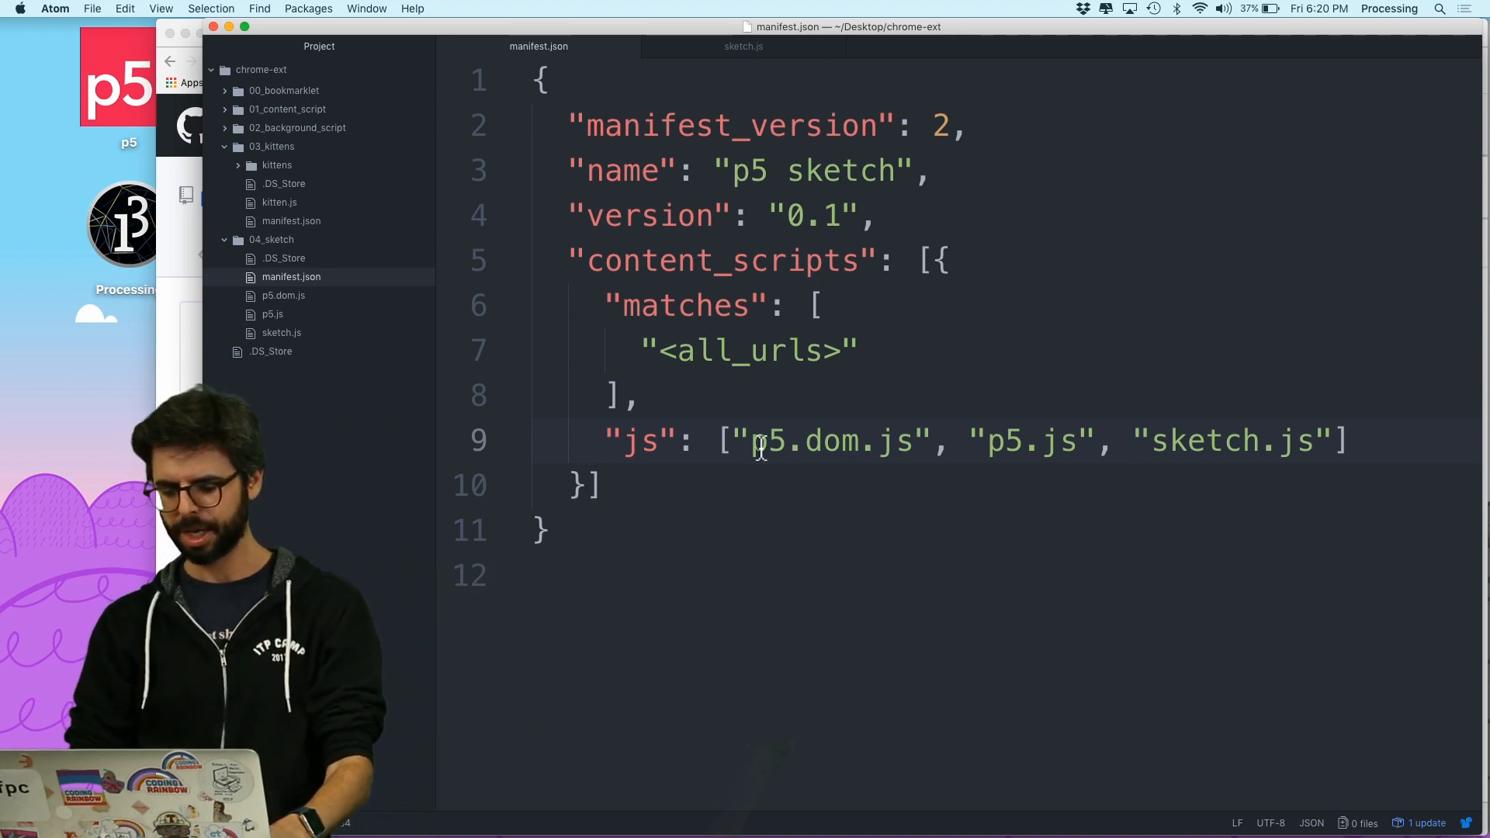
click(1134, 441)
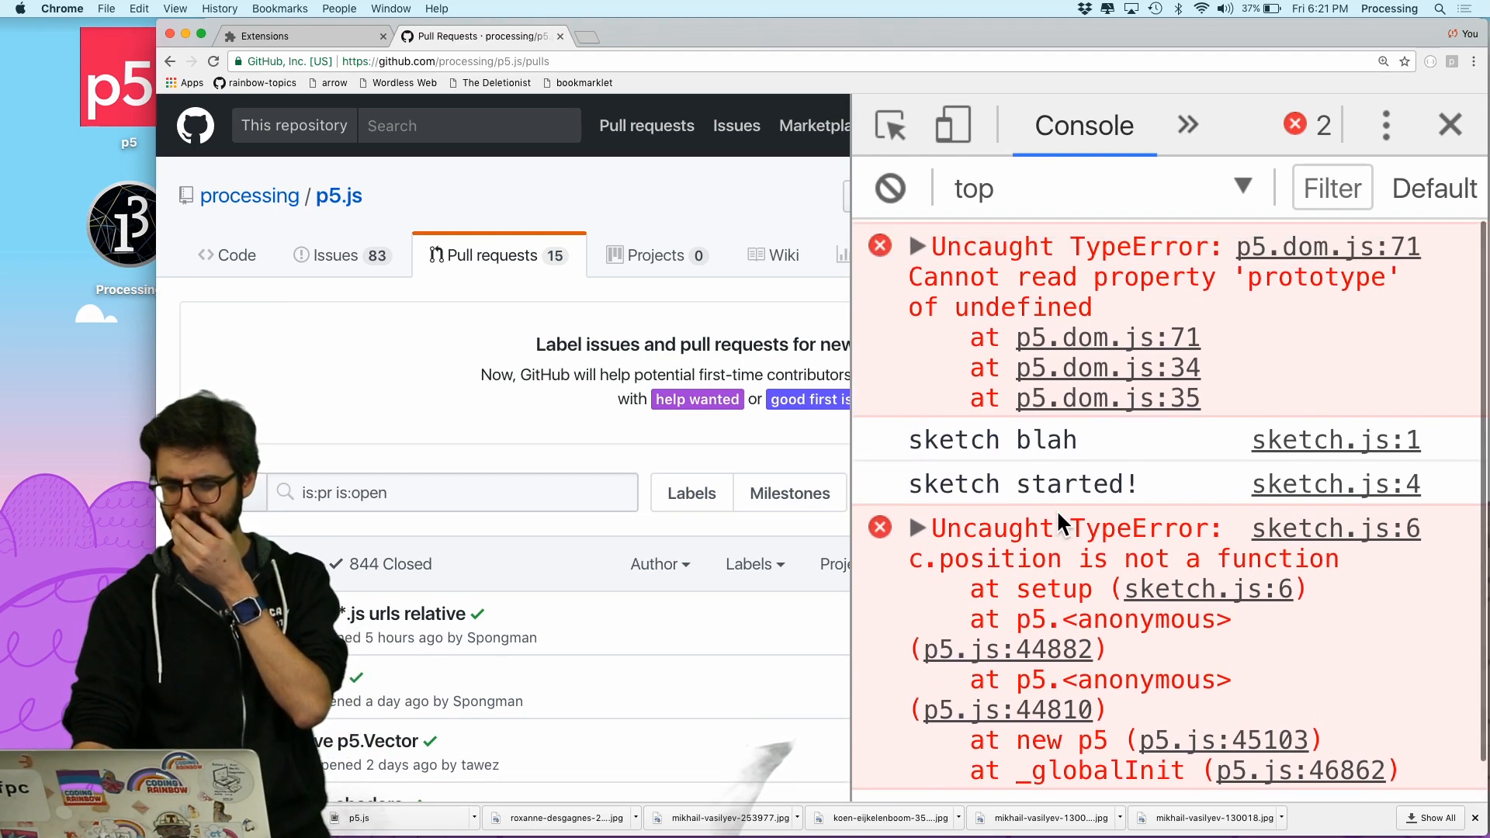
Scroll the console through the 'sketch blah' logs and TypeErrors
scroll(down, 3)
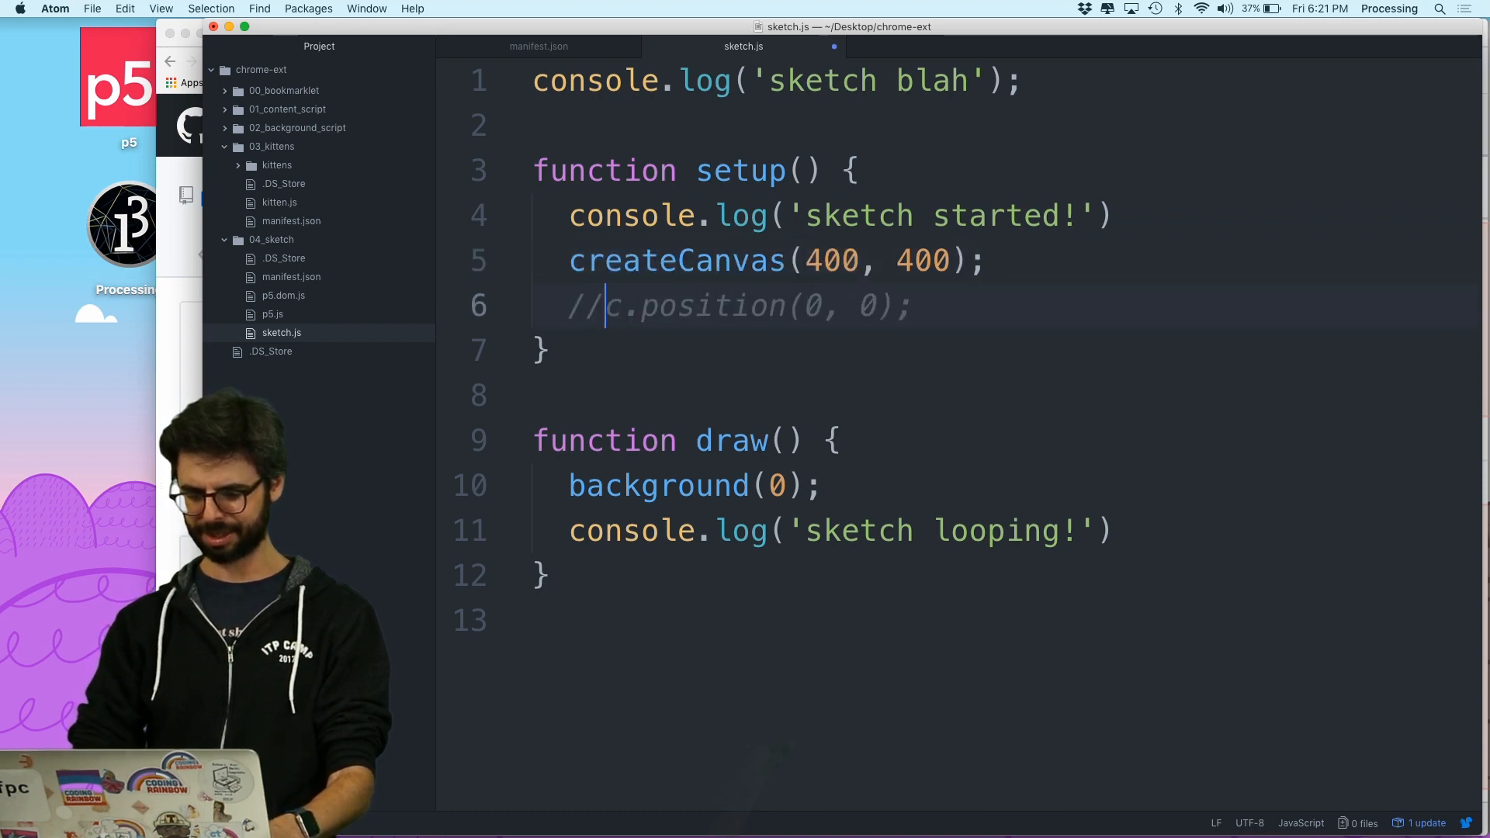
mouse_move(644, 408)
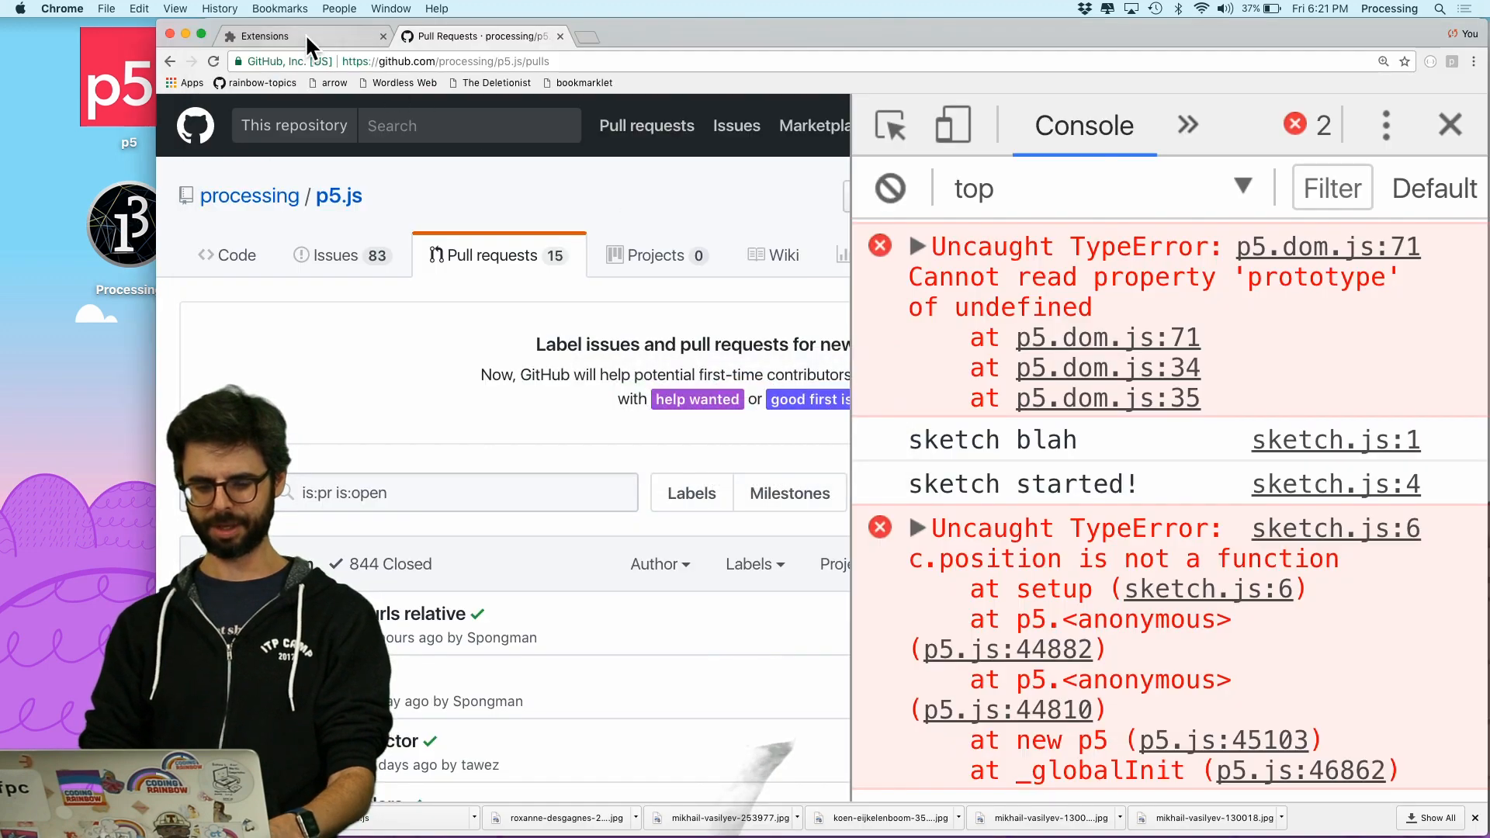
Return to the extensions page and scroll to the p5 sketch extension
click(264, 36)
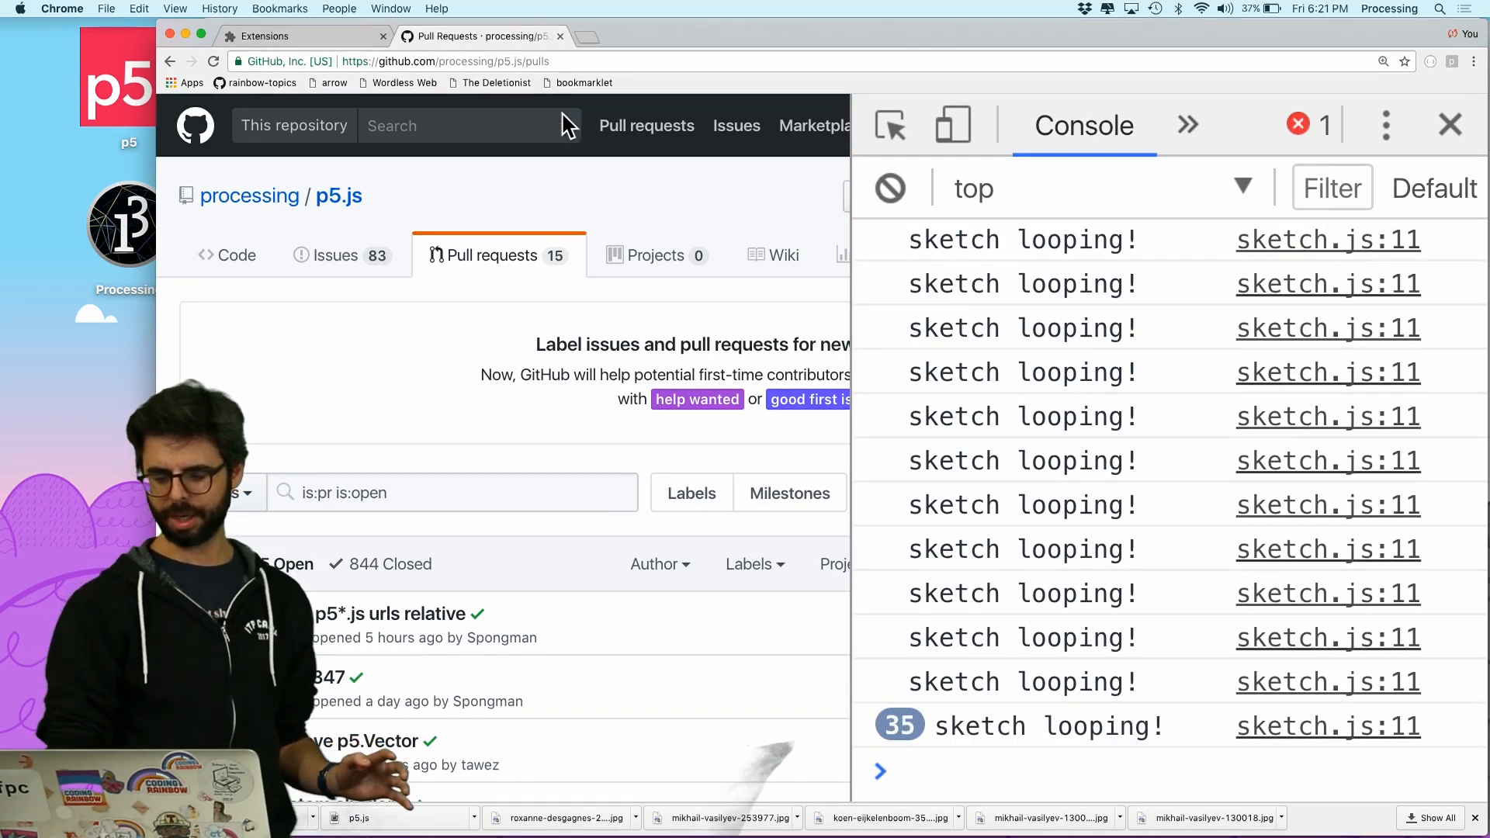
scroll(down, 3)
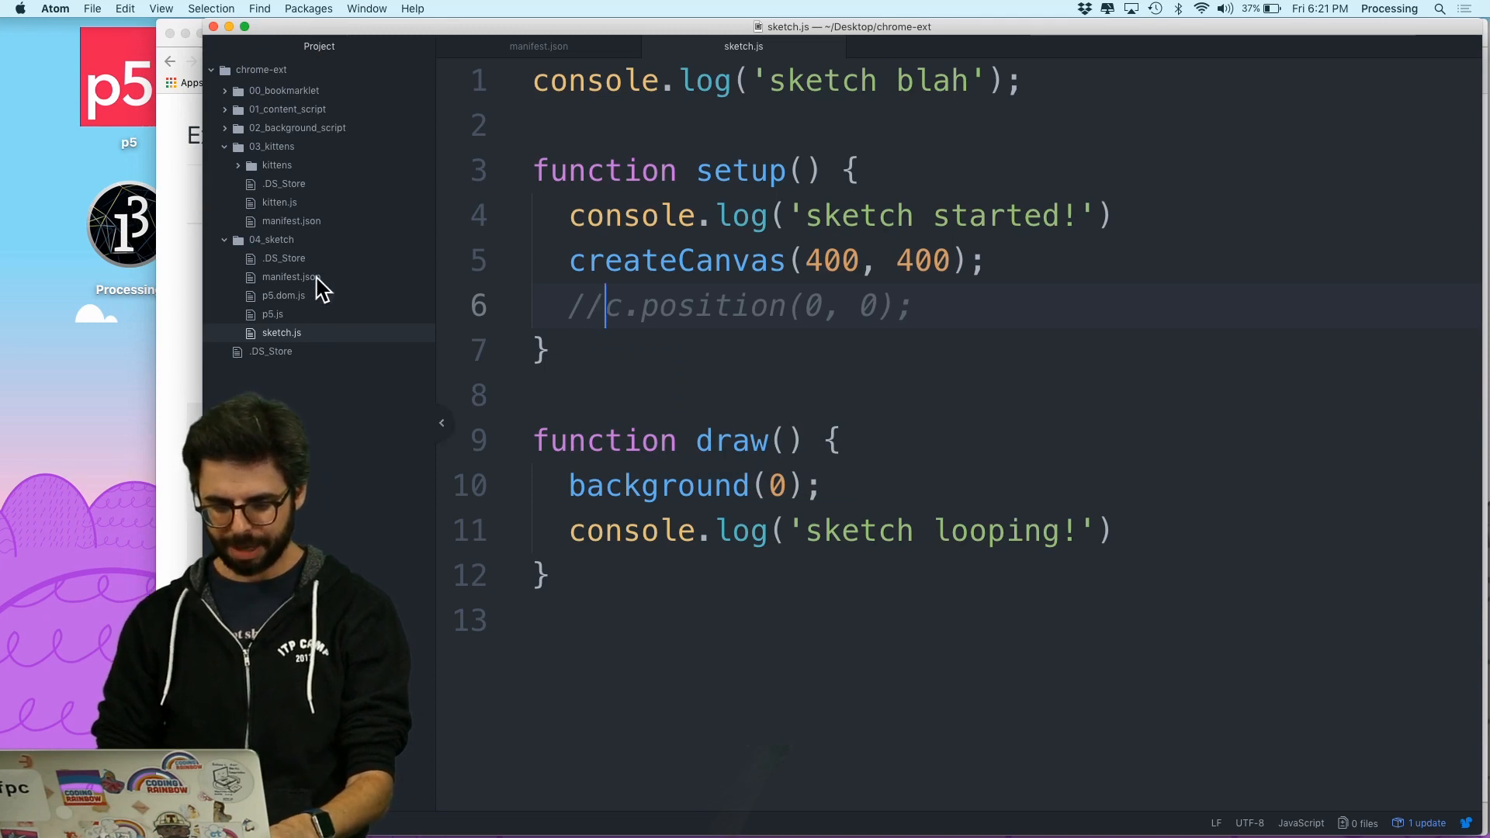
Open manifest.json and add "p5.dom.js" back into the js array
click(291, 277)
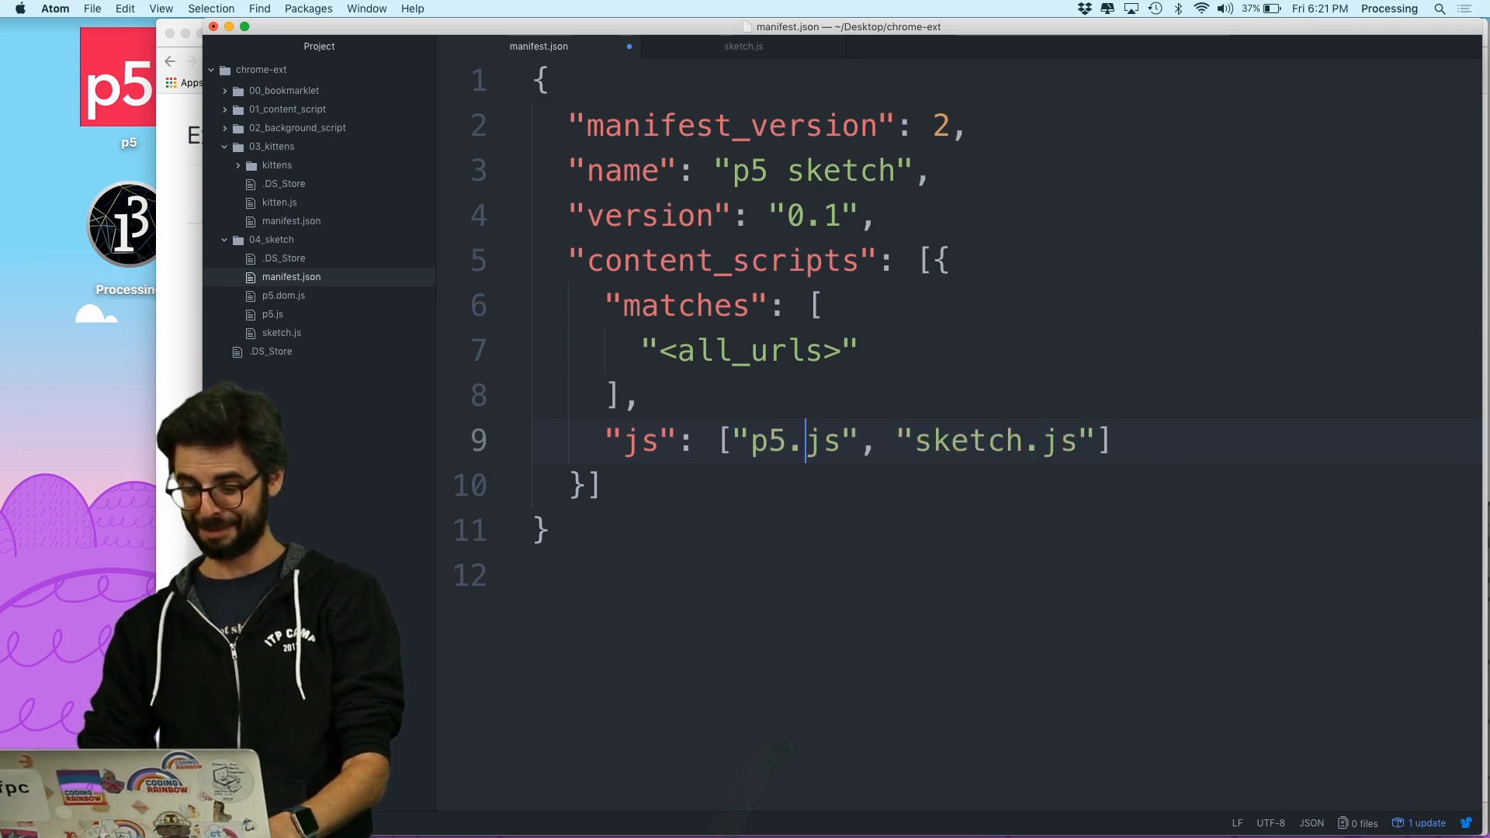
text("p5.dom.js",)
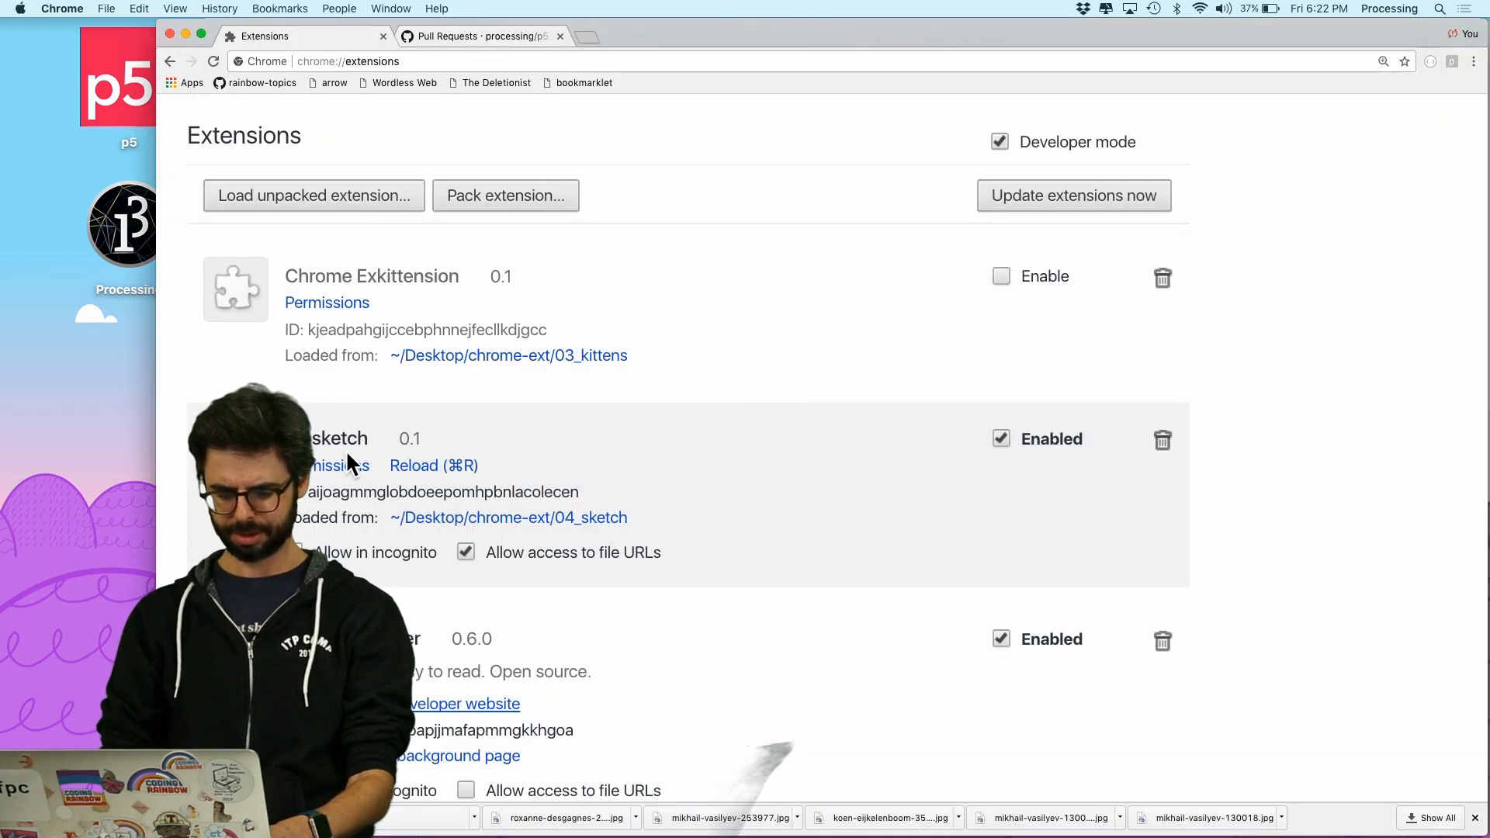
Reload the p5 sketch extension, restore 'let c =' in sketch.js, and reload it again
click(480, 36)
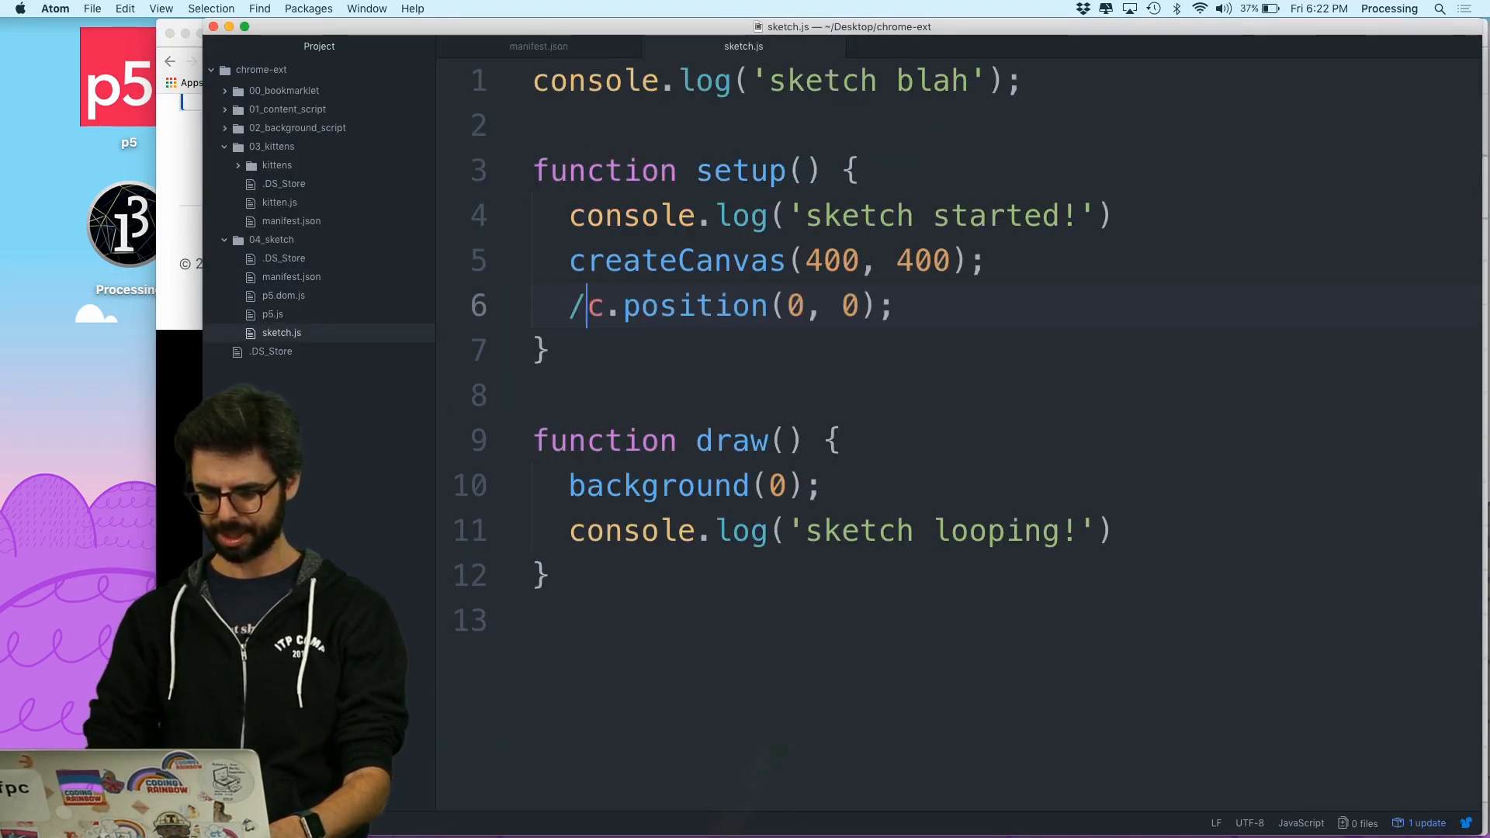
text(let c =)
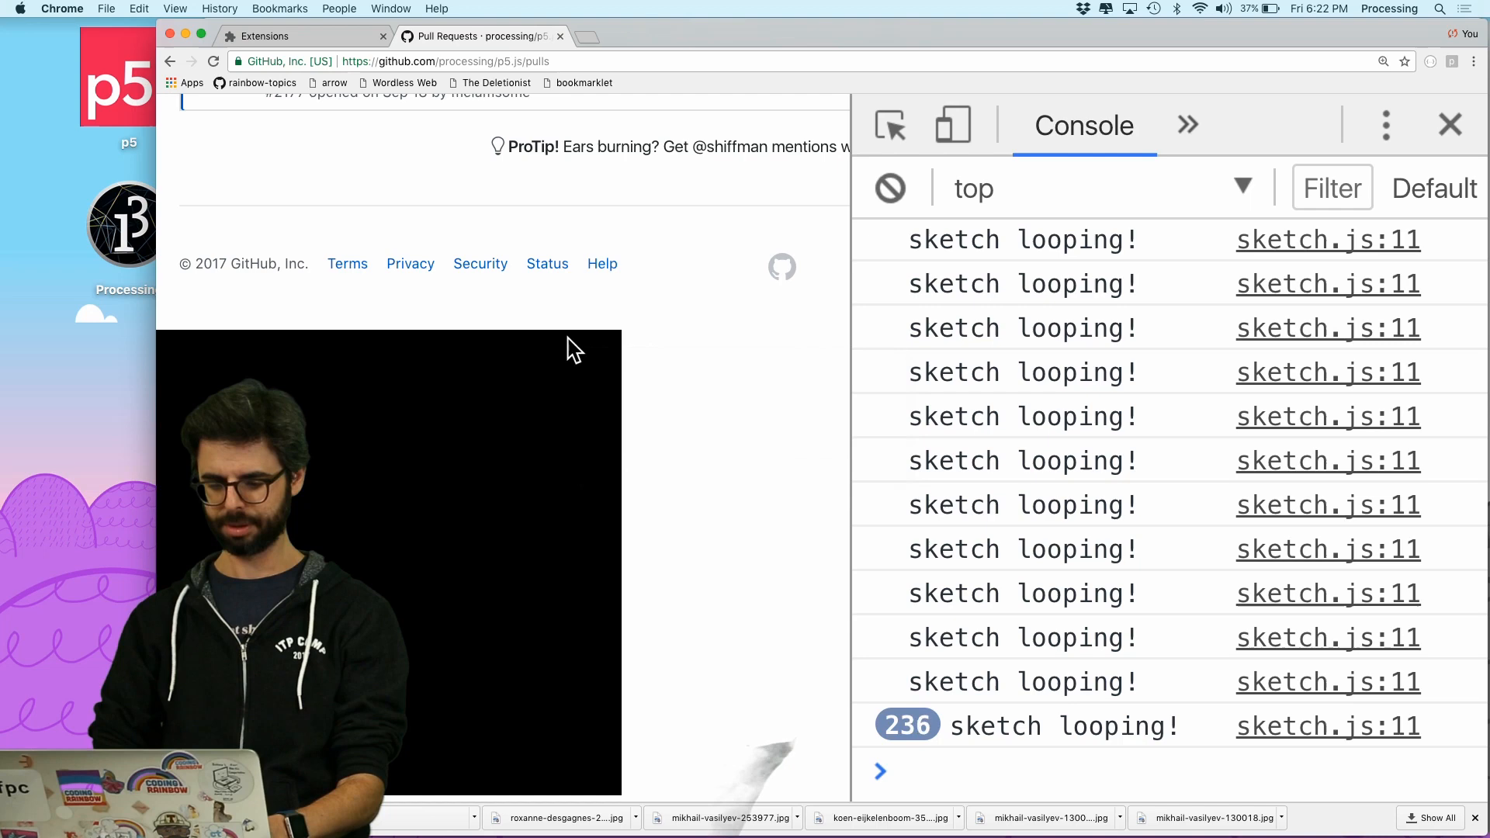
click(269, 37)
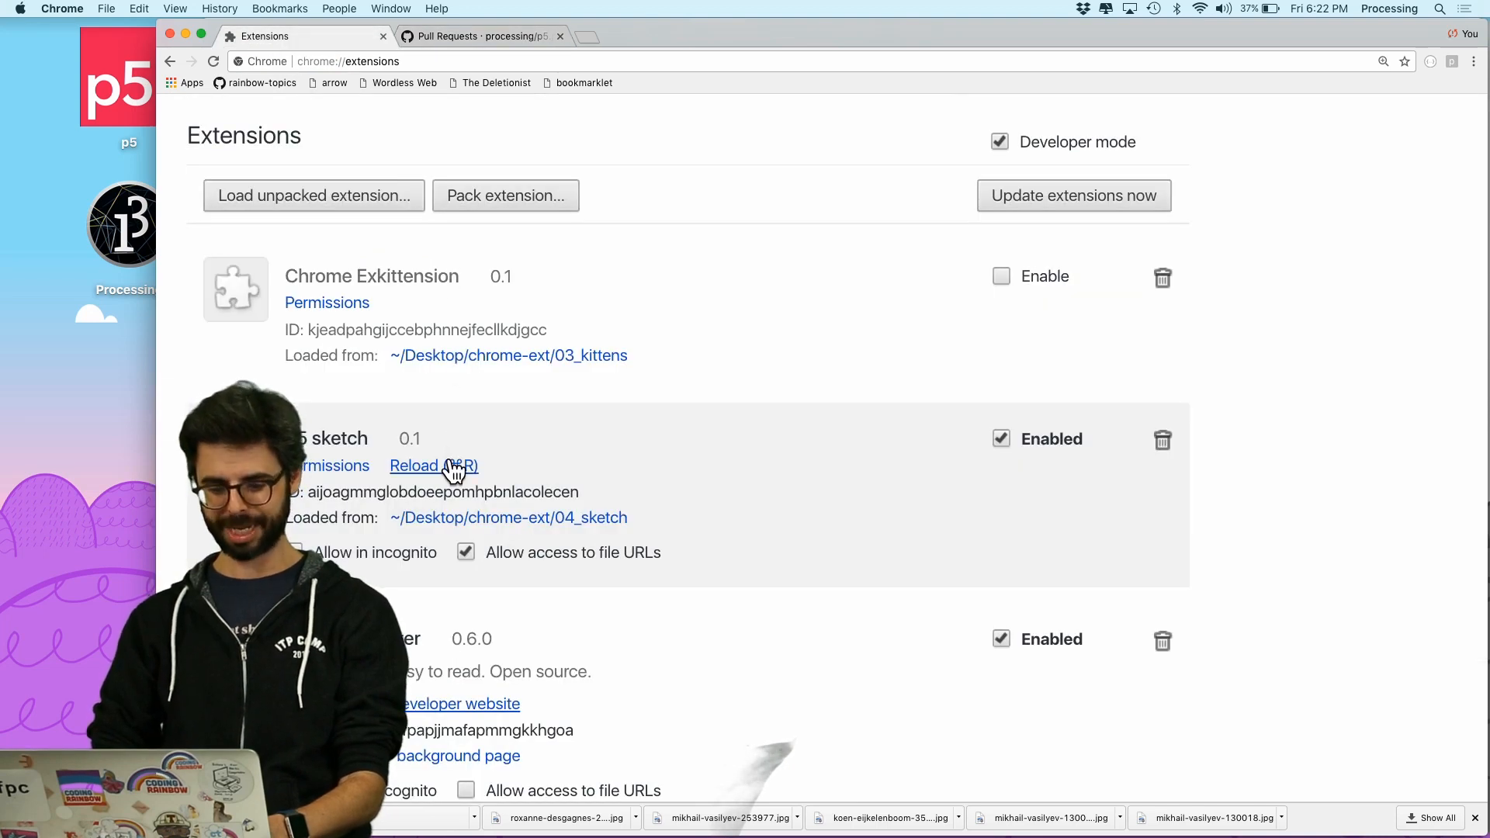
click(480, 36)
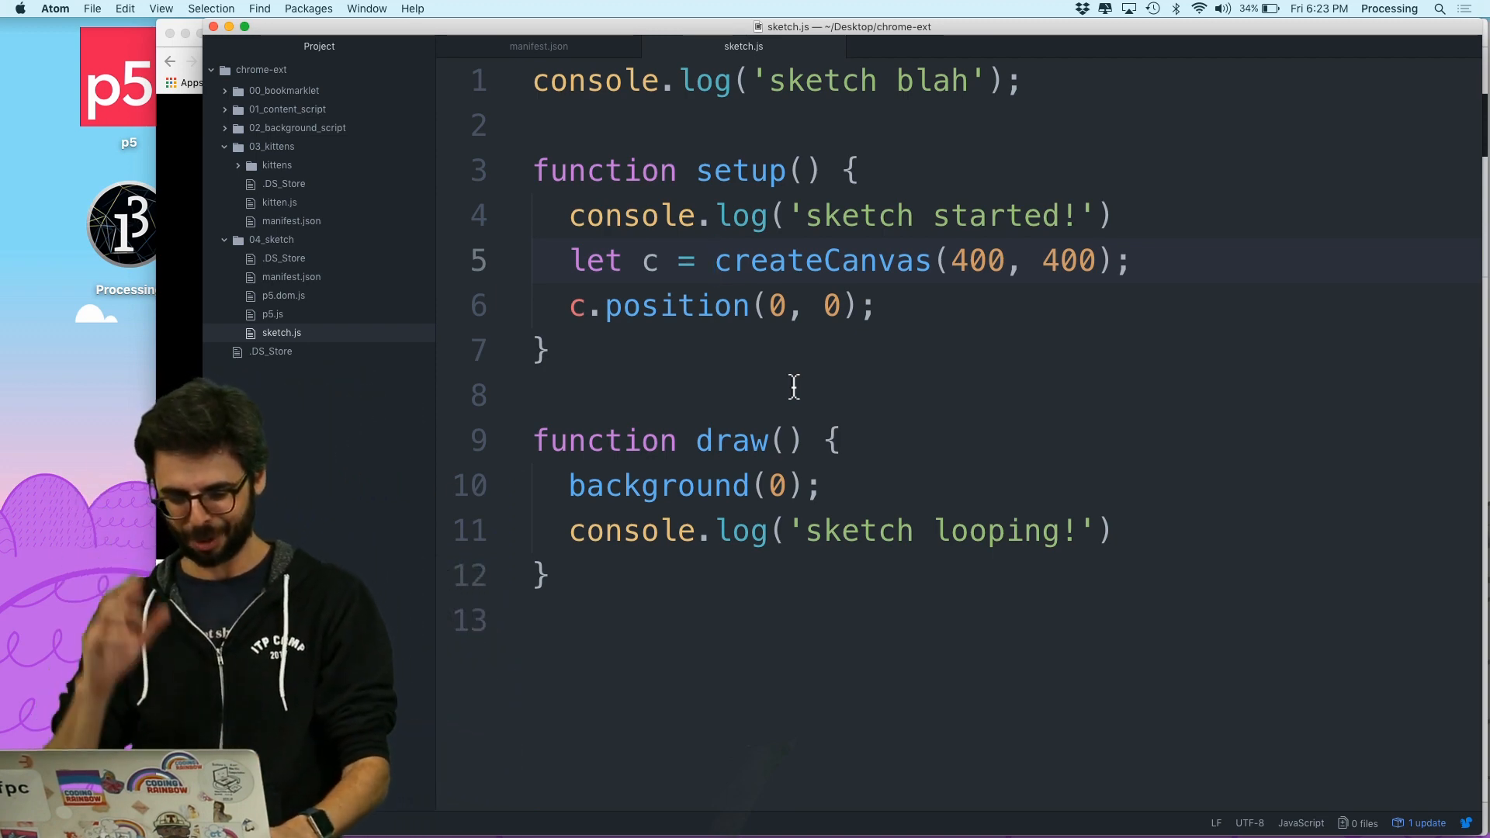
Replace the 'sketch started!' log in setup with clear()
click(716, 261)
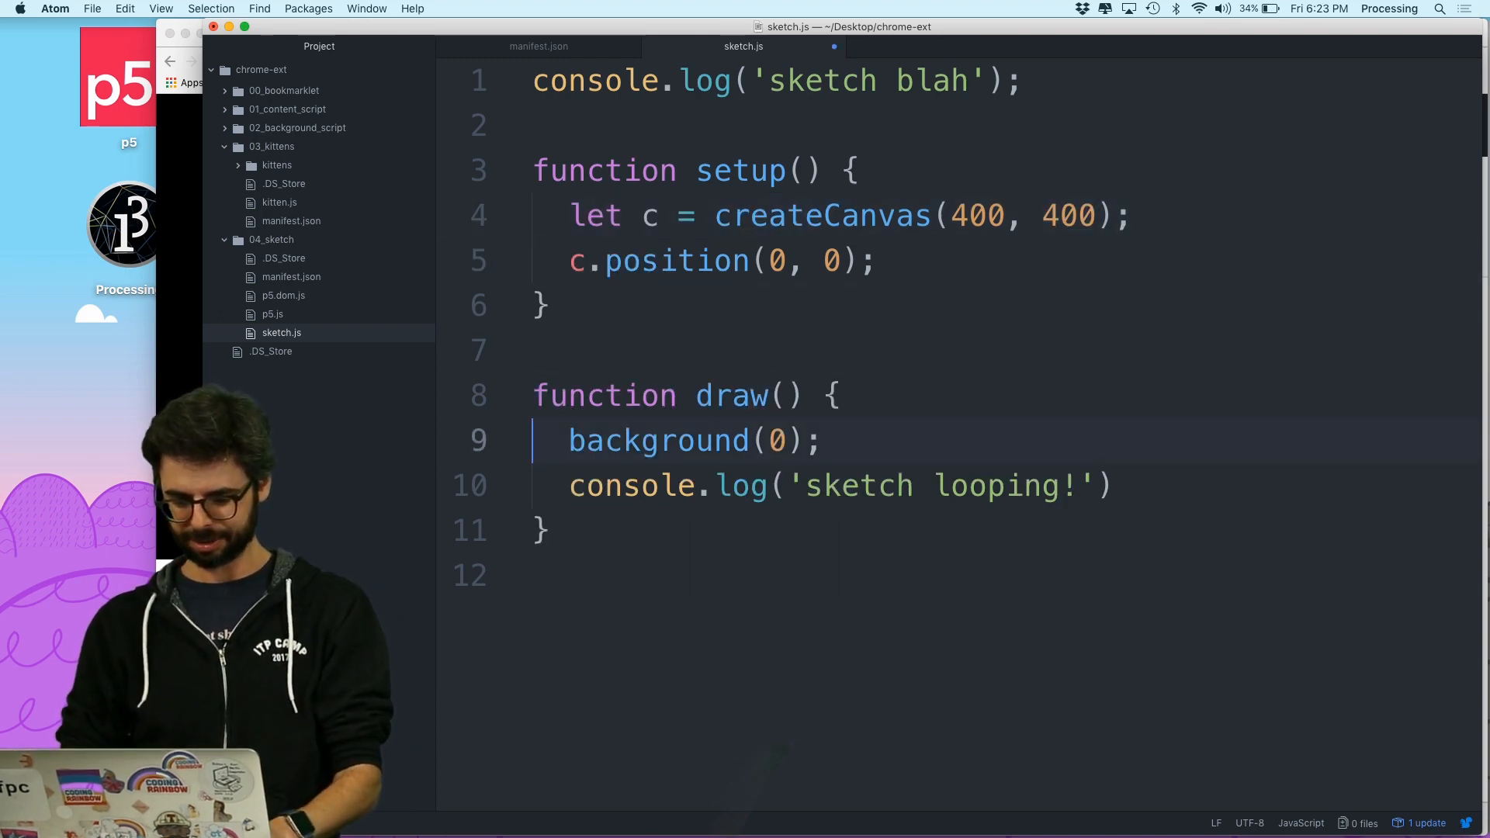
key(Backspace)
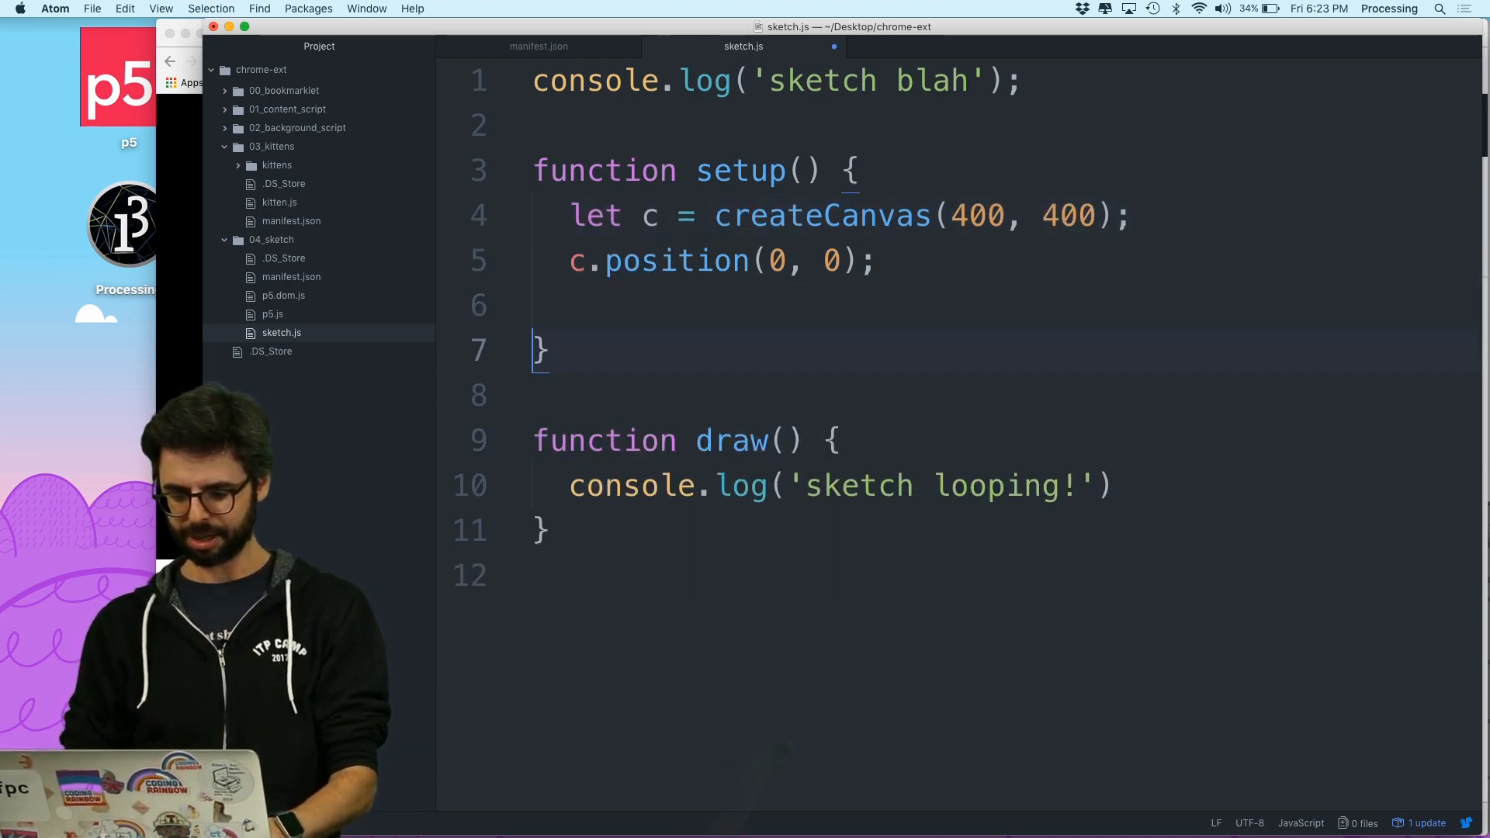
text(clear();)
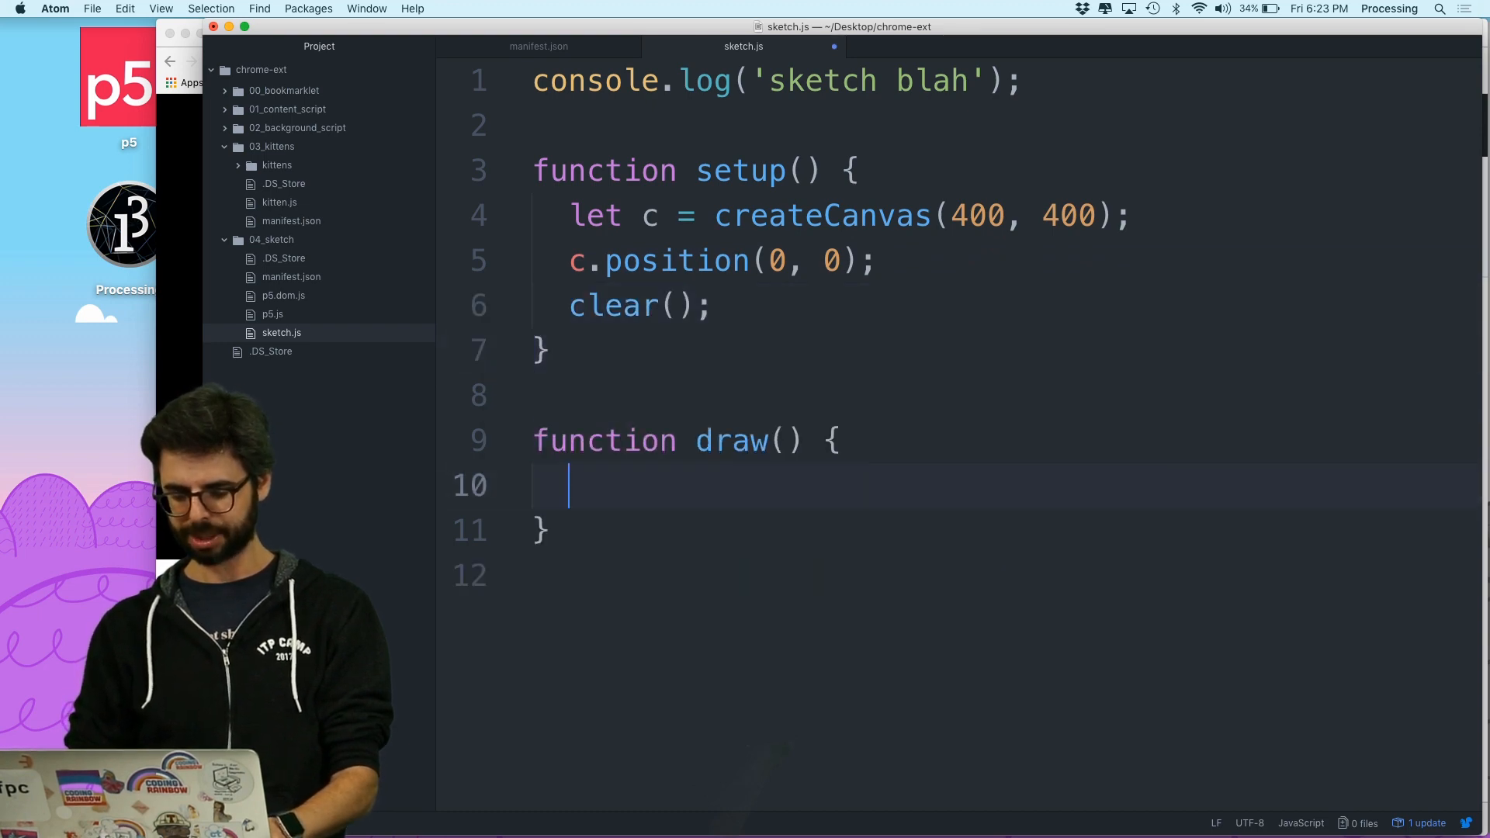
Make draw stroke 4-weight black lines from pmouseX, pmouseY to mouseX, mouseY
text(line(mouseX, mouseY, pmouse)
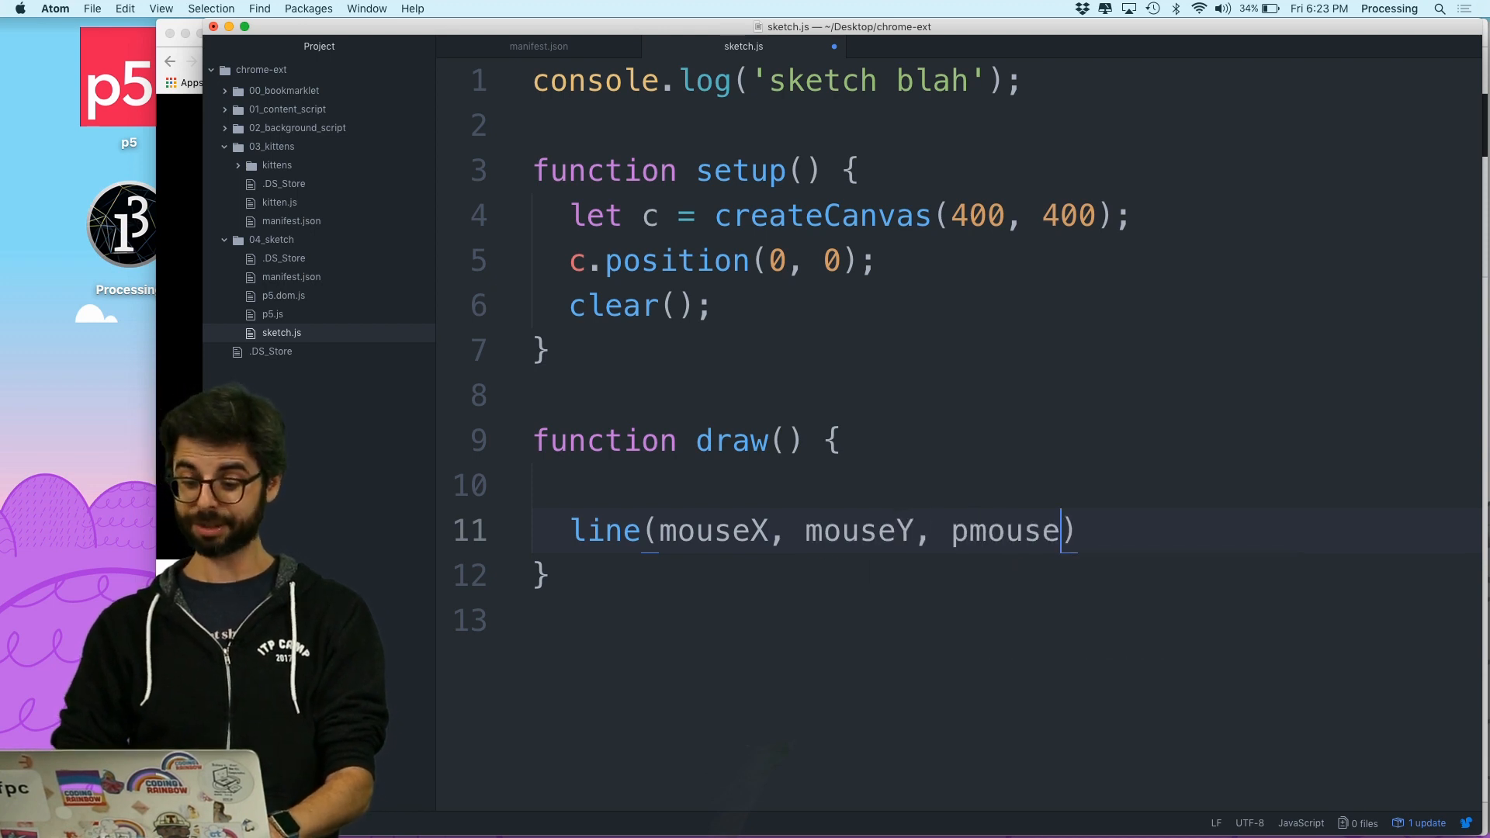
text(X, pmm)
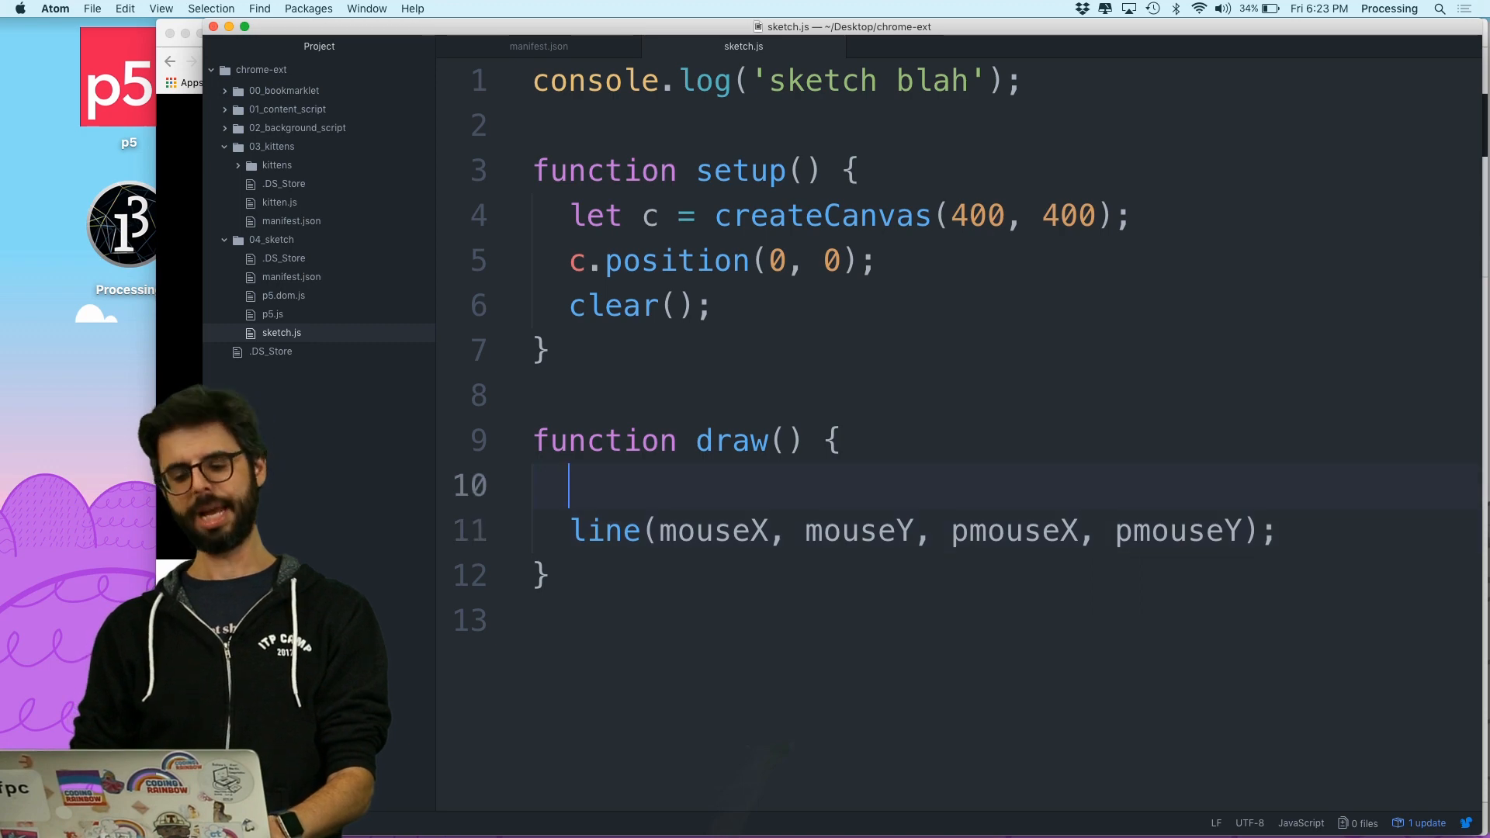
text(stroke(0))
text(strokeWeight(4)
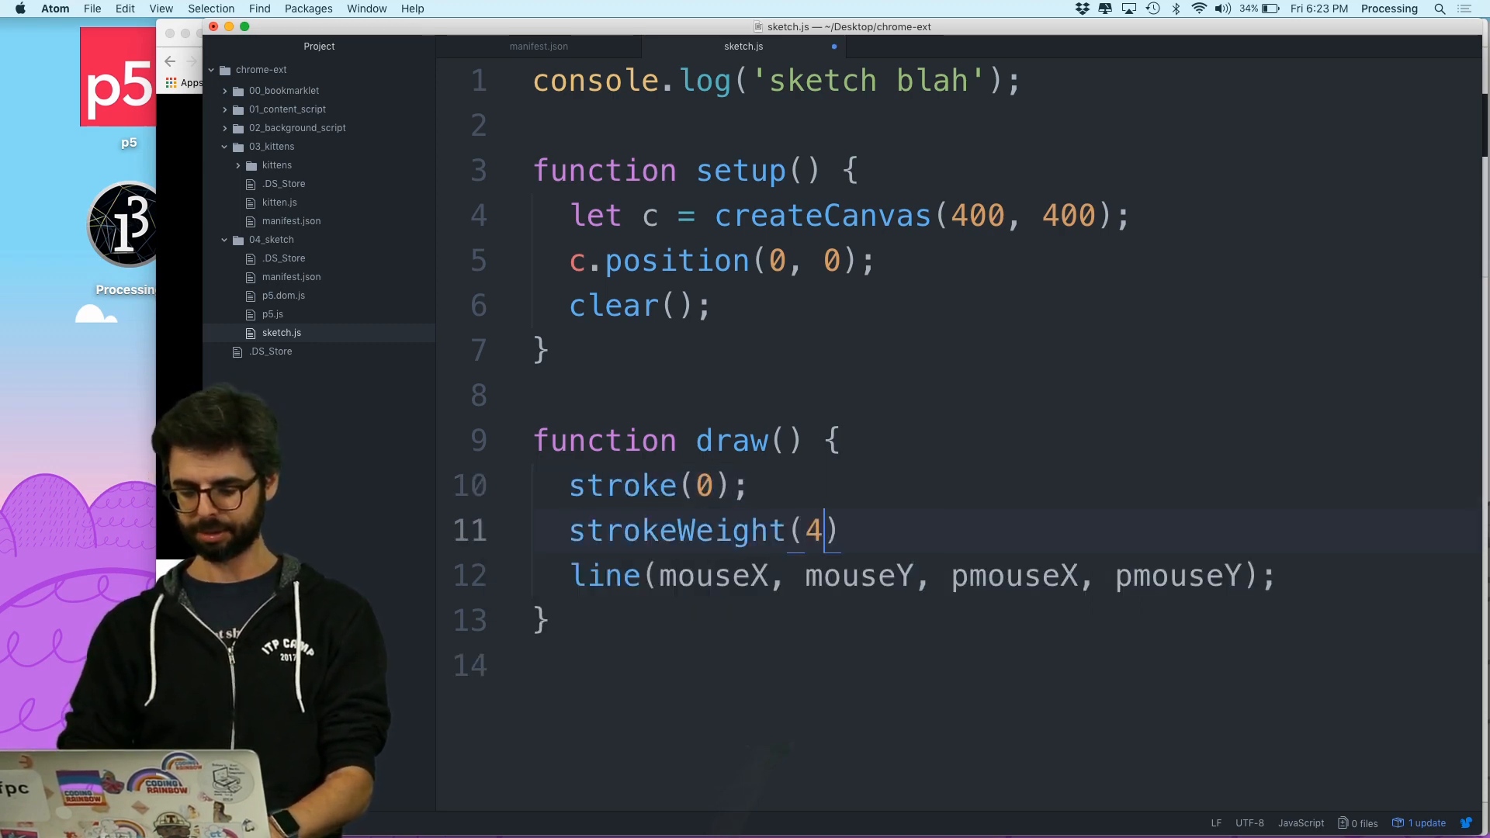
text(;)
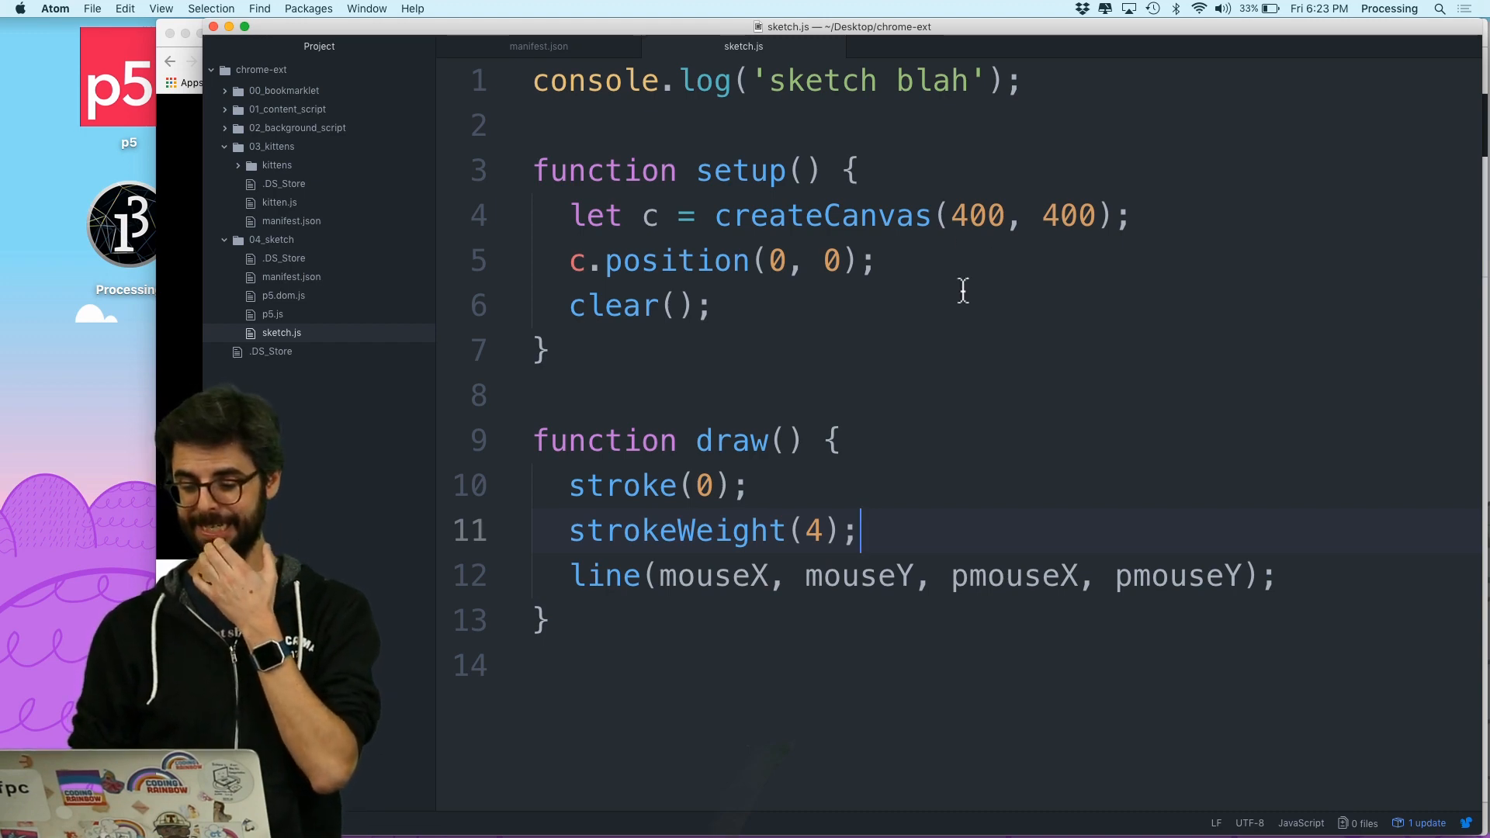
double_click(976, 215)
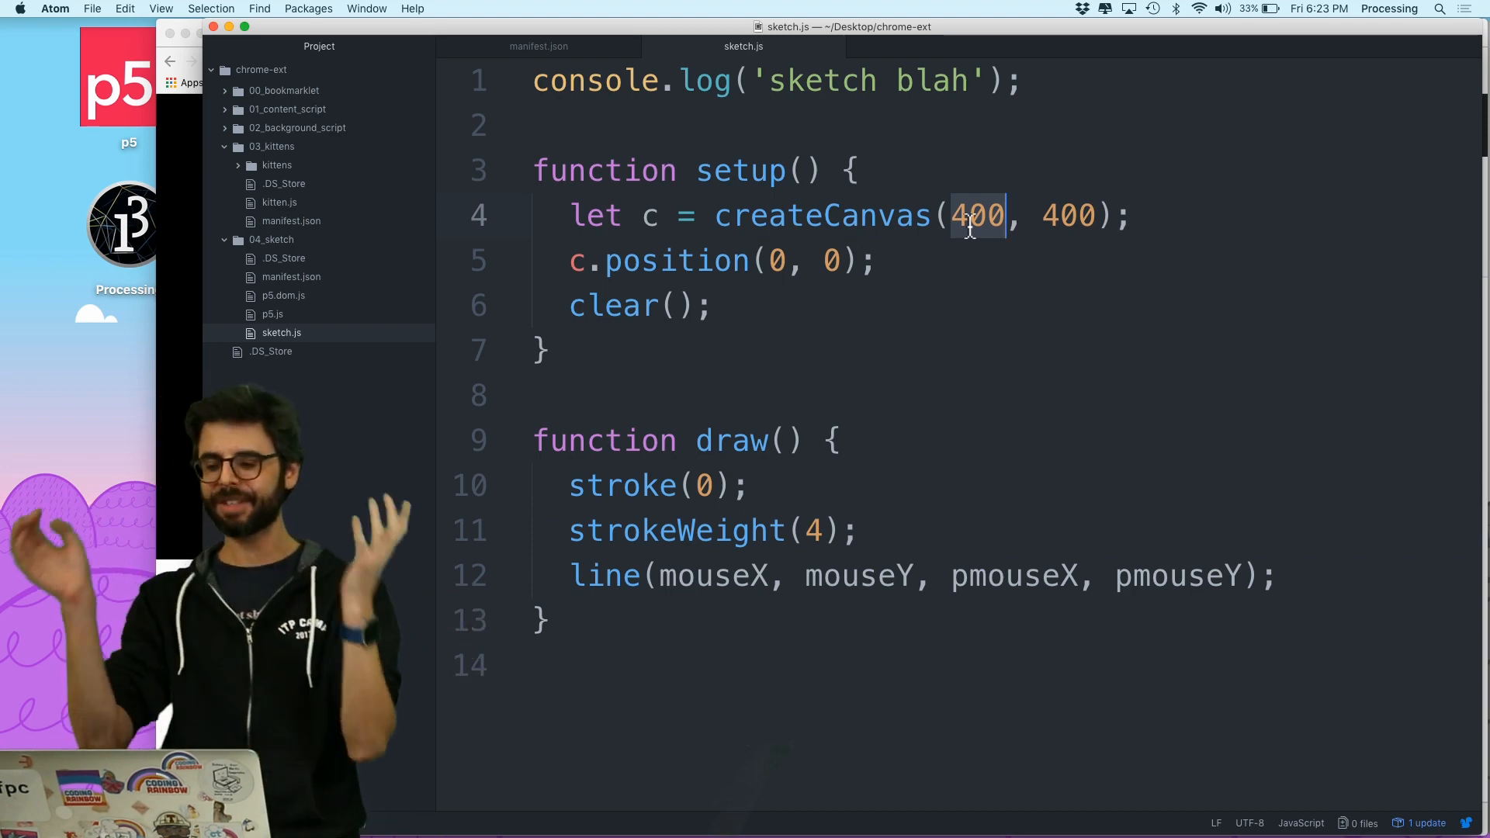
text(with)
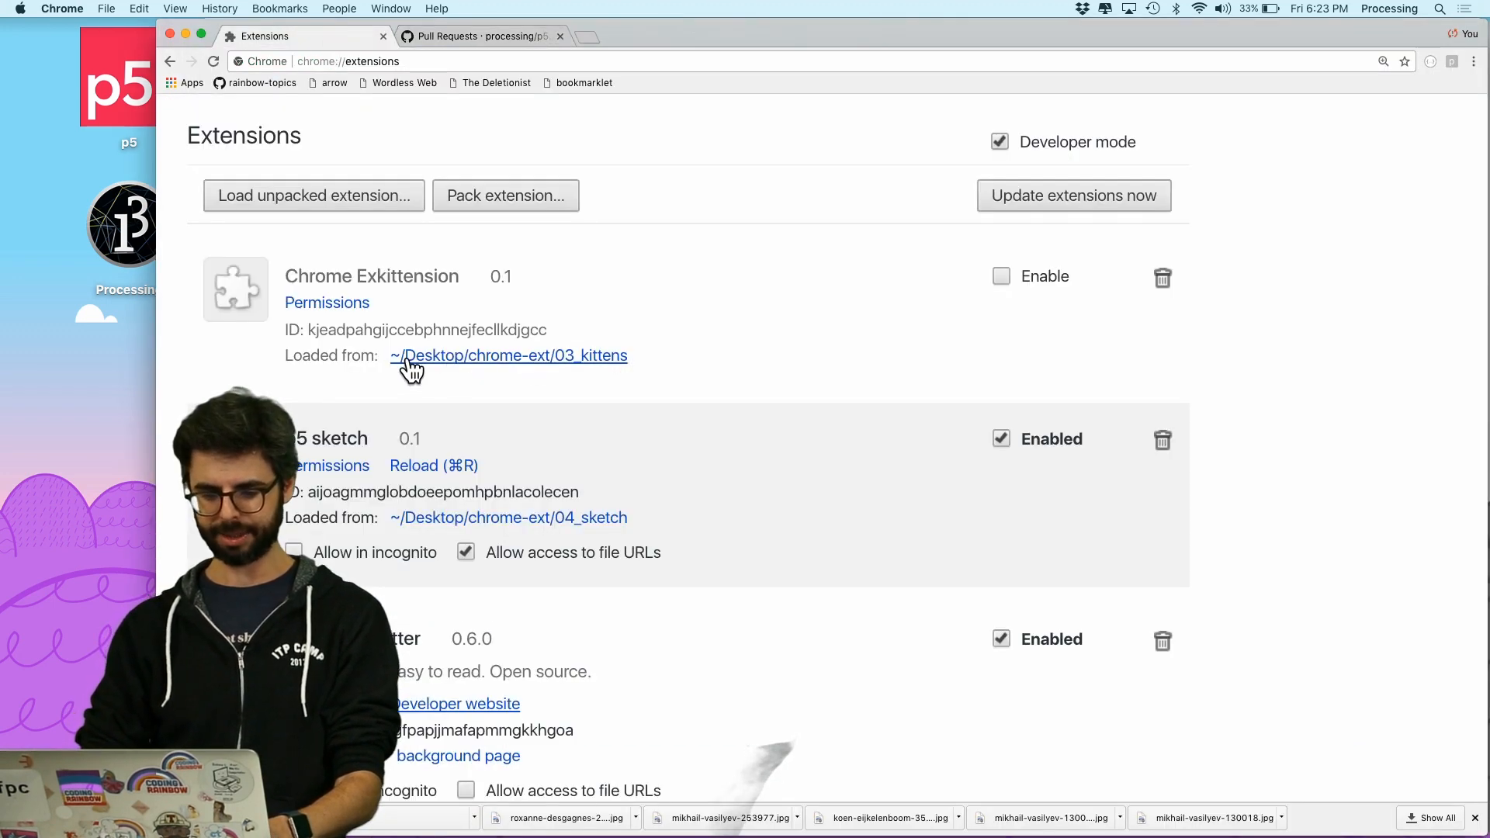
mouse_move(505, 159)
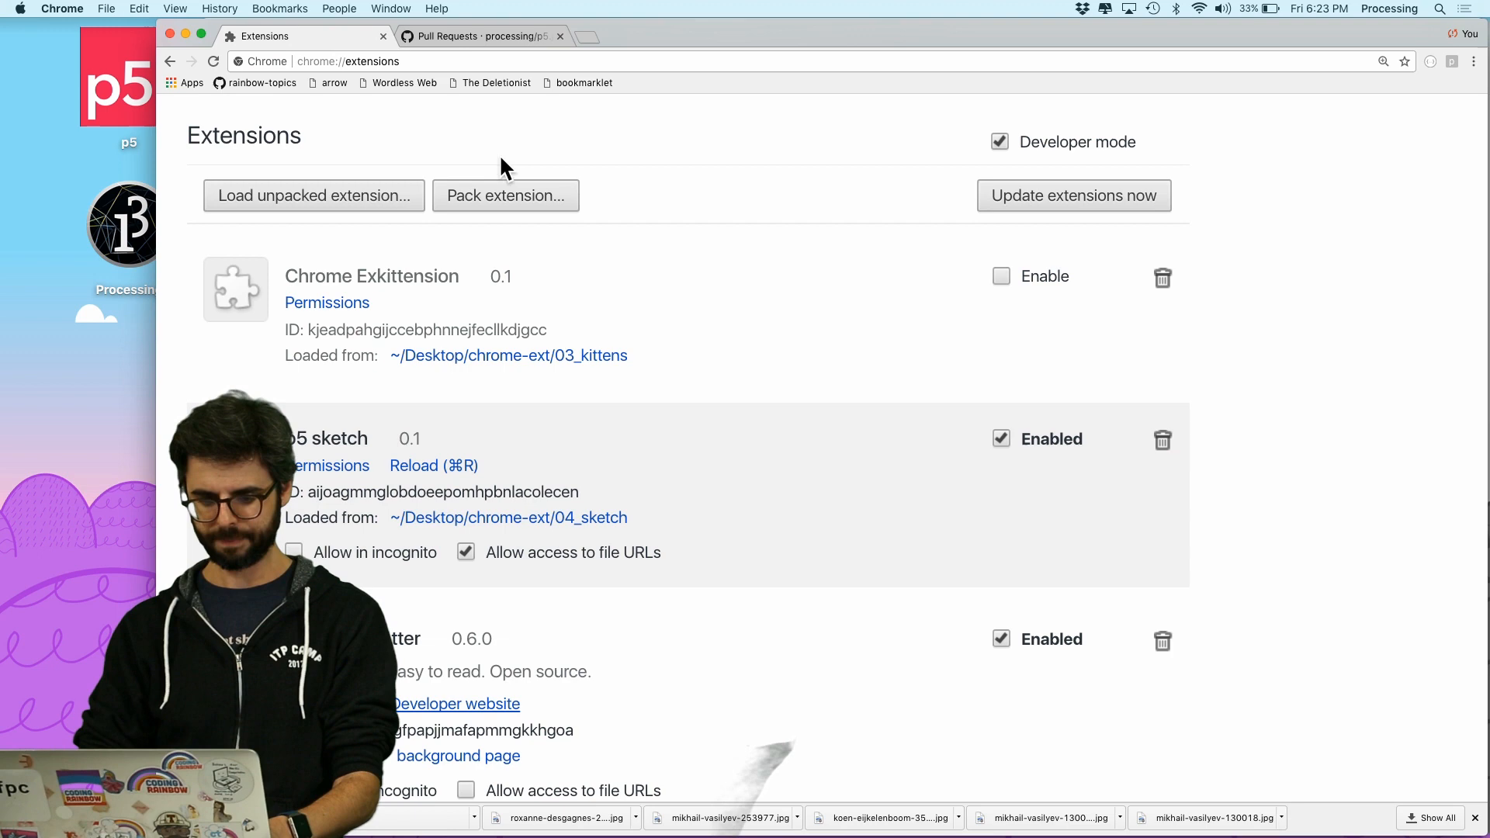
Reload the p5 sketch extension on chrome://extensions
click(480, 35)
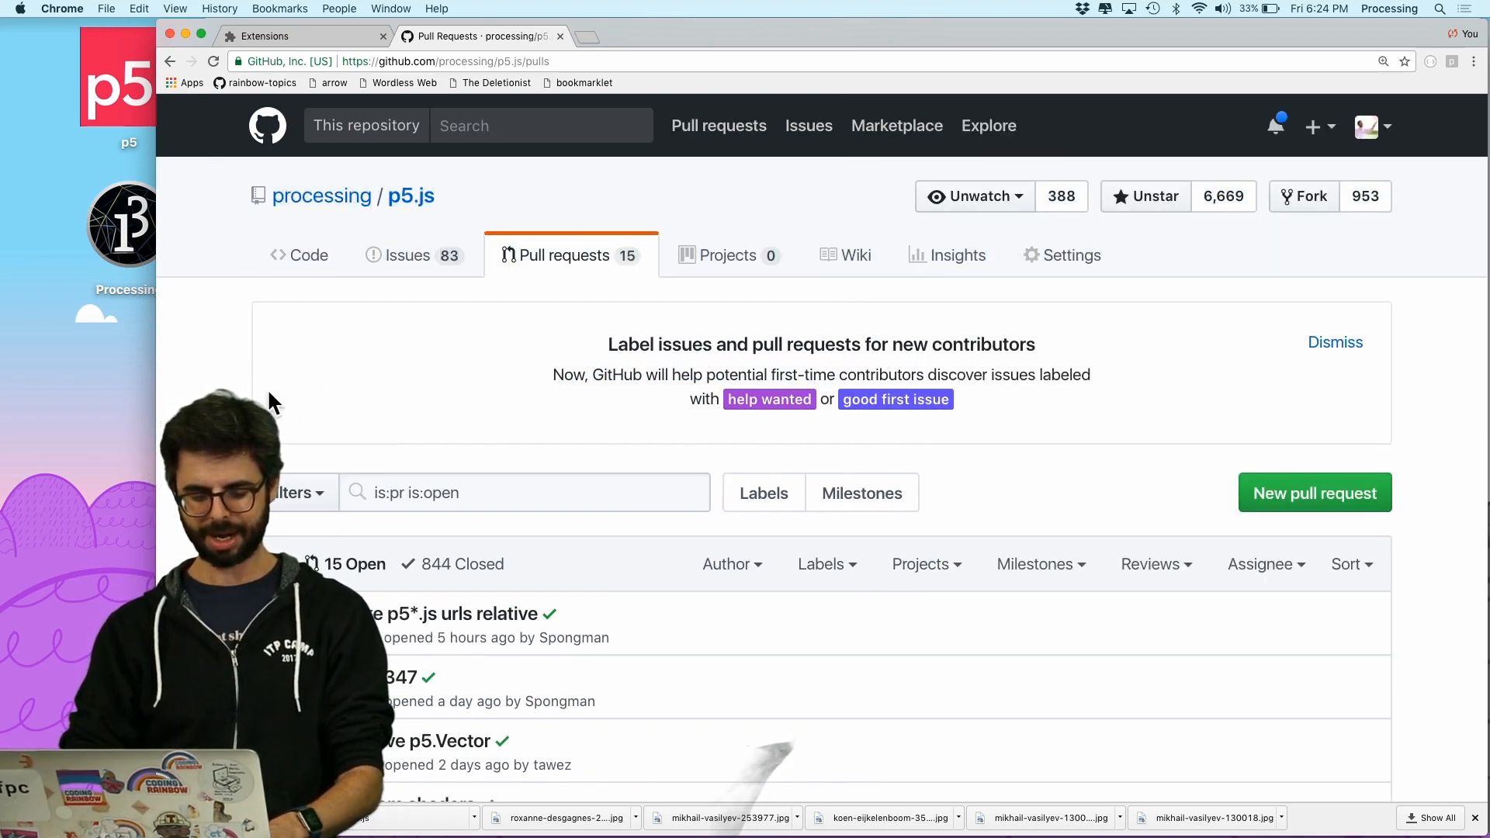
mouse_move(322, 334)
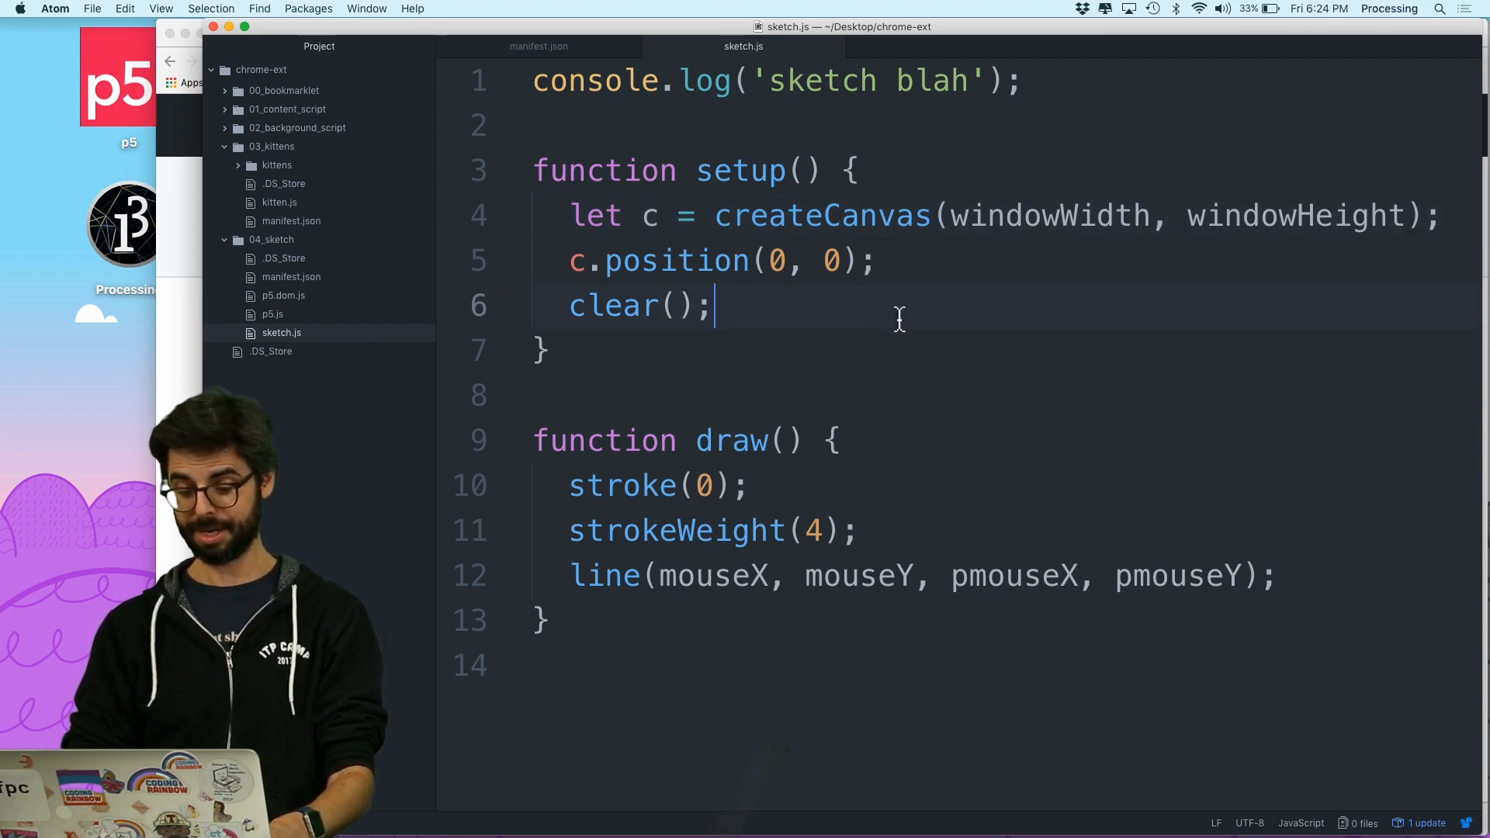
Insert background(0,255,0) at the top of draw() for a window-sized canvas
click(848, 440)
text(background)
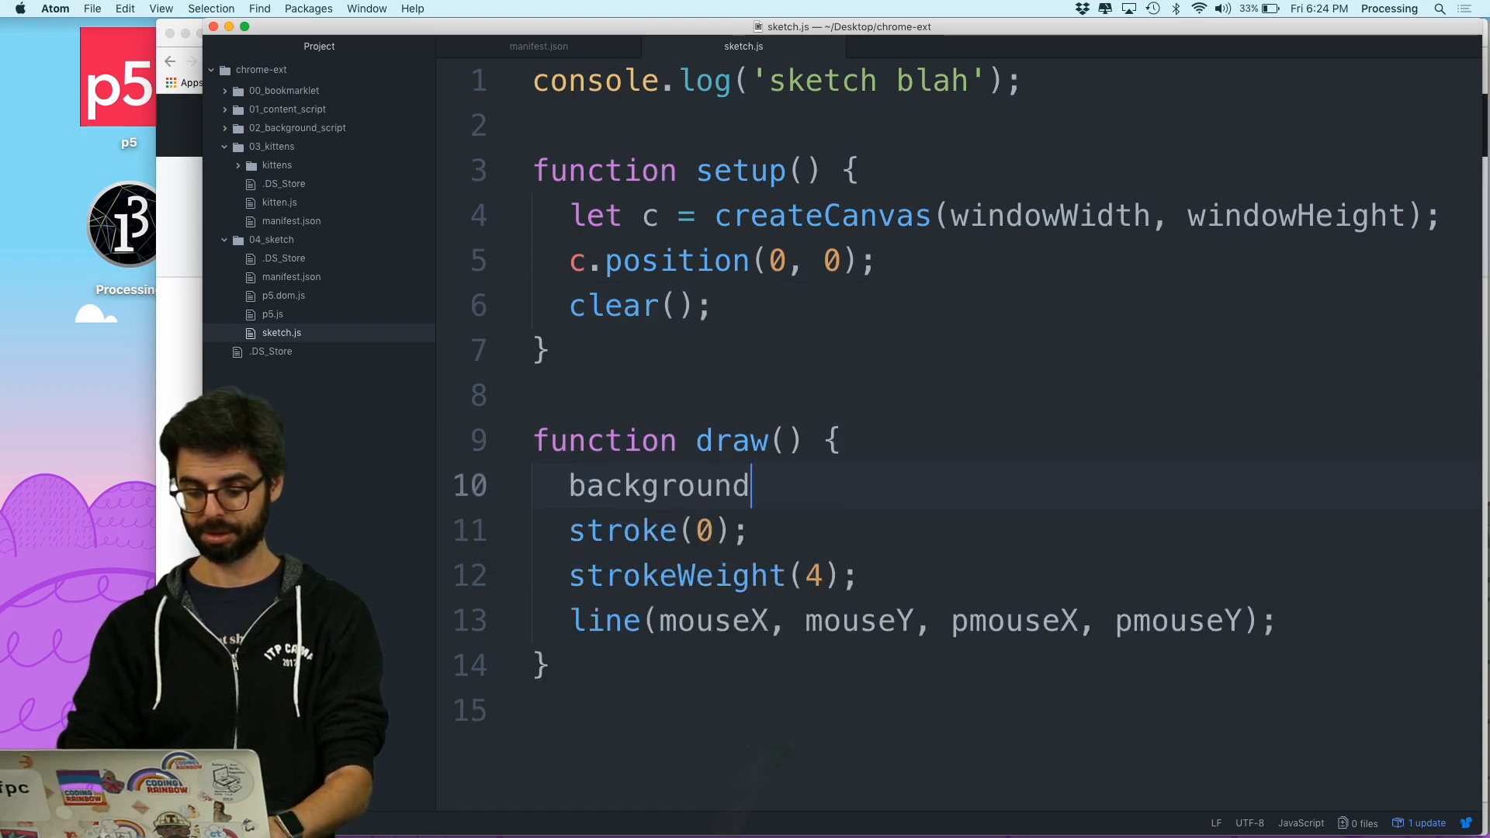
text((0,255))
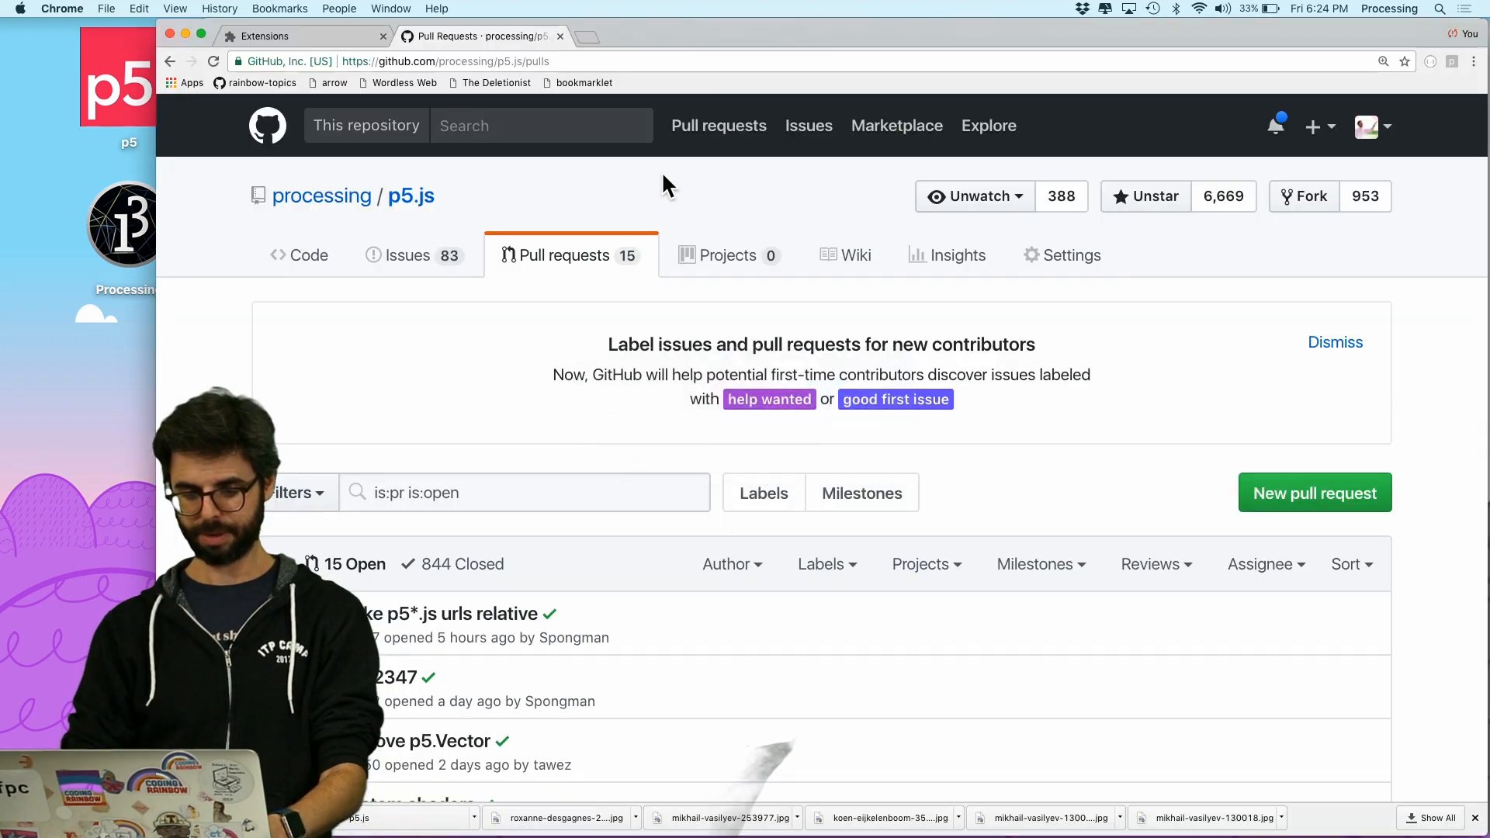
Reload the p5 sketch extension and return to the GitHub pull requests page
click(269, 35)
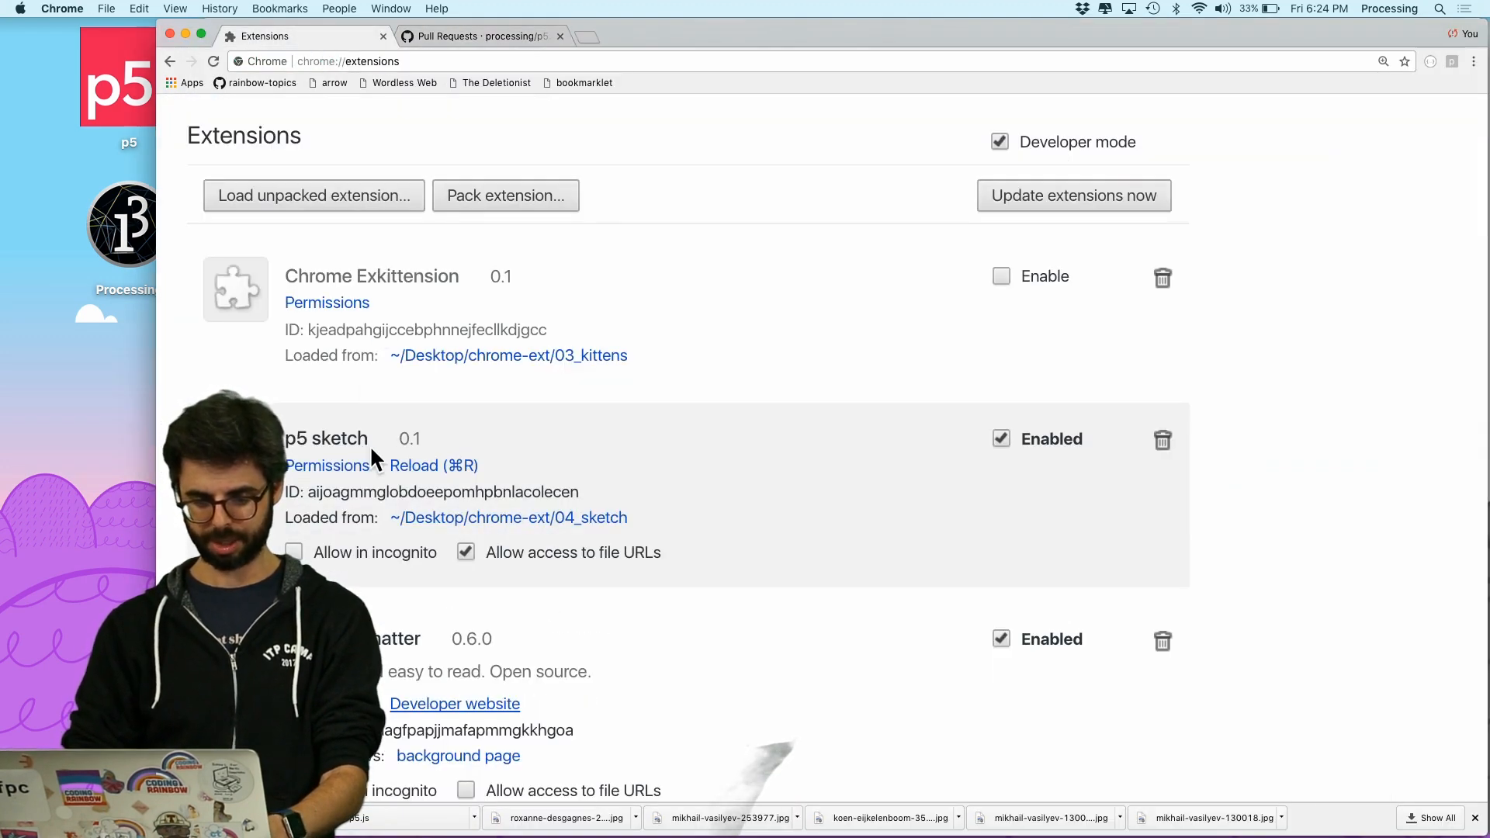
mouse_move(471, 237)
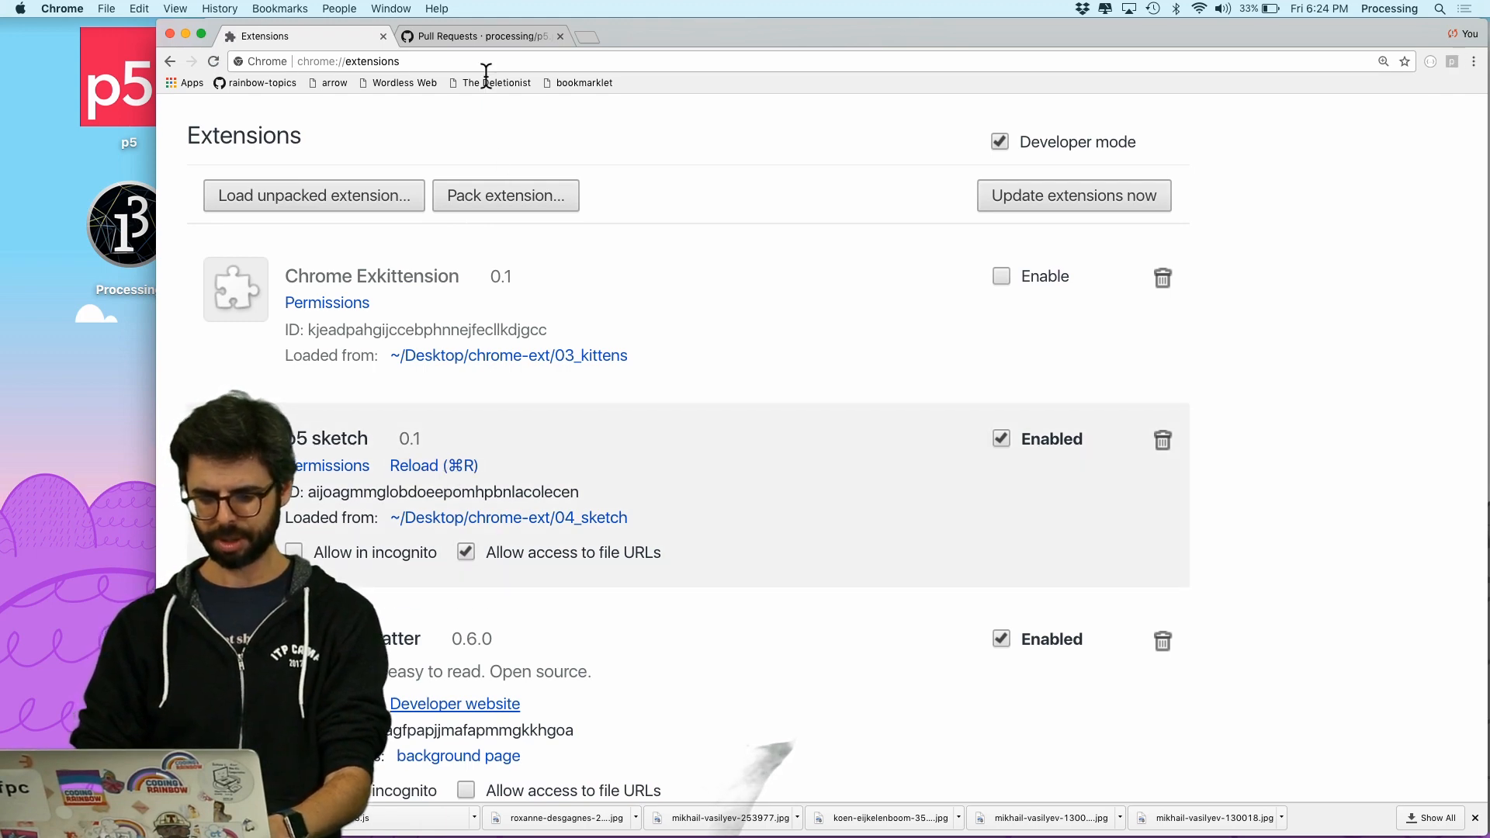
click(479, 36)
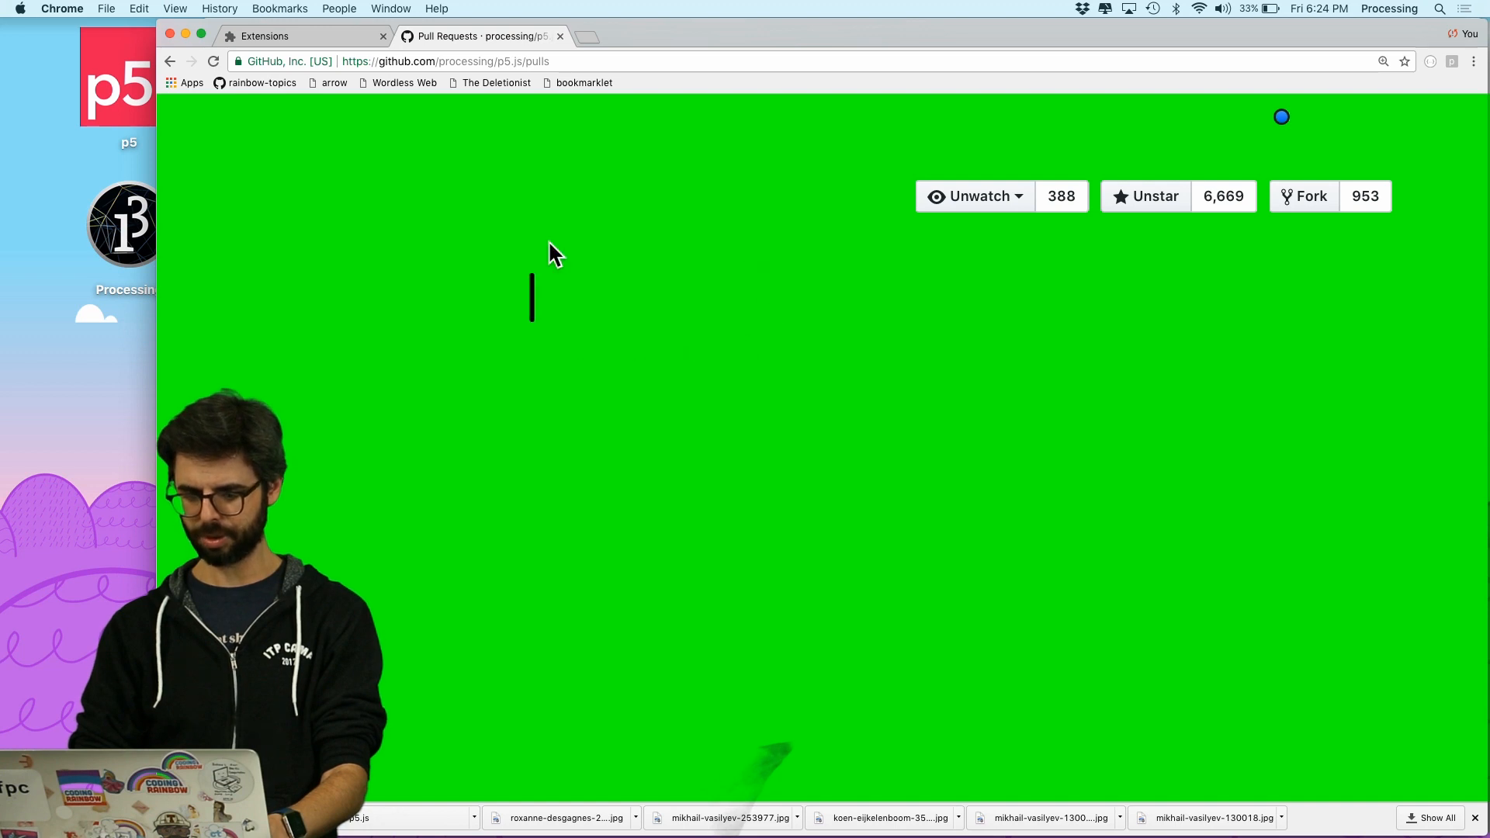
mouse_move(502, 268)
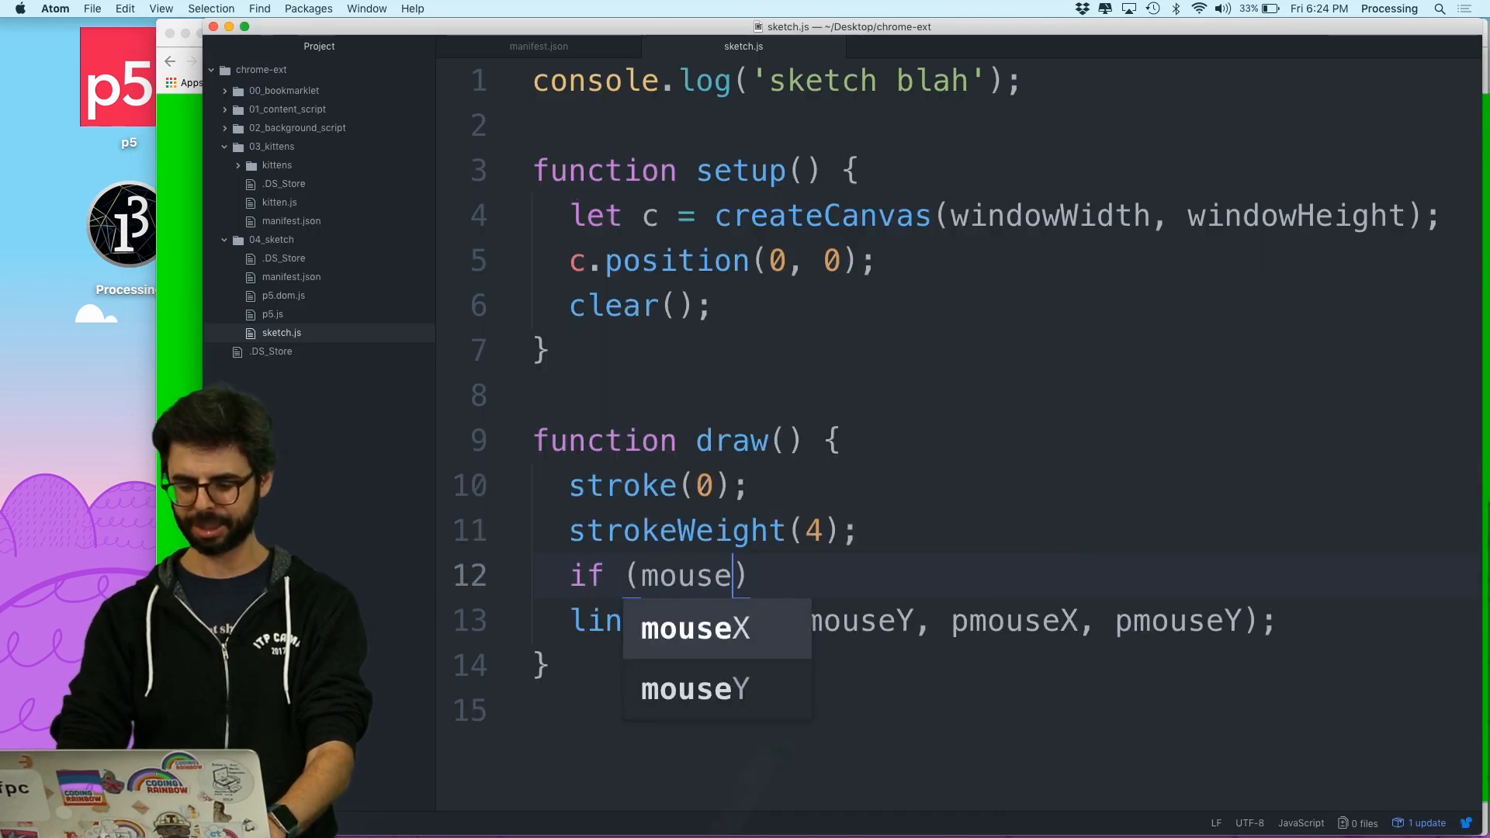
Wrap the line() call in an if (mouseIsPressed) { } block
text(IsPressed) {)
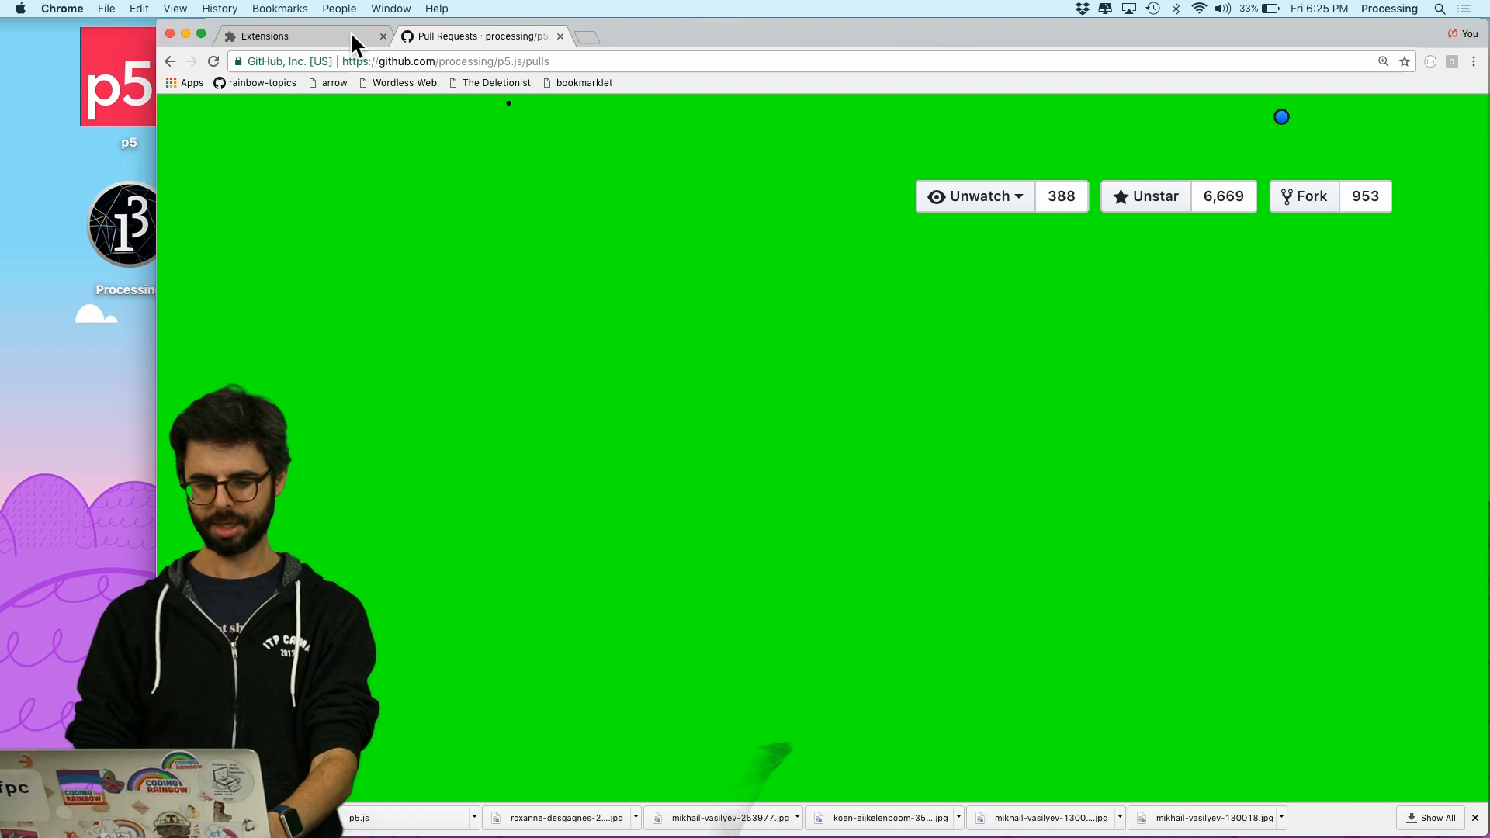
Reload the p5 sketch extension, then draw freehand over the GitHub page and scroll it
click(285, 36)
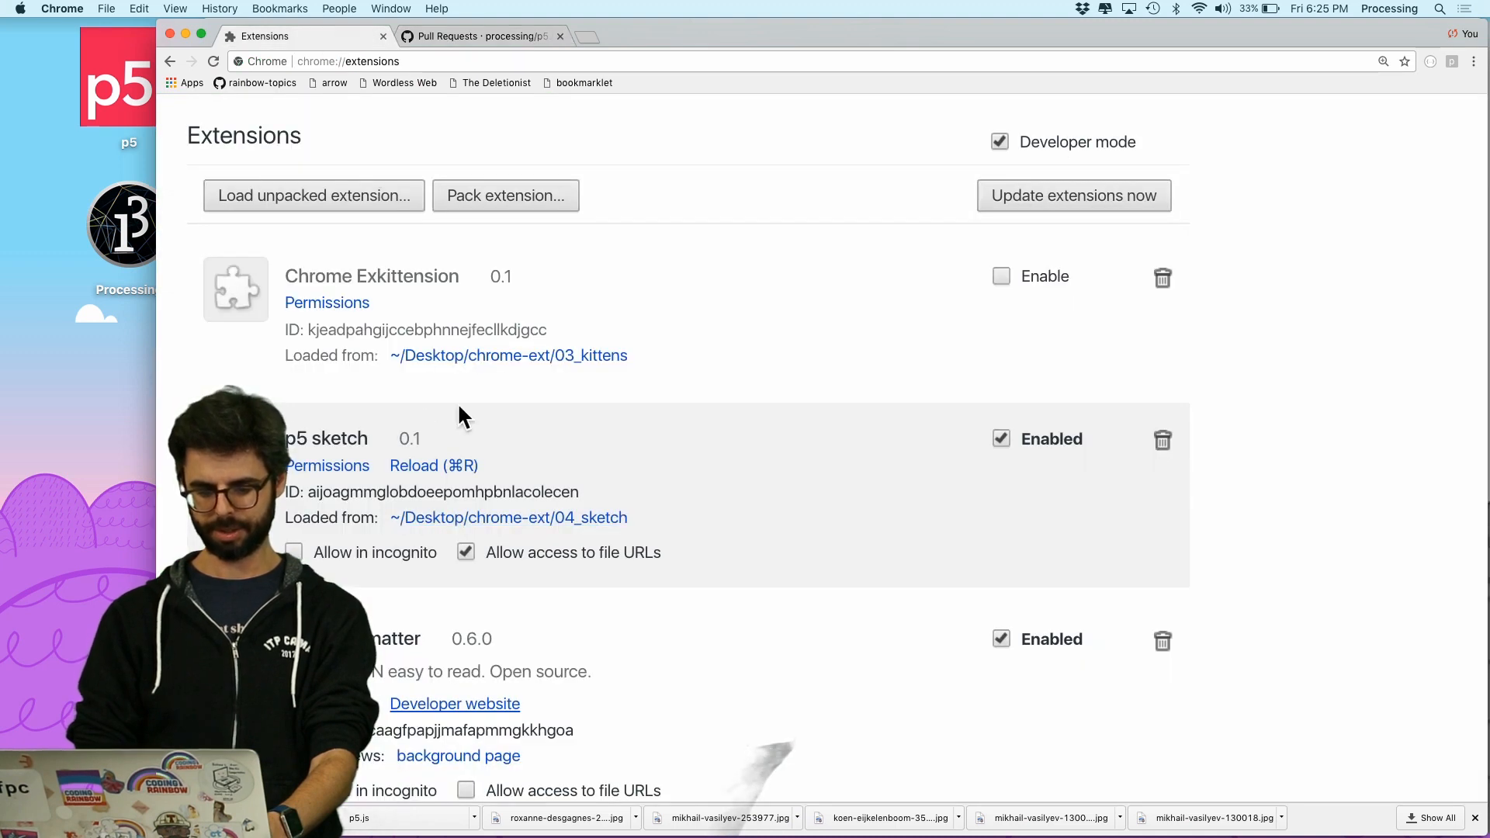
mouse_move(425, 492)
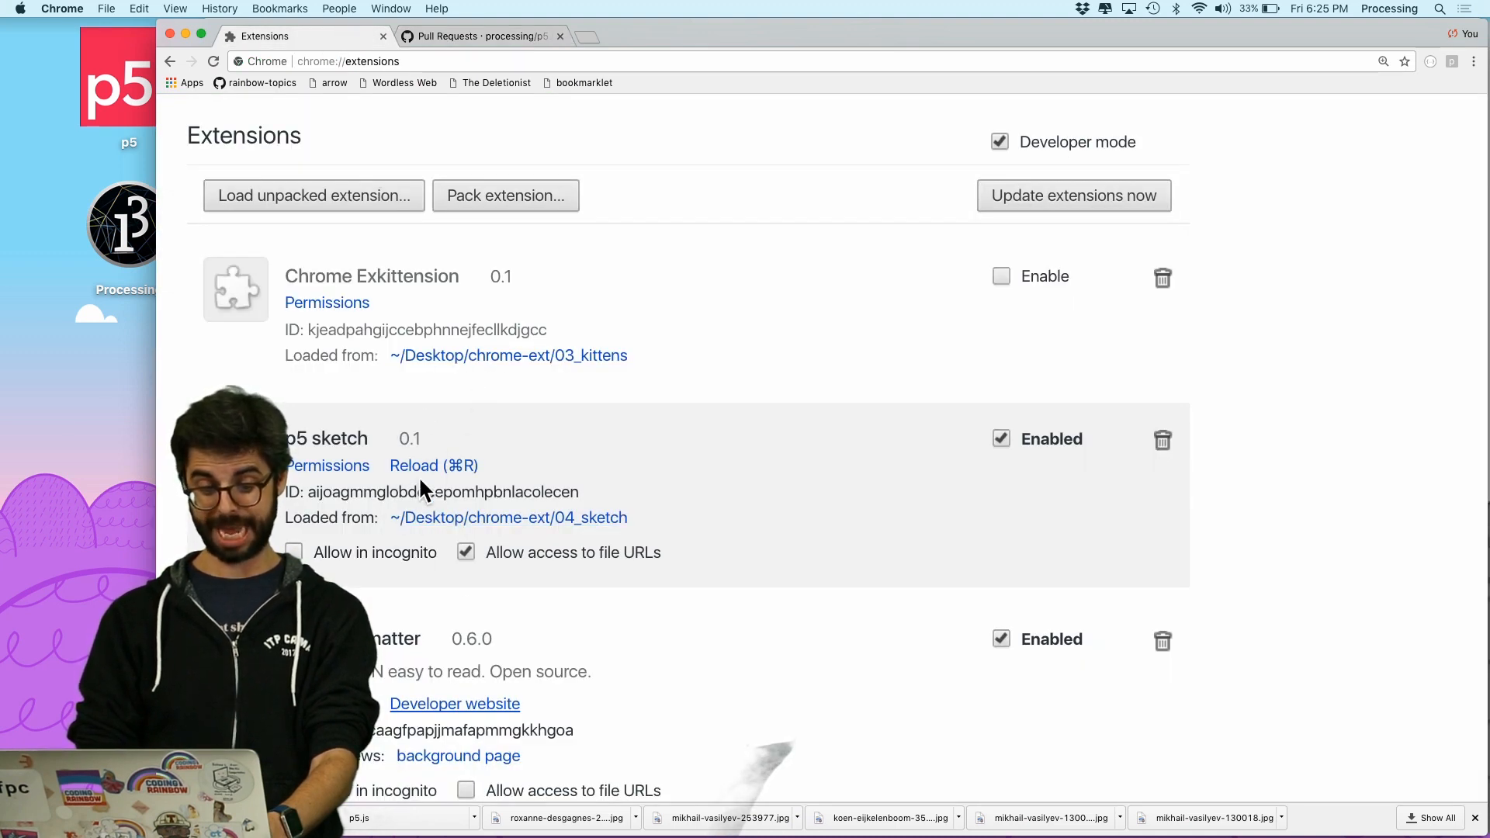
click(479, 35)
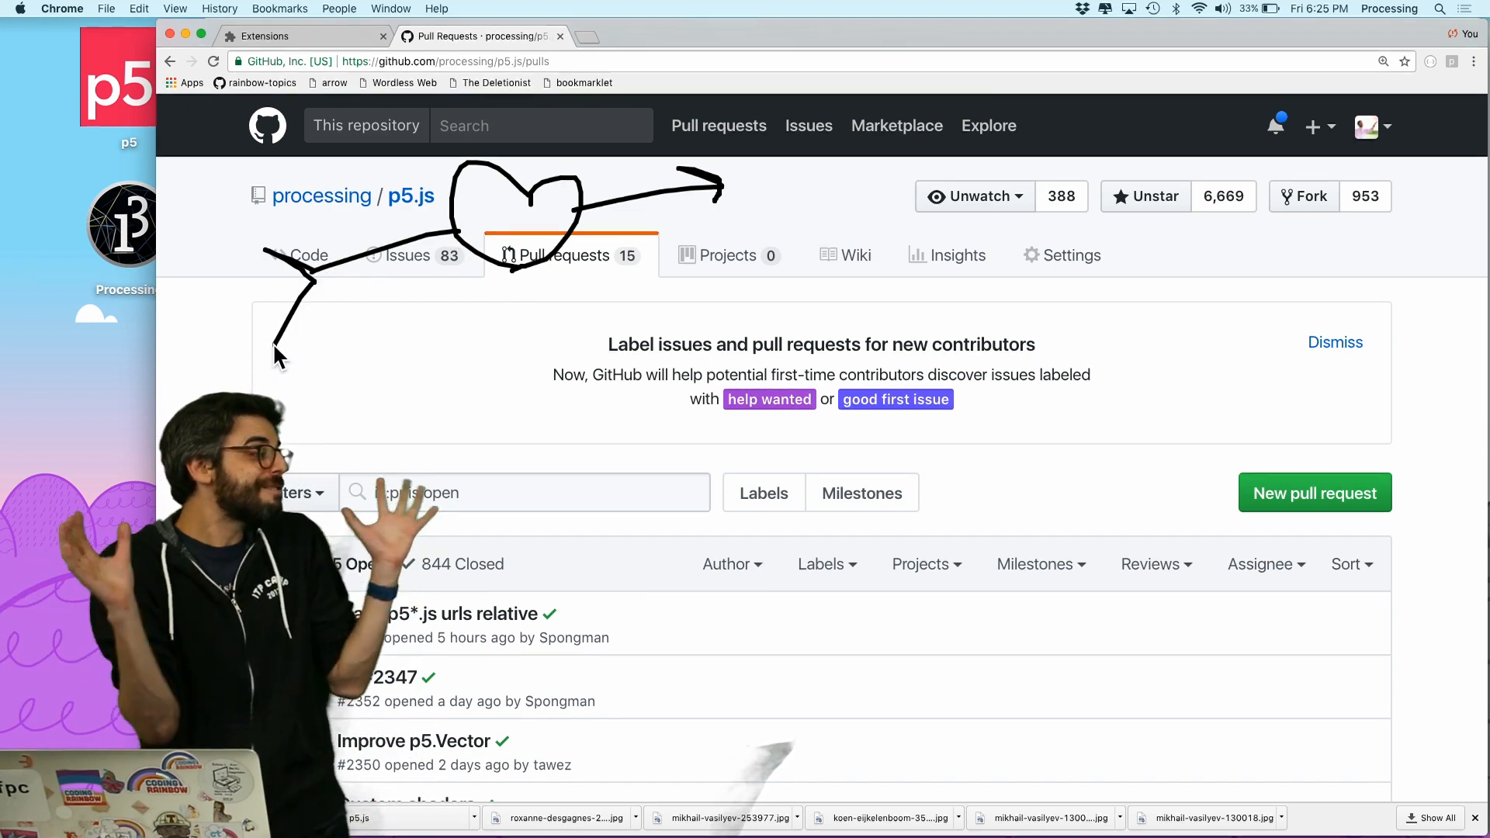
mouse_move(1348, 312)
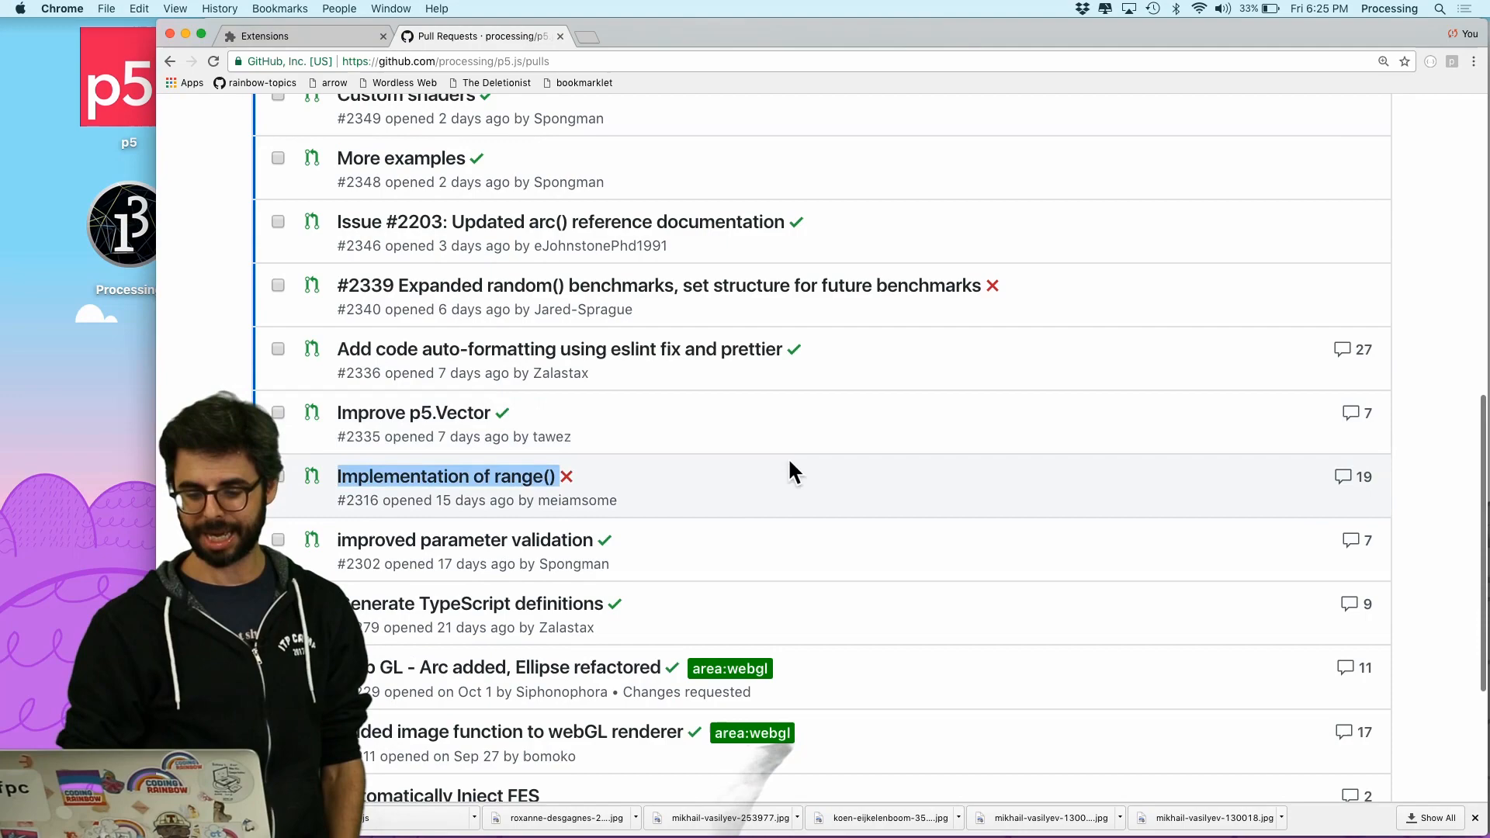
scroll(down, 3)
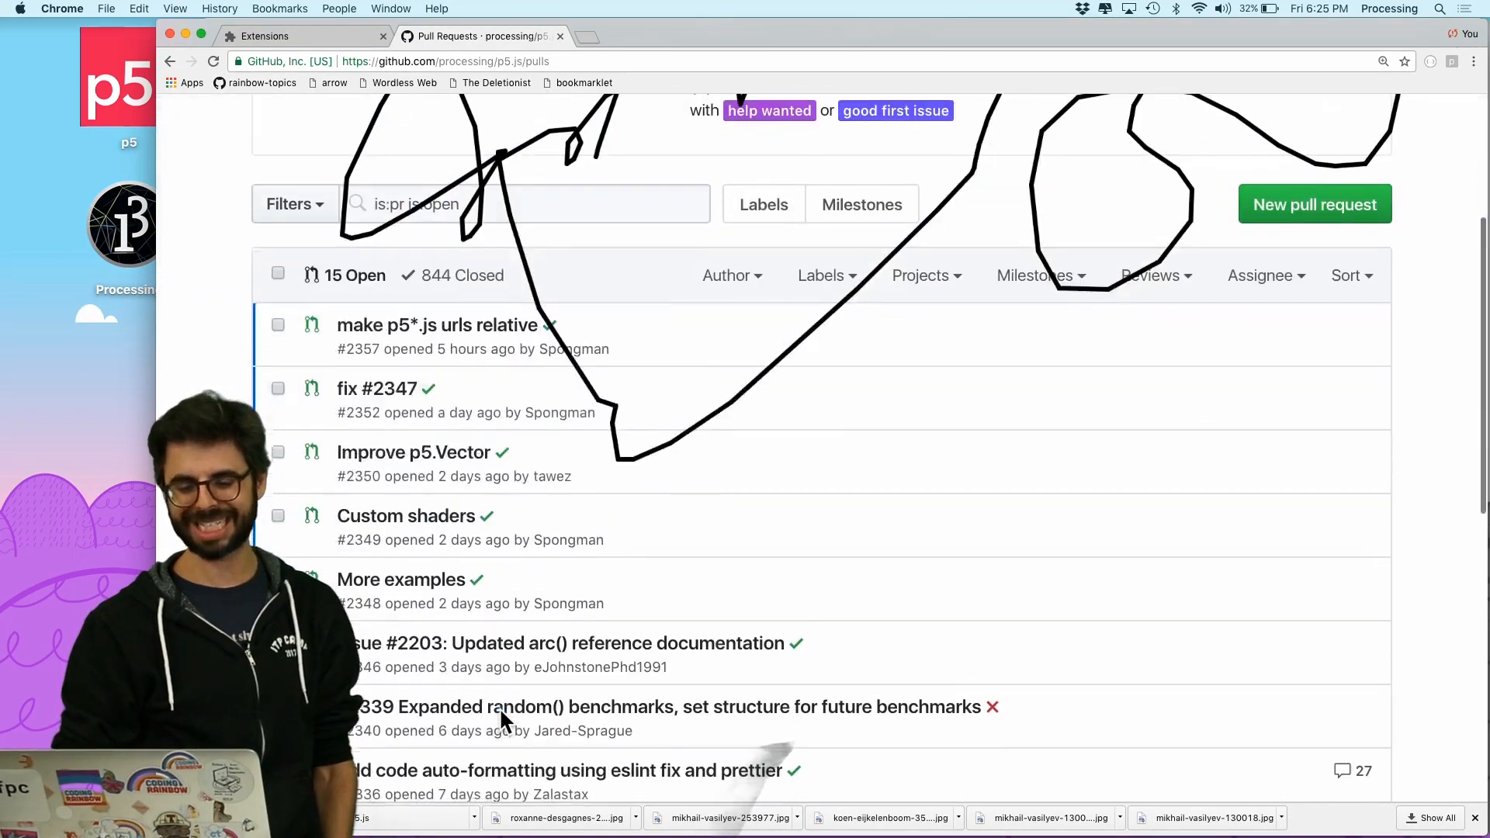
scroll(down, 3)
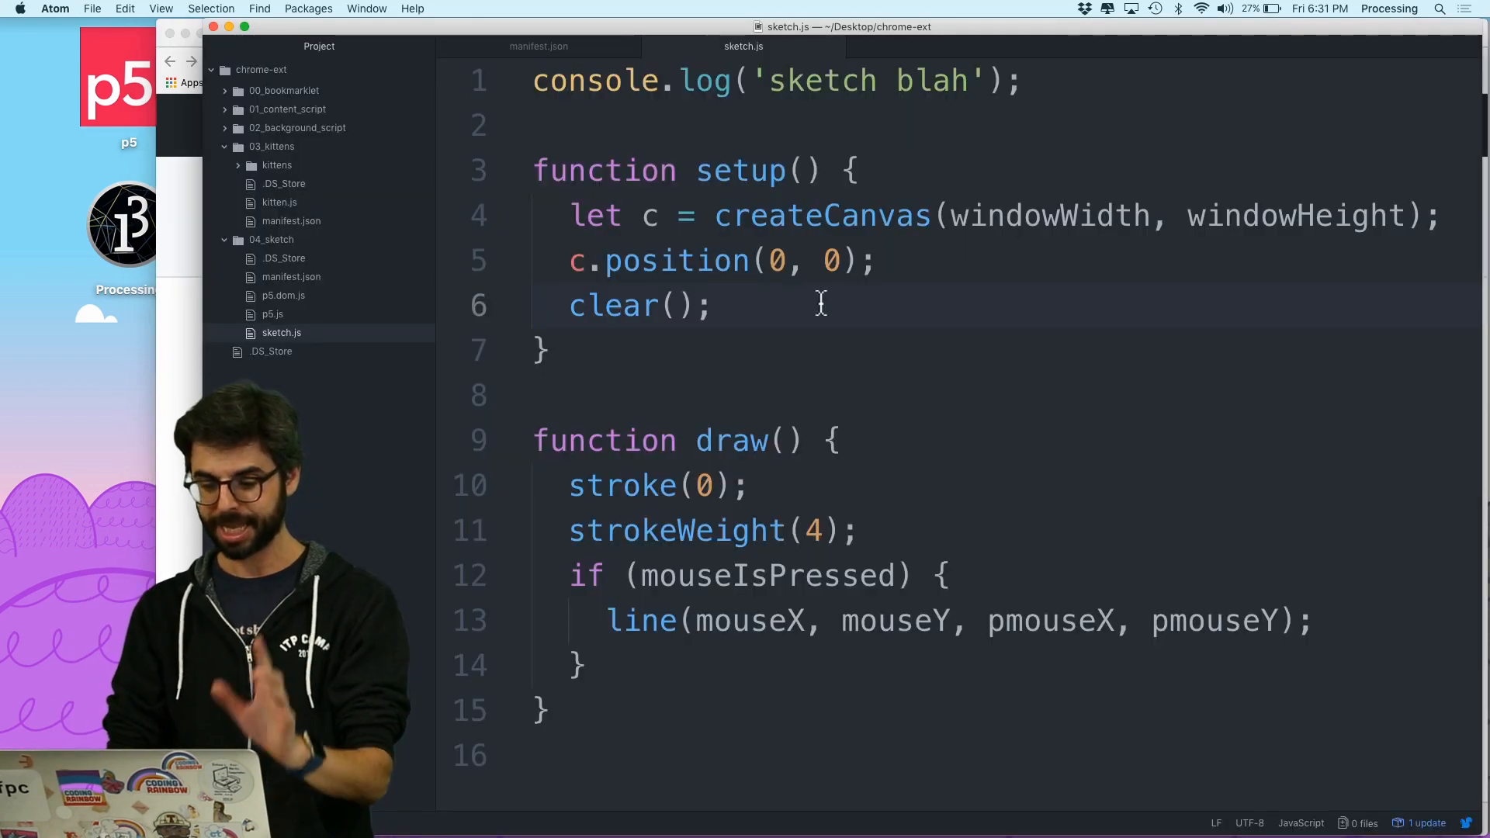
Add c.style('pointer-events', 'none') to setup after c.position(0, 0)
text(c.)
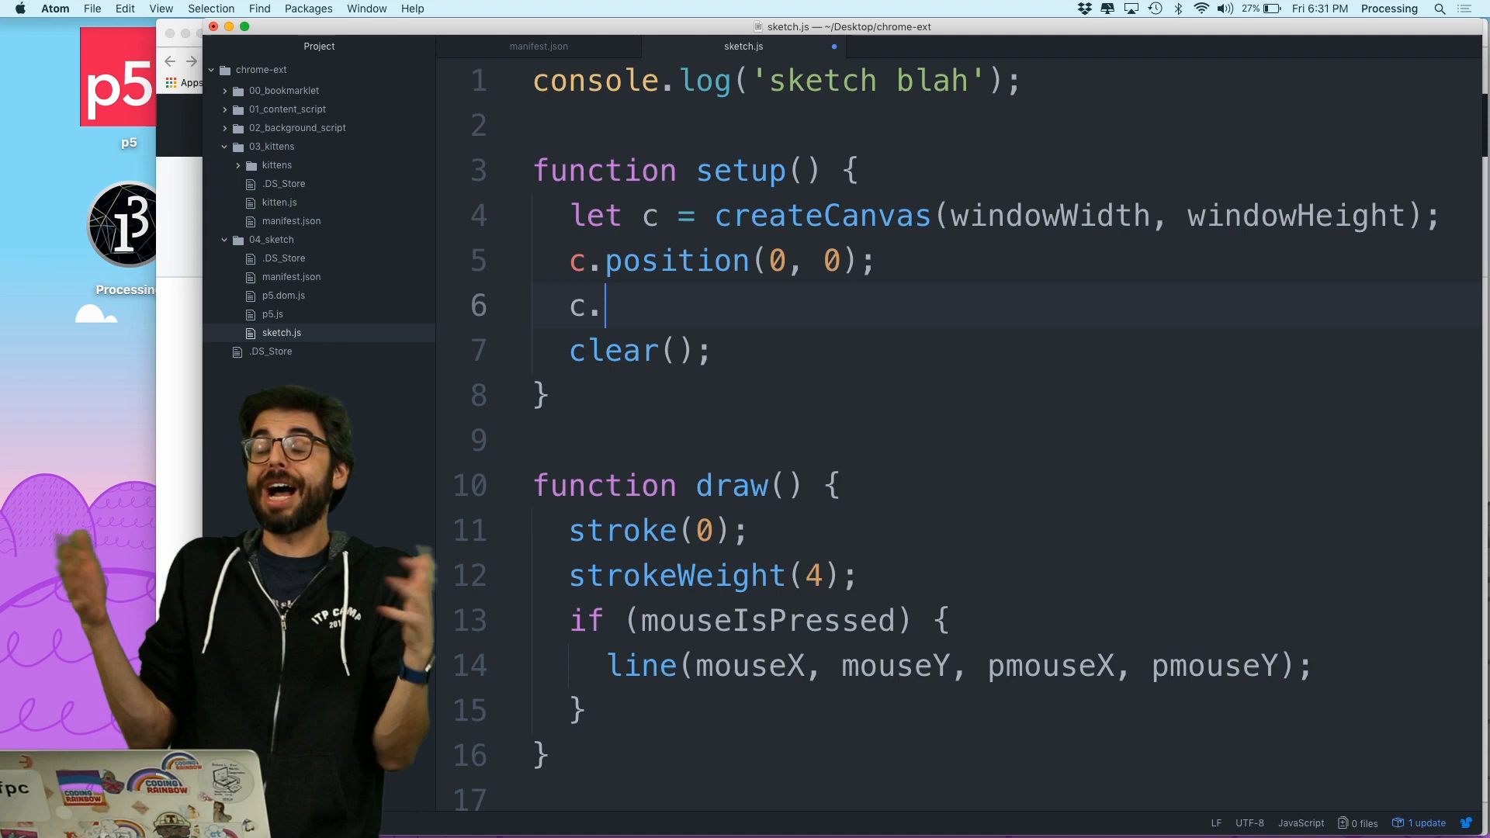
text(style)
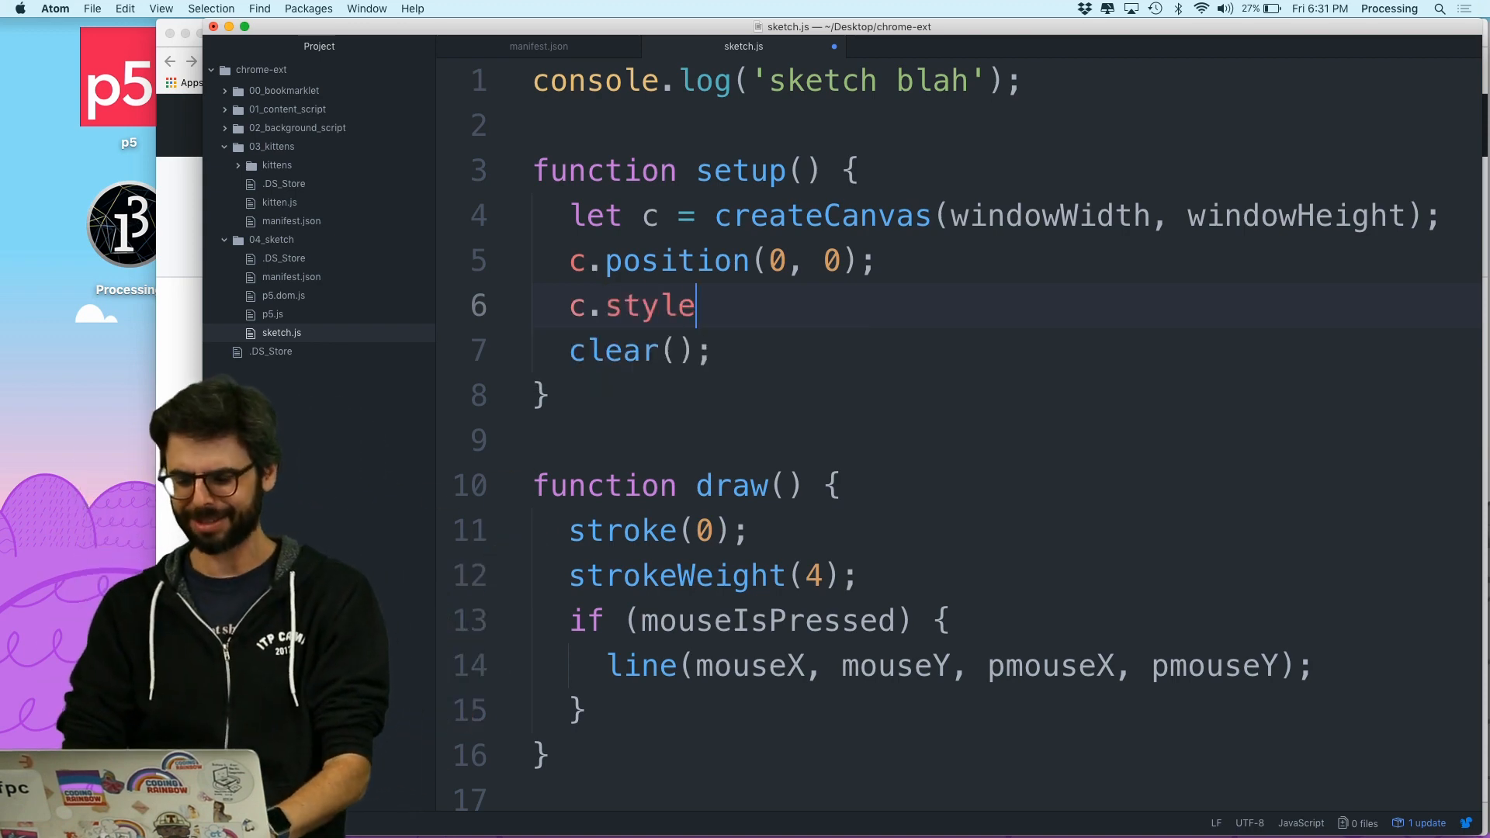
text((''))
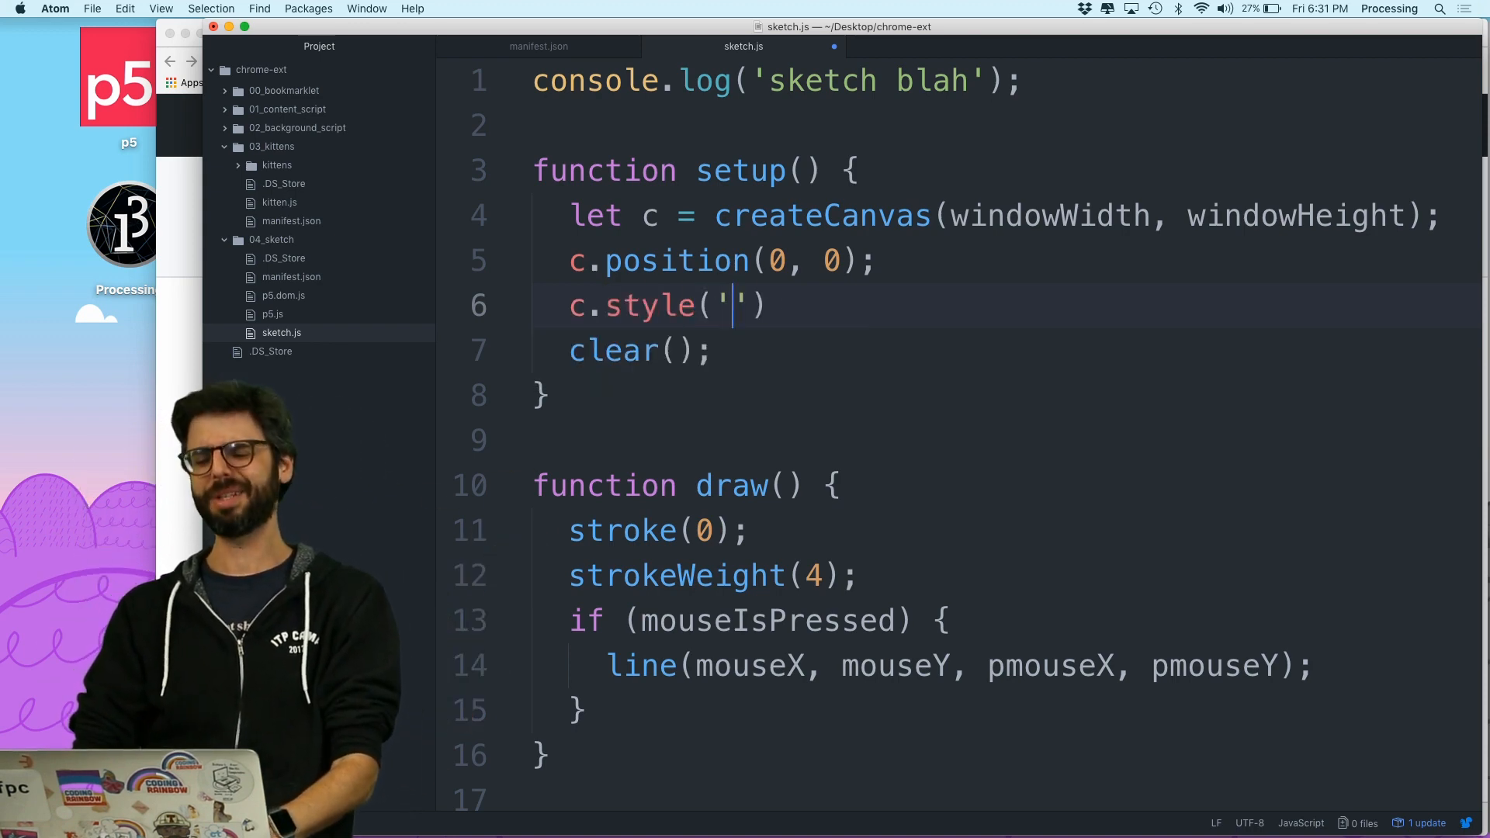
text(pointer-inde)
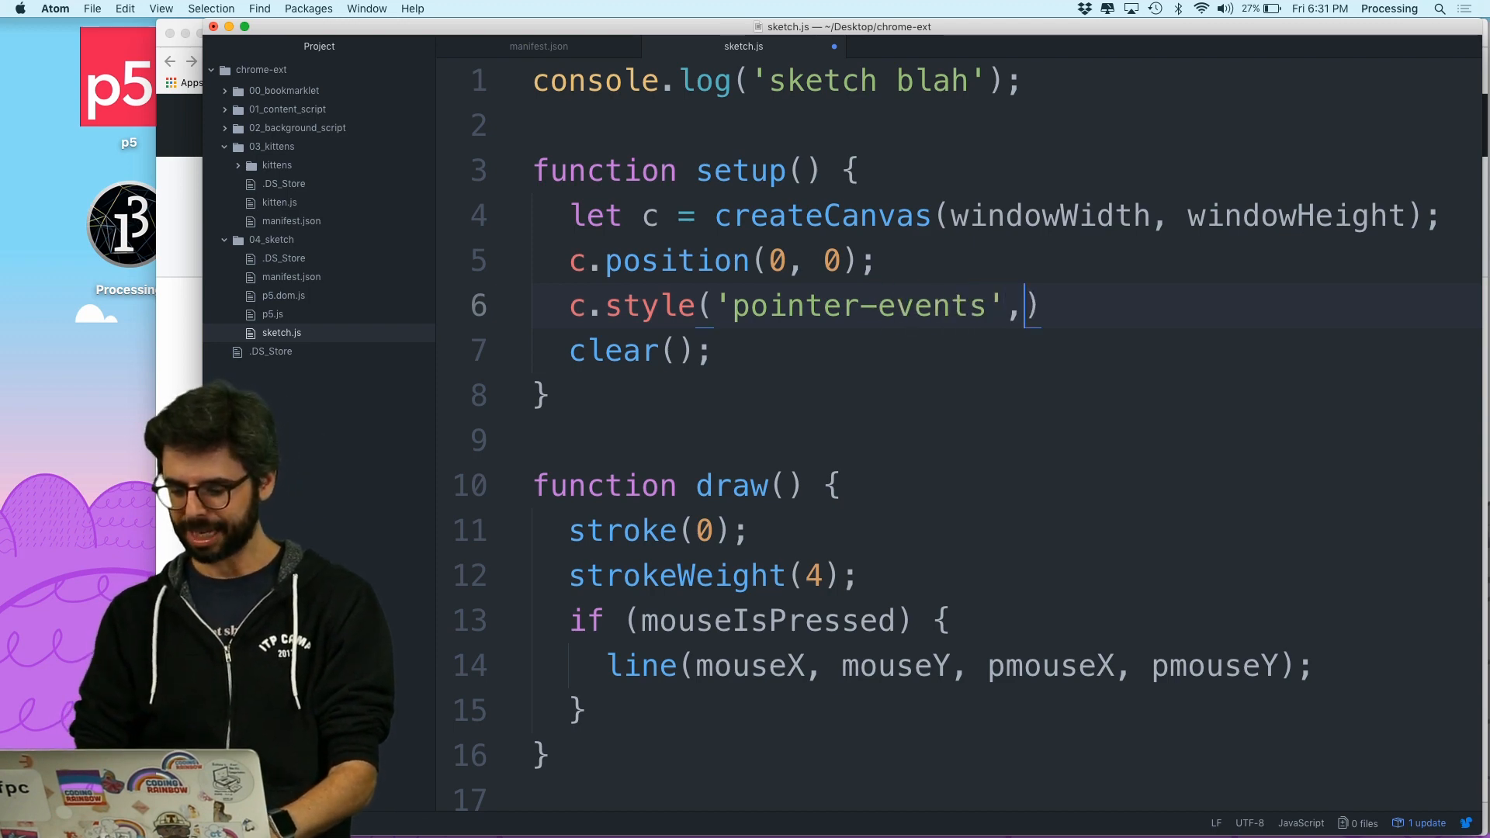
text('none')
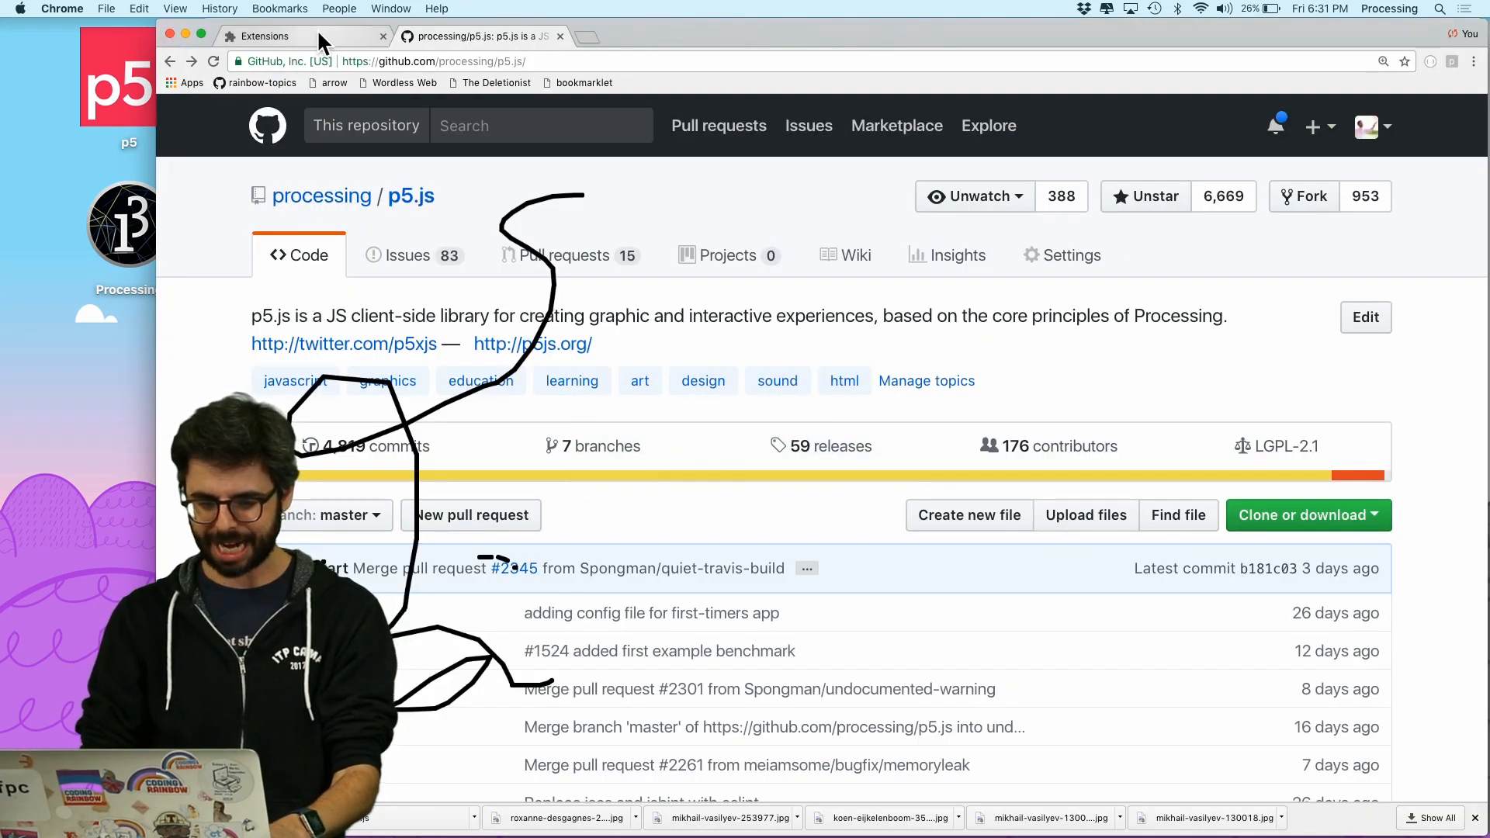
Go to chrome://extensions and reload the p5 sketch extension
click(263, 37)
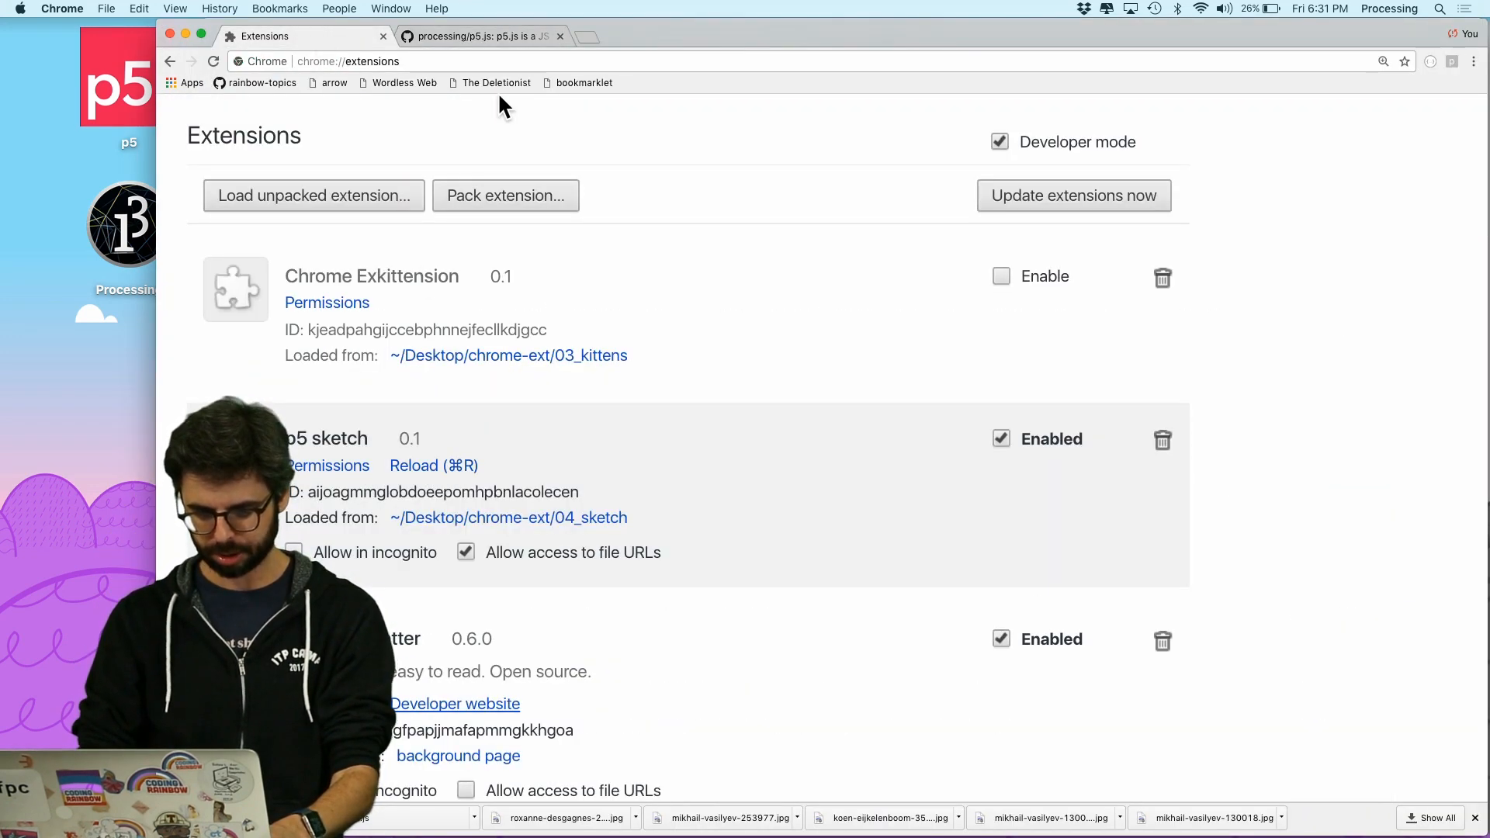
click(480, 35)
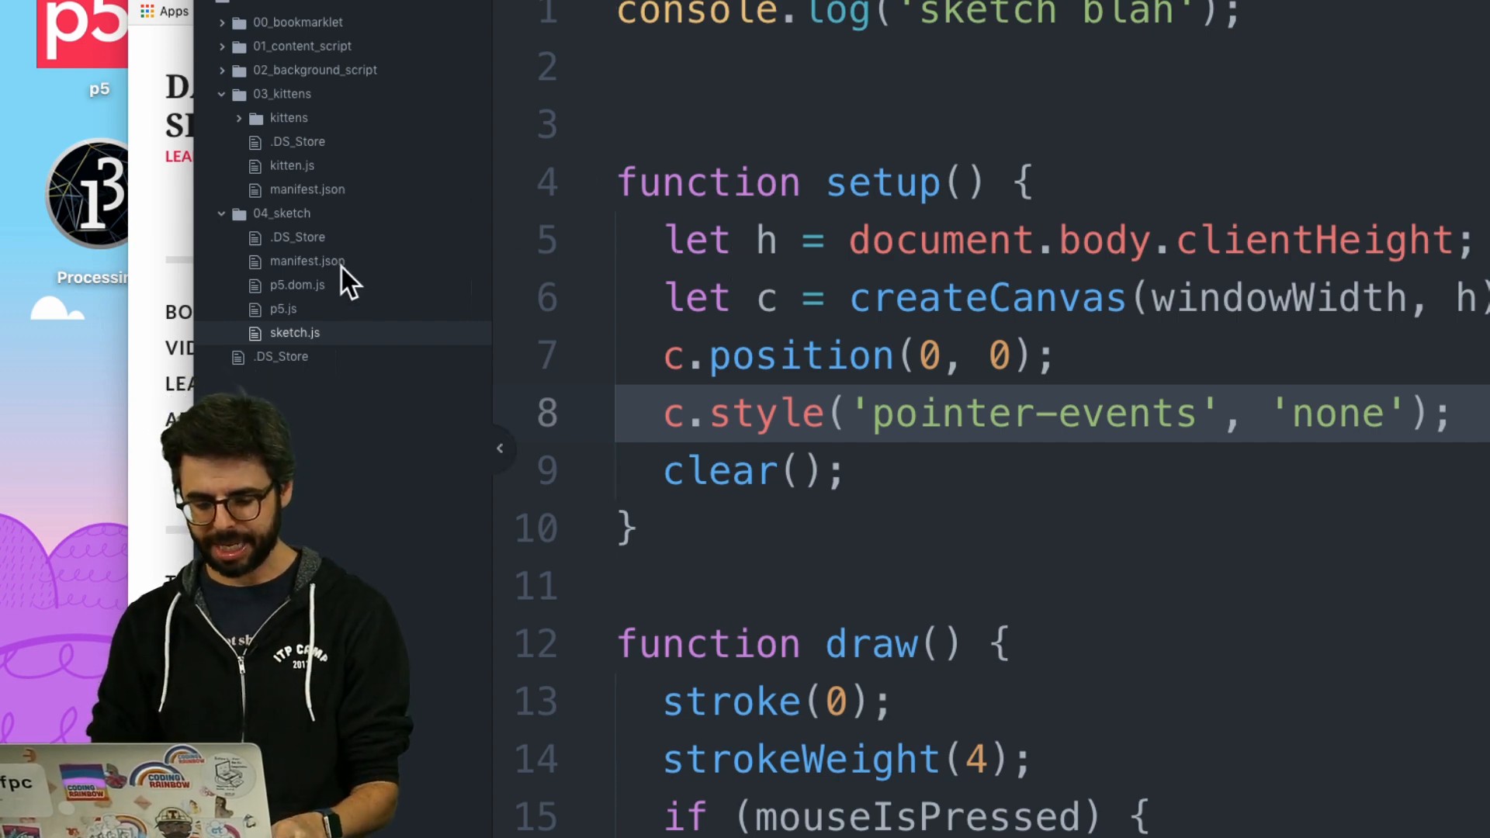
Move "sketch.js" to the front of manifest.json's content-script js array
click(308, 261)
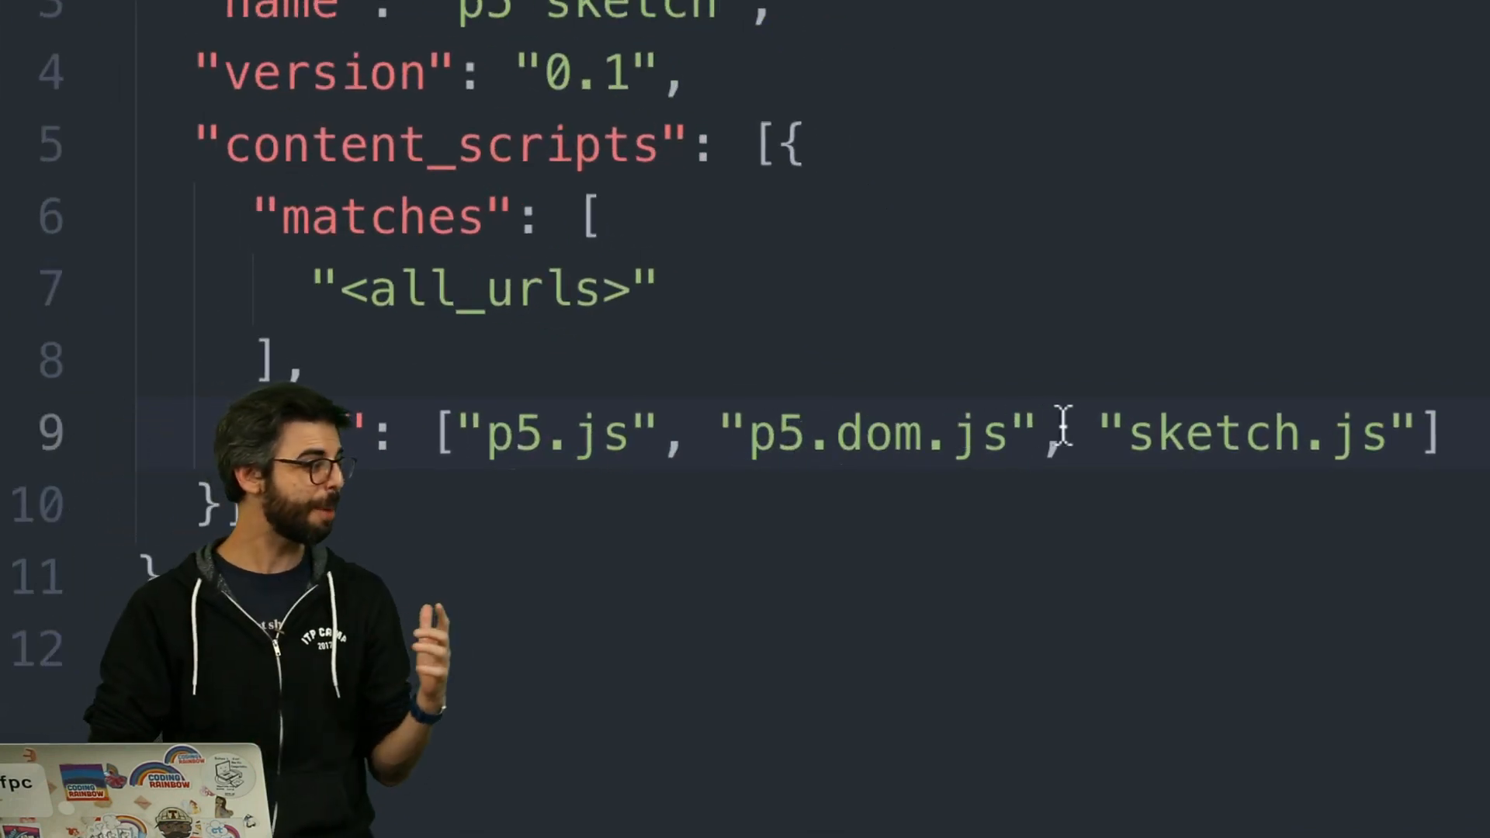
double_click(1177, 438)
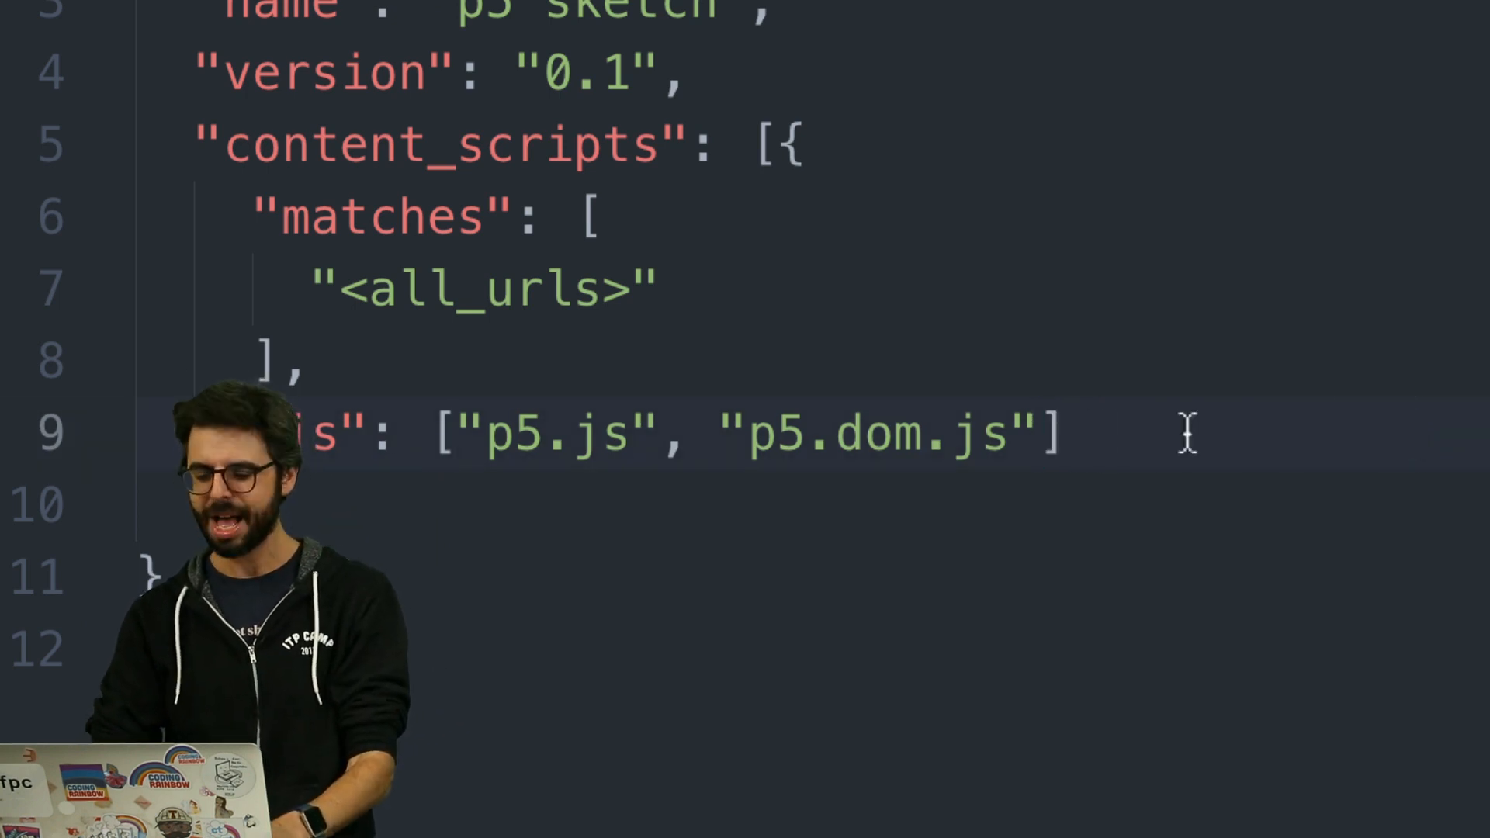
text("sketch.js",)
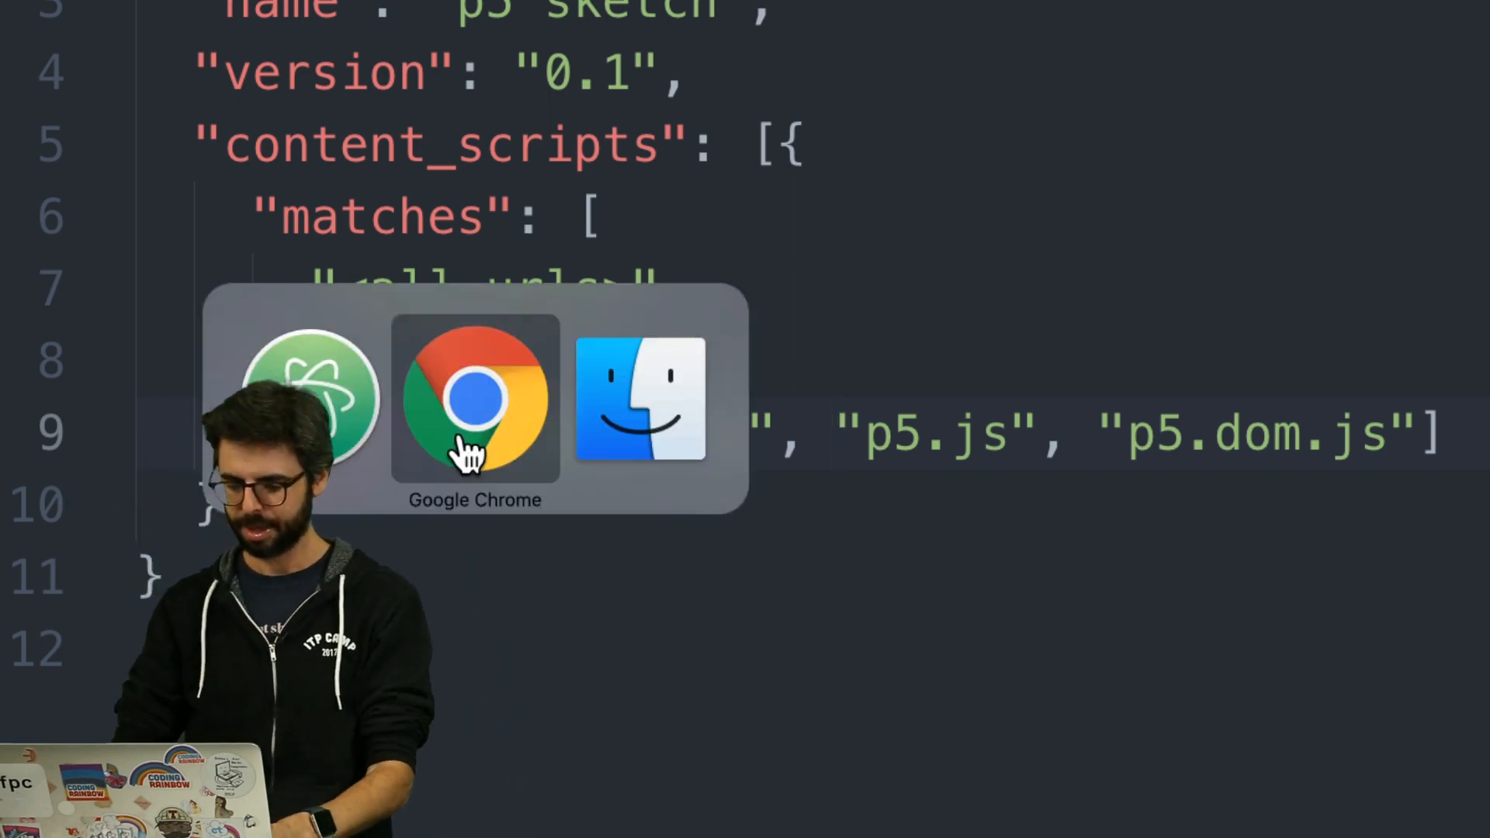
Reload the p5 sketch extension from Chrome's Extensions page, then return to shiffman.net
click(474, 405)
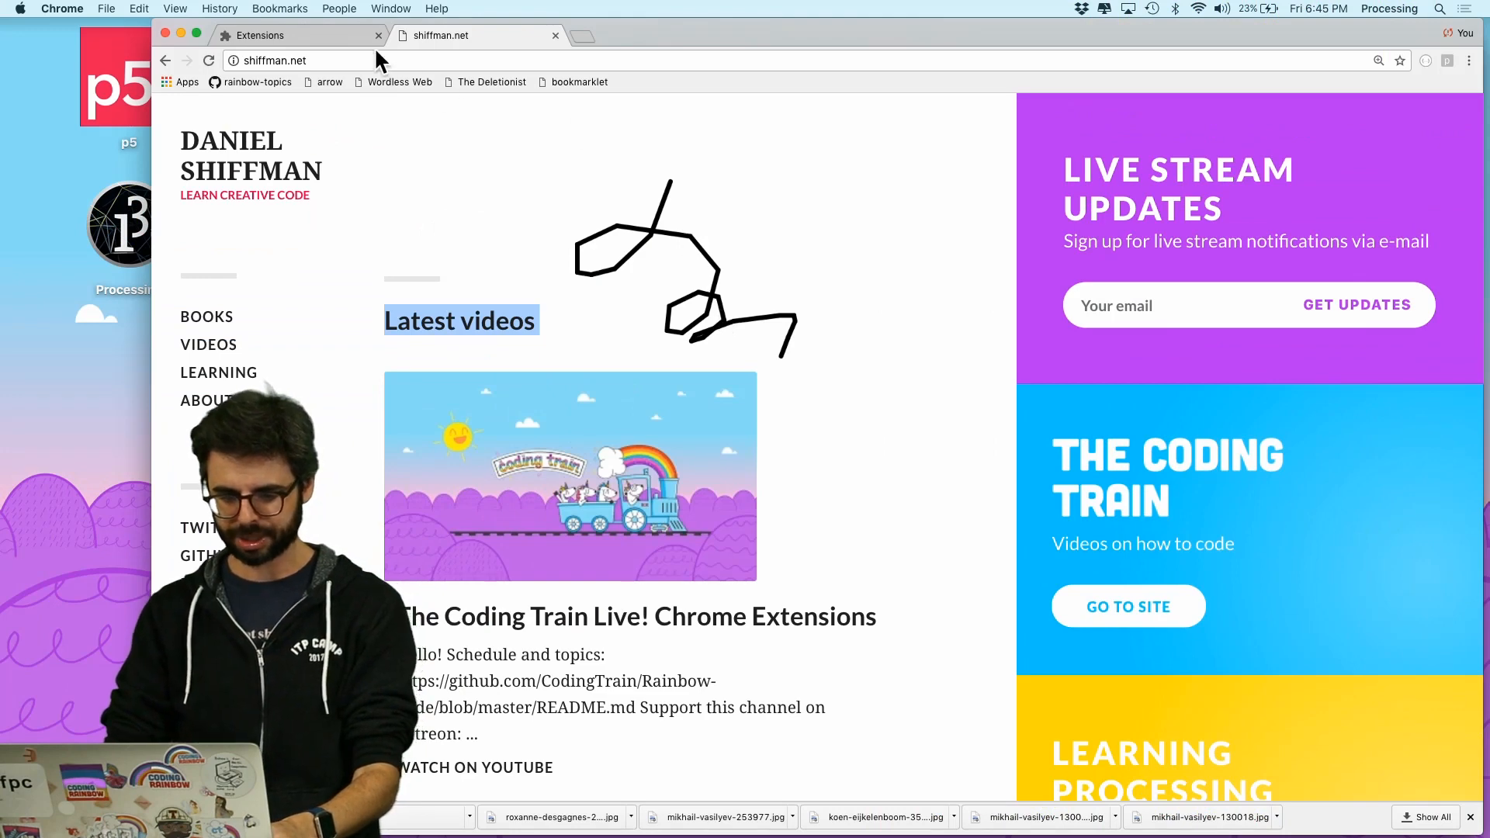
click(261, 35)
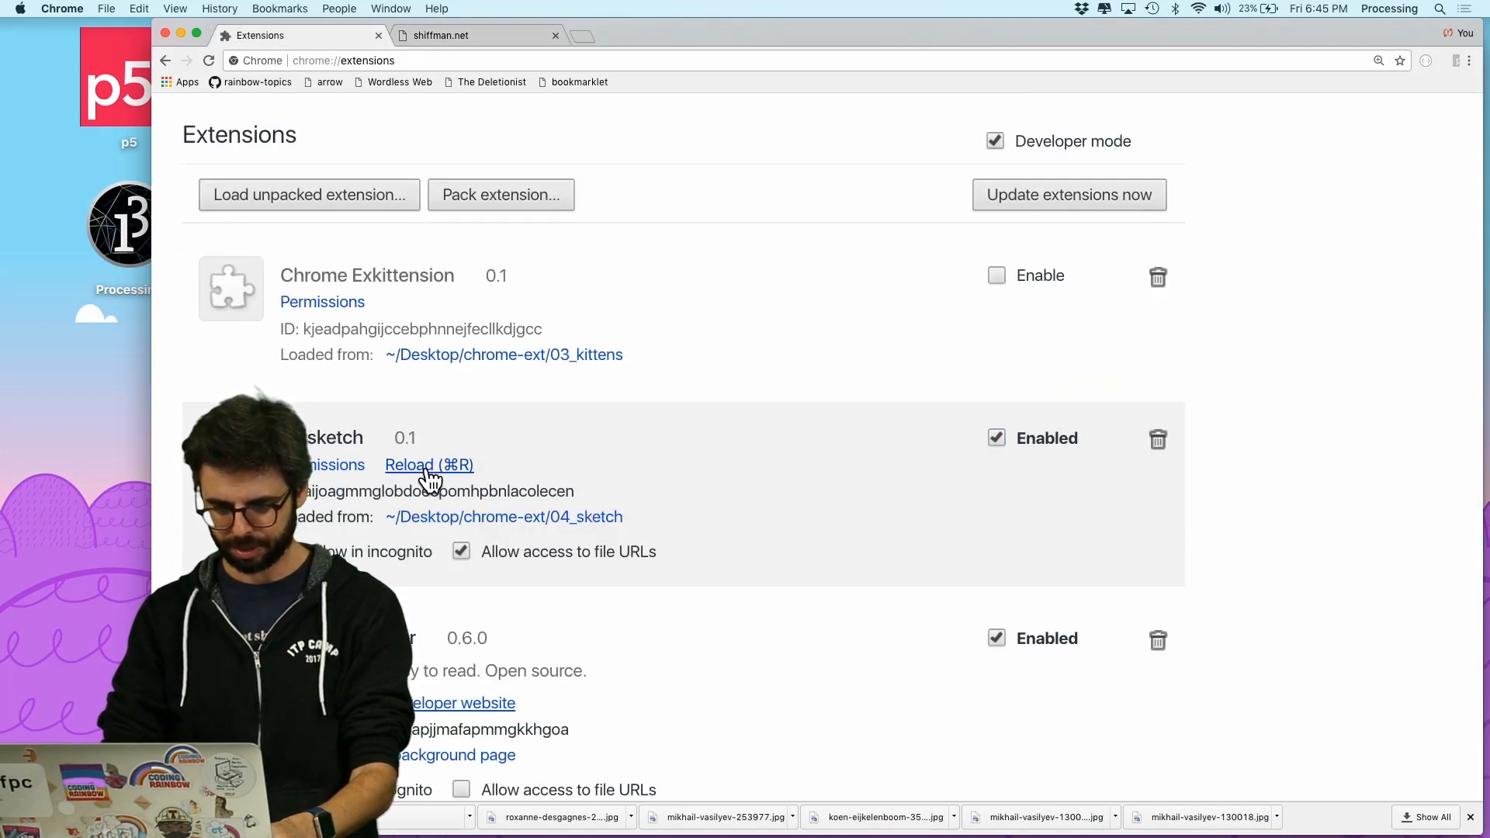
click(465, 34)
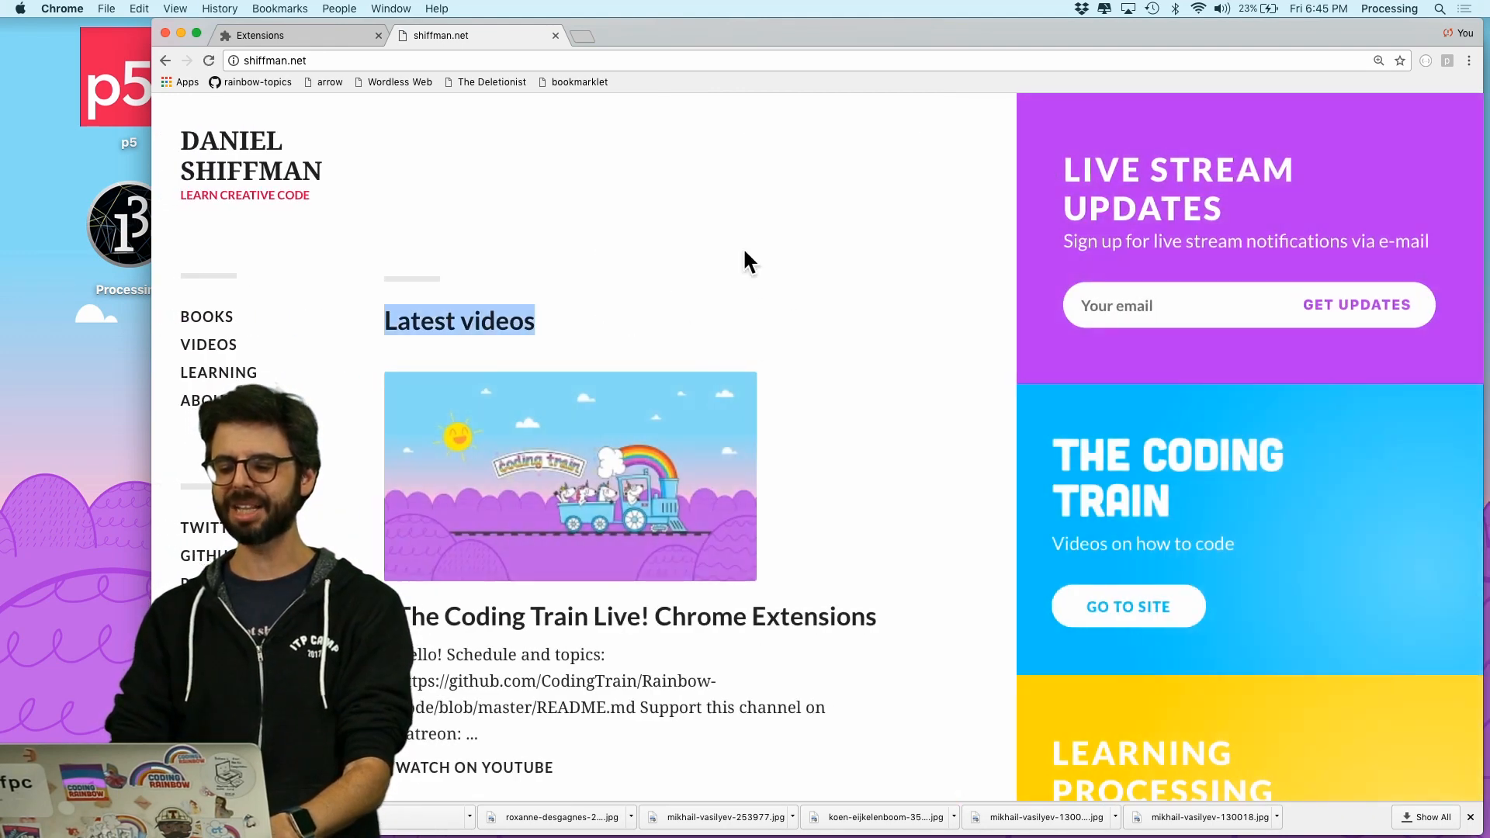
mouse_move(895, 314)
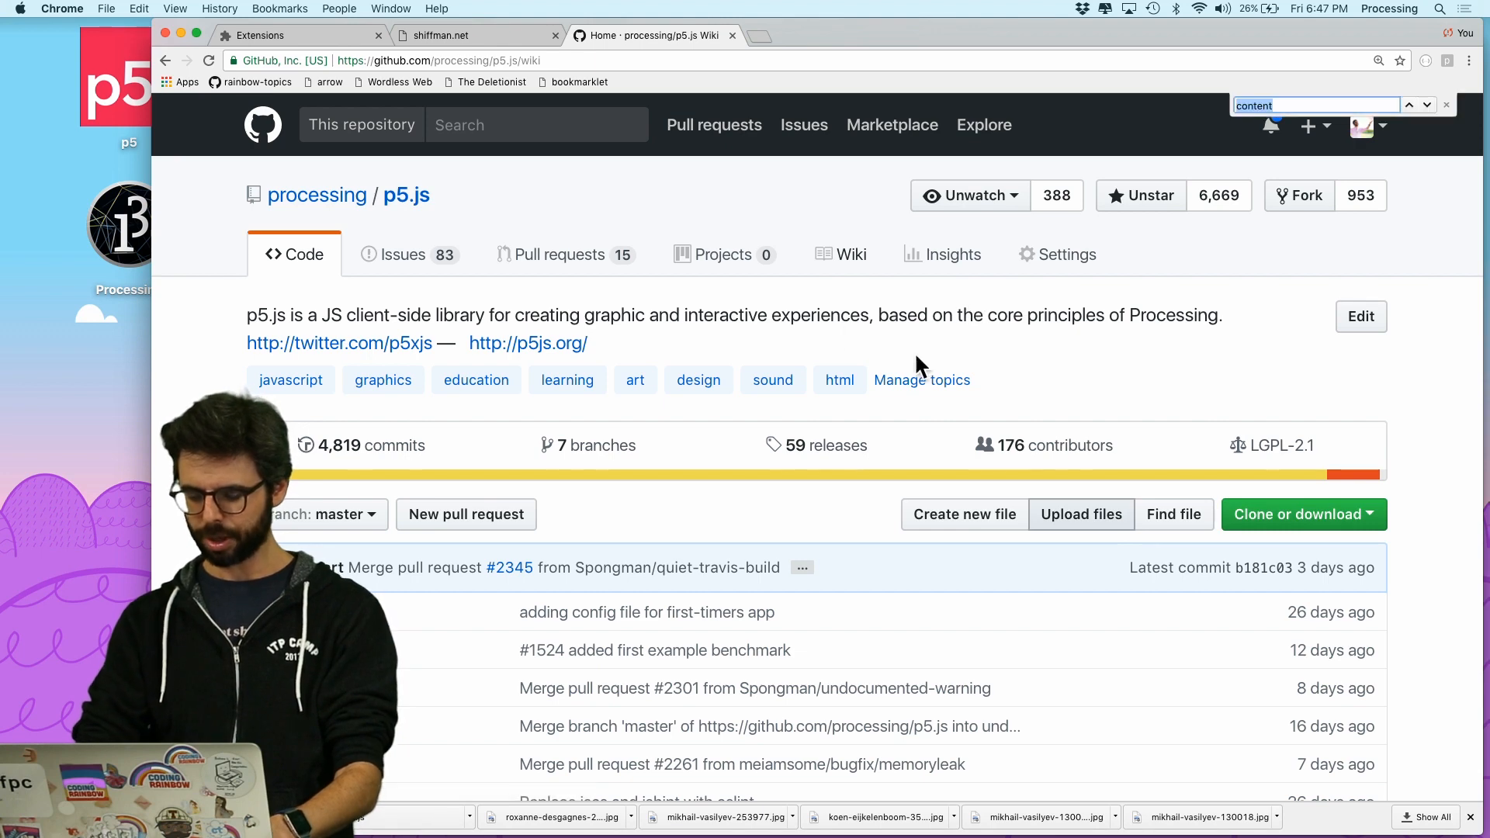
Open the p5.js wiki's 'Global and instance mode' page and scroll to its instance-mode example
click(851, 254)
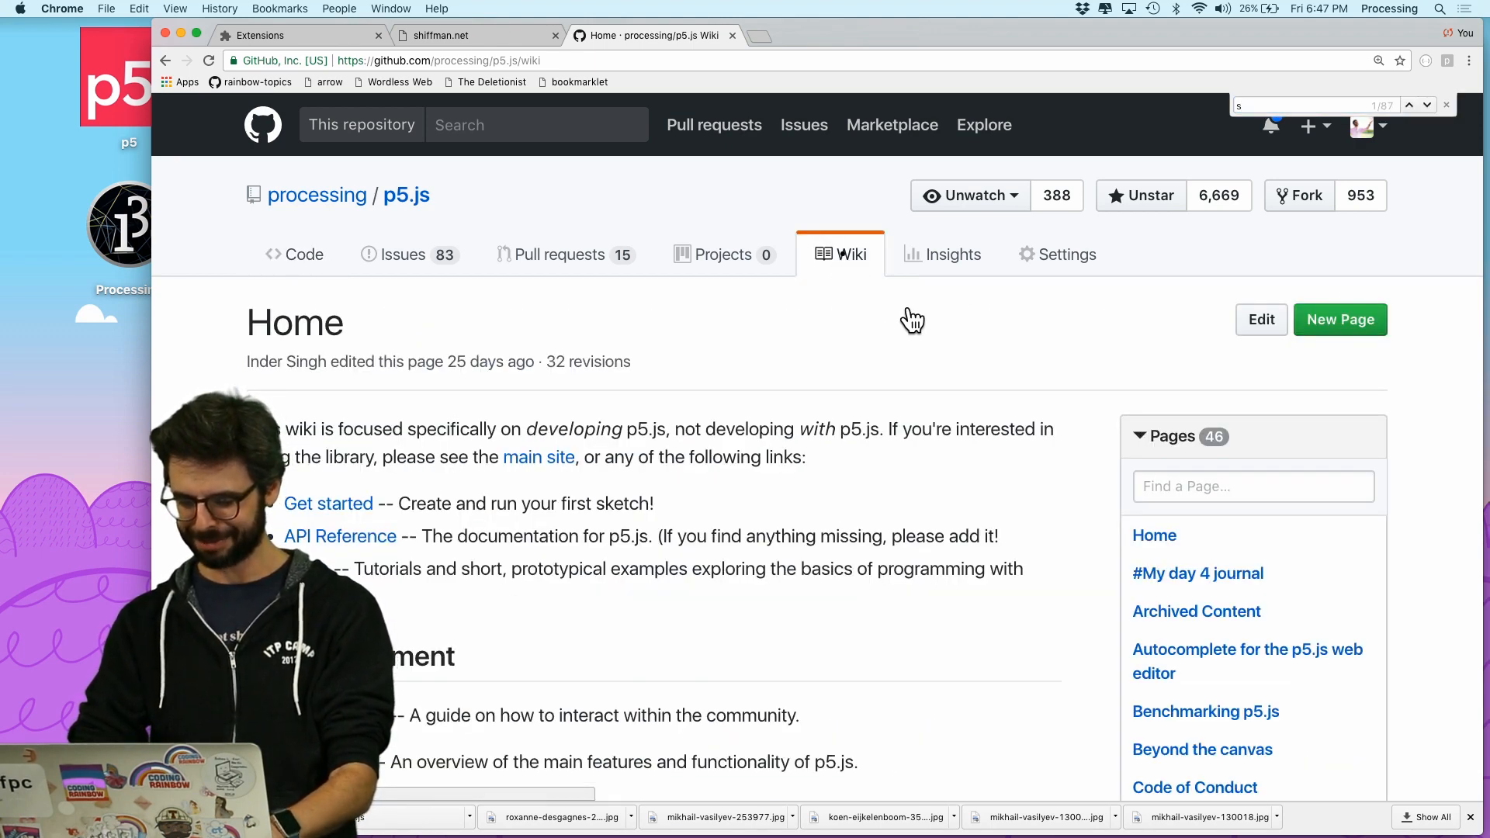
click(266, 35)
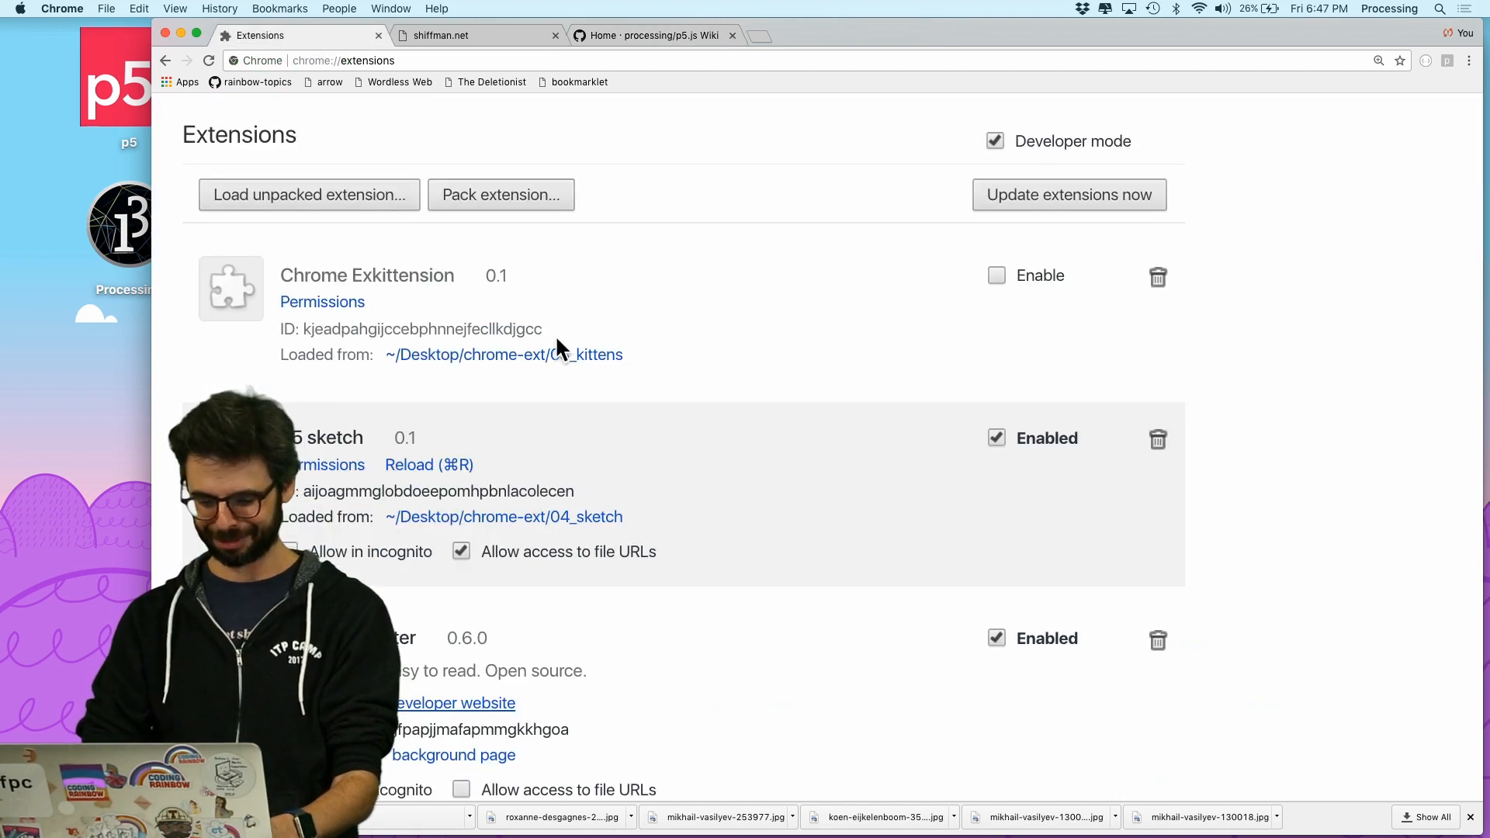
click(653, 35)
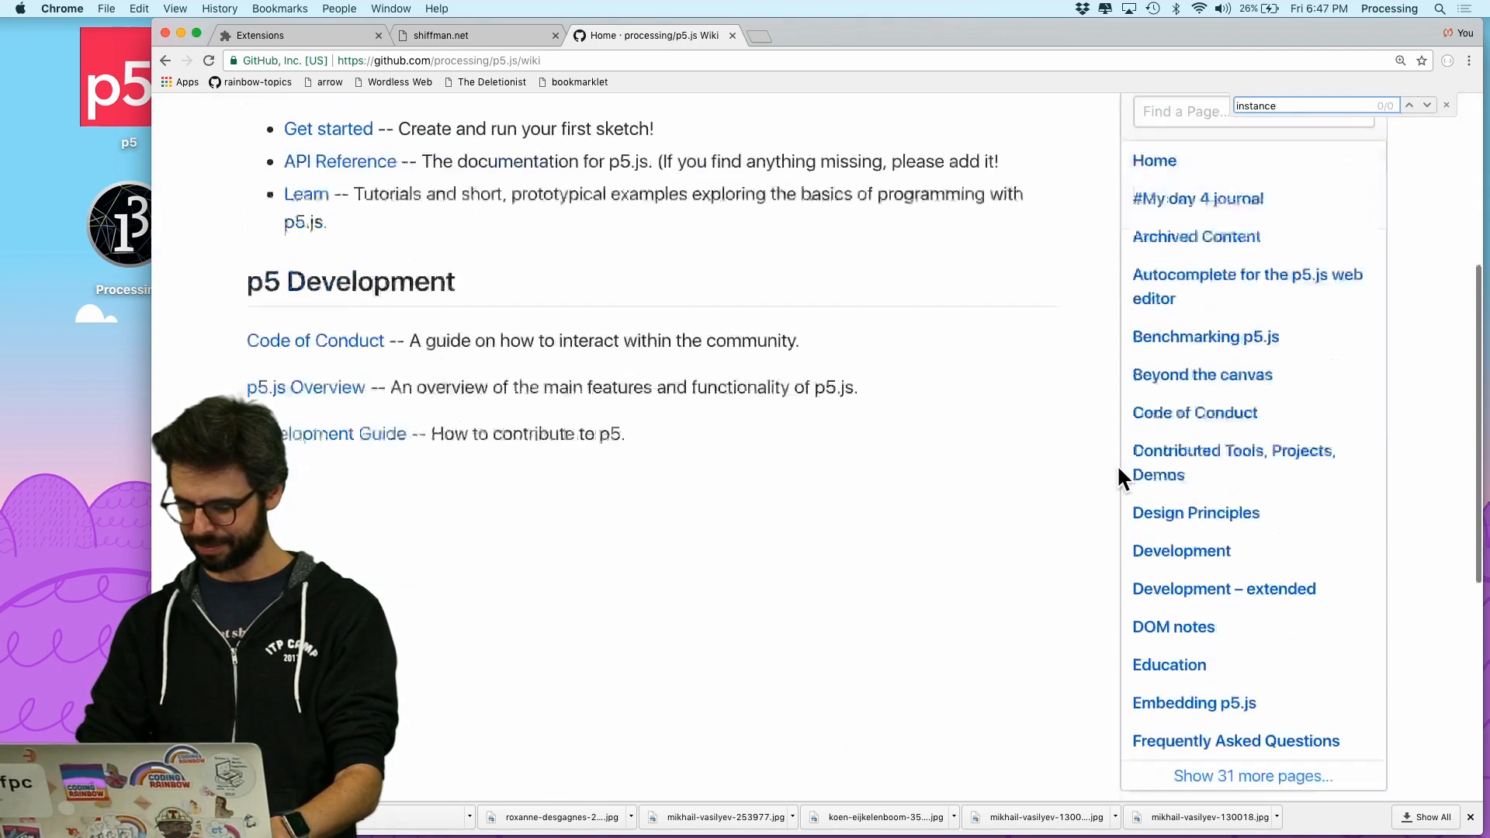
scroll(down, 3)
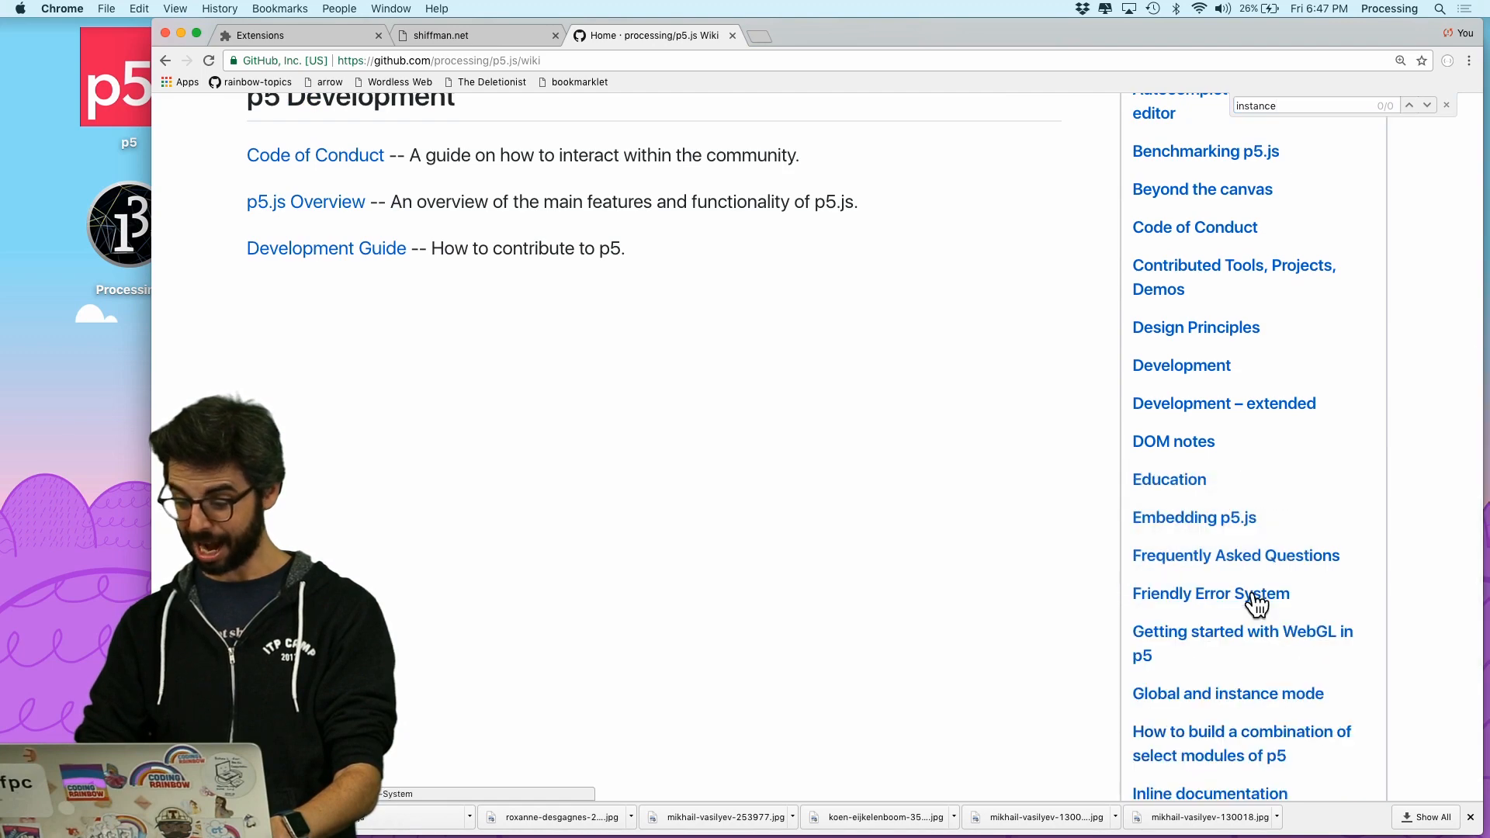
click(1227, 694)
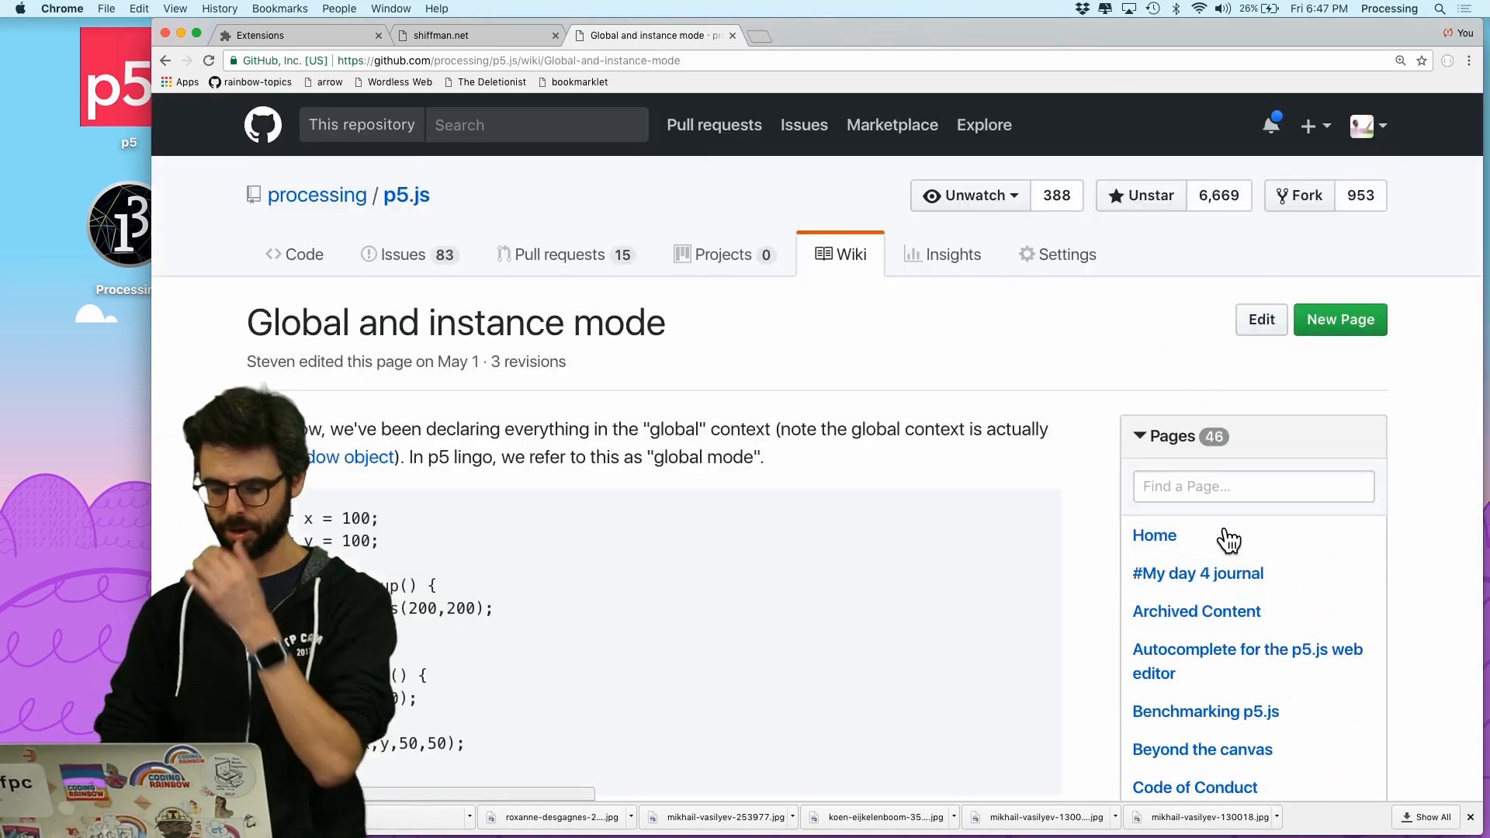
scroll(down, 3)
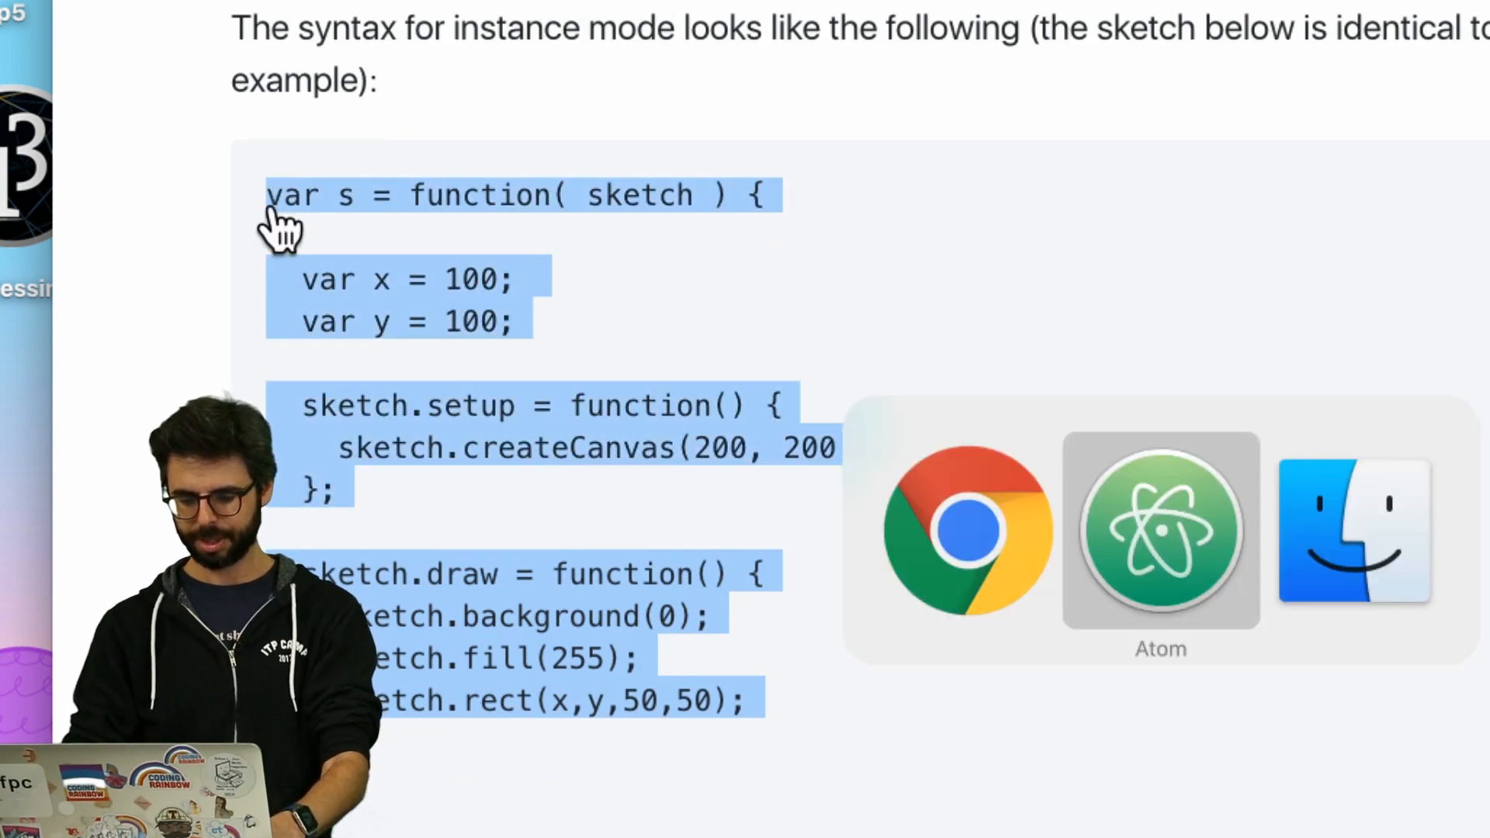
Begin the instance-mode wrapper in sketch.js with 'var s = function( sketch ) {'
click(1161, 533)
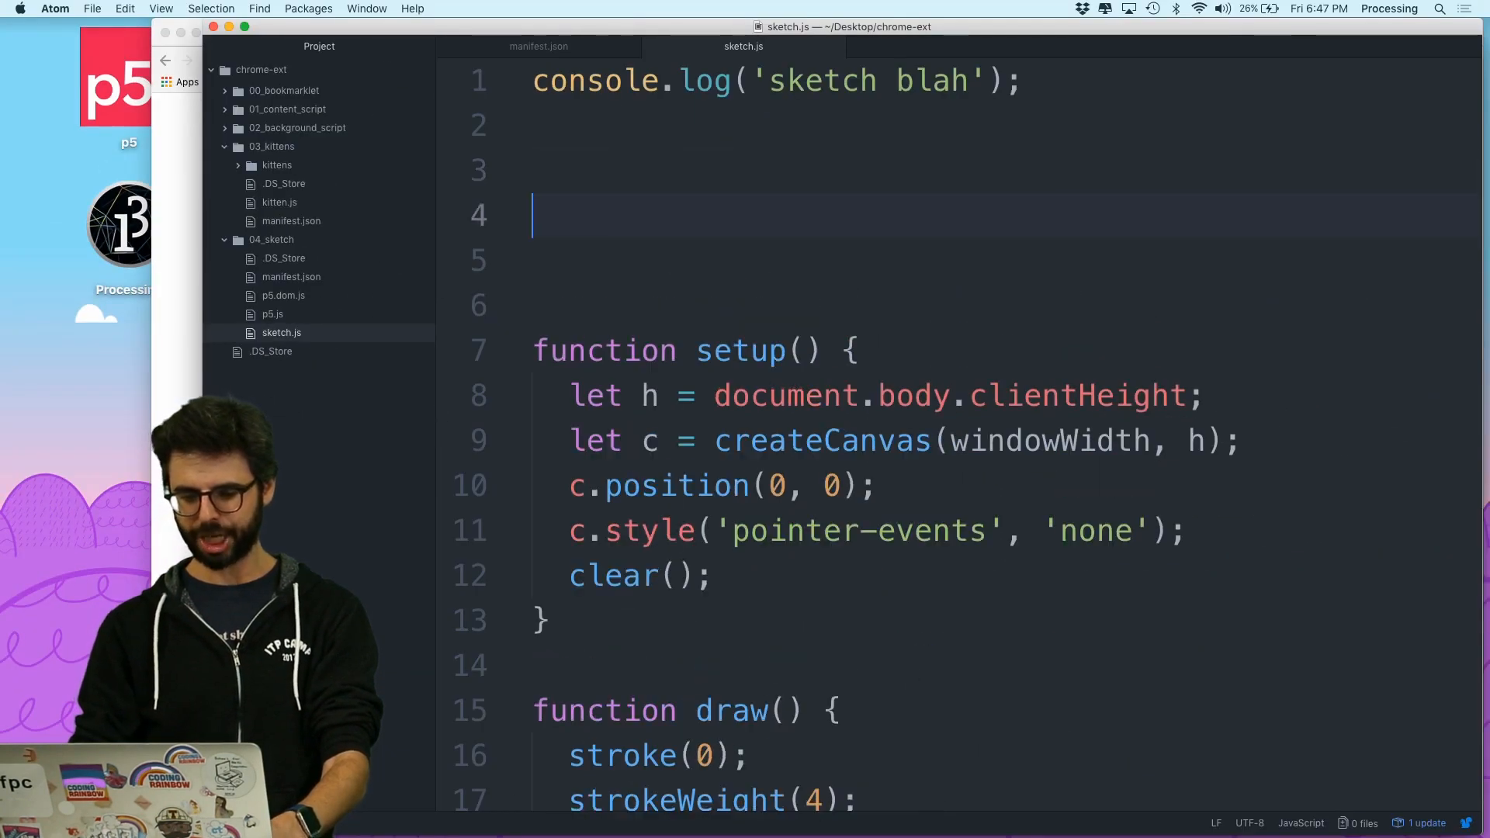
text(var s = function( sketch ) {)
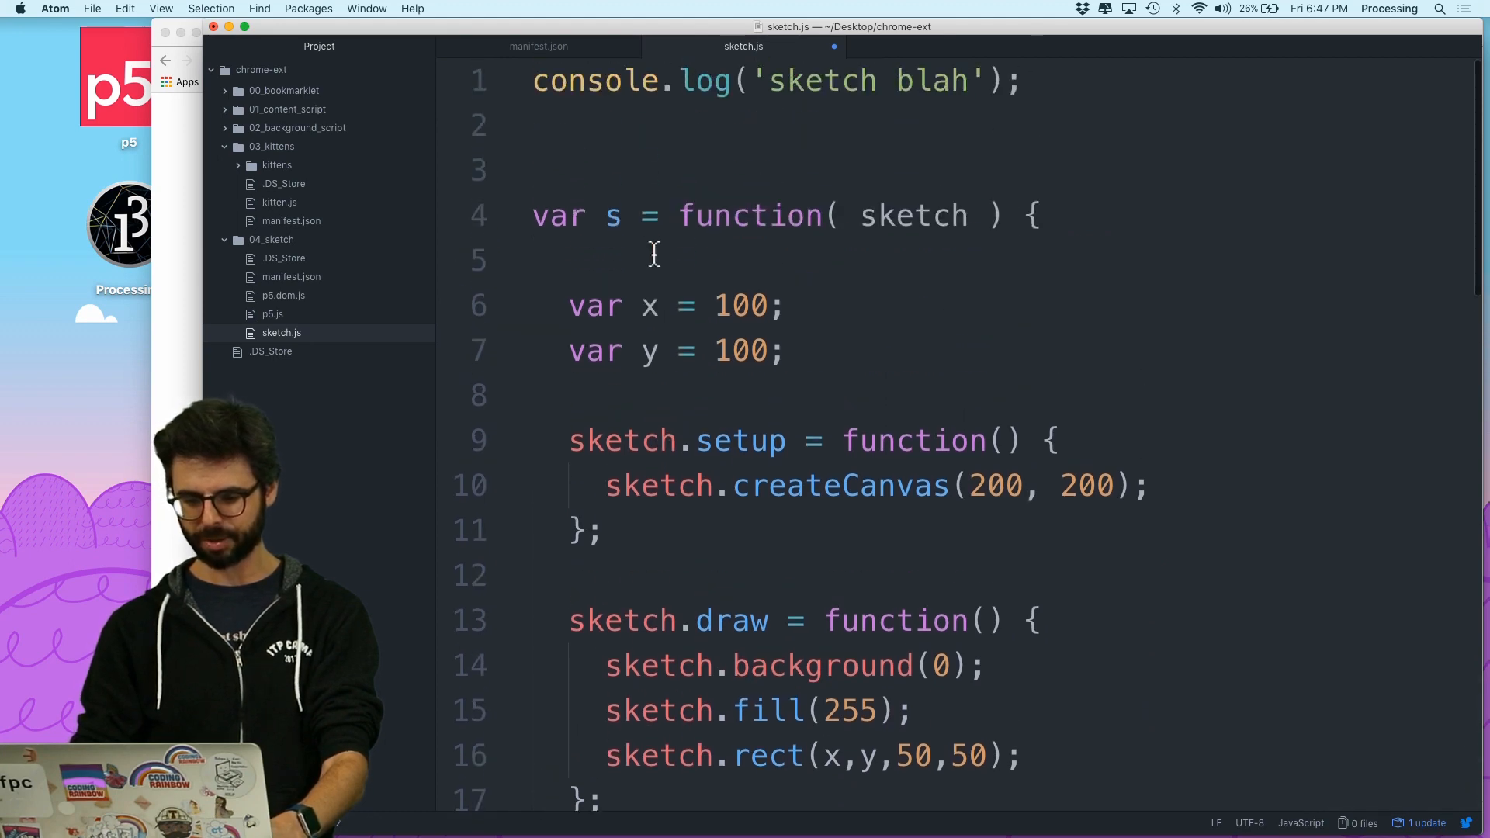
scroll(down, 3)
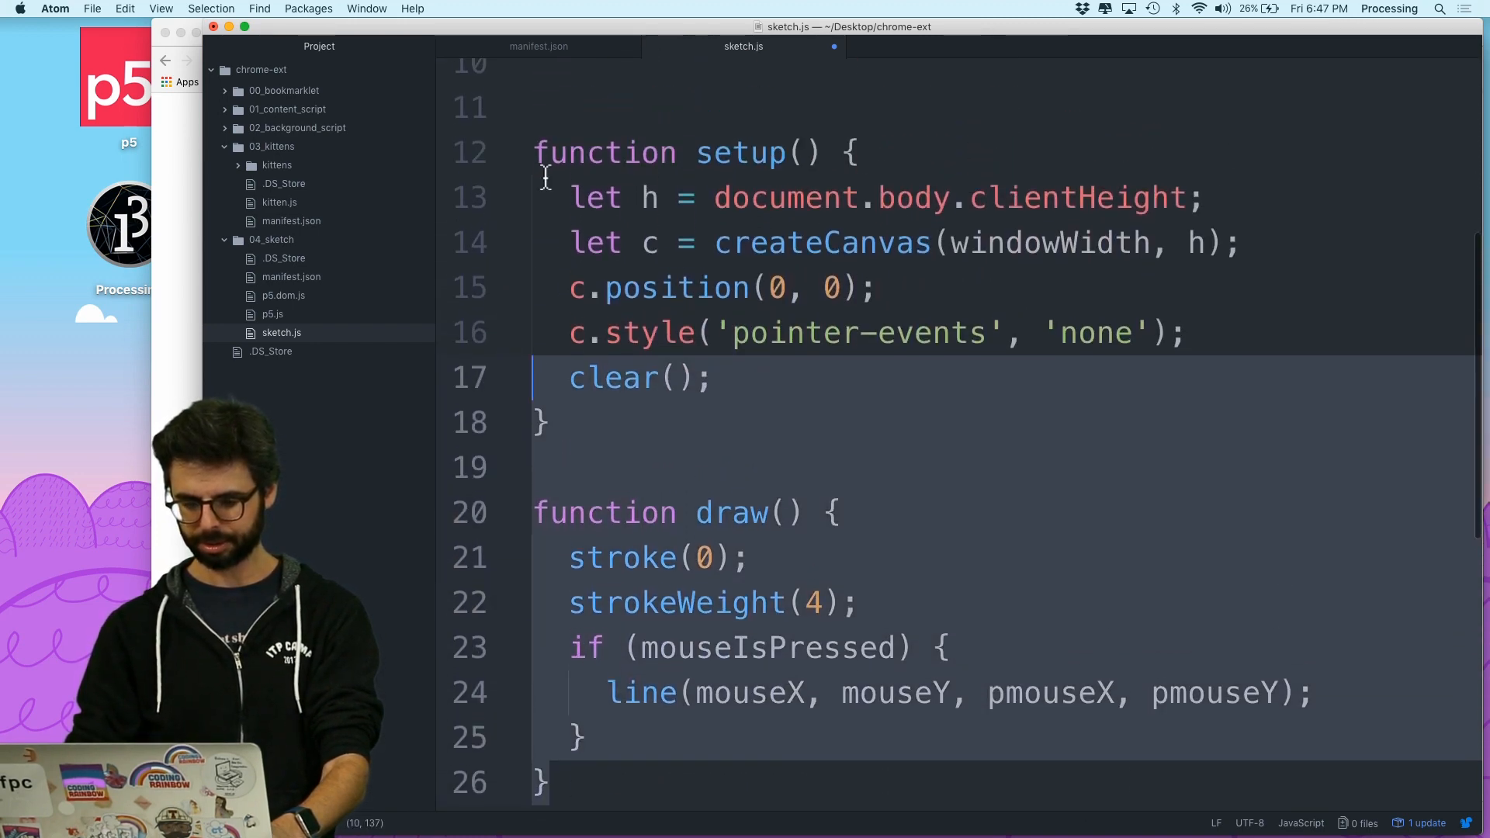
scroll(up, 3)
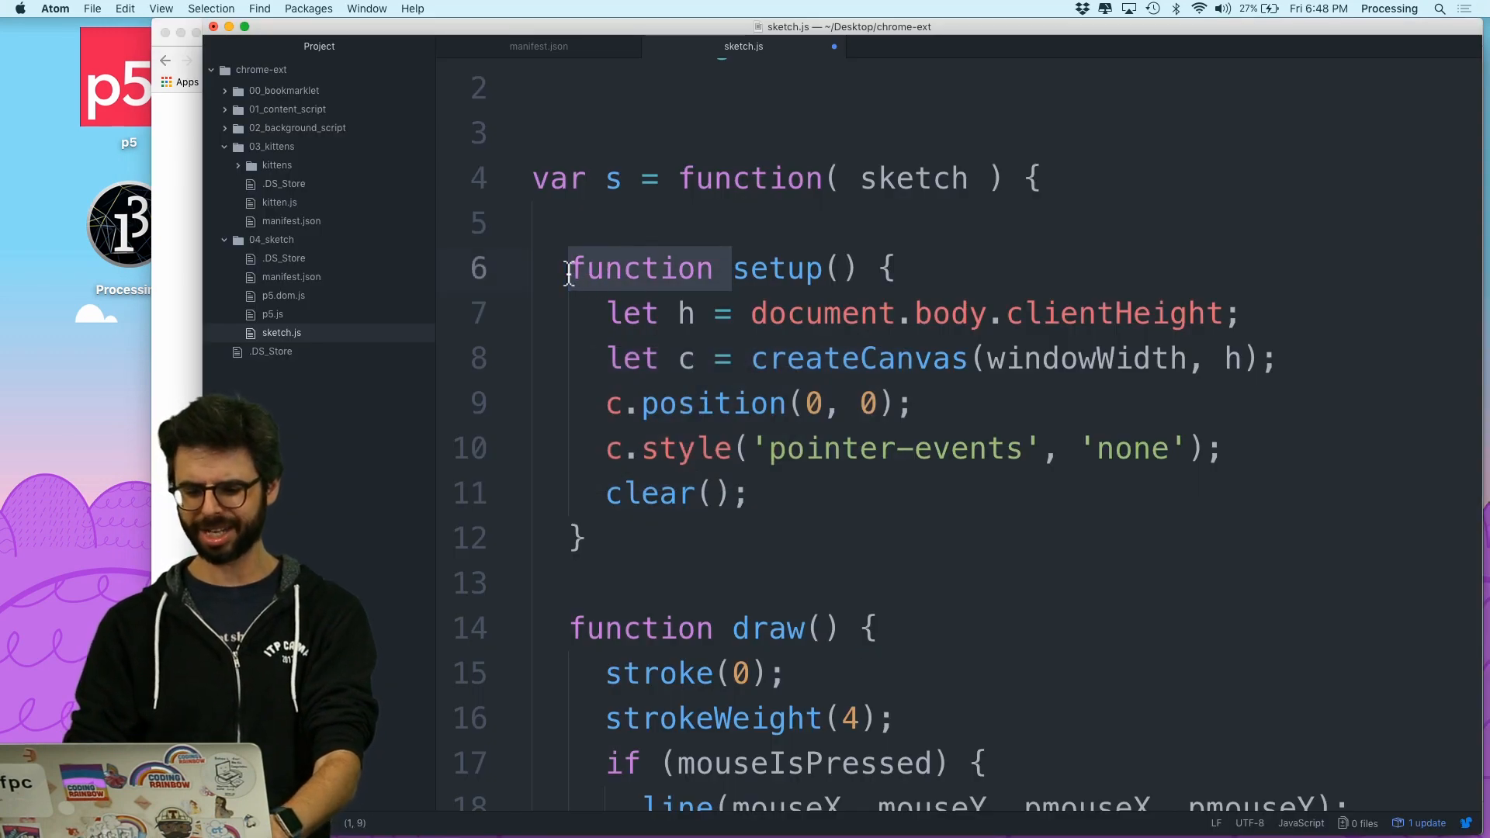
Rewrite setup as 'sketch.setup = function' and prefix the p5 calls with 'sketch.'
text(sketch.setup)
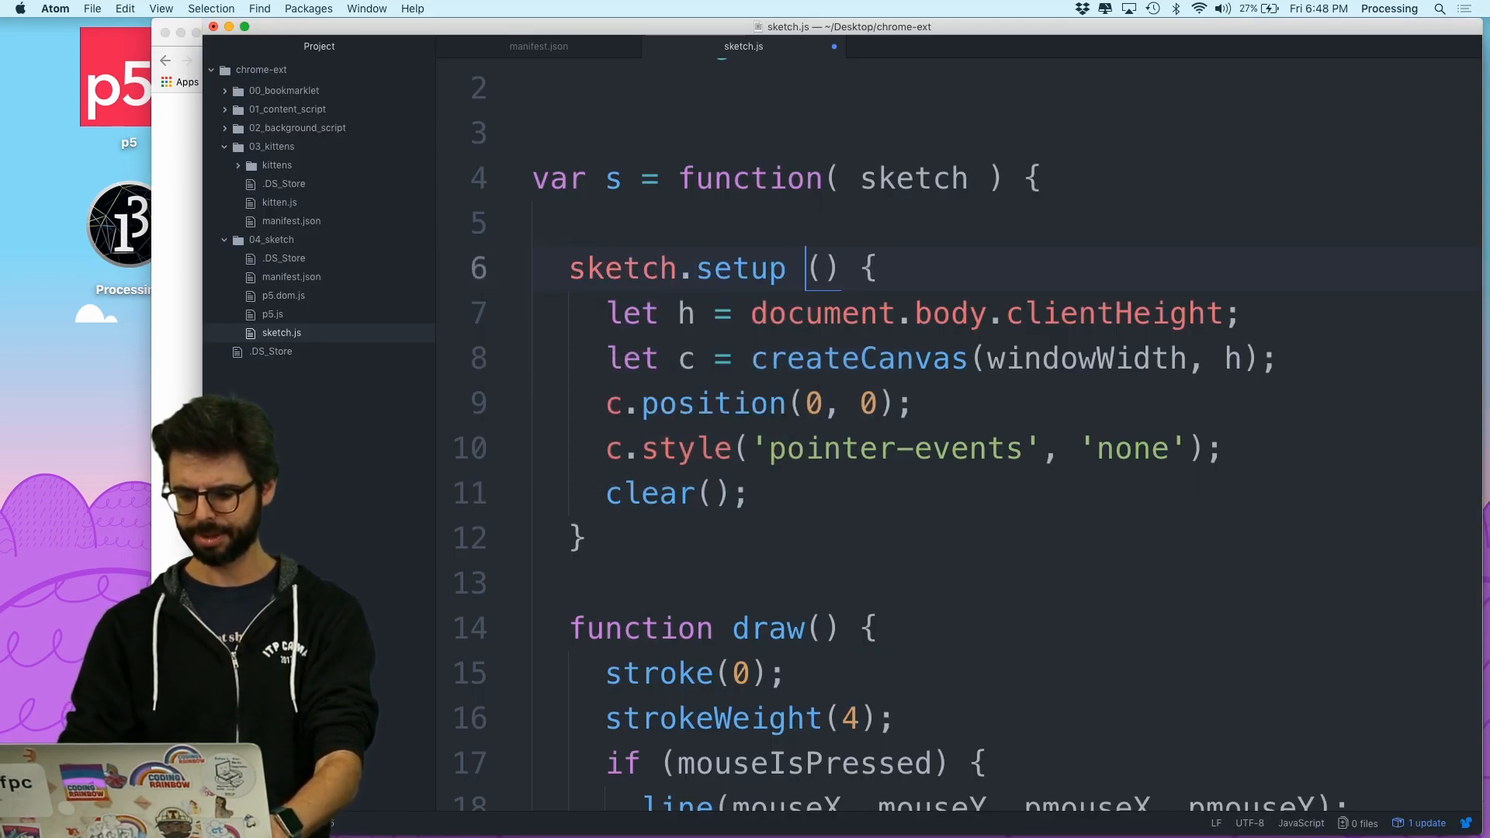
text(= function)
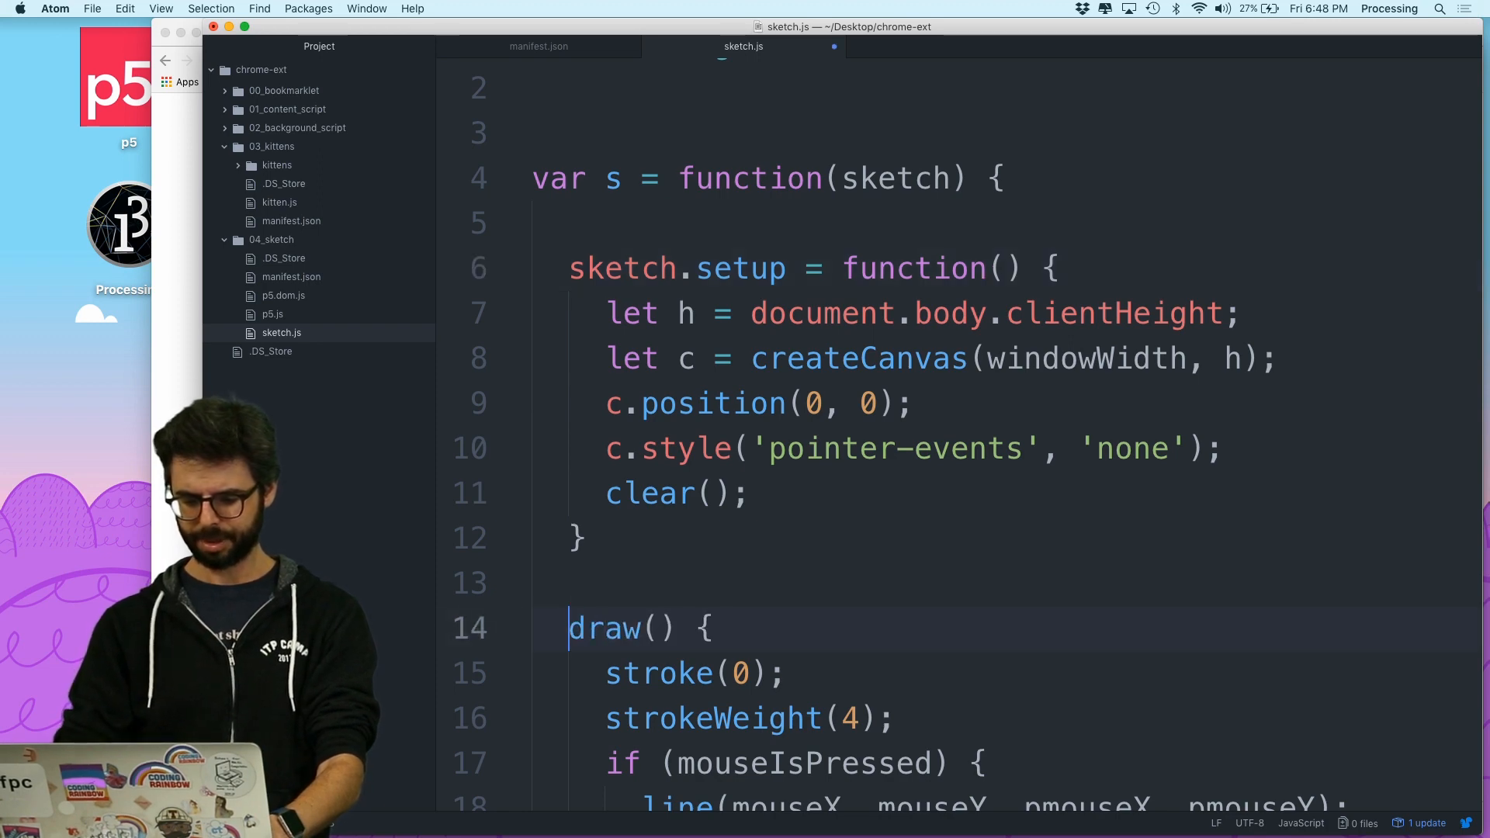
text(sketch.)
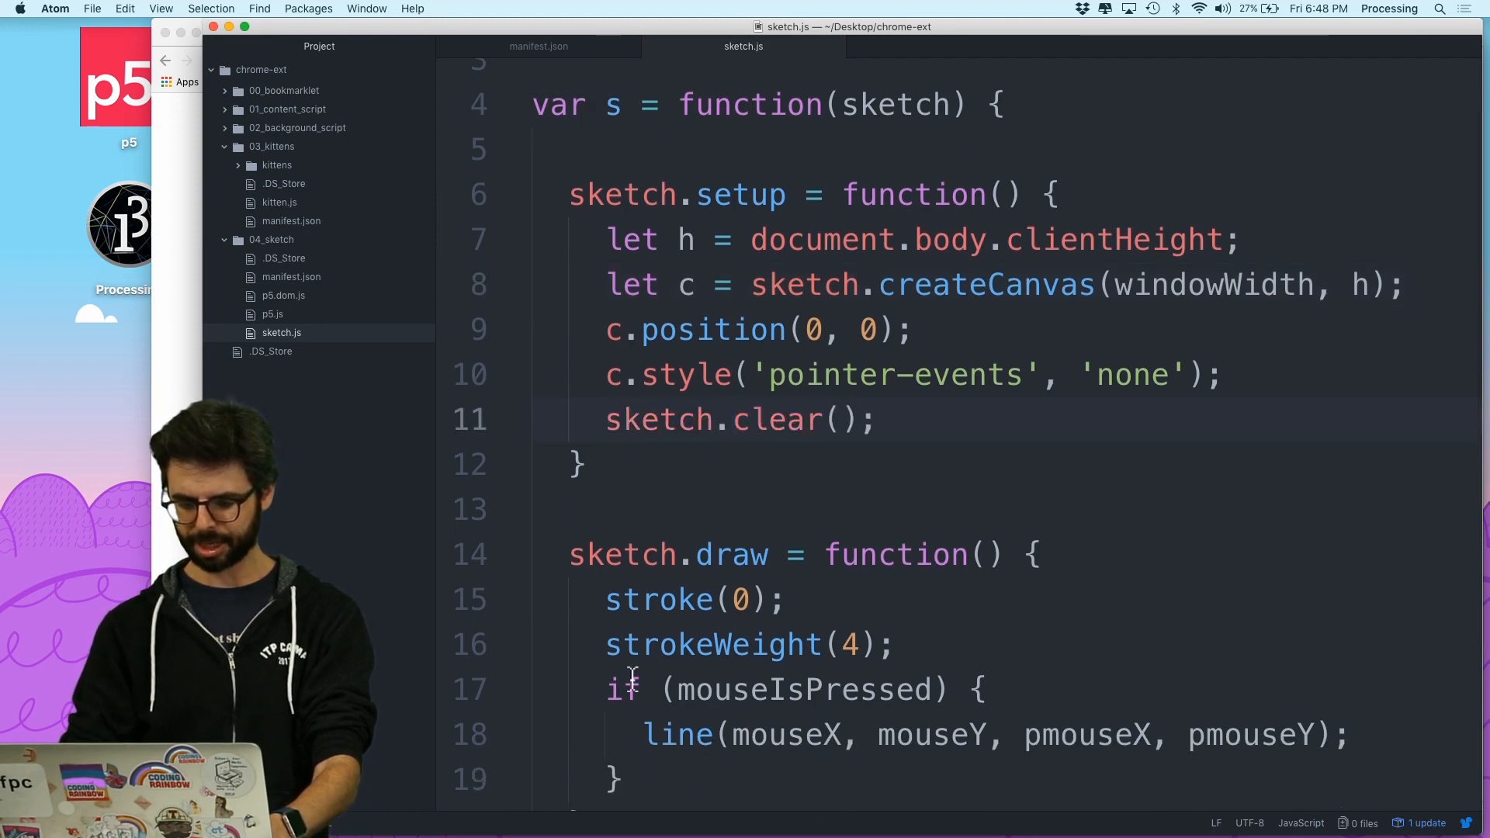
text(sketch.)
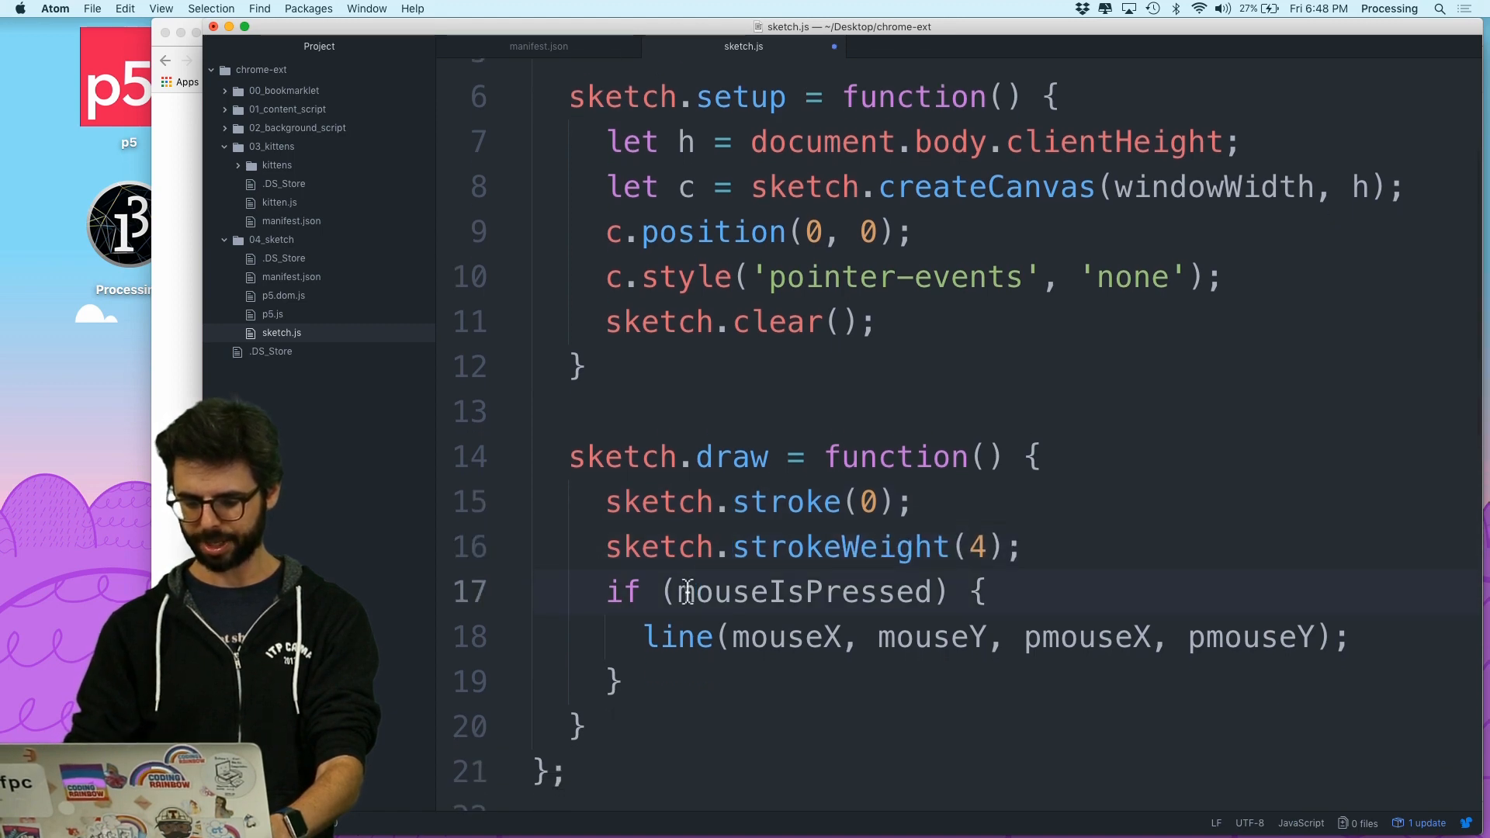
text(sketch.)
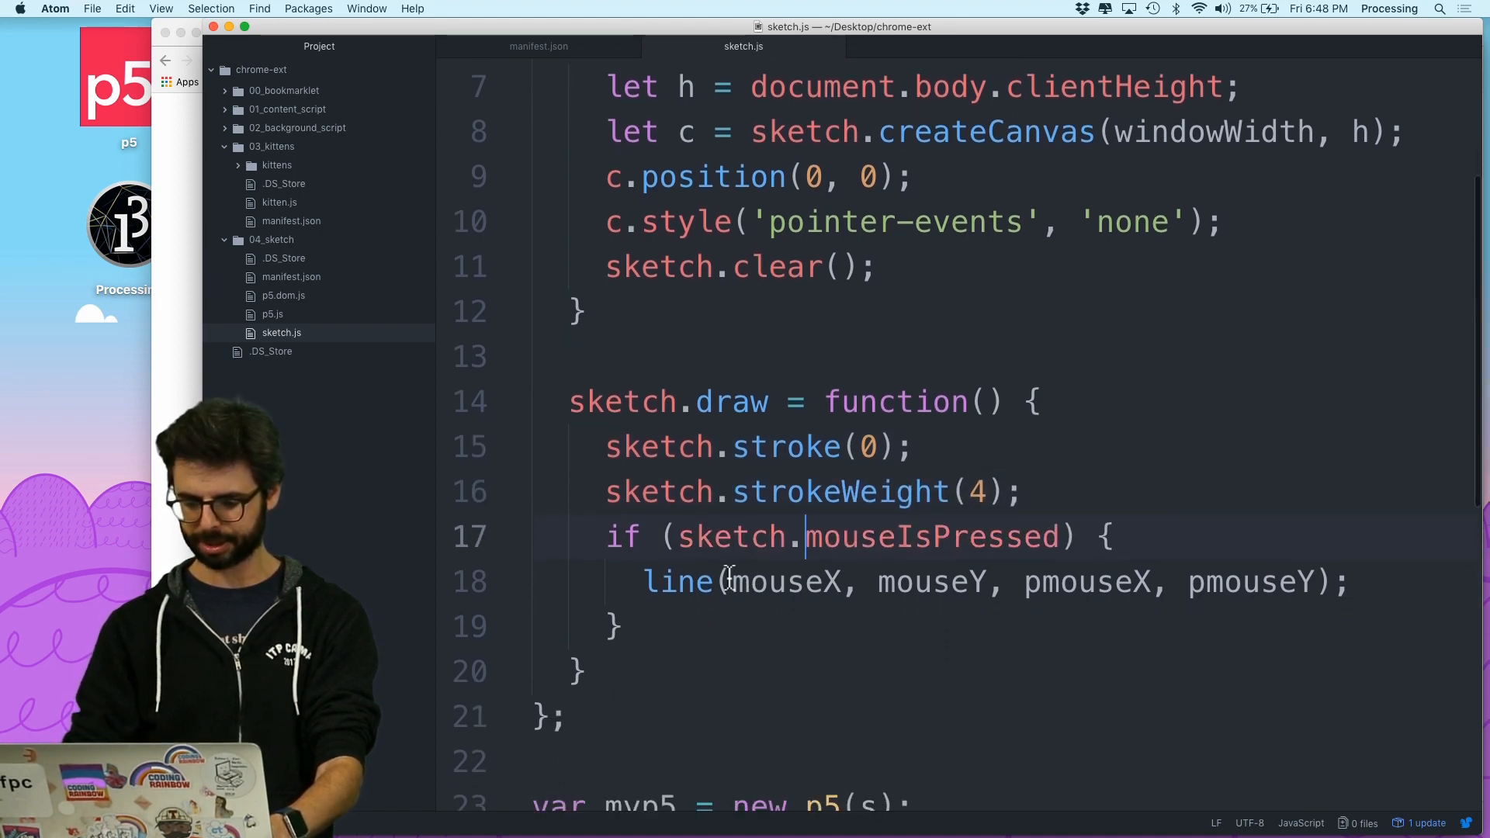
text(sketch.mouseY, sketch.p)
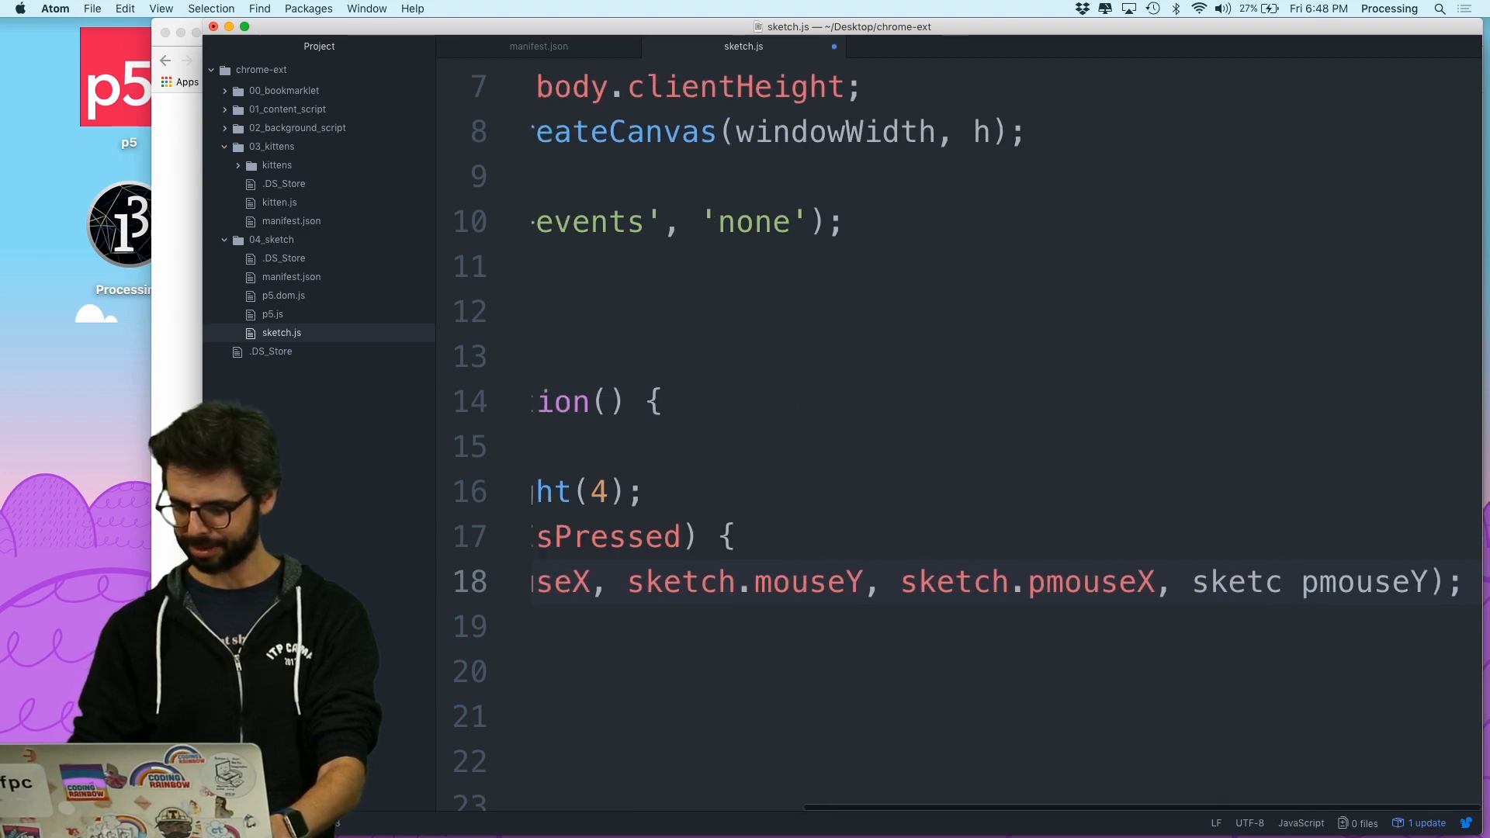
scroll(left, 3)
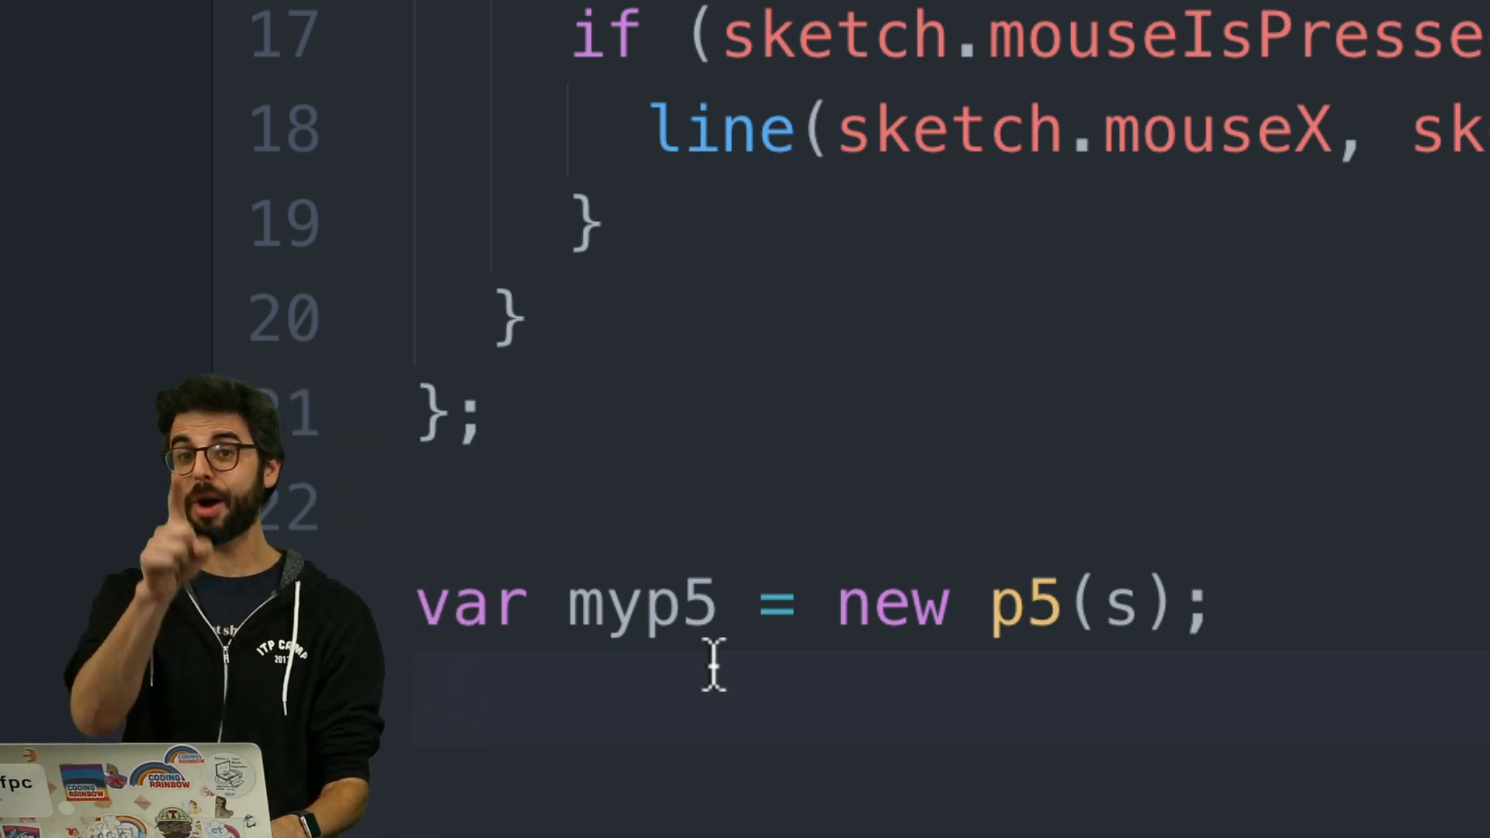
Check manifest.json's content_scripts loads p5.js, p5.dom.js, then "sketch.js"
key(Cmd+Tab)
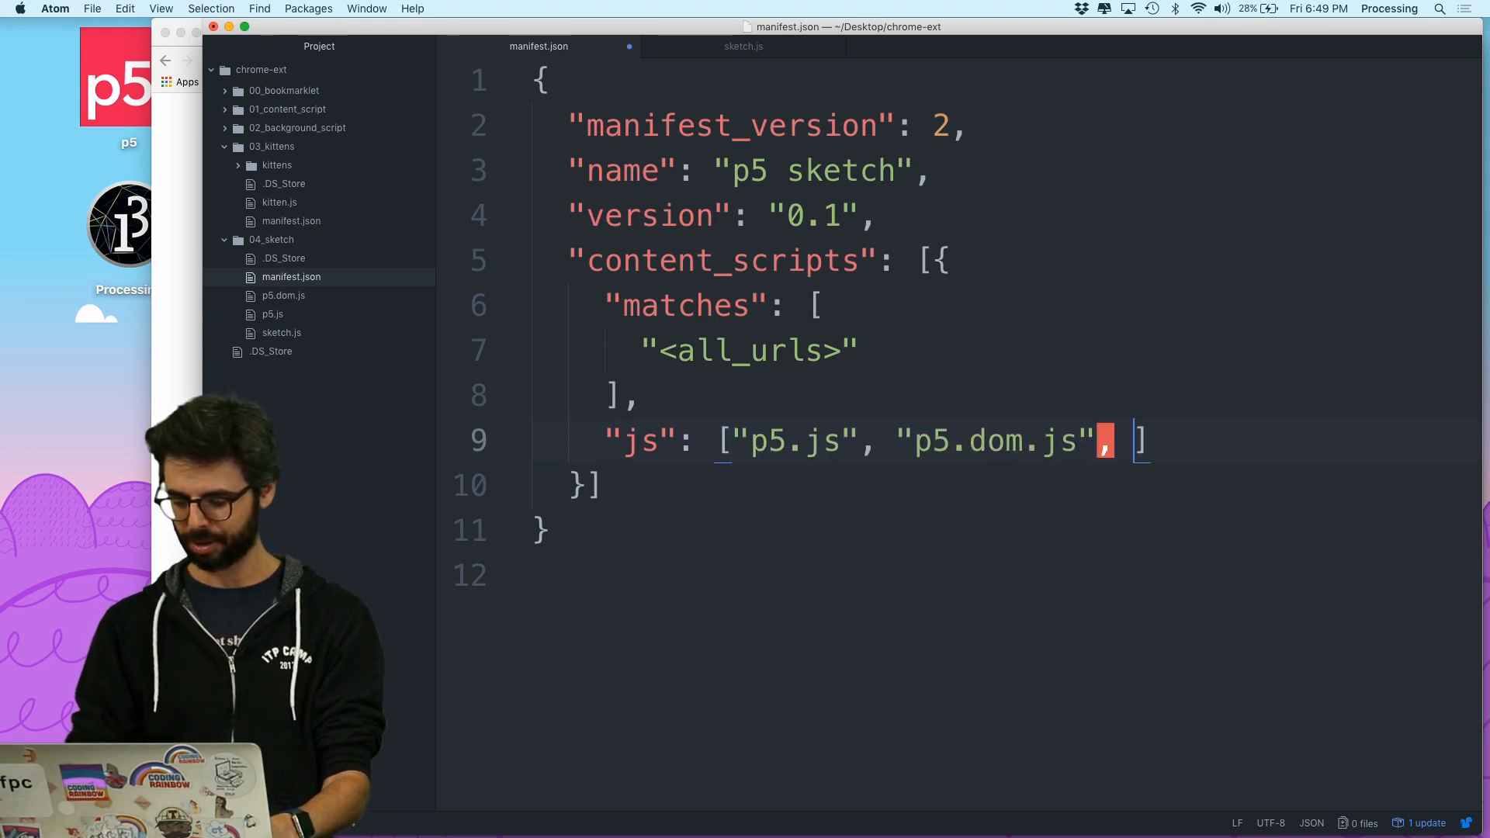
text("sketch.js")
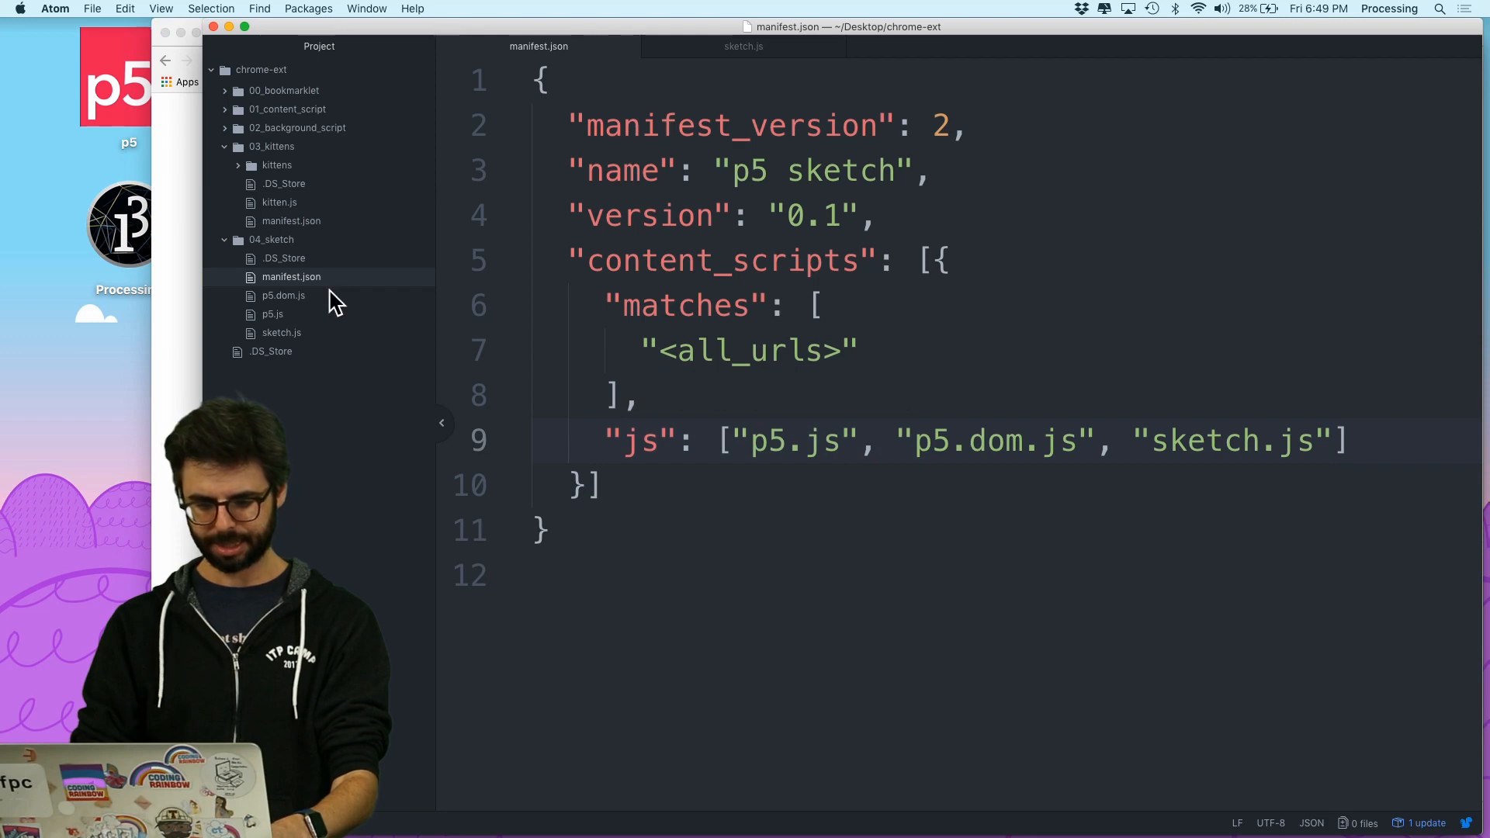
Open sketch.js and scroll through its instance-mode setup and draw functions
click(281, 332)
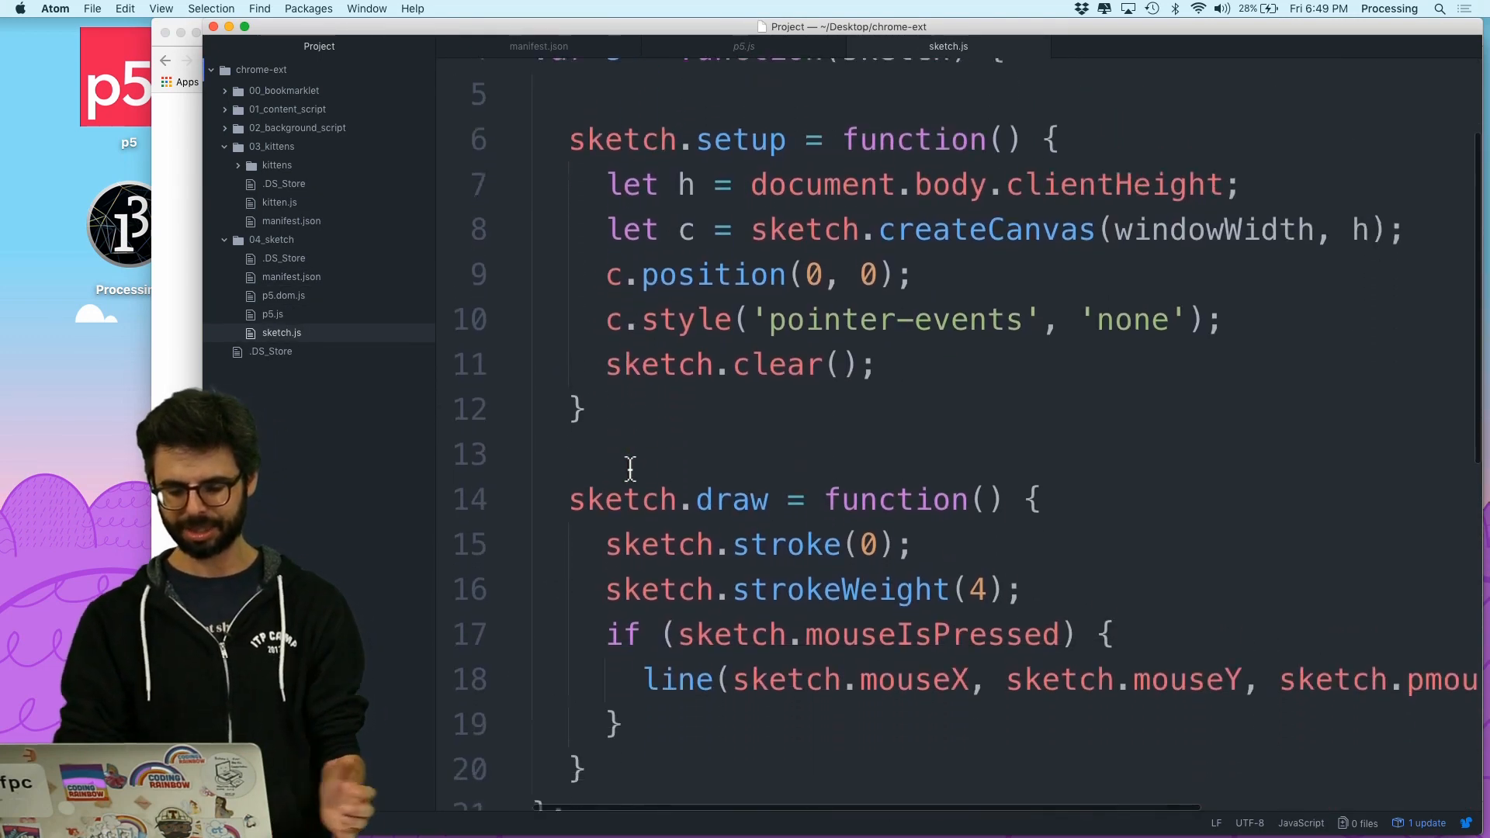
scroll(down, 3)
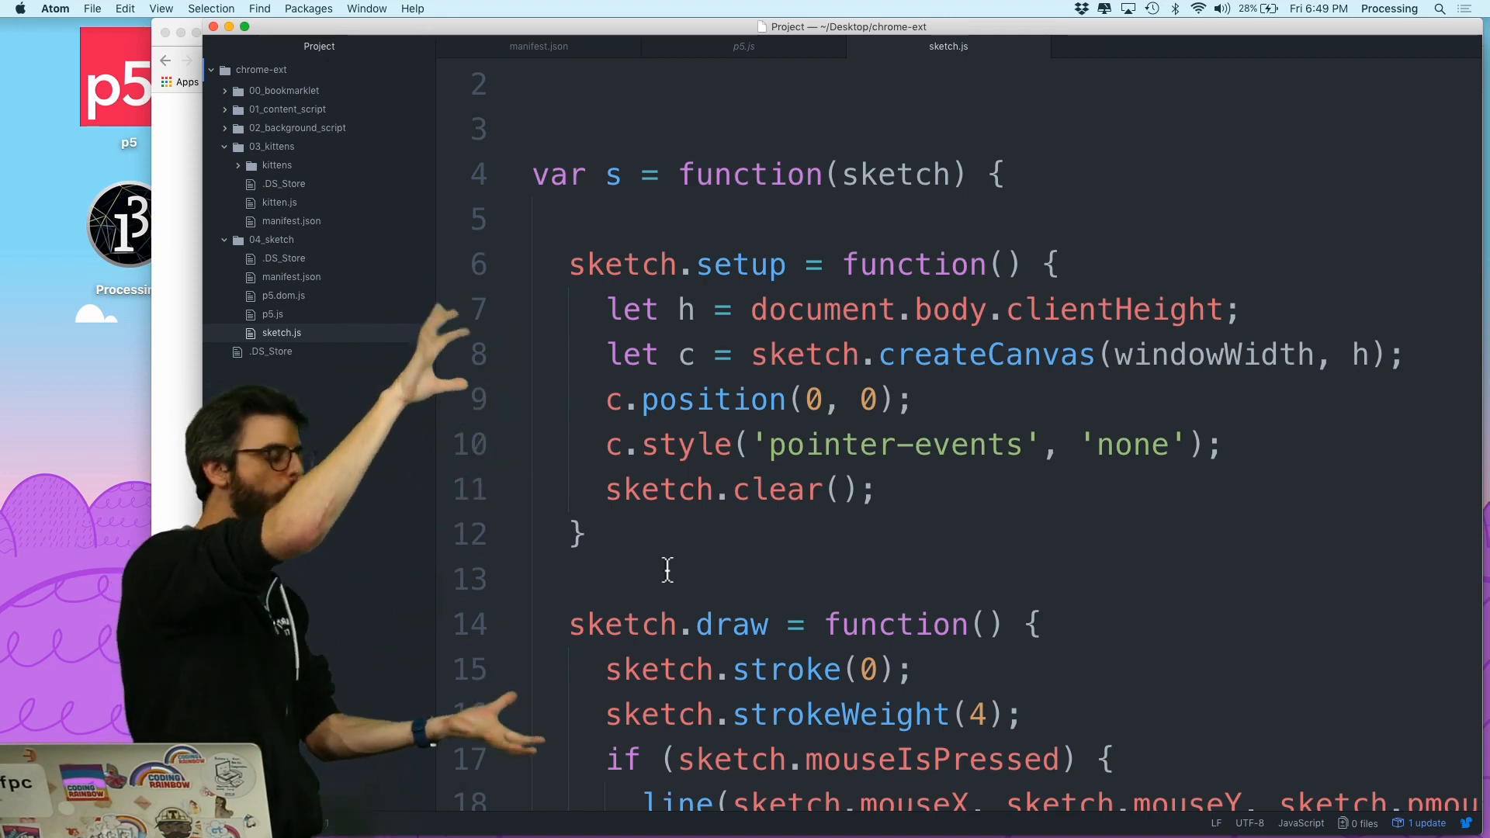
scroll(down, 3)
text(sketch.)
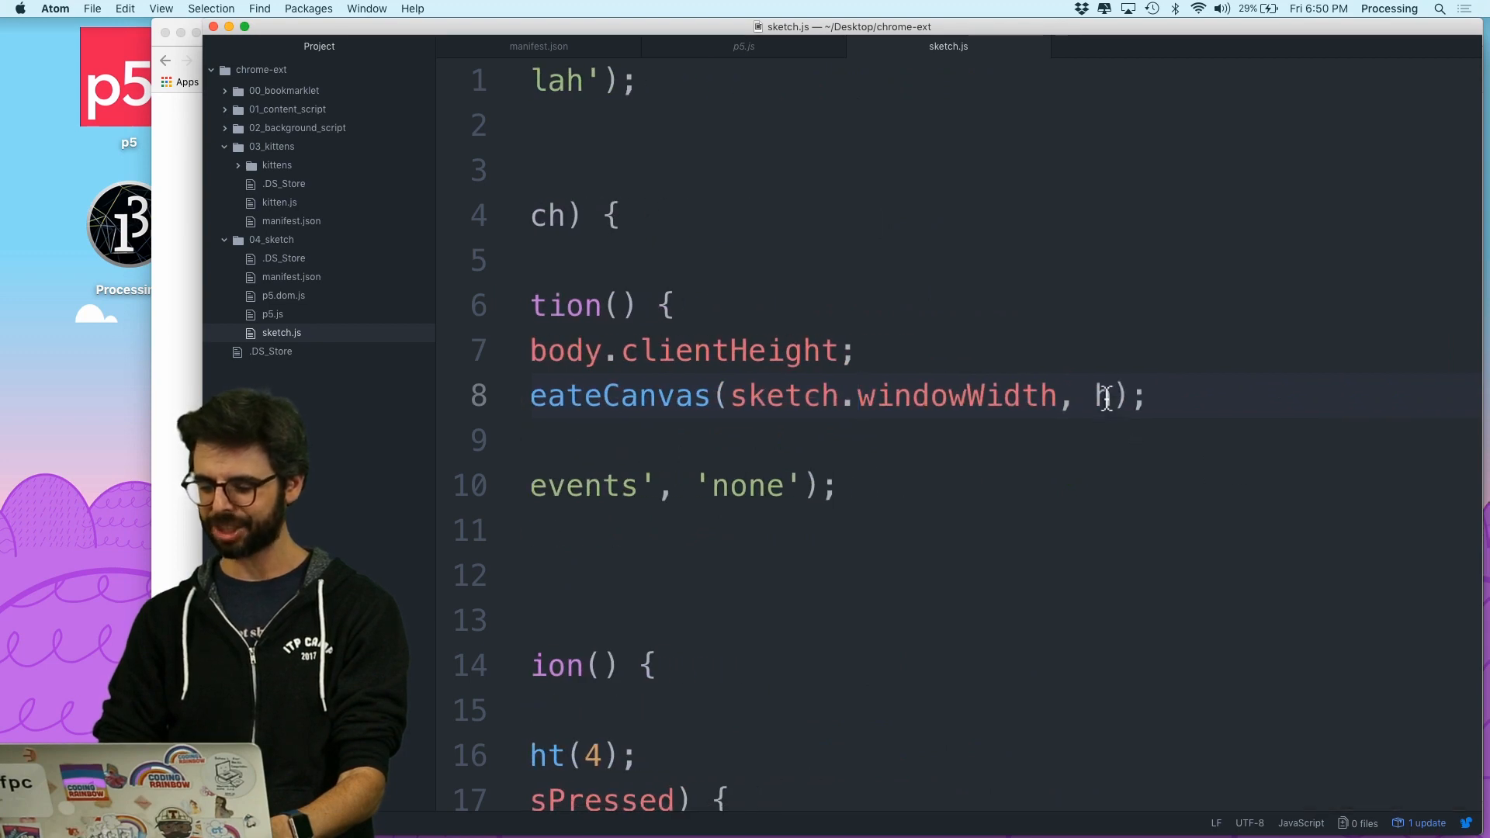
Replace the createCanvas height h with sketch.windowHeight via autocomplete
text(sjet)
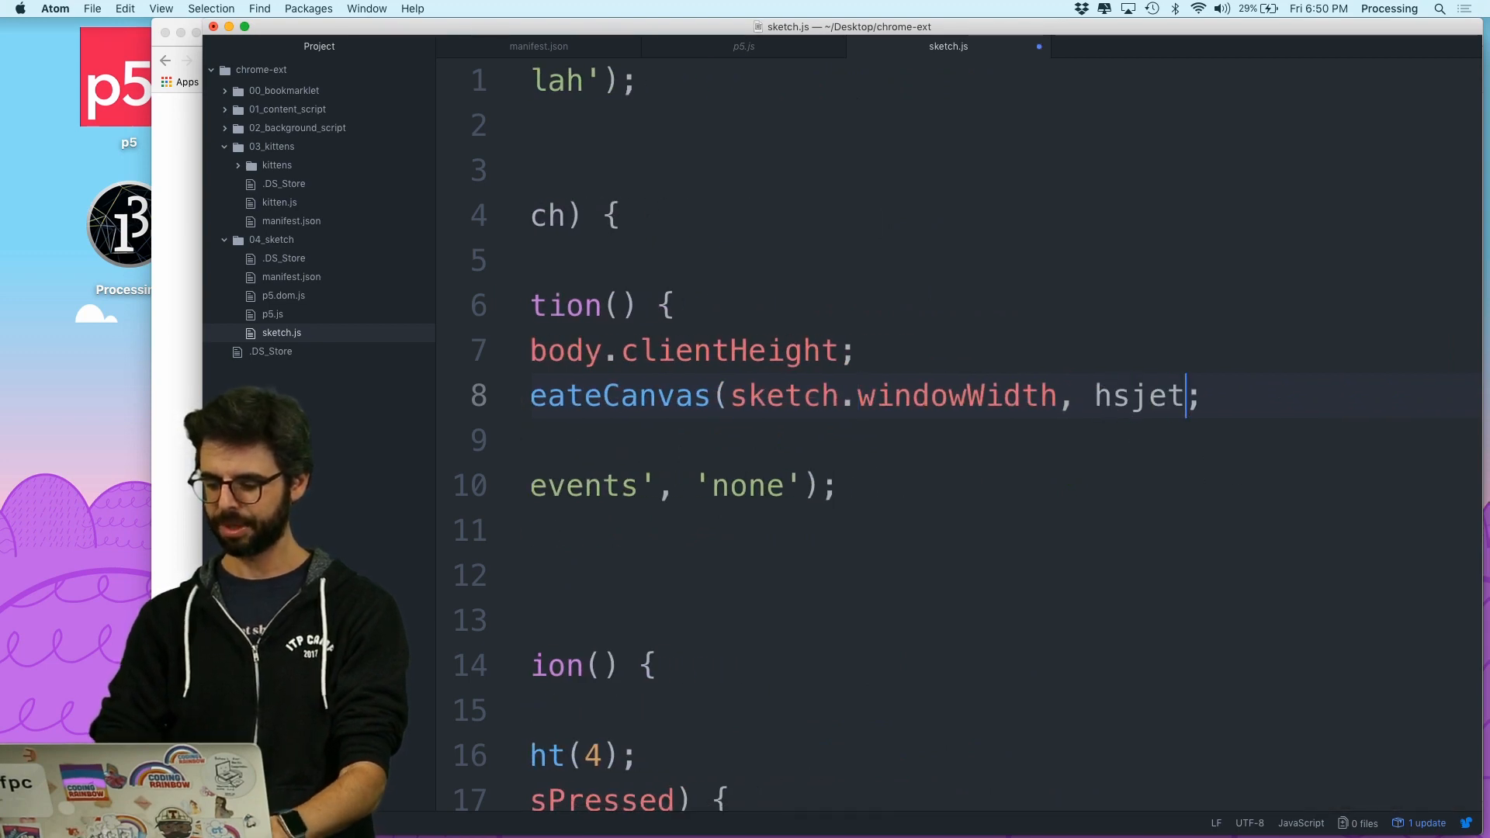
text(sketch.)
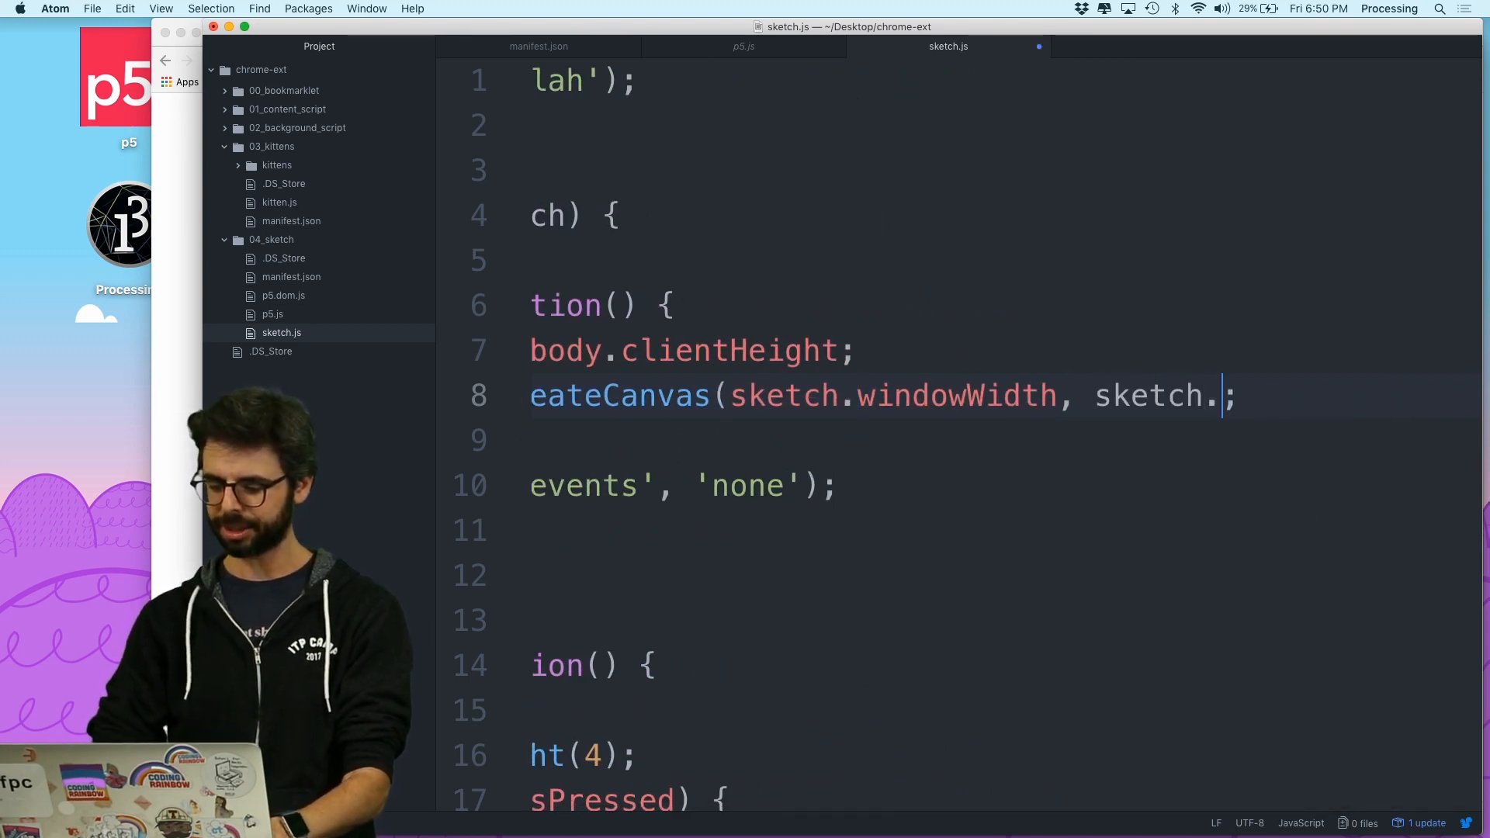
text(windowheig)
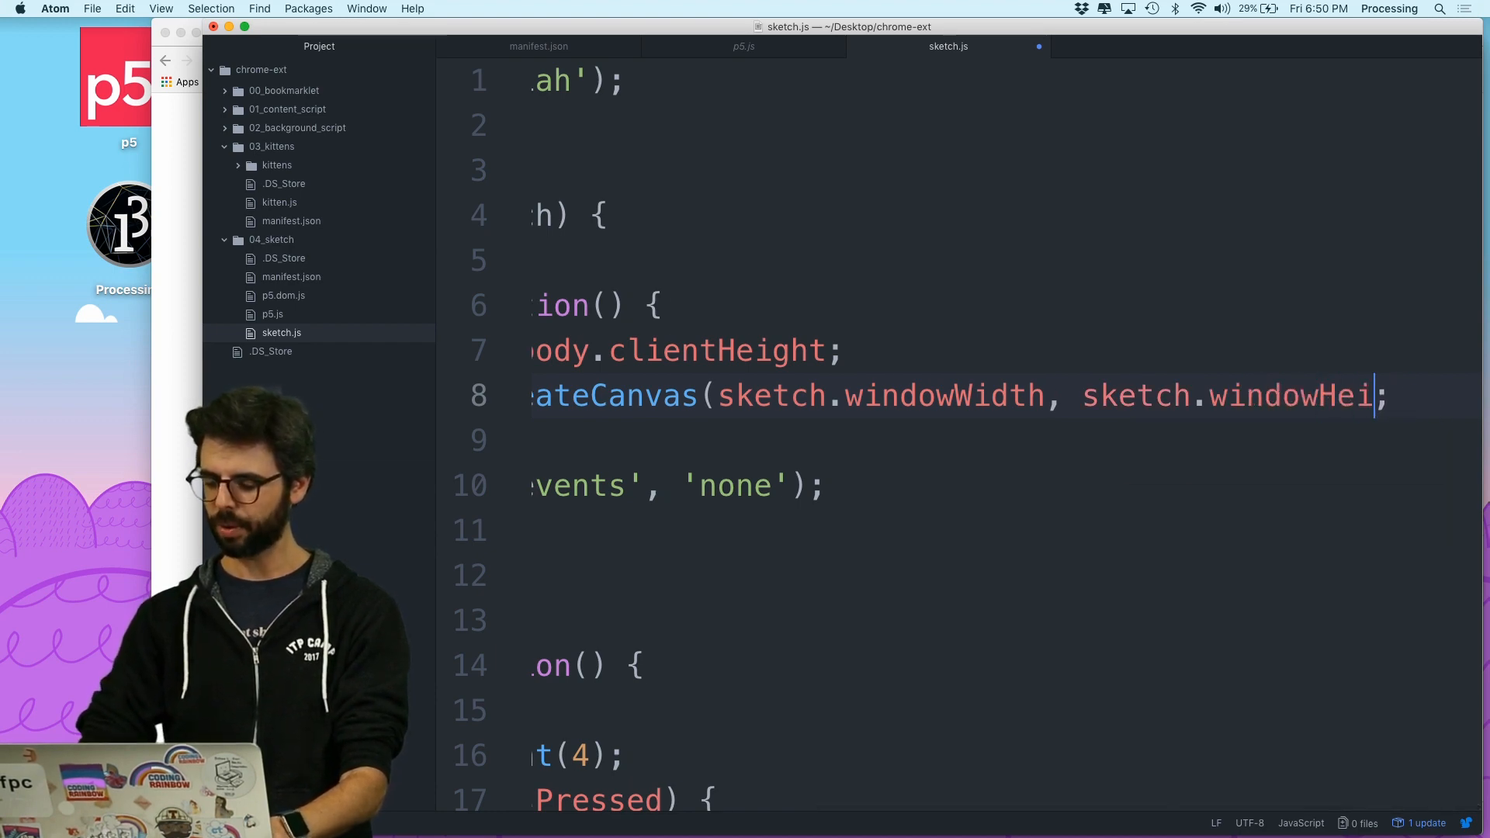
scroll(left, 3)
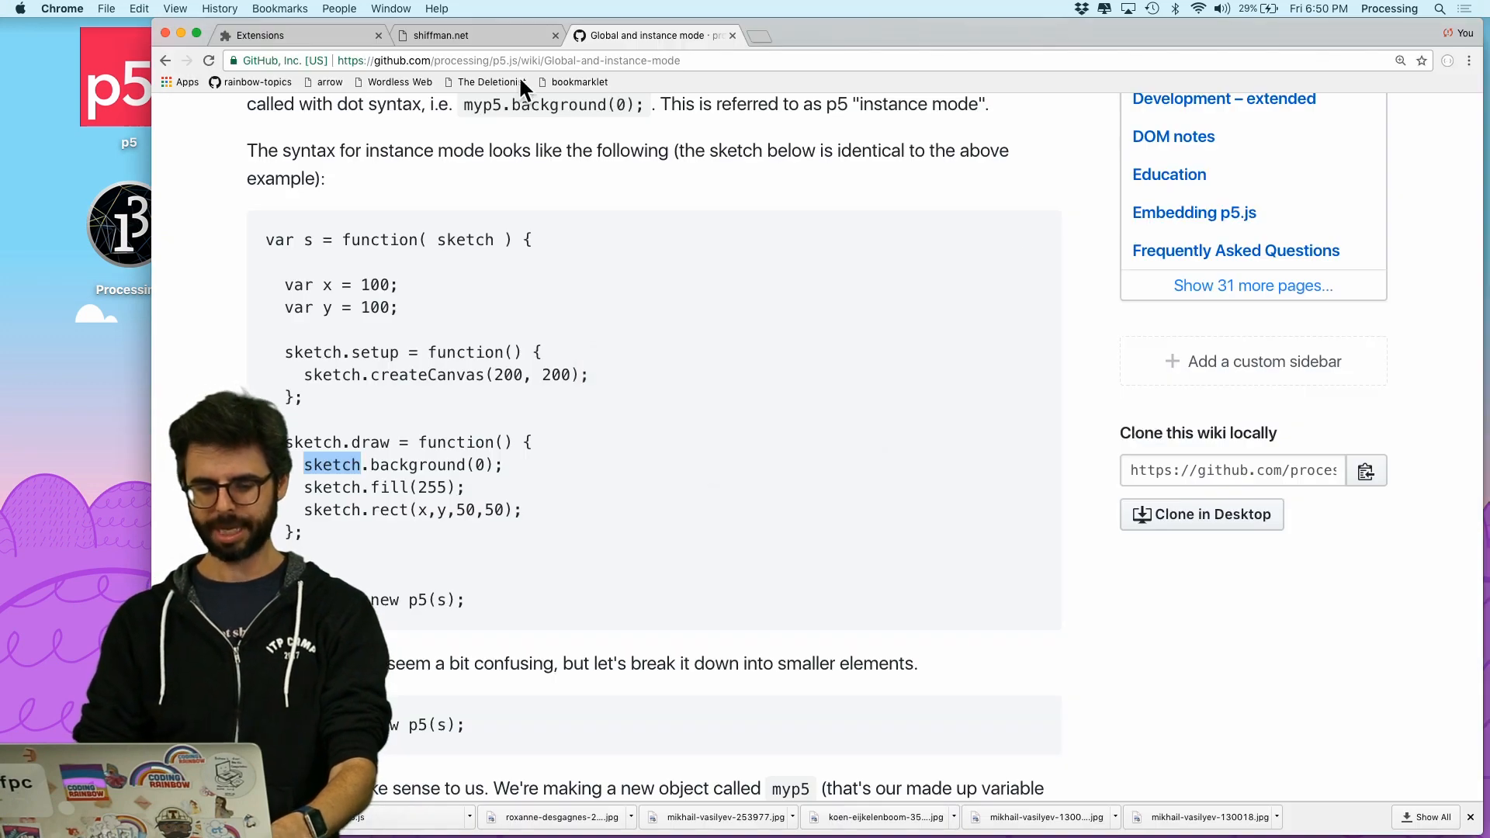
Tick Enable for the p5 sketch extension and reload it
click(261, 35)
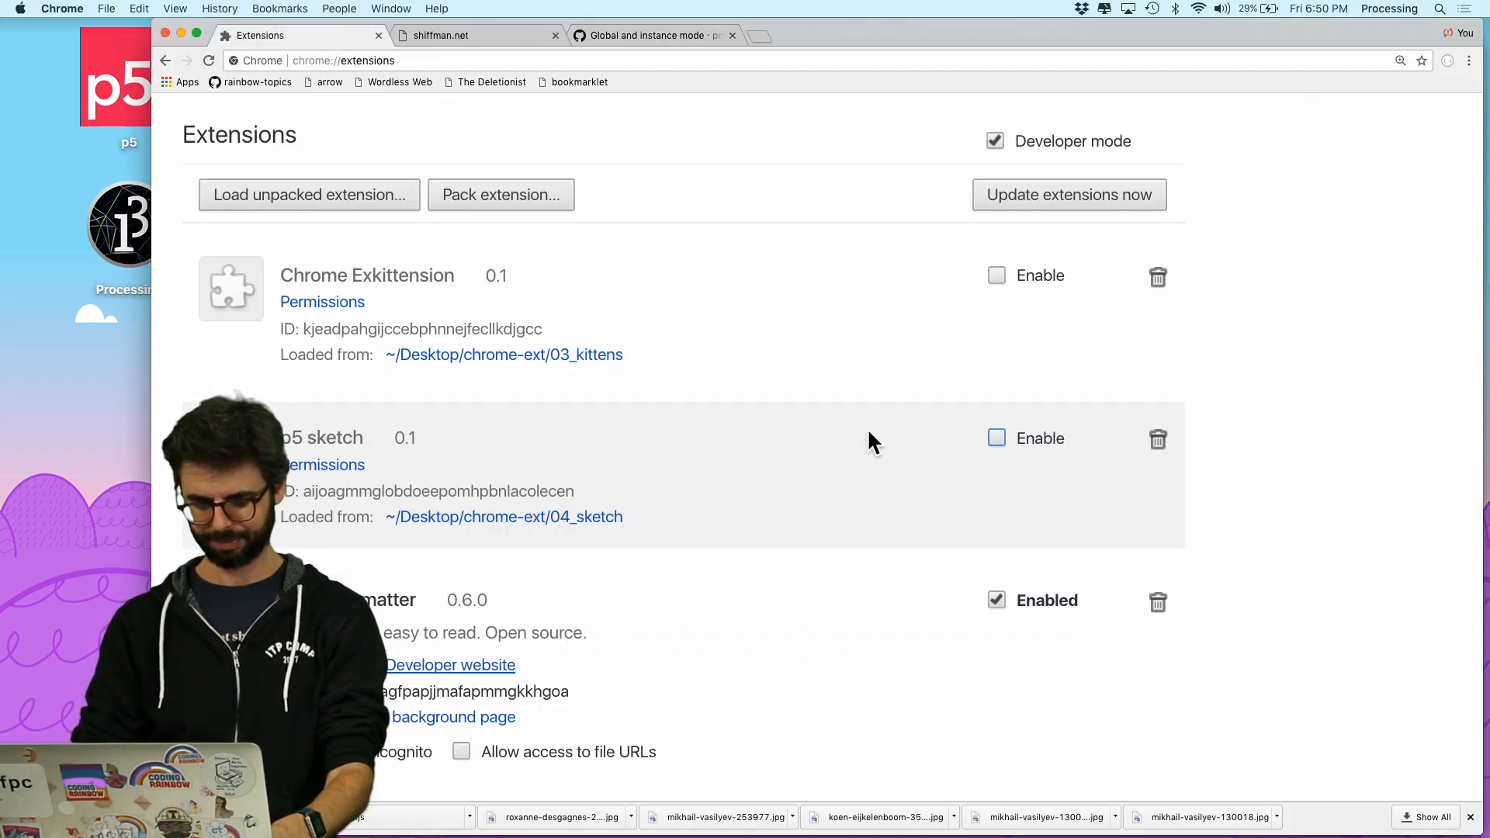
click(996, 438)
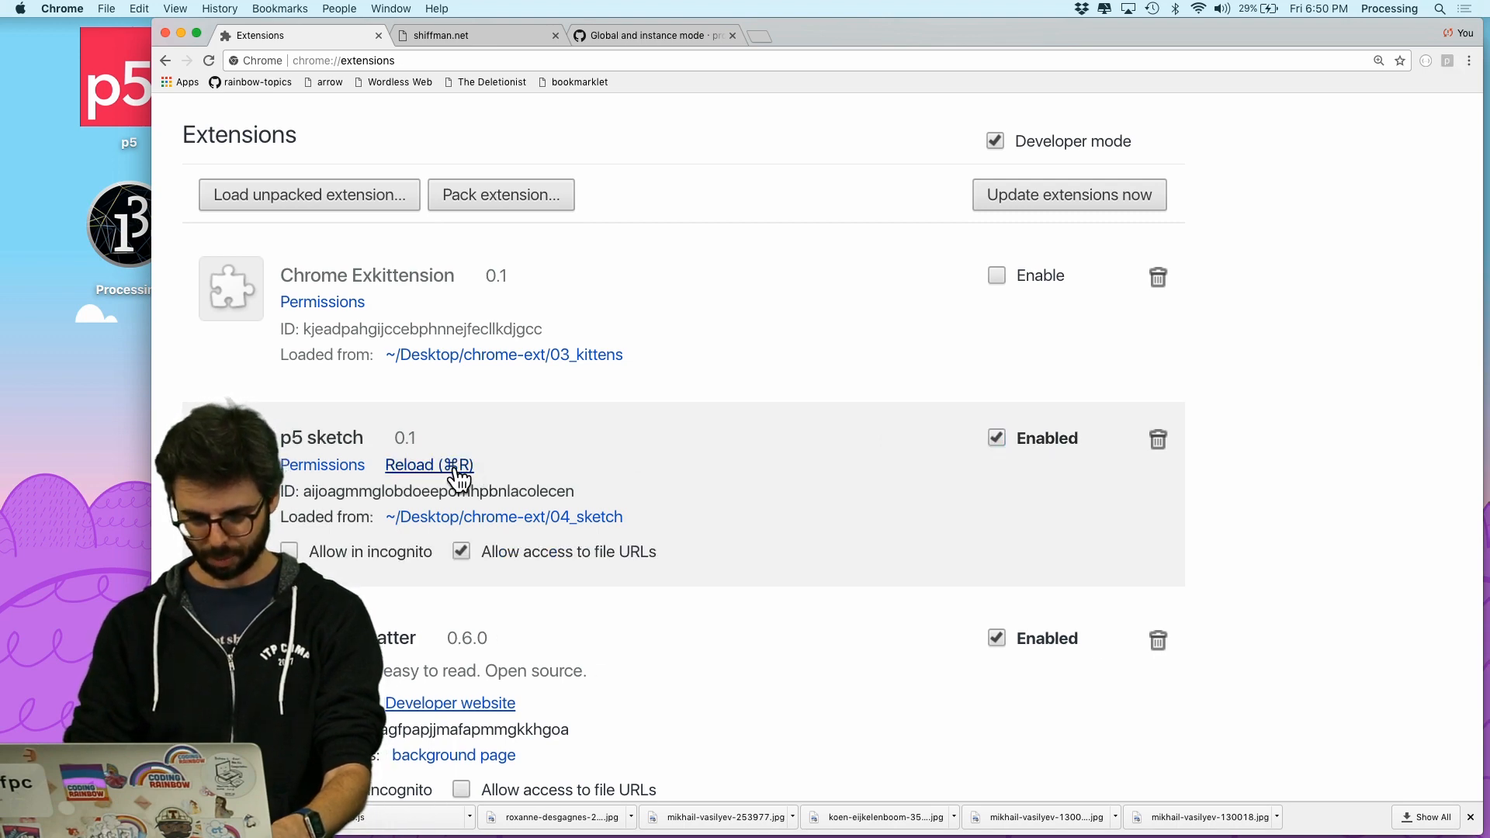
click(652, 35)
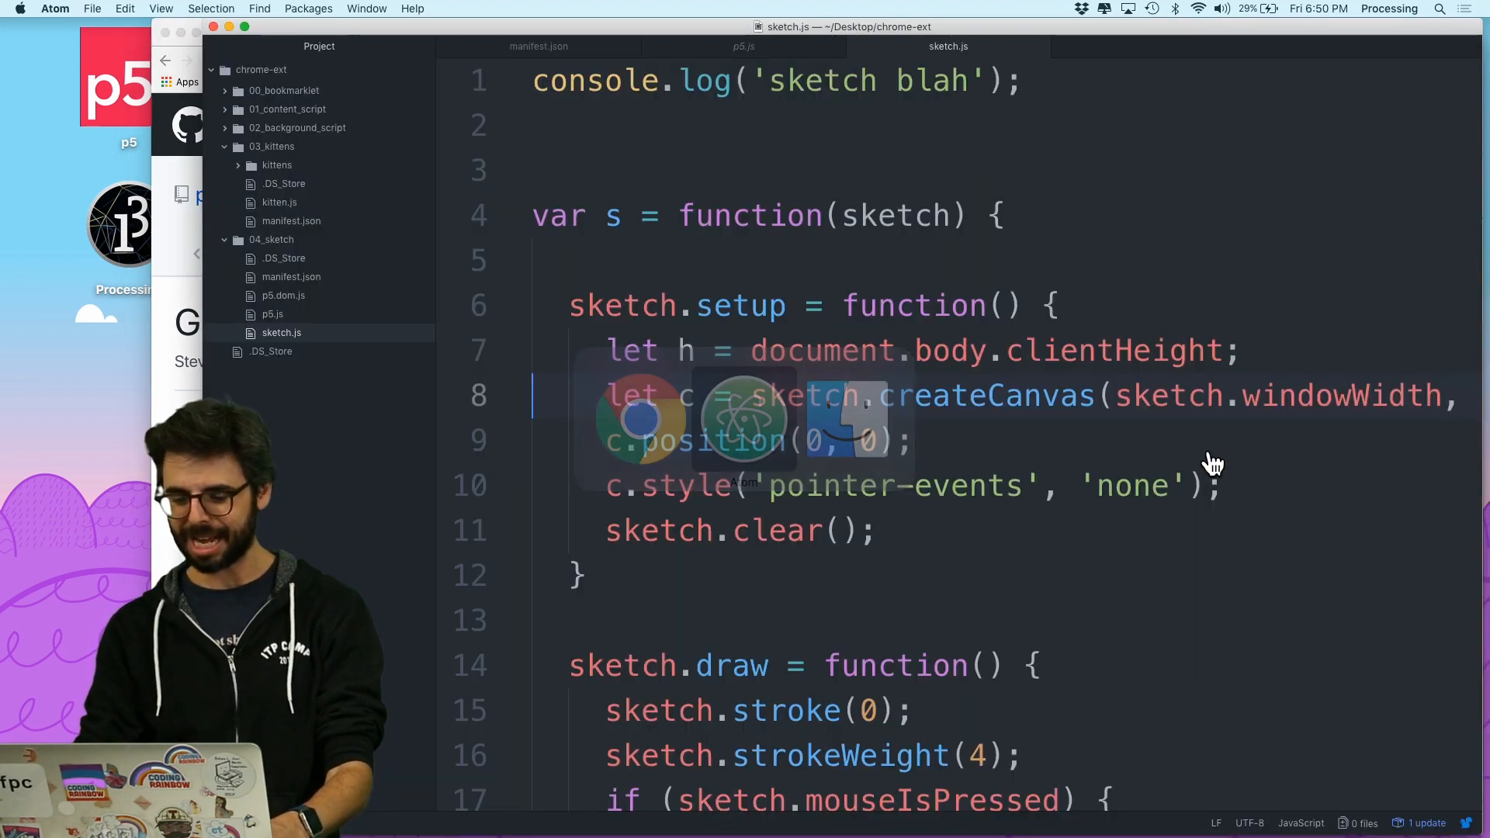
Change line() in the mouse-pressed block to sketch.line and save sketch.js
scroll(down, 3)
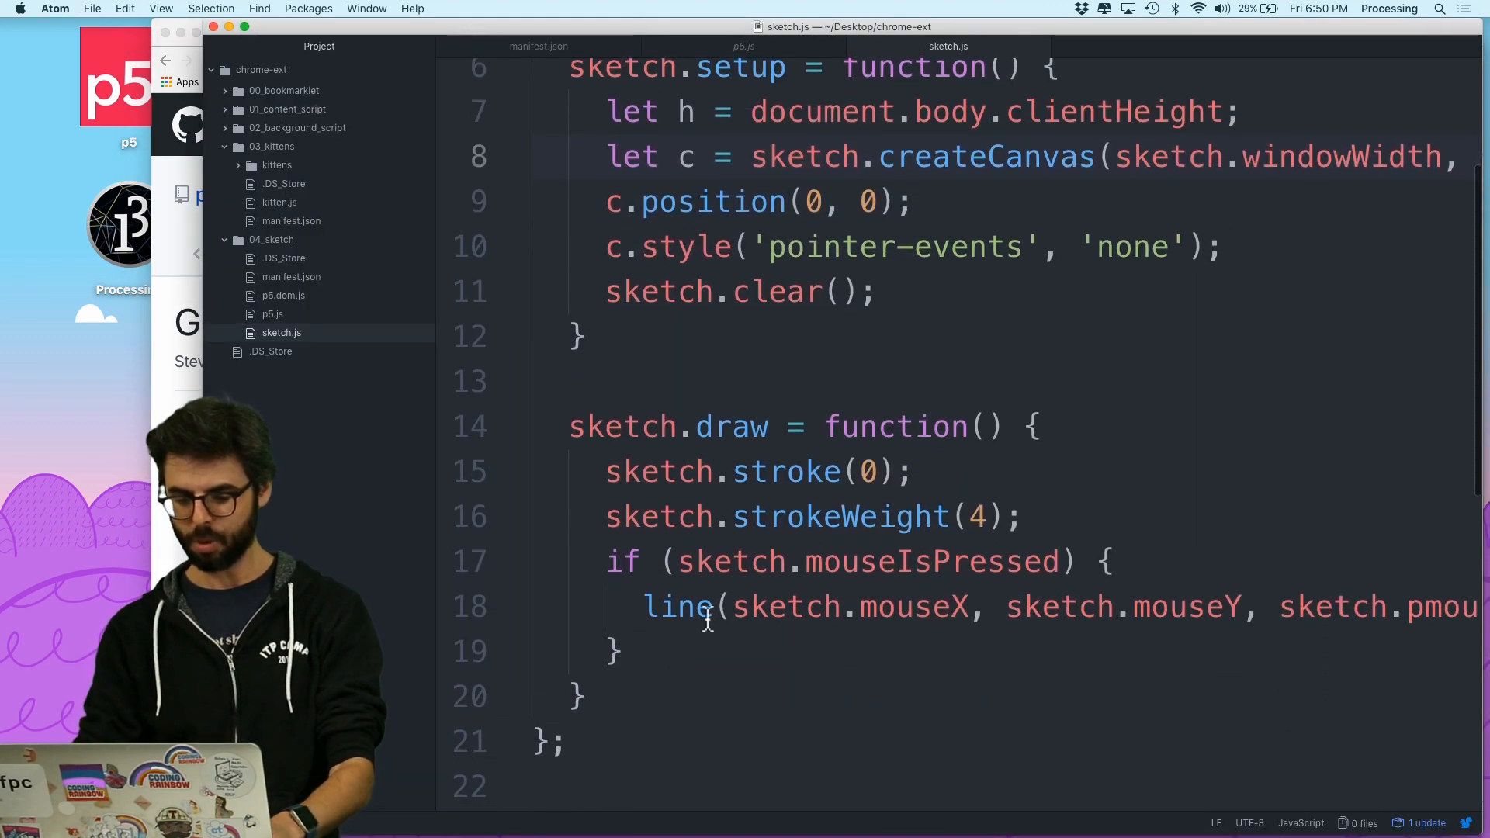
text(sketch.)
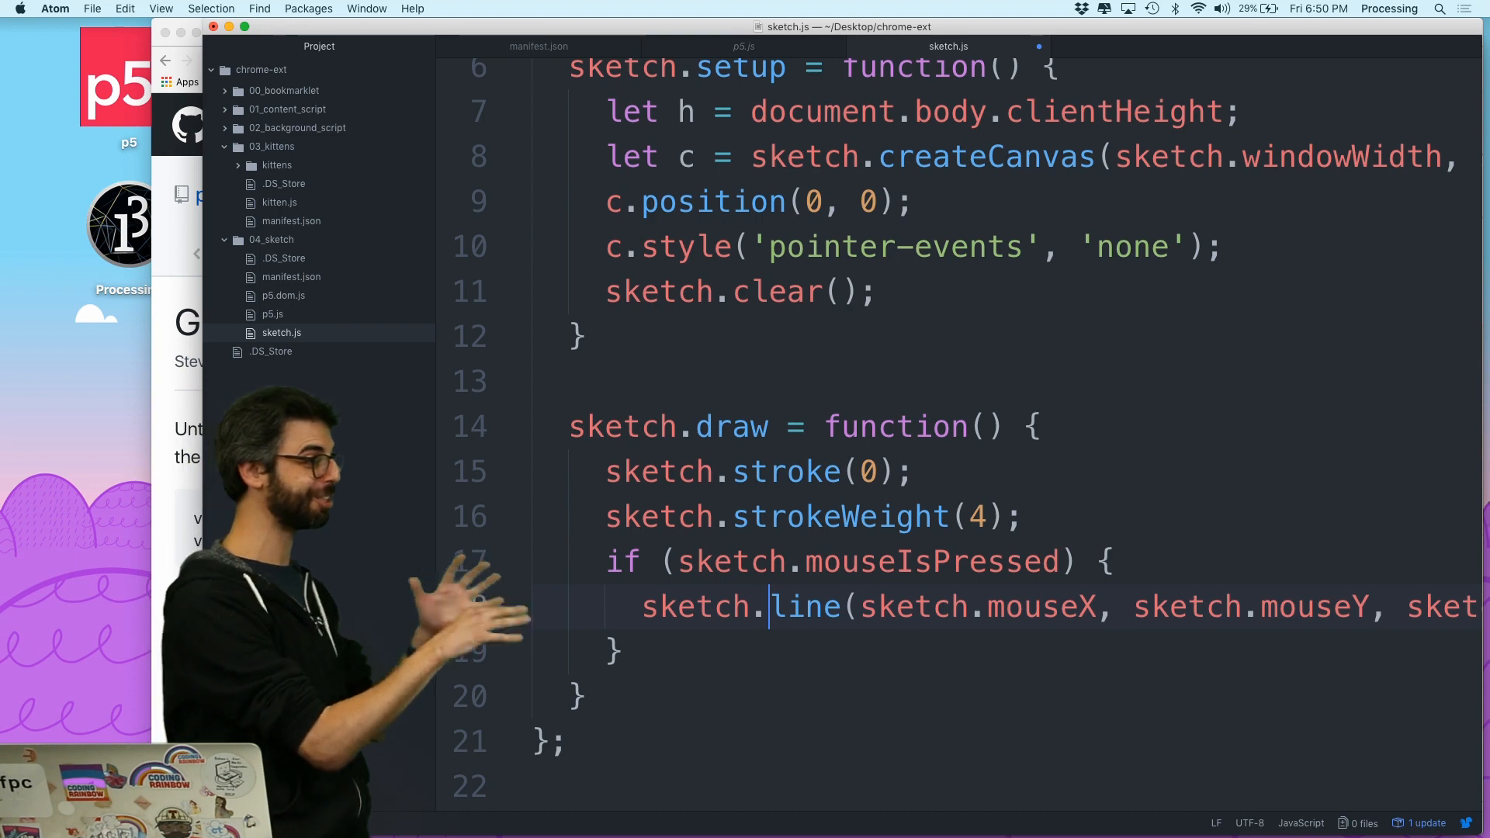
key(cmd+tab)
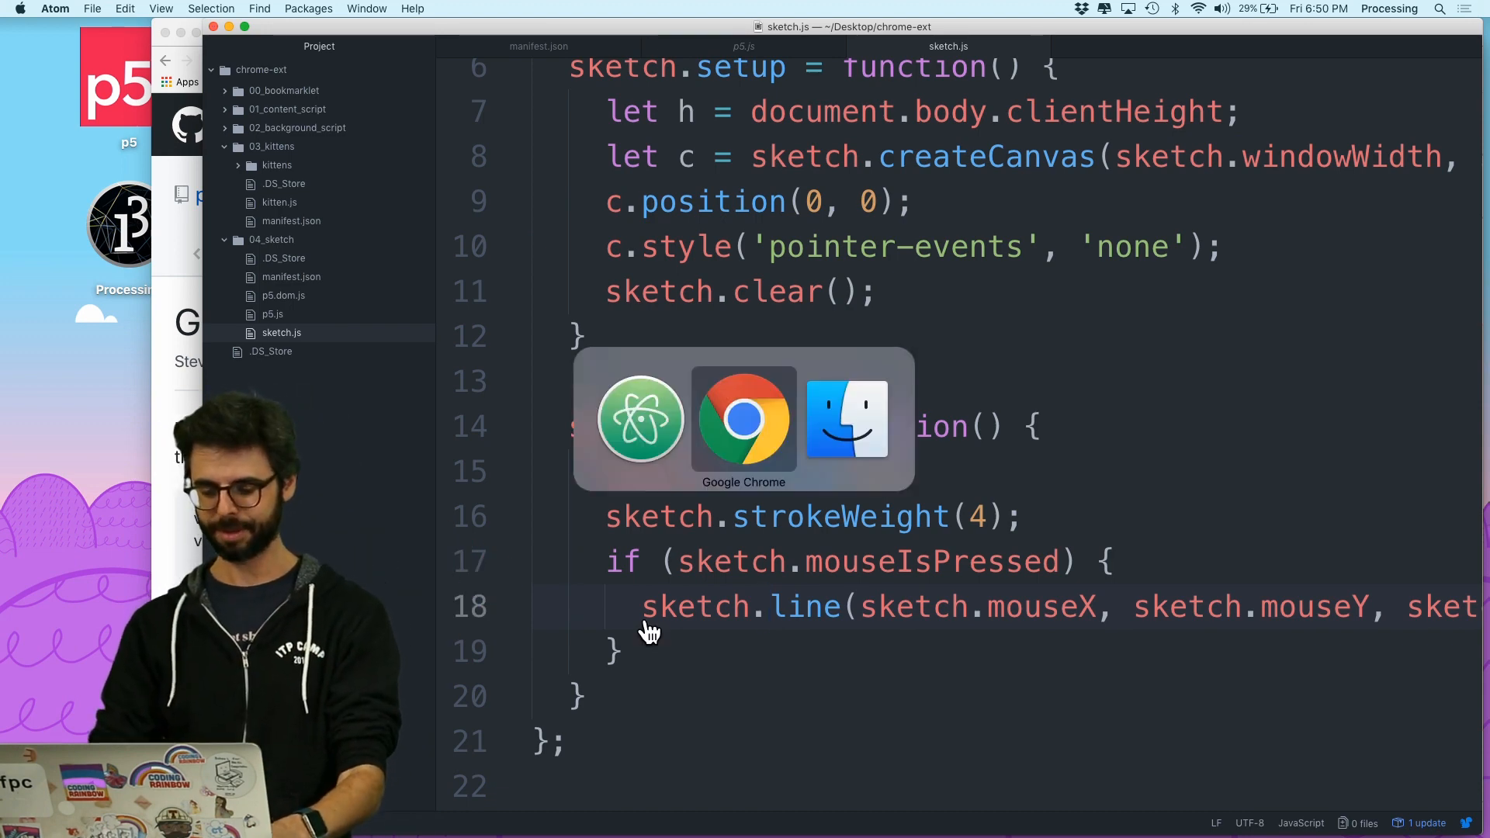
Refresh the p5.js wiki tab and test drawing black lines over the page
click(743, 417)
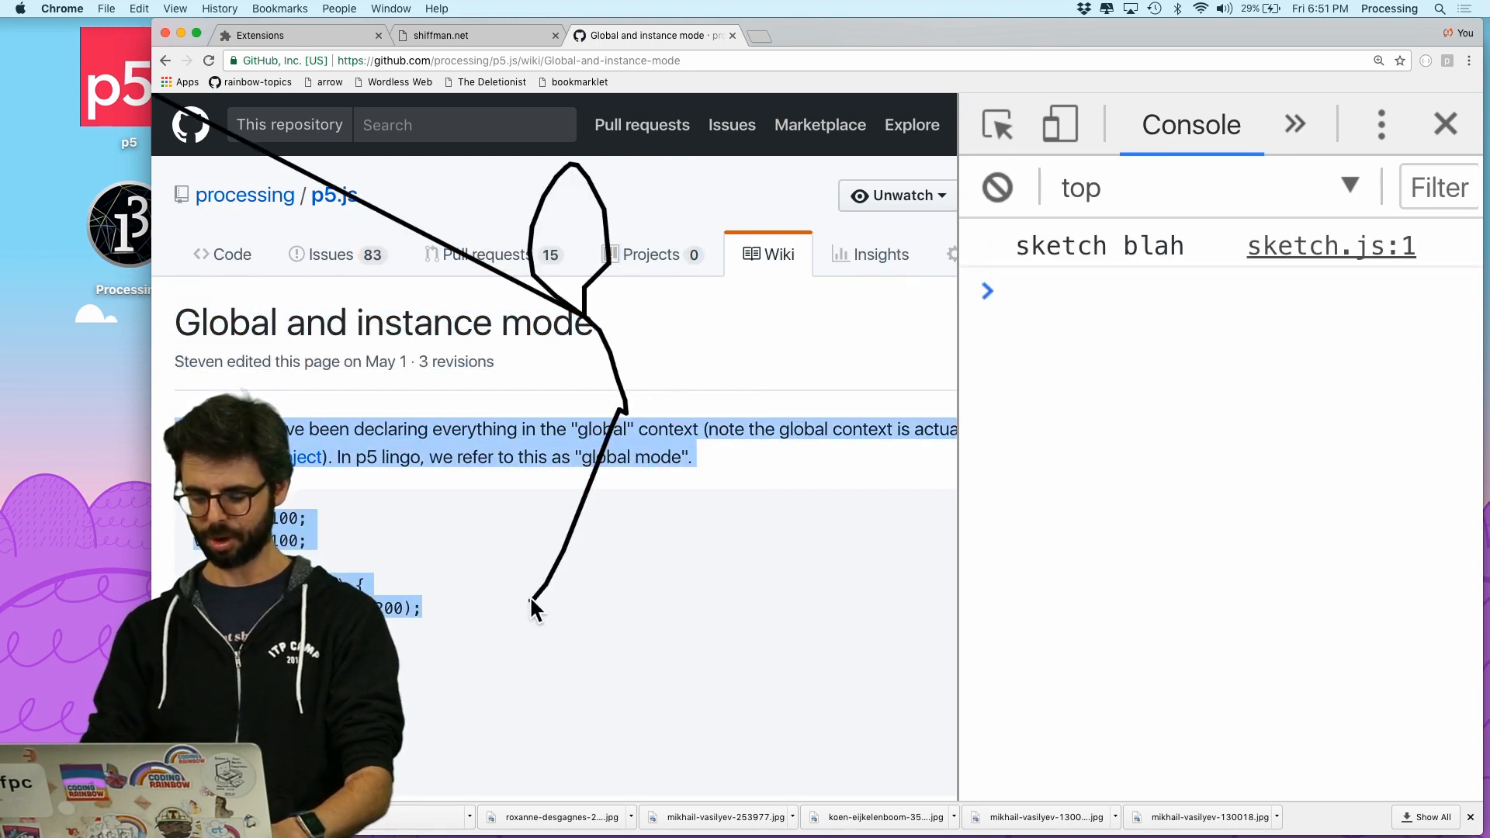
click(1445, 124)
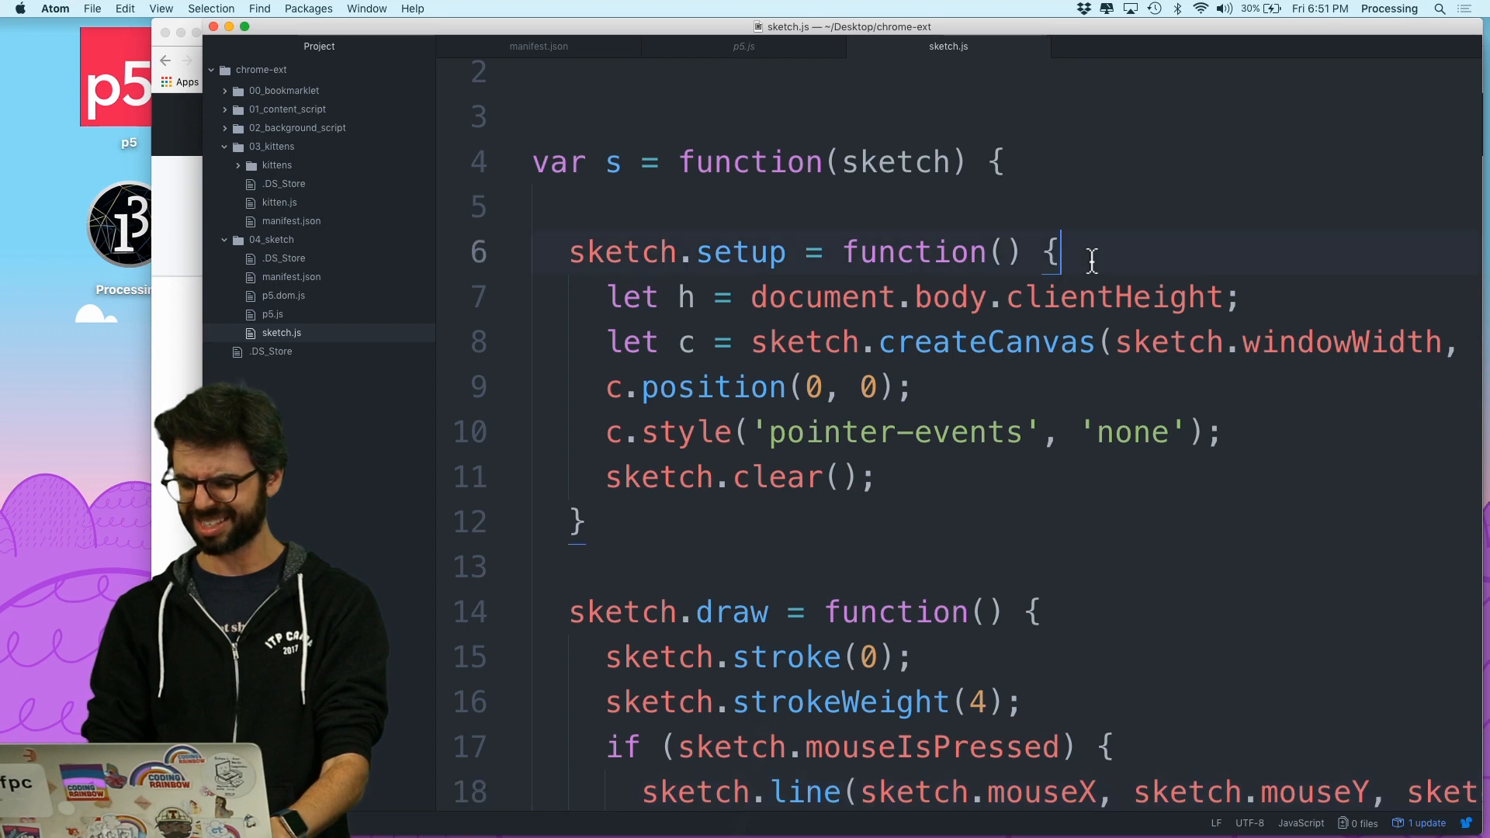
Make setup start with document.body.style['userSelect'] = 'none' and highlight userSelect
text(document.)
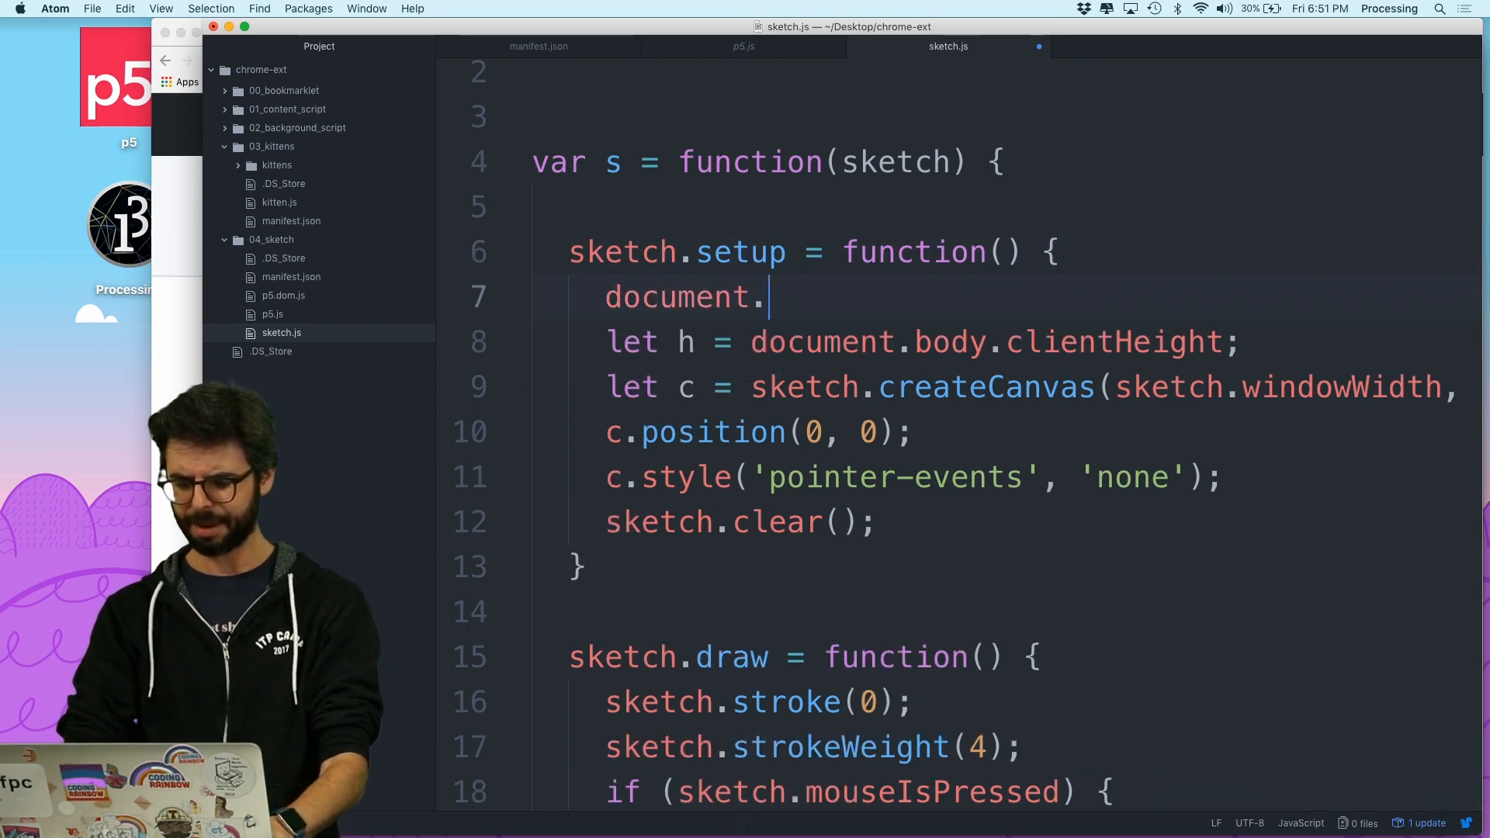
text(body.style)
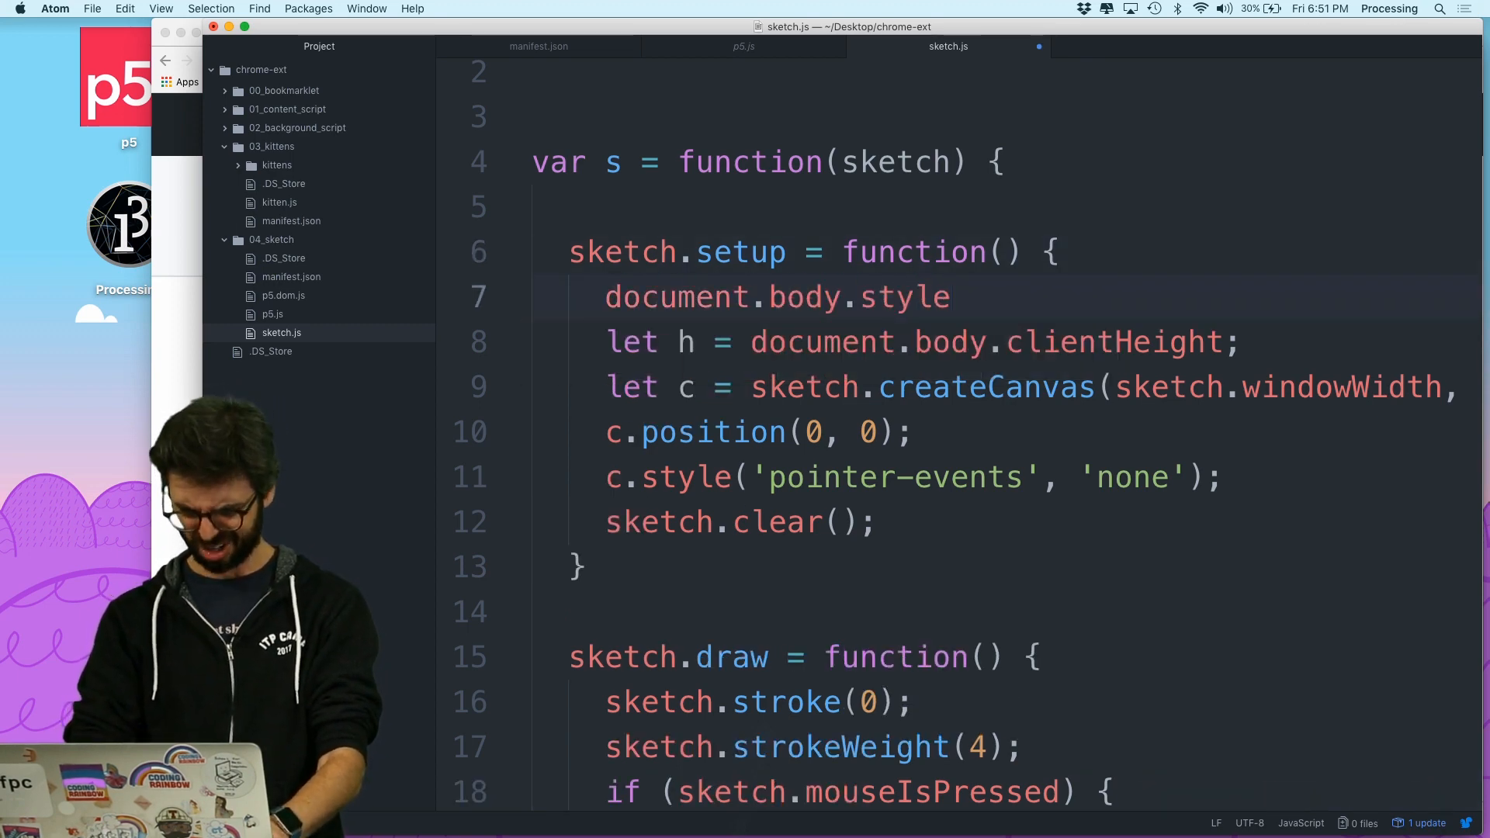
text(.)
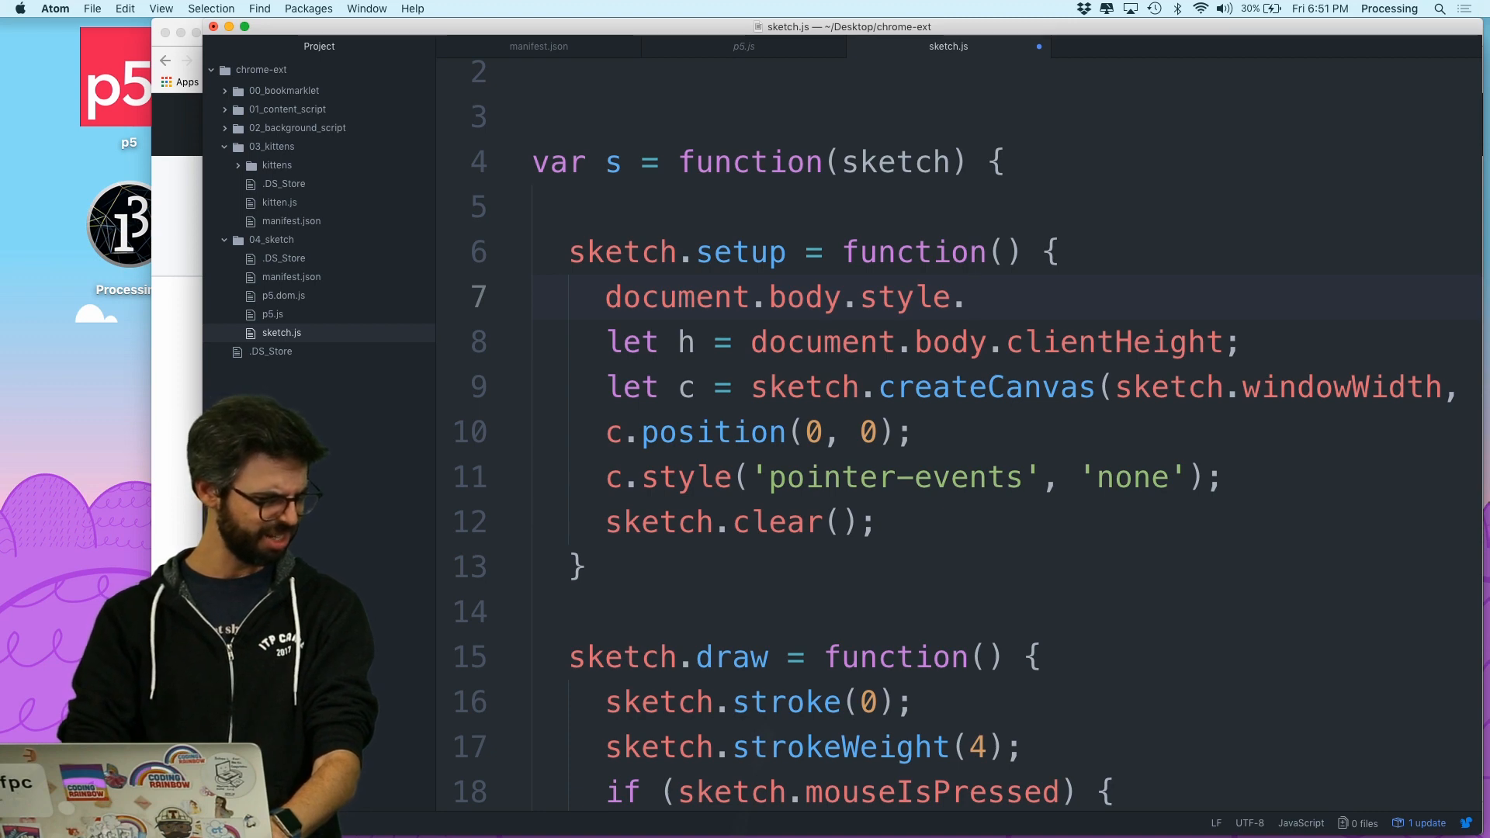
text(userSelect = 'none';)
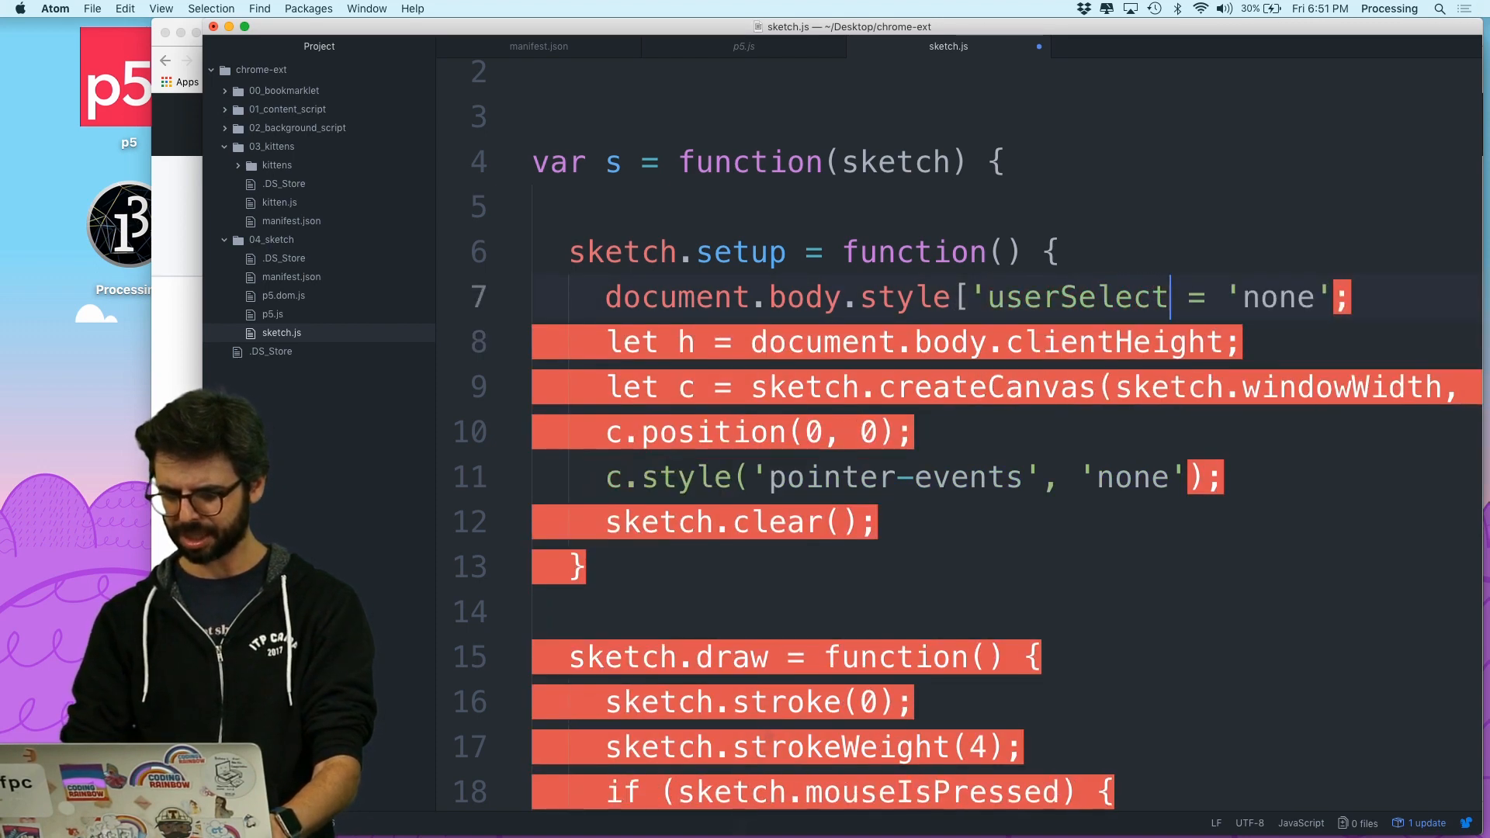
text(])
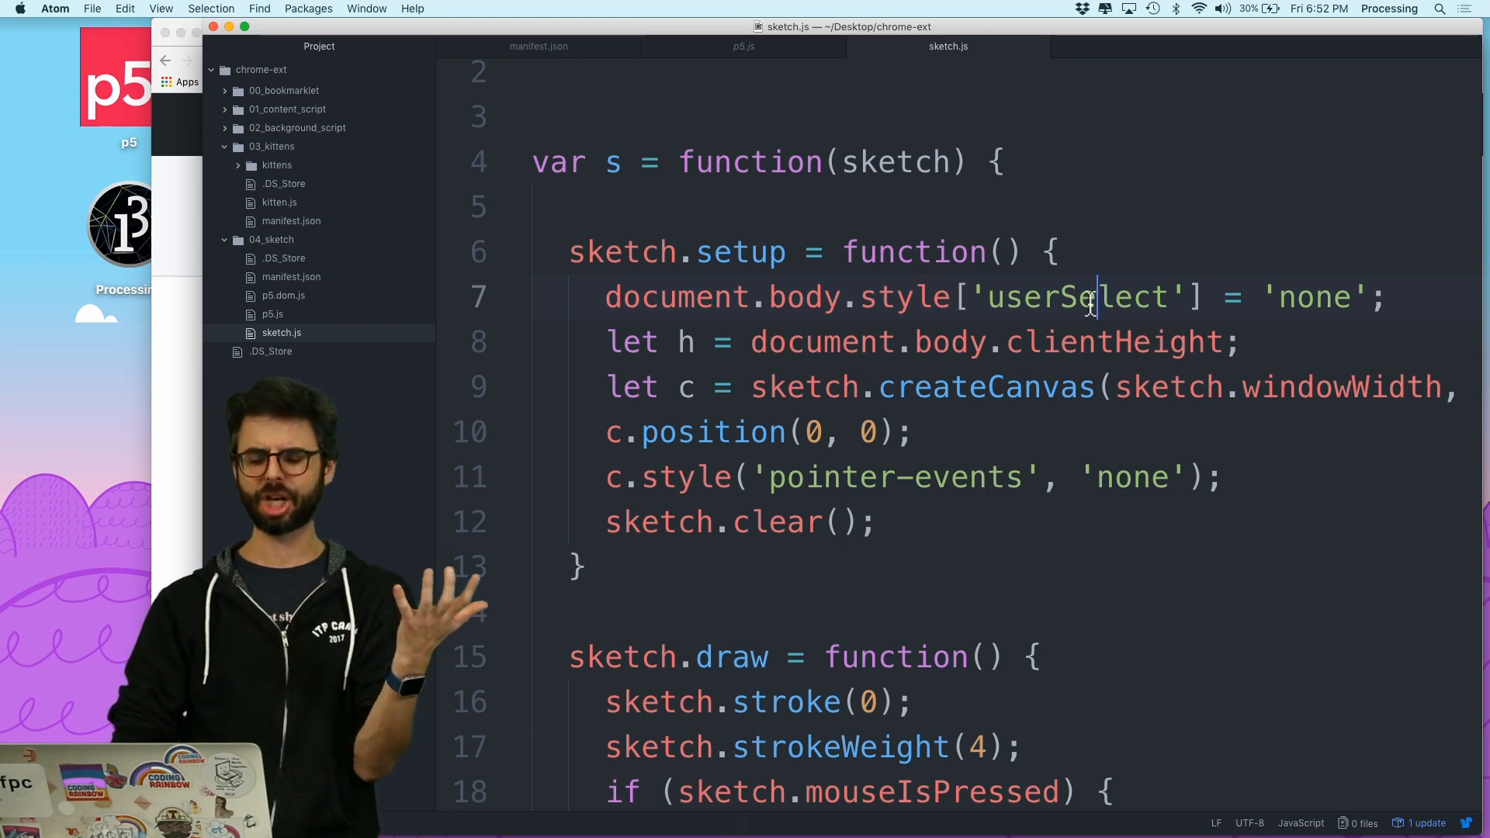
double_click(1078, 297)
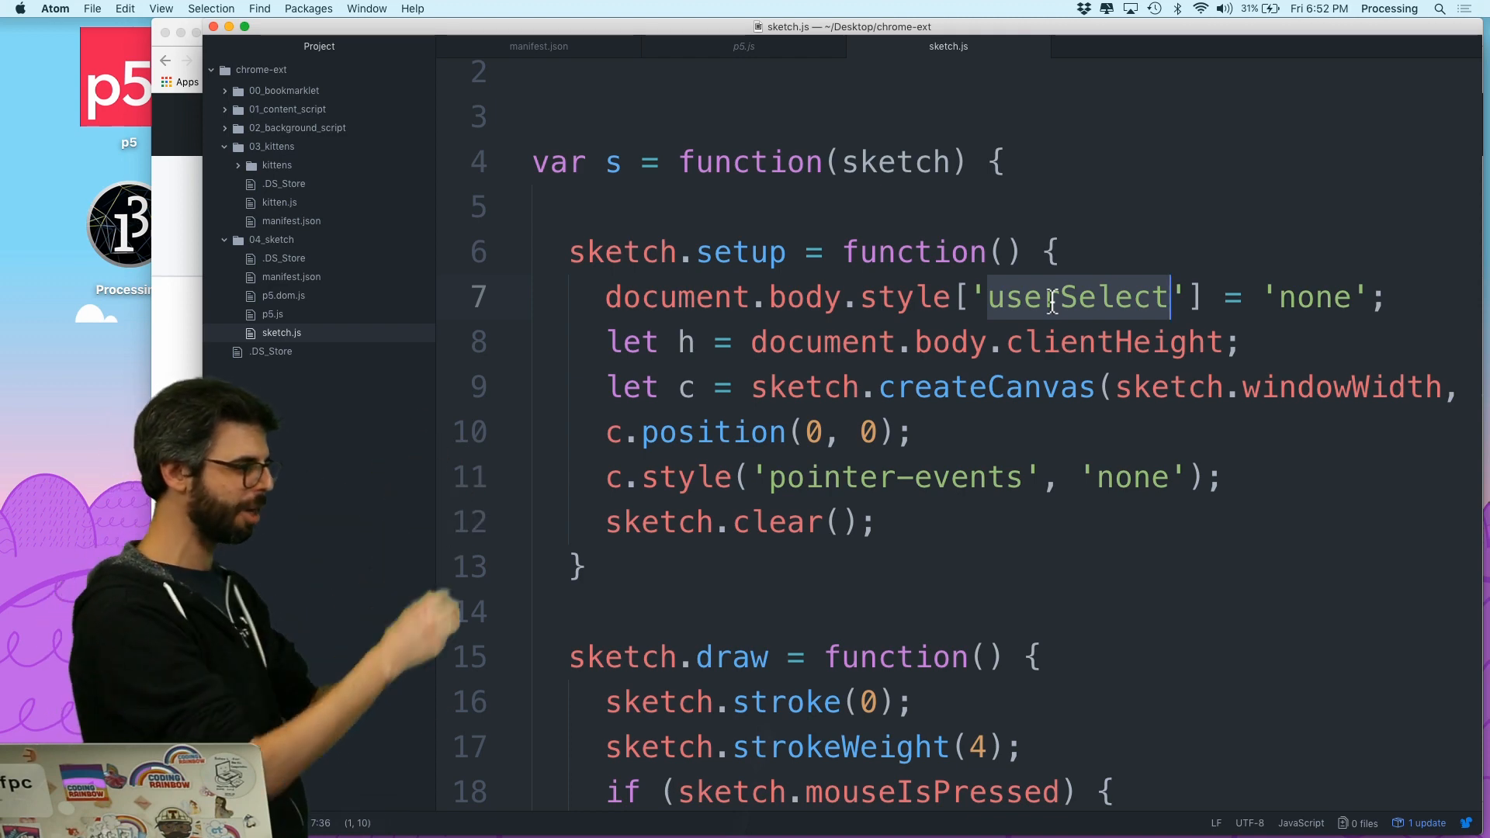
click(986, 297)
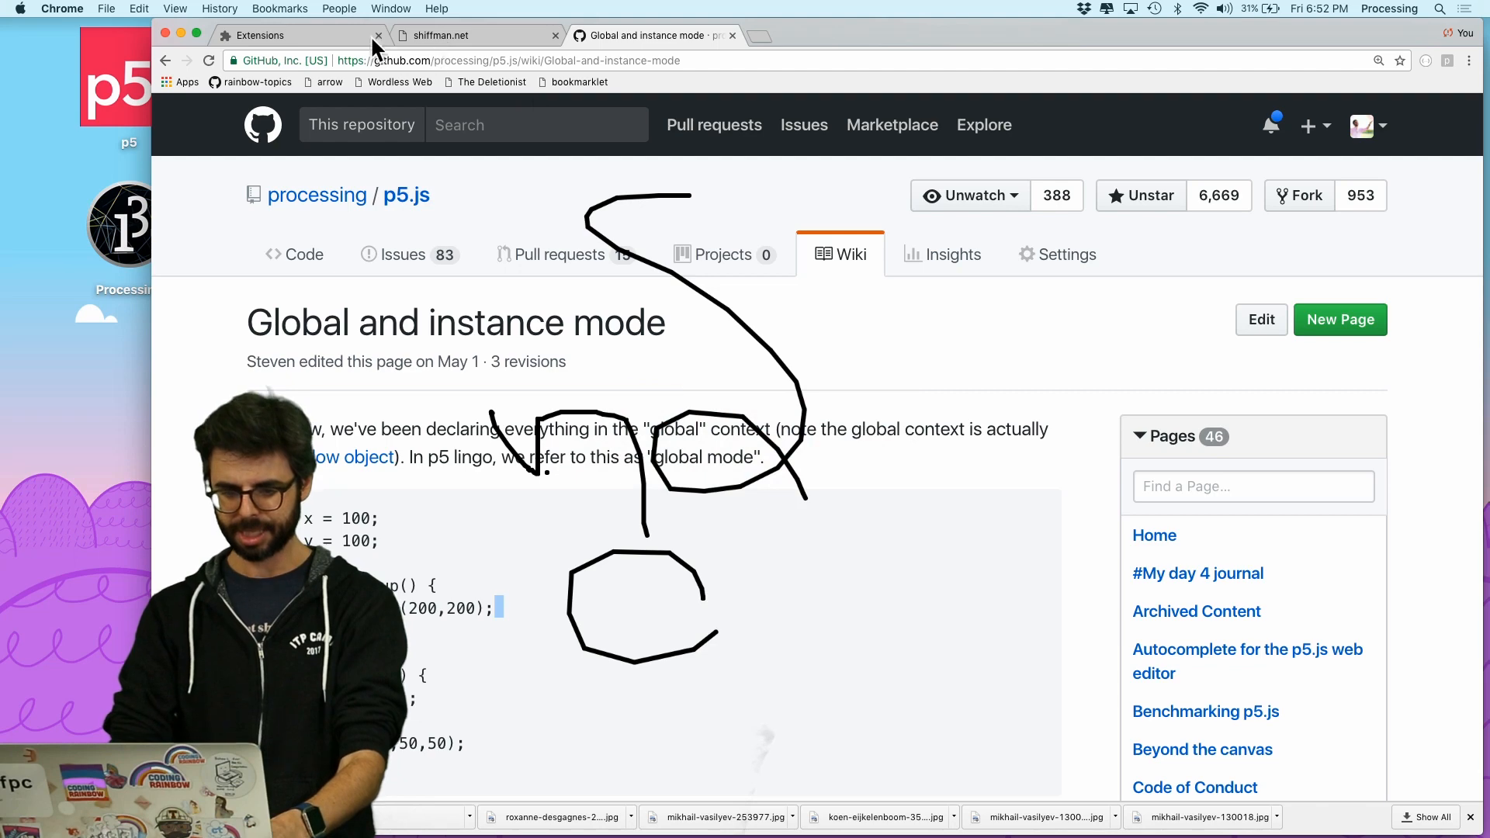
Reload the fixed p5 sketch extension and re-enable the Chrome Exkittension extension
click(261, 35)
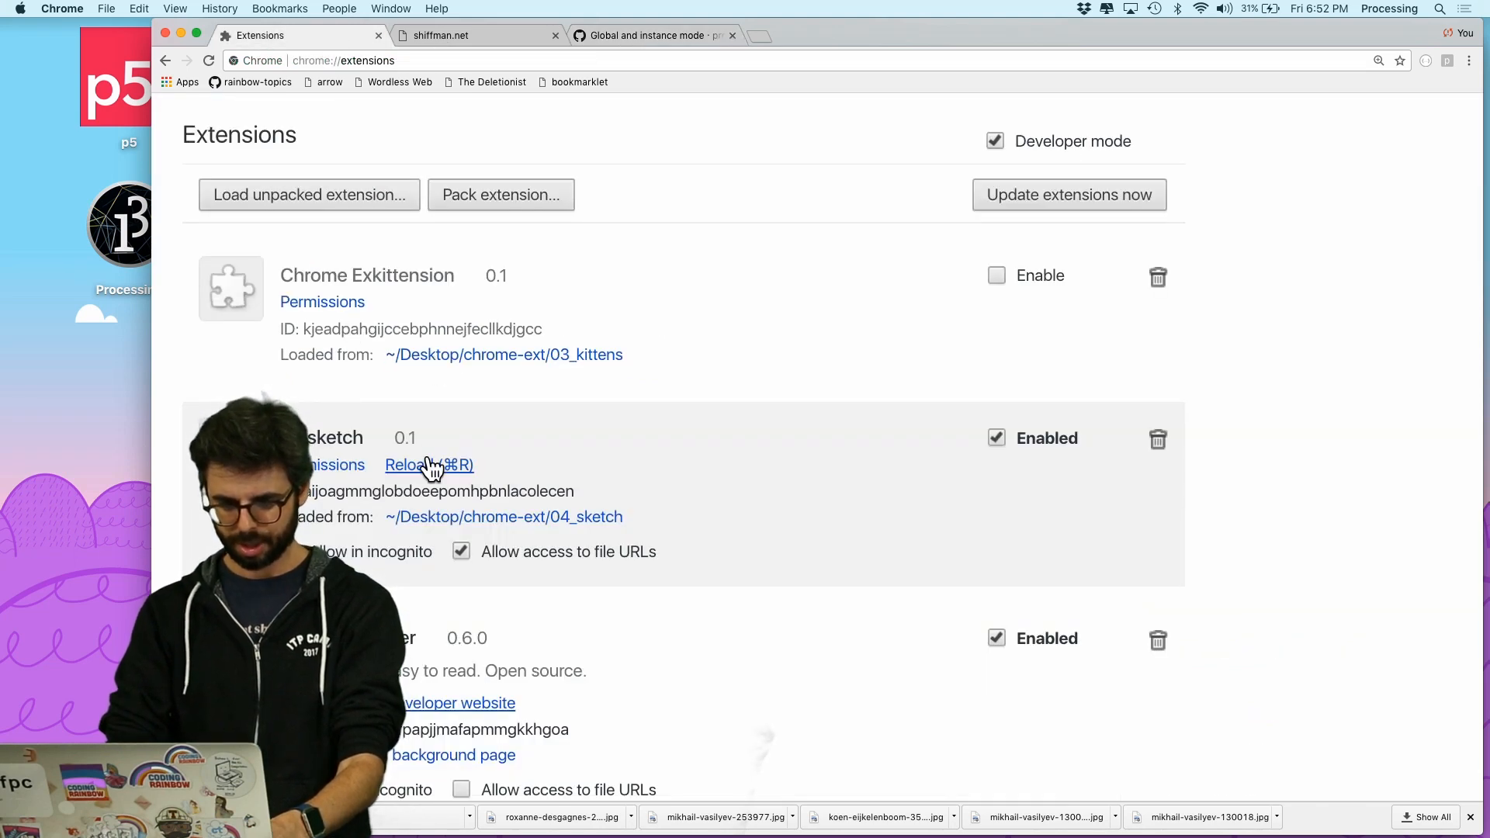
click(649, 36)
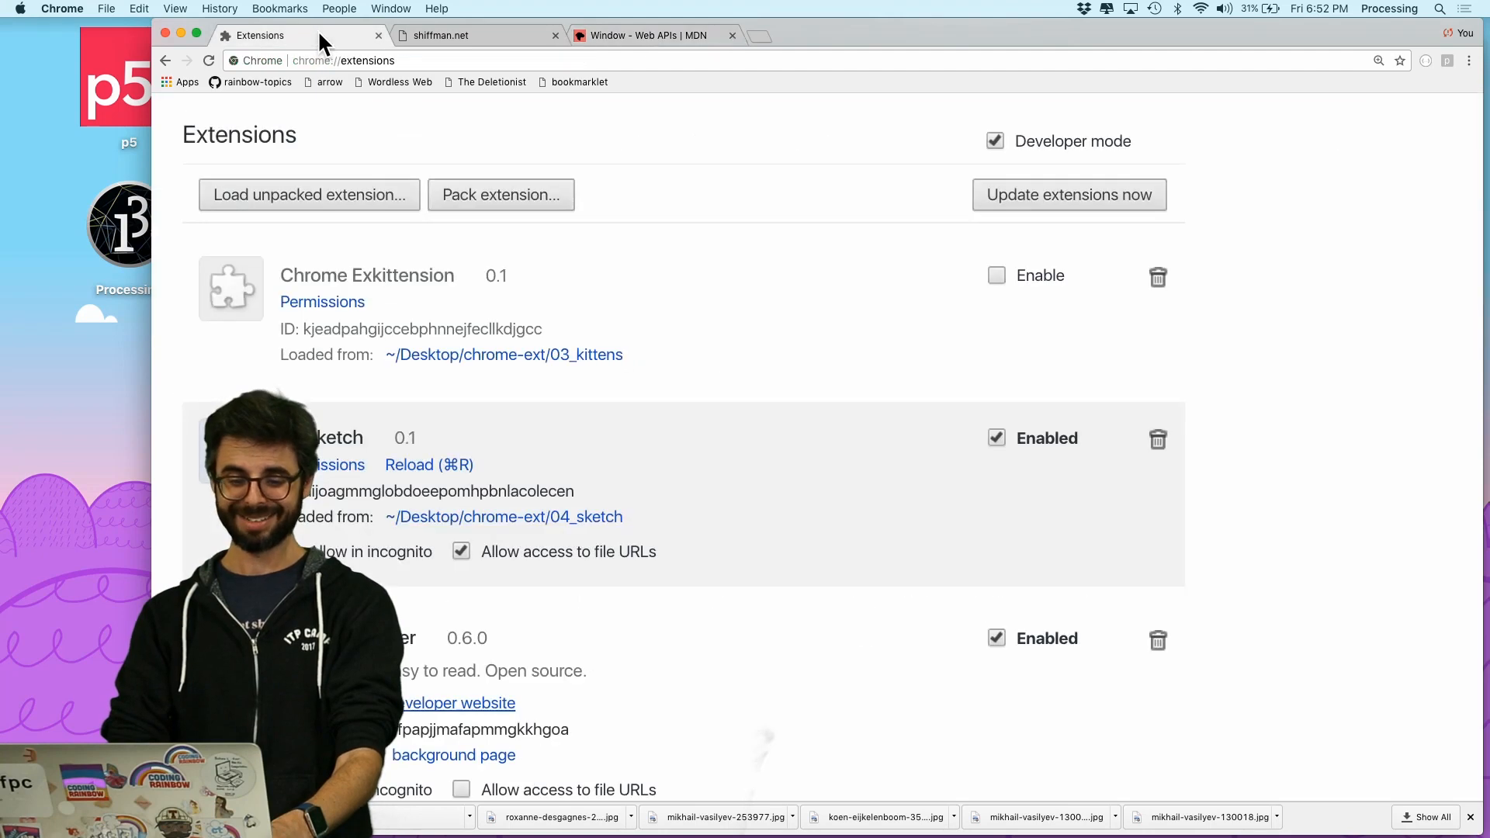
click(996, 276)
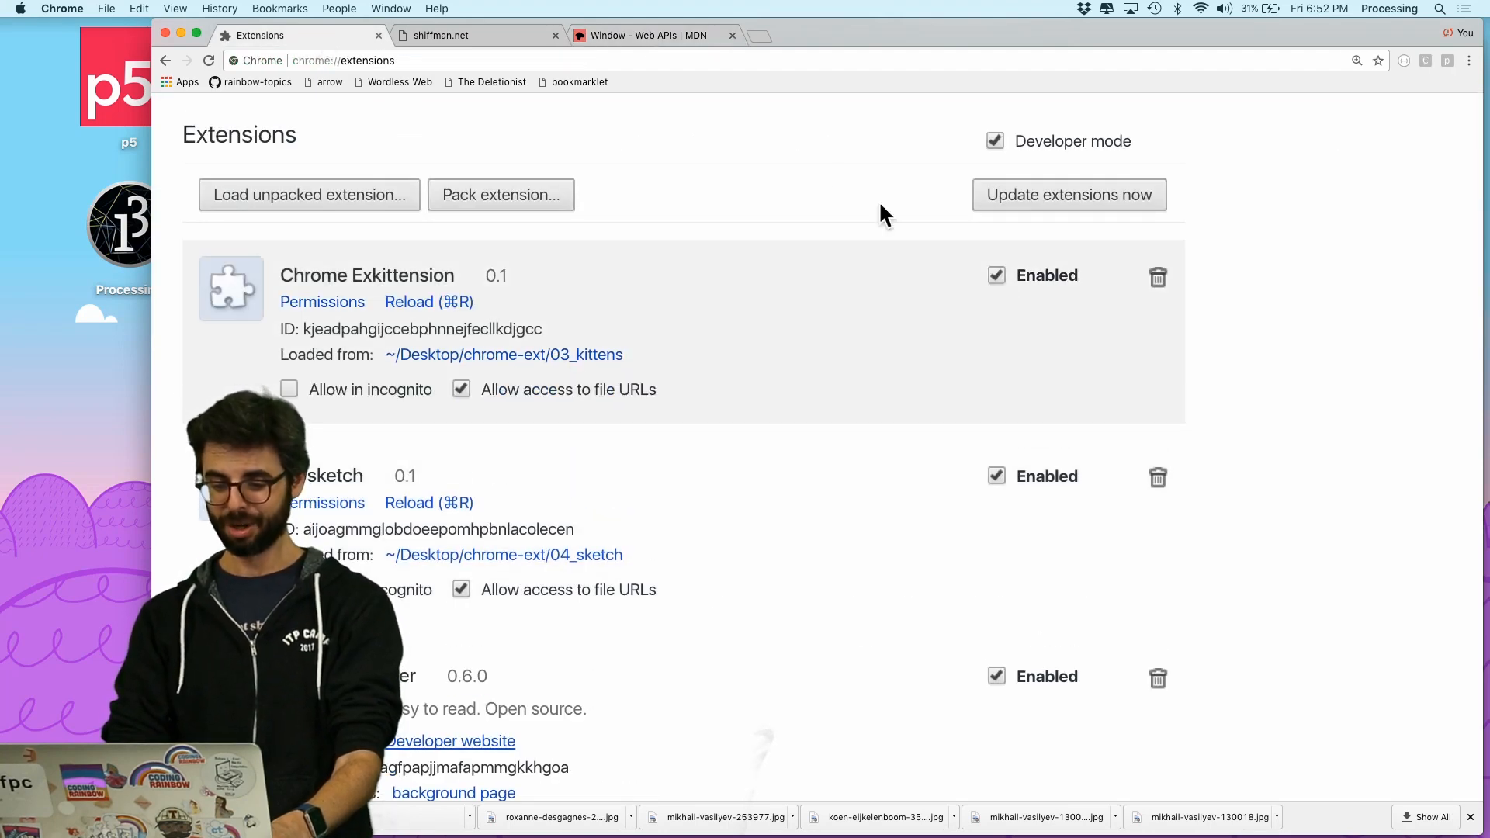